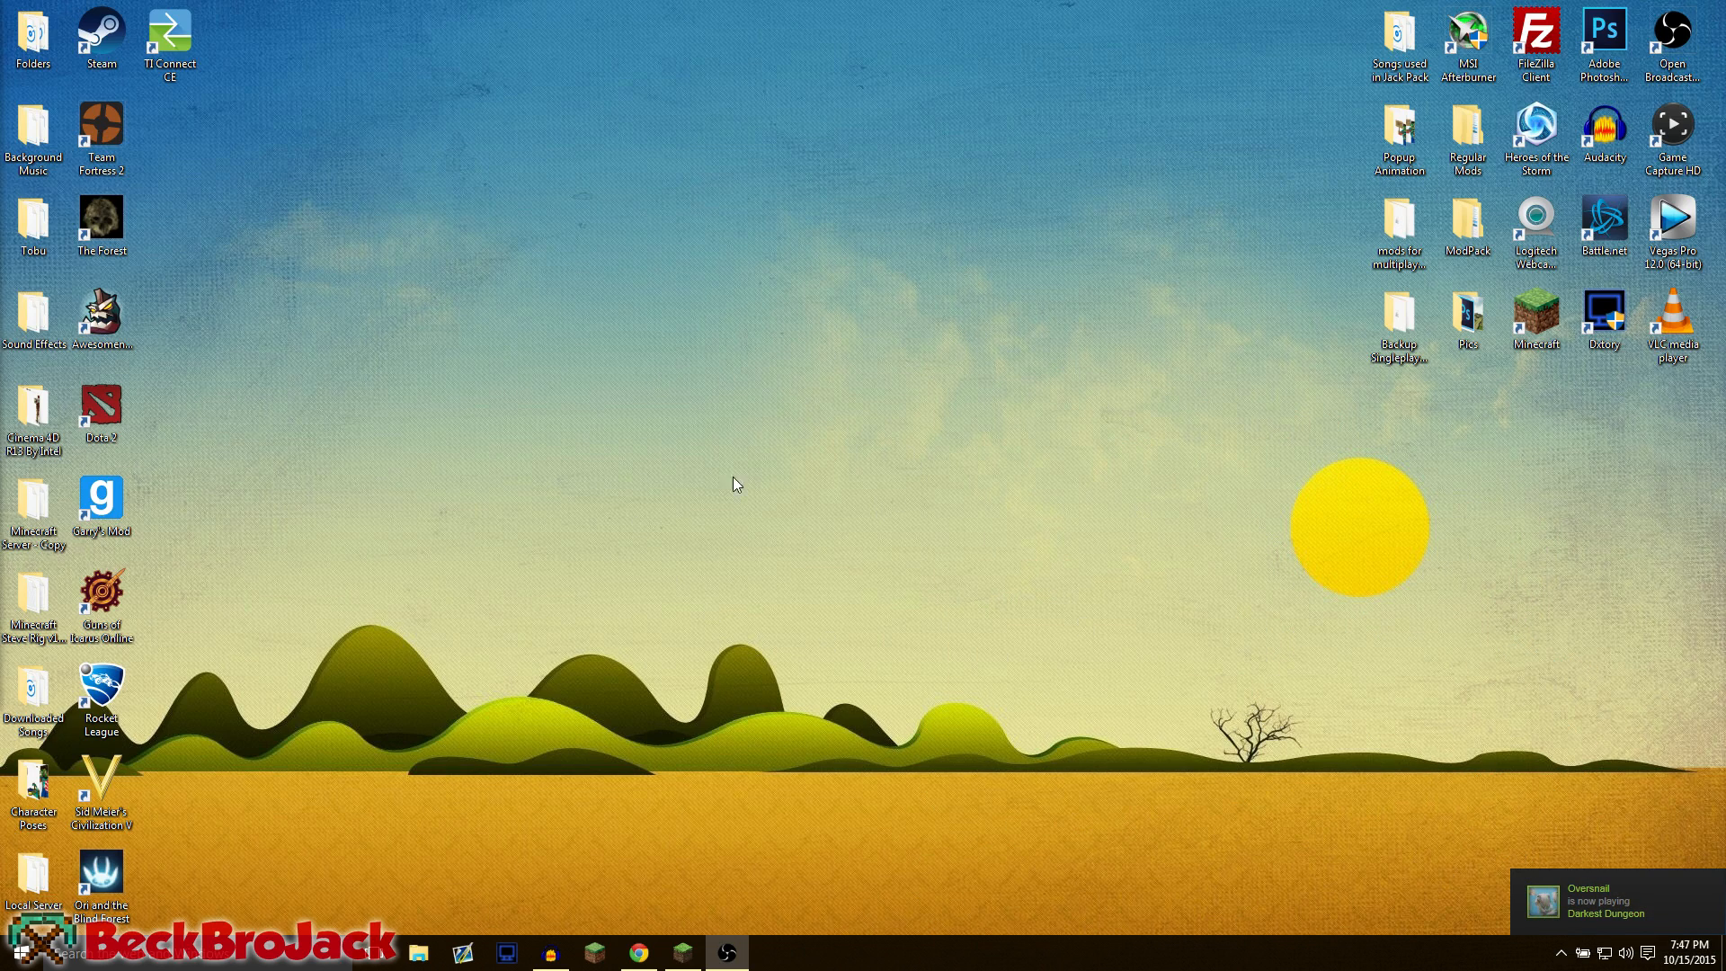
mouse_move(961, 618)
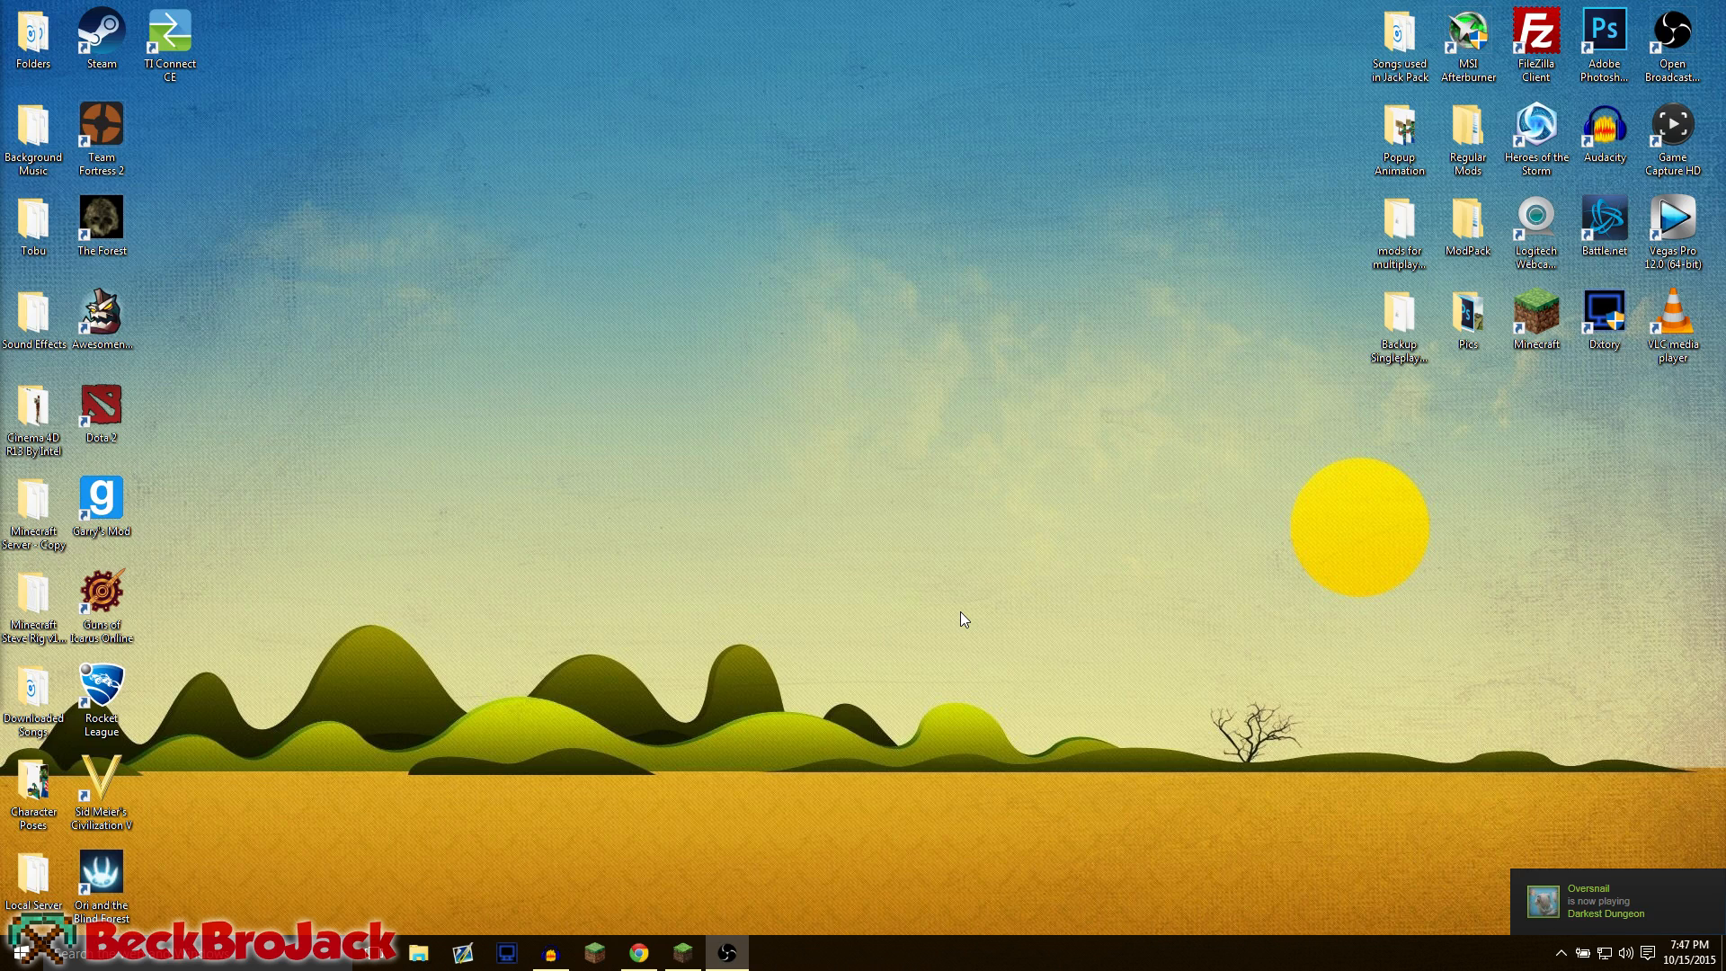
mouse_move(922, 621)
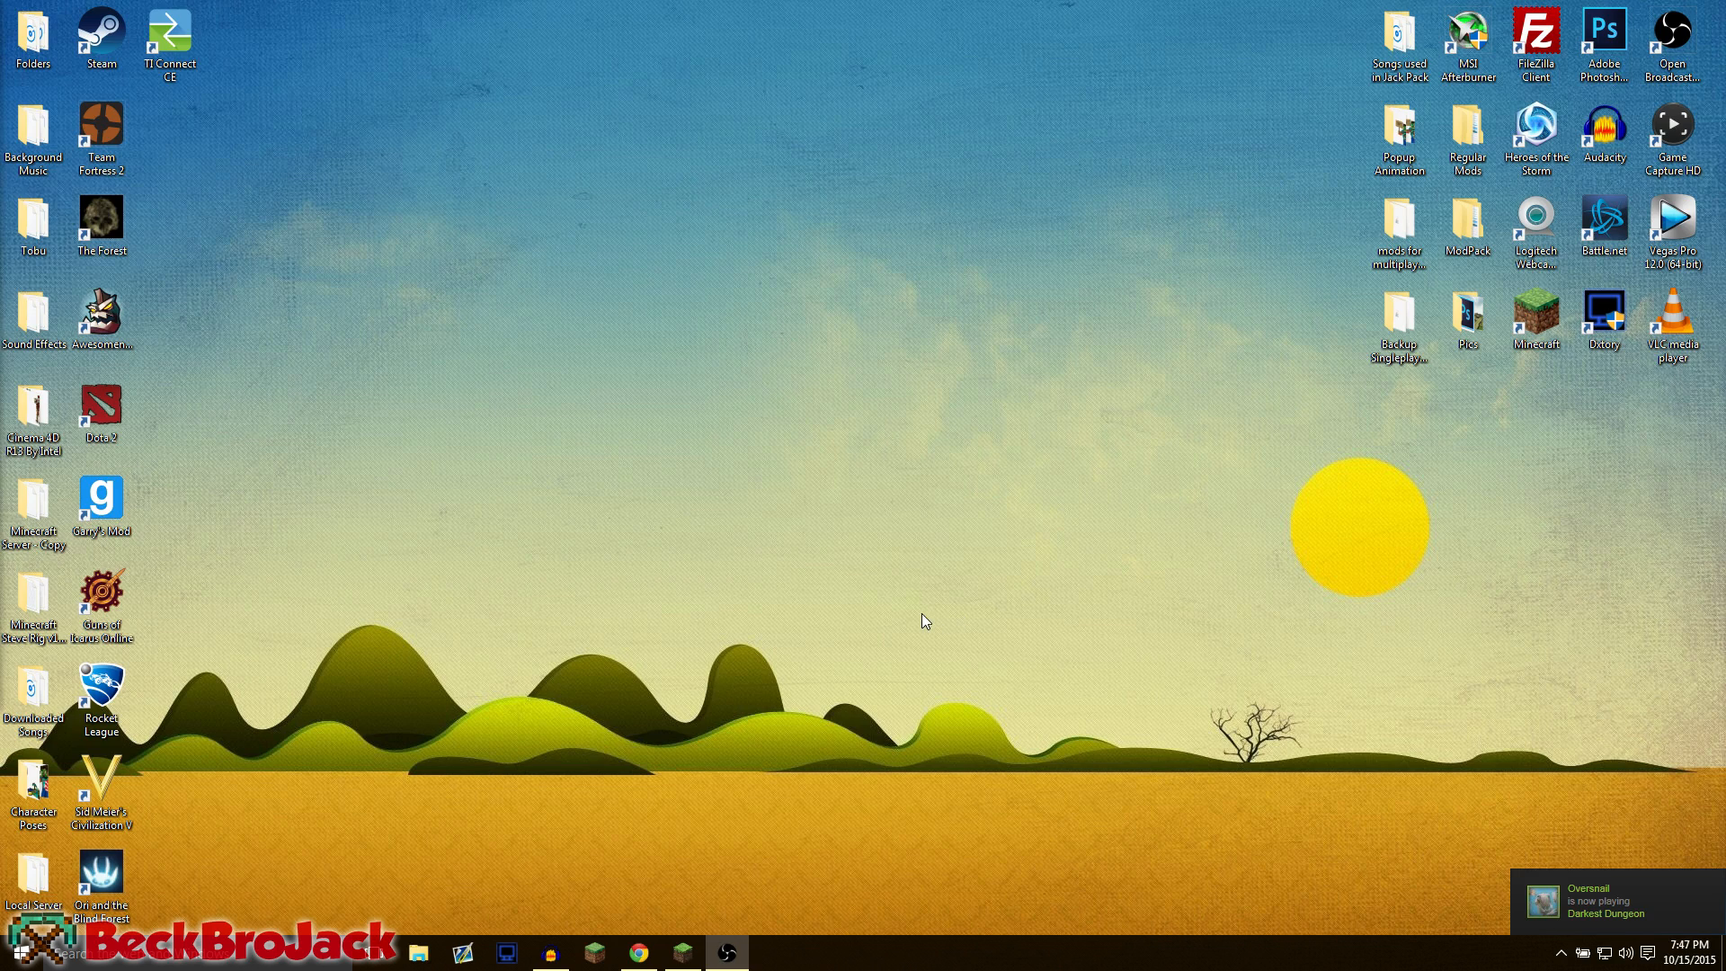
mouse_move(830, 522)
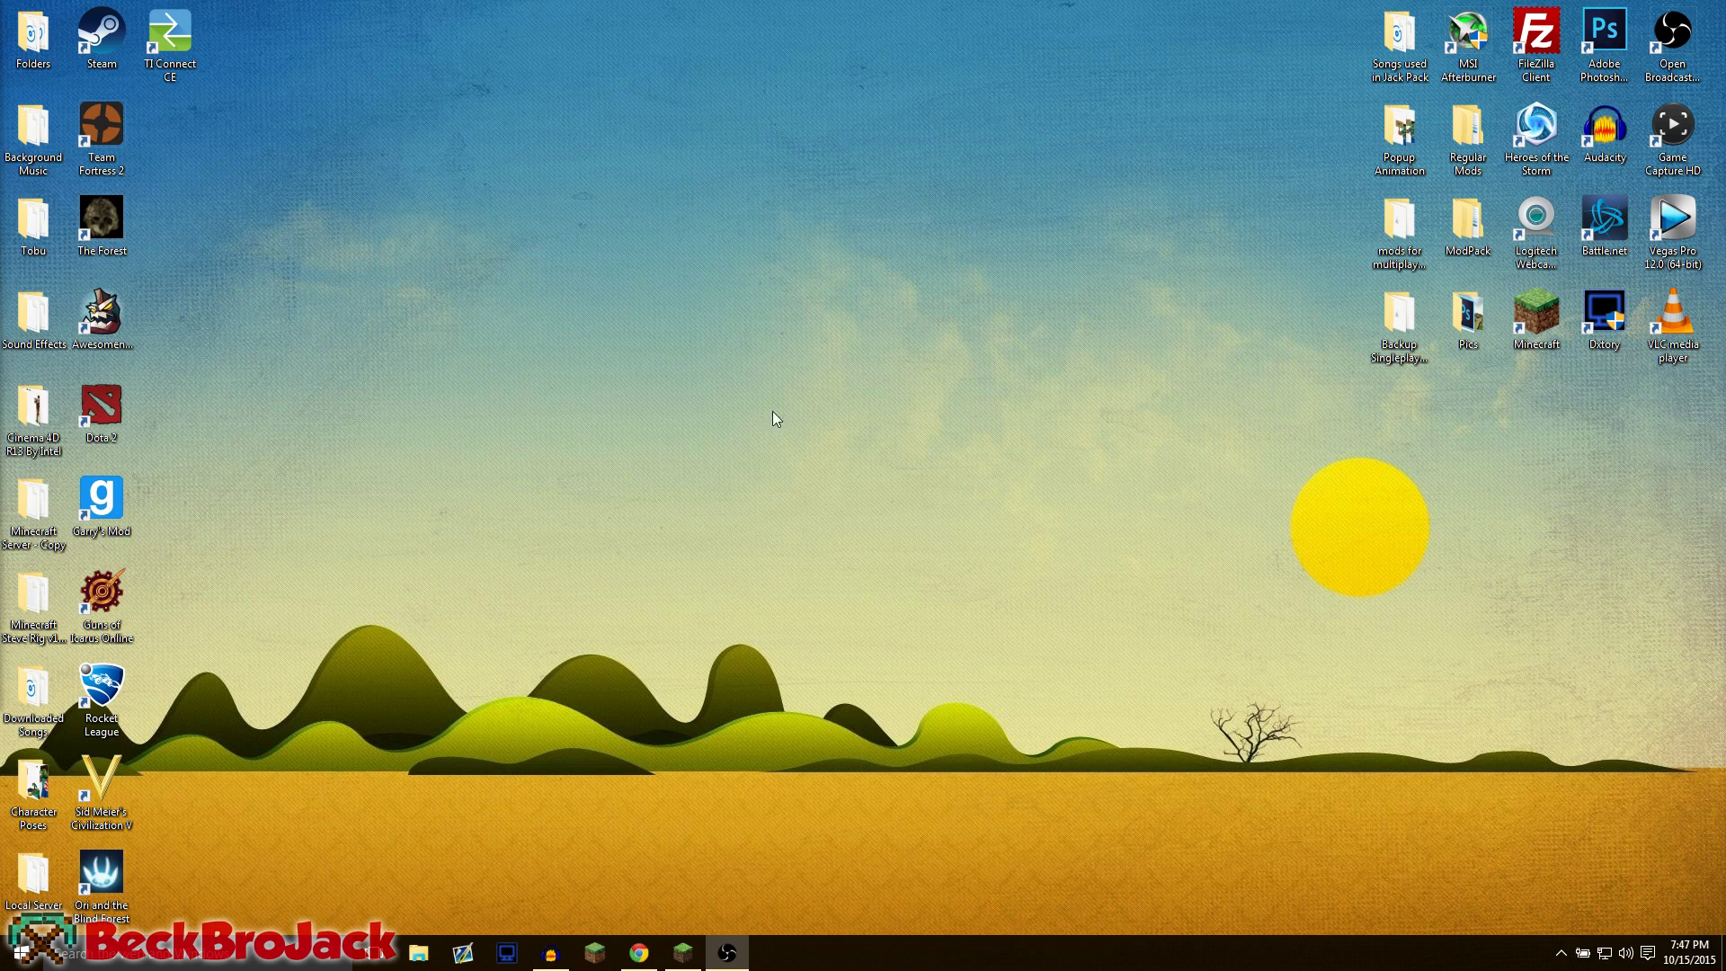
mouse_move(888, 510)
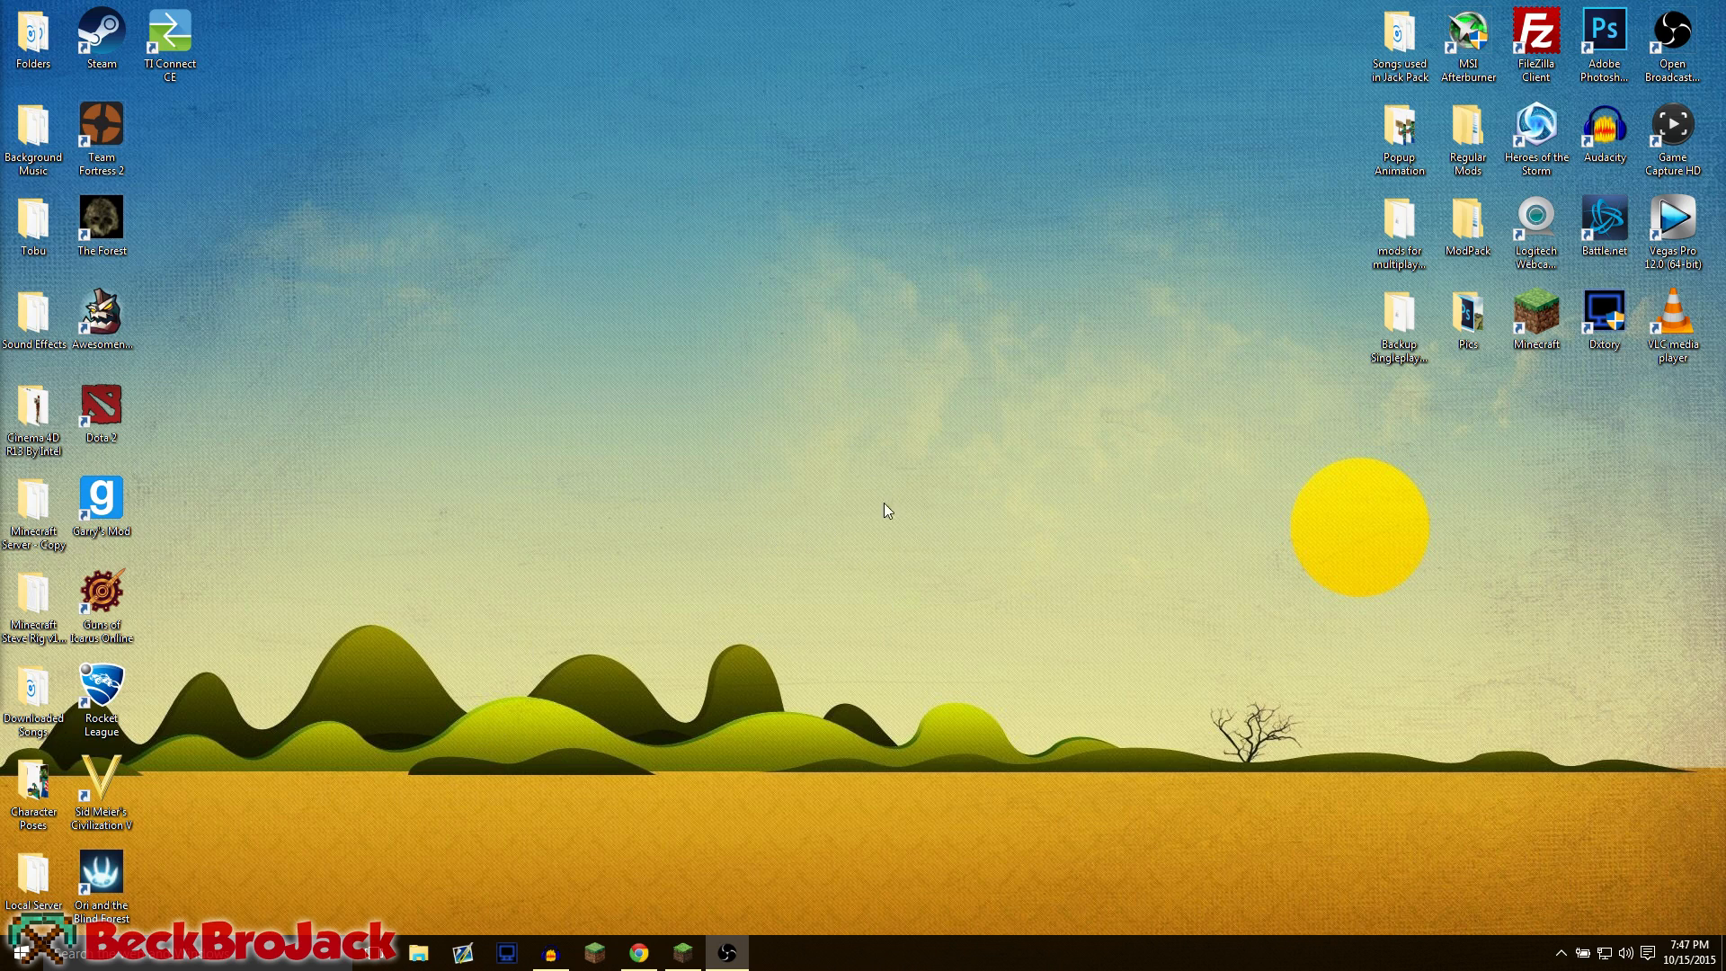
mouse_move(922, 467)
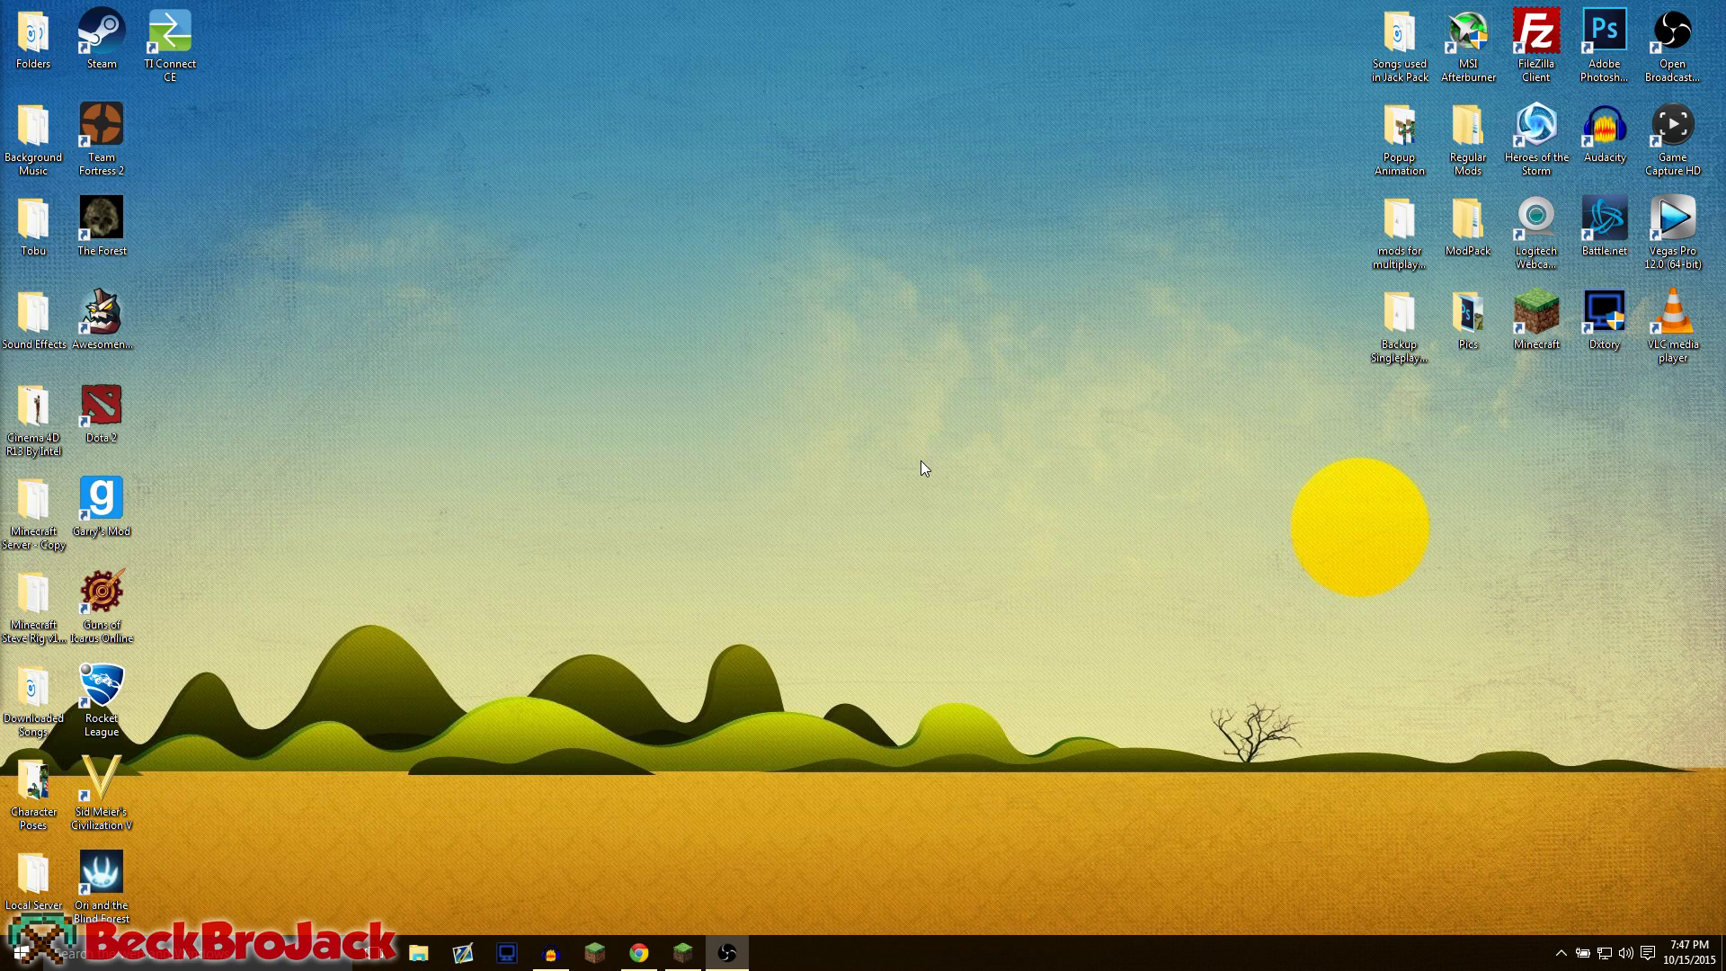
mouse_move(900, 548)
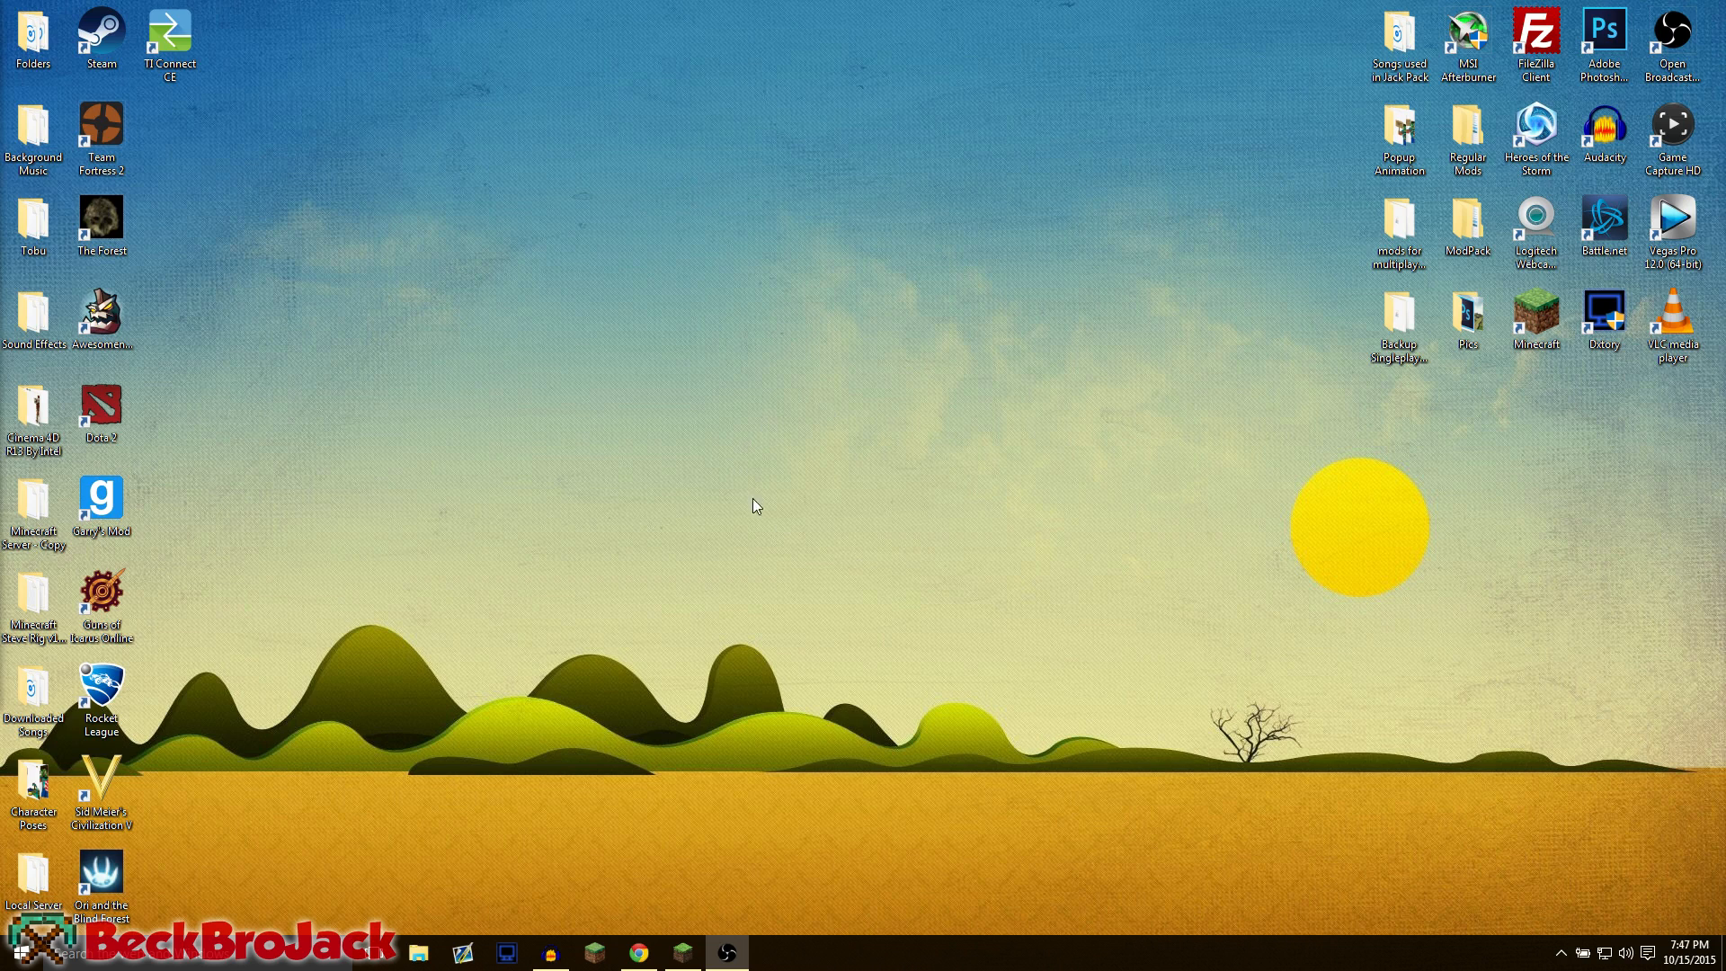
mouse_move(843, 486)
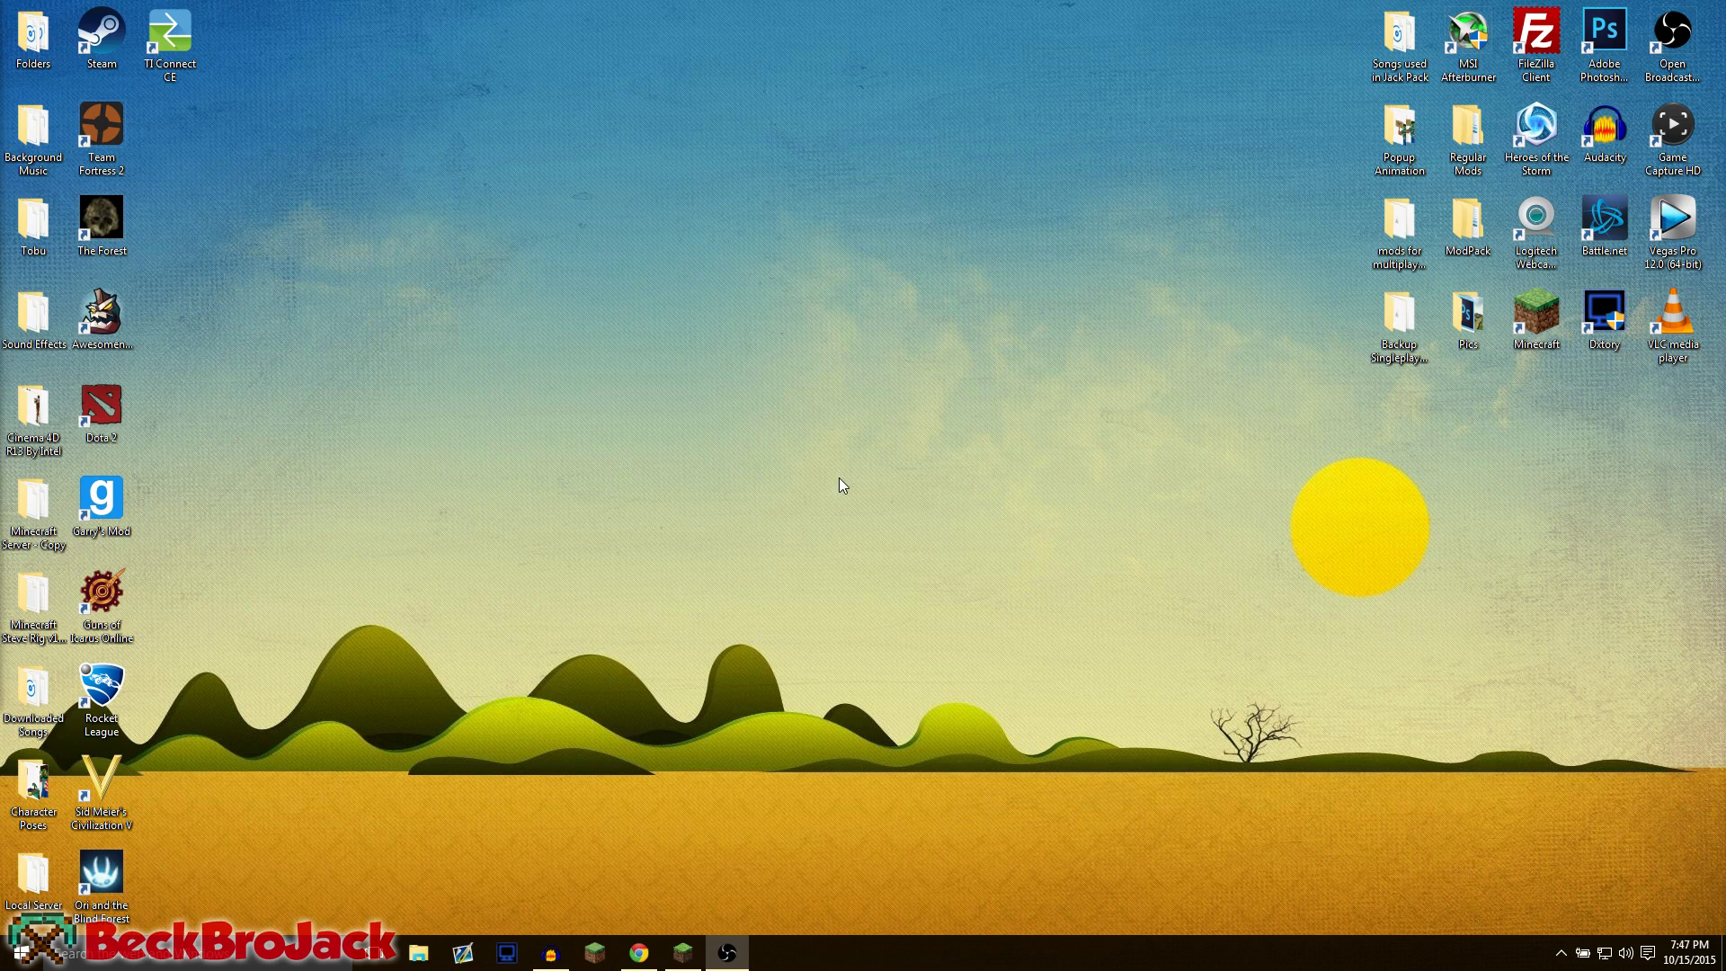
mouse_move(830, 485)
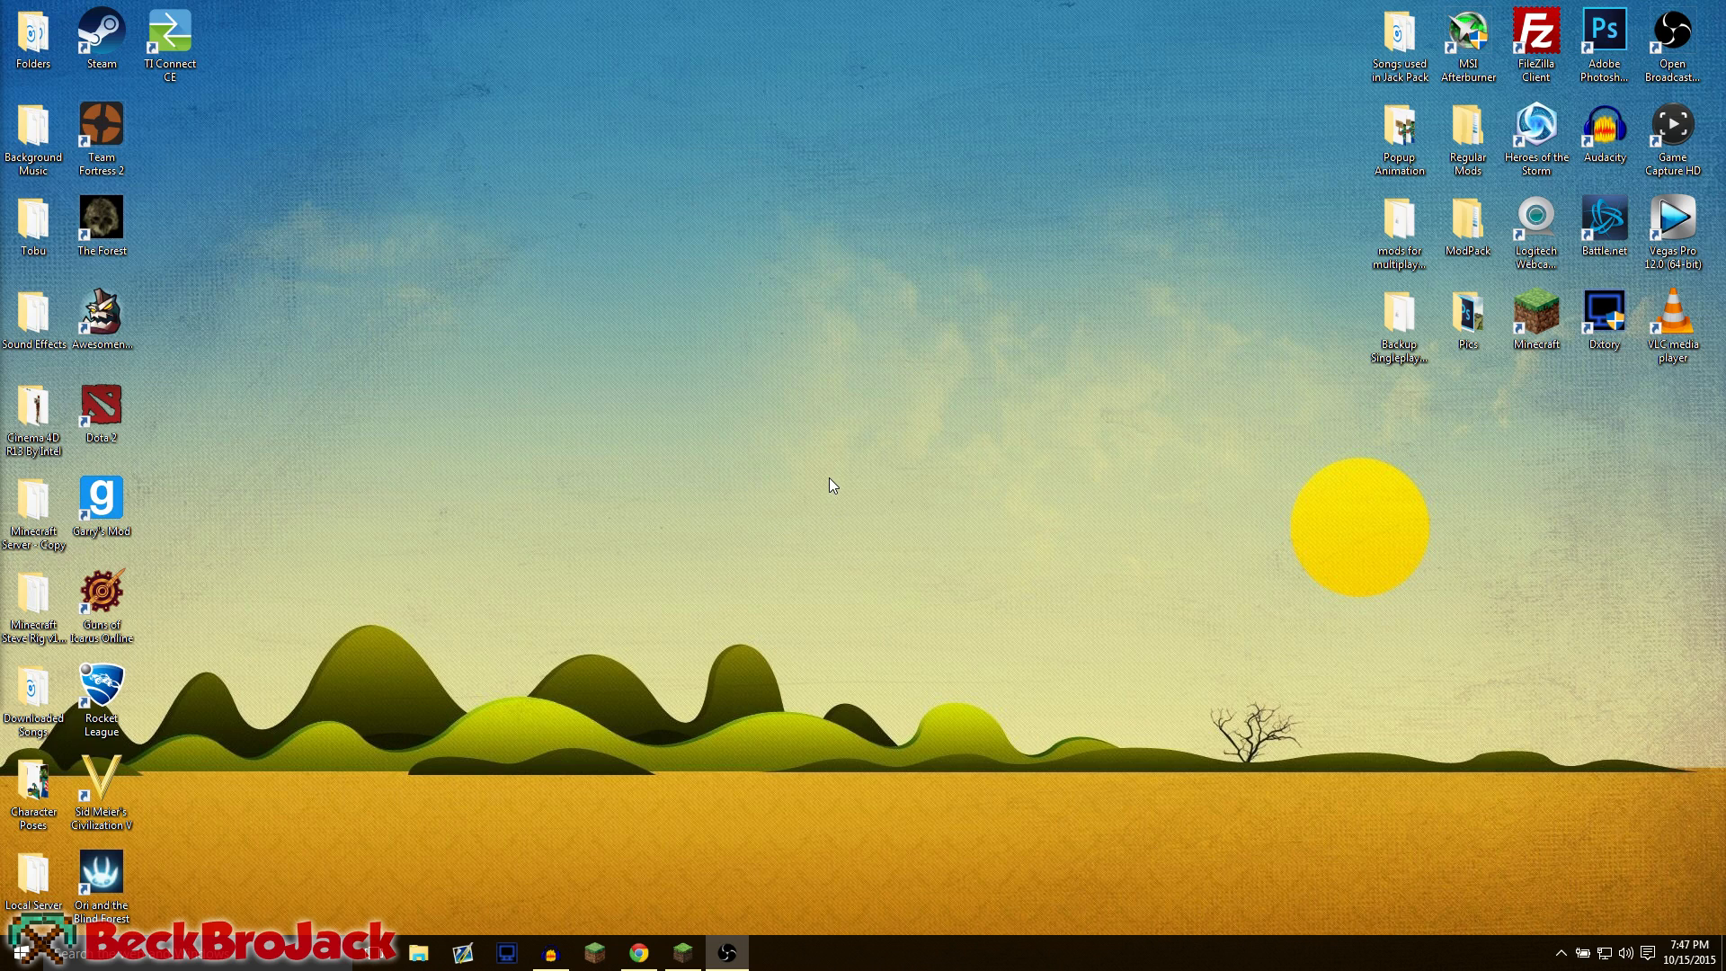
Step: Bring the browser back up showing the Forge downloads page for Minecraft 1.8
left_click(637, 953)
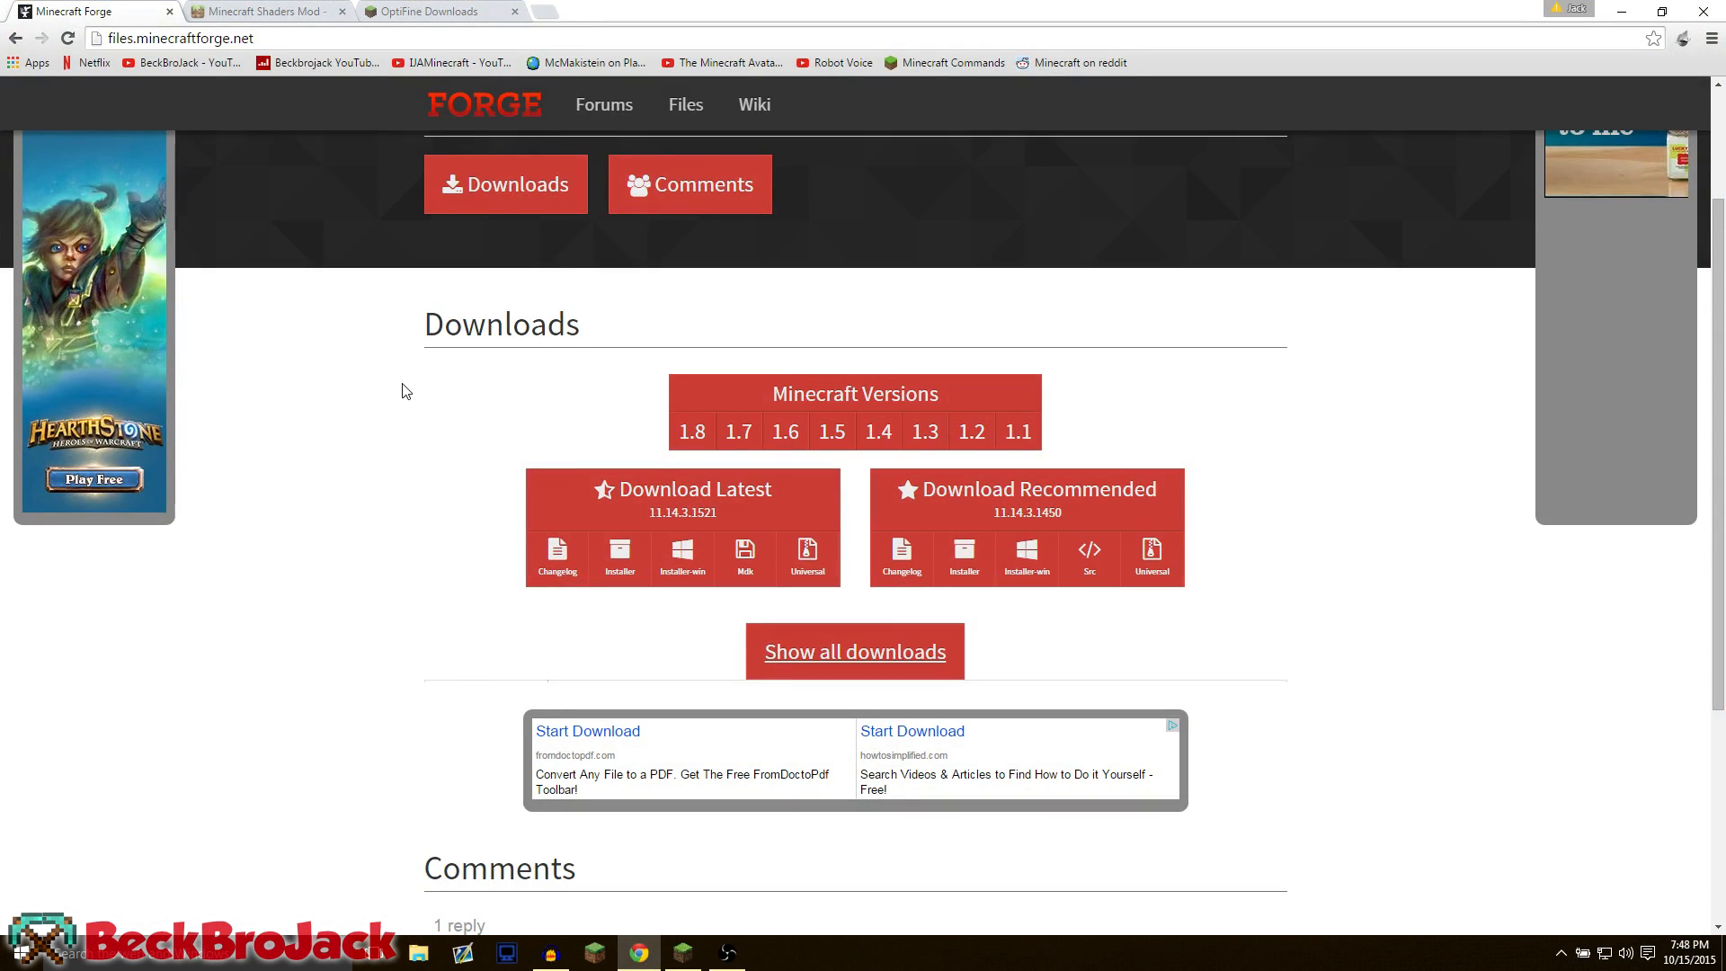
mouse_move(1041, 363)
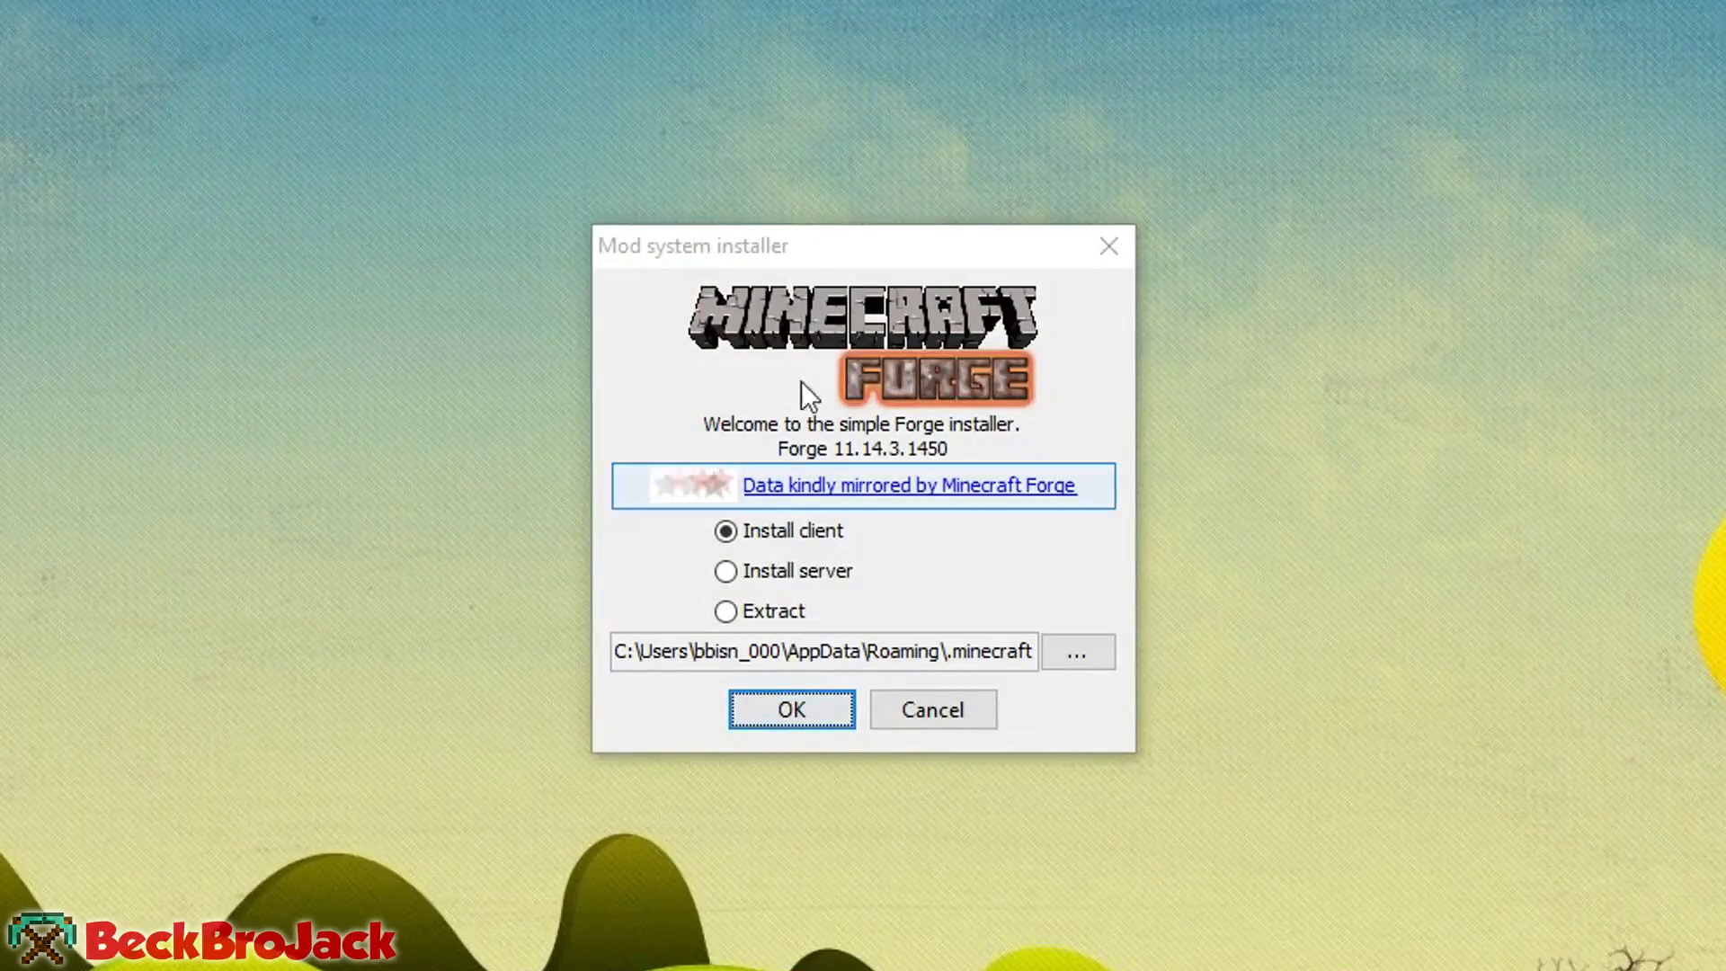
mouse_move(965, 317)
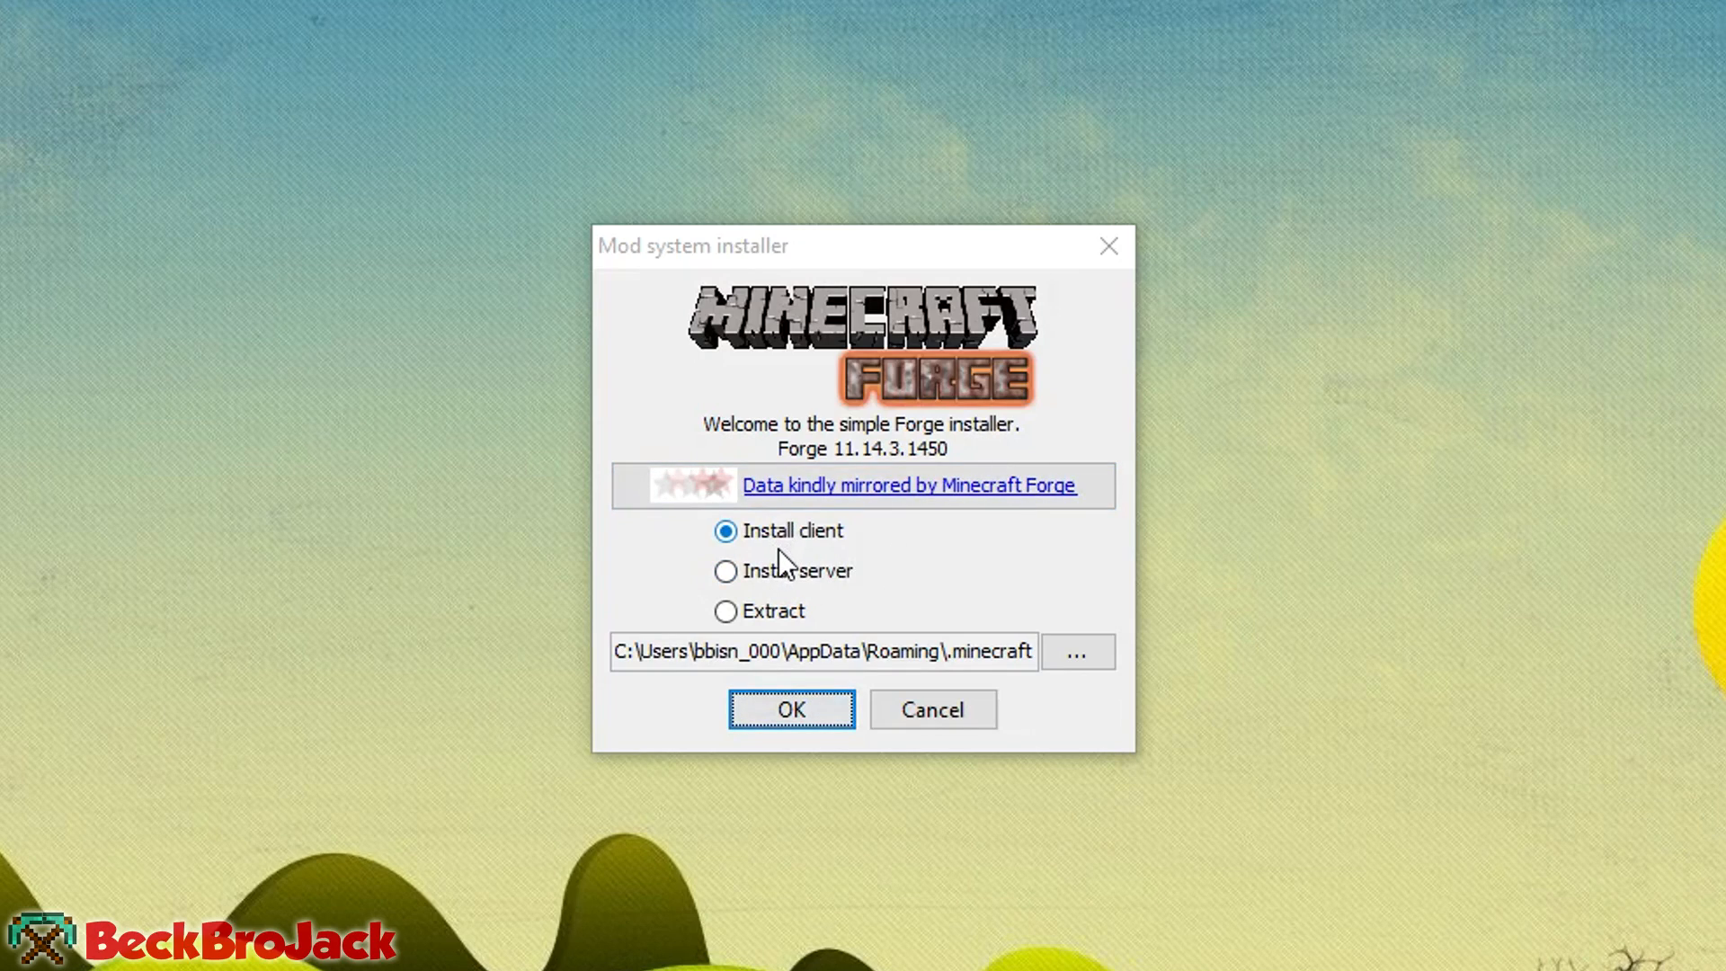
mouse_move(790, 530)
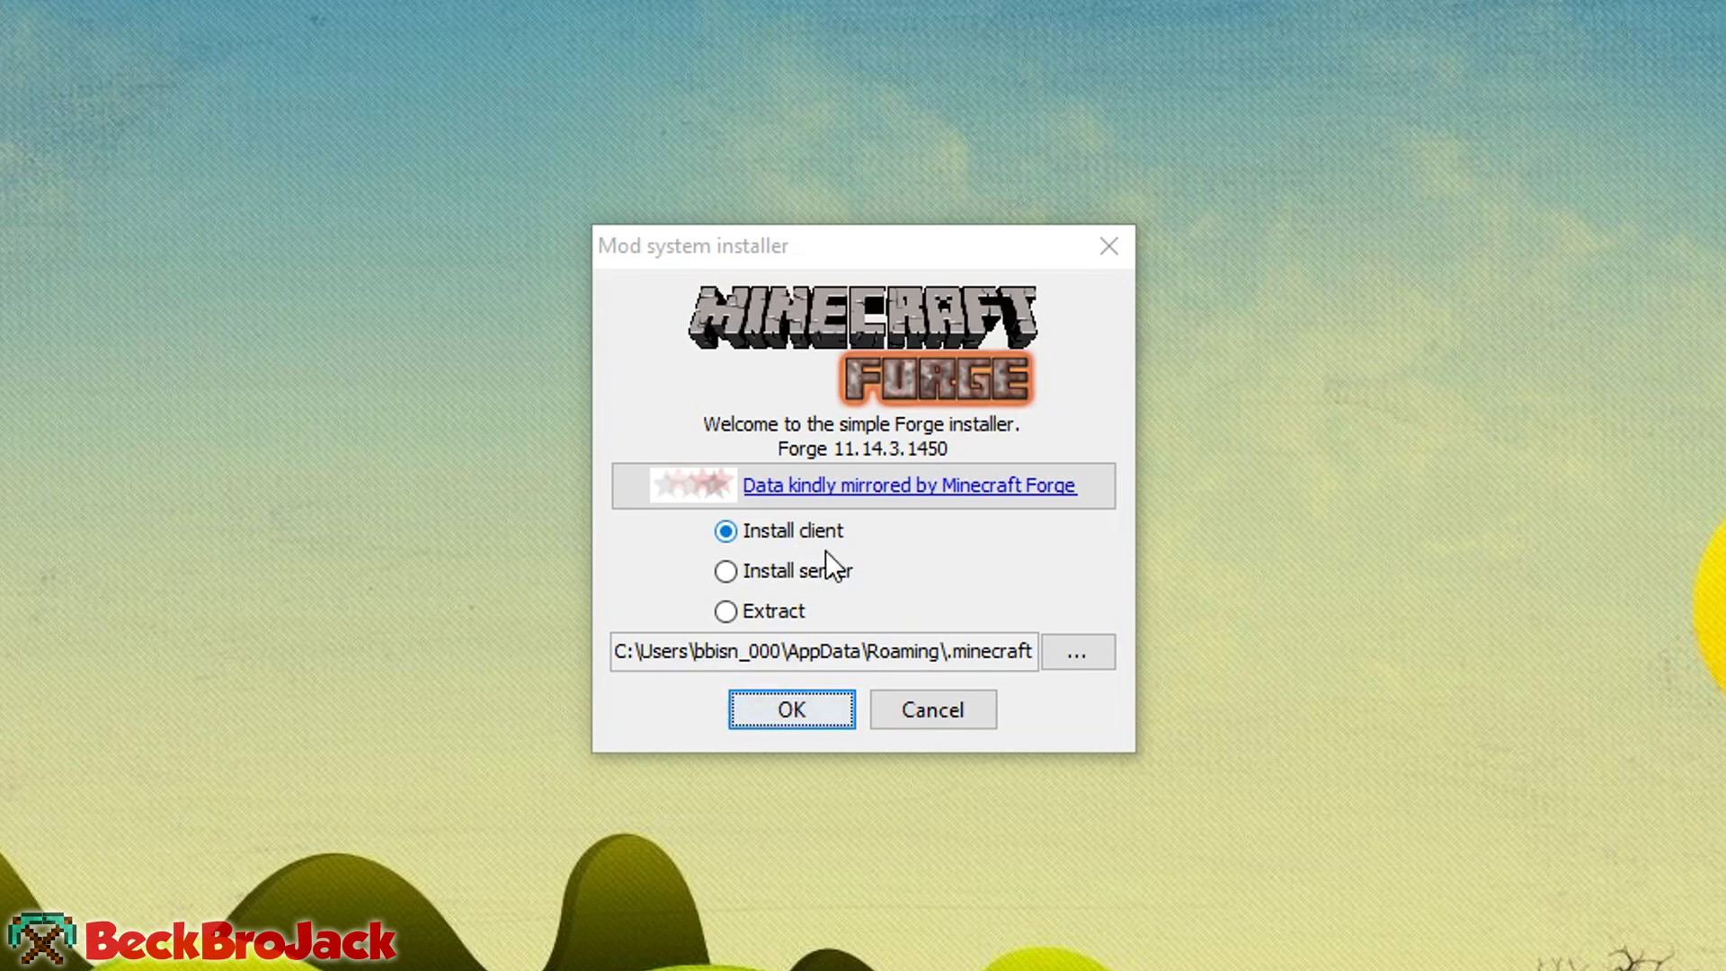
mouse_move(1218, 549)
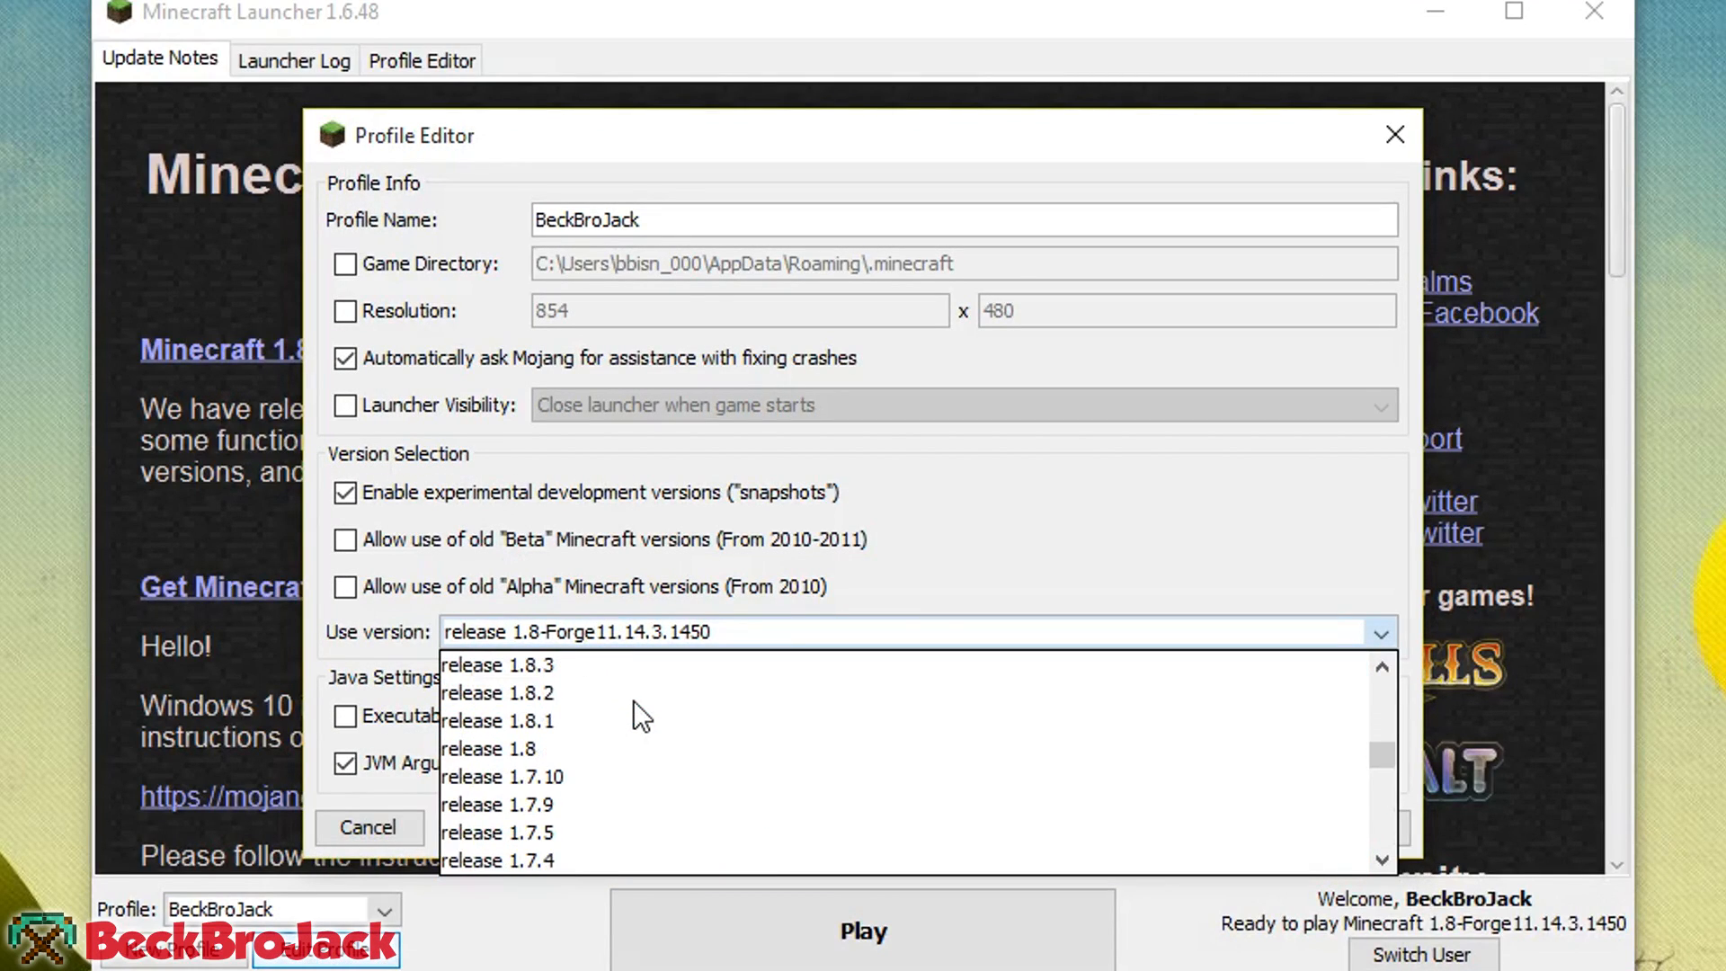
Step: Set the profile's Use version to plain release 1.8 and save the profile
left_click(489, 747)
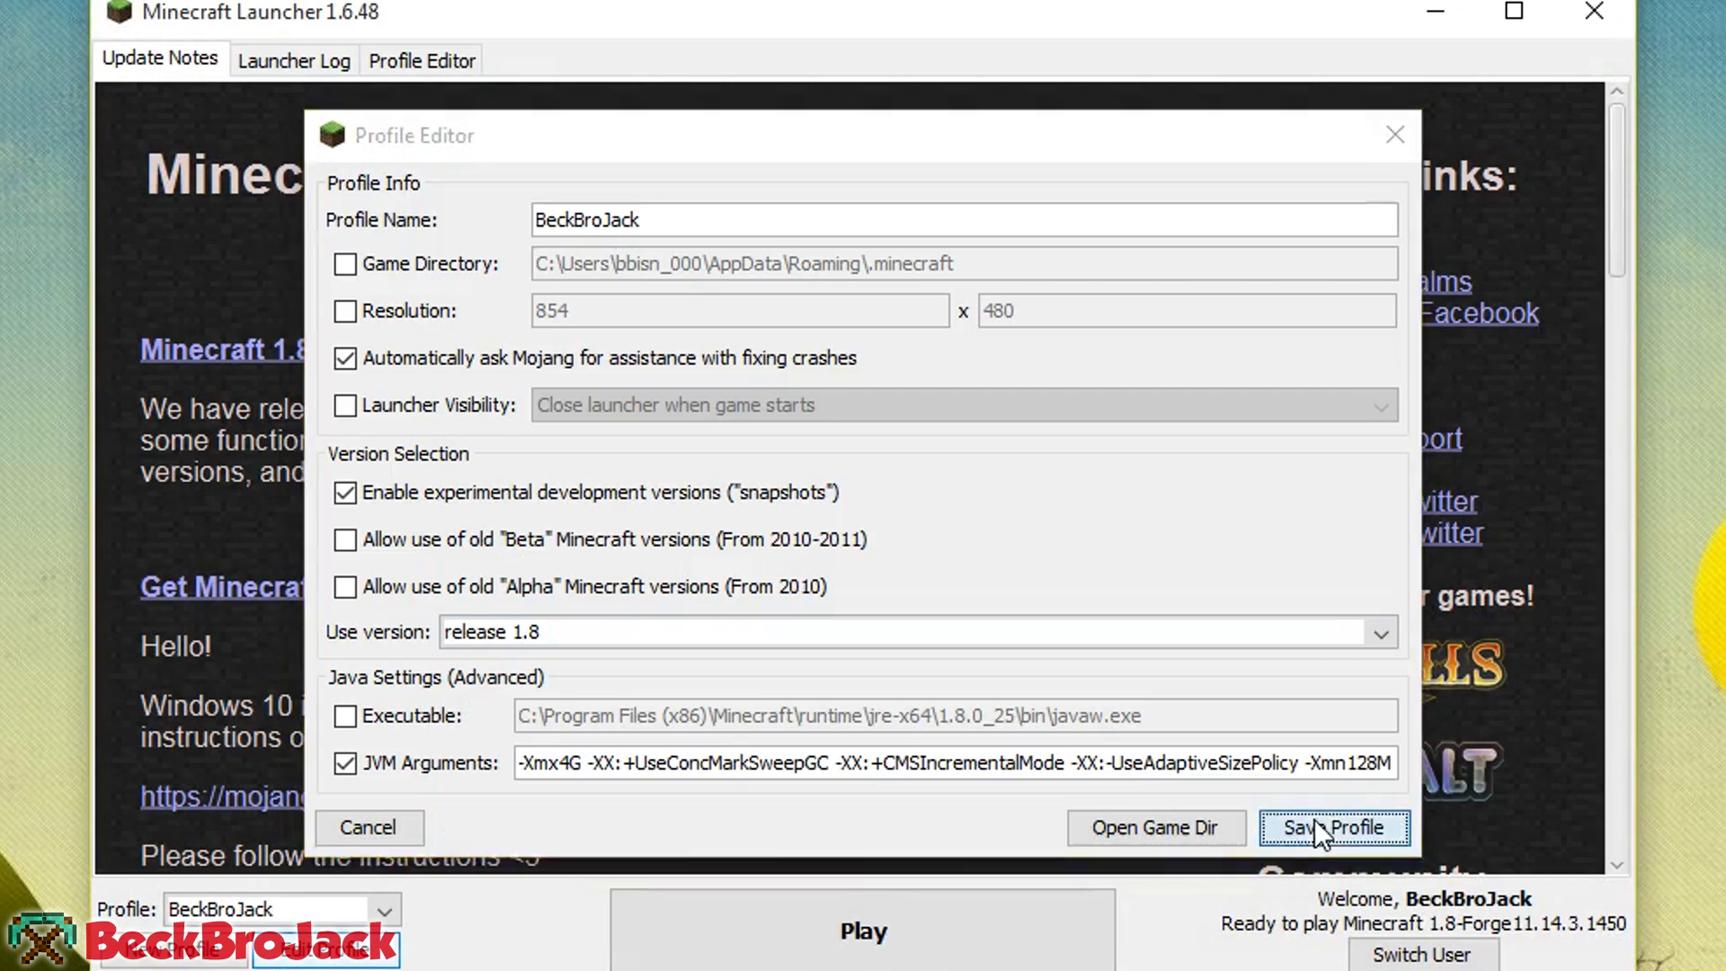
left_click(1332, 827)
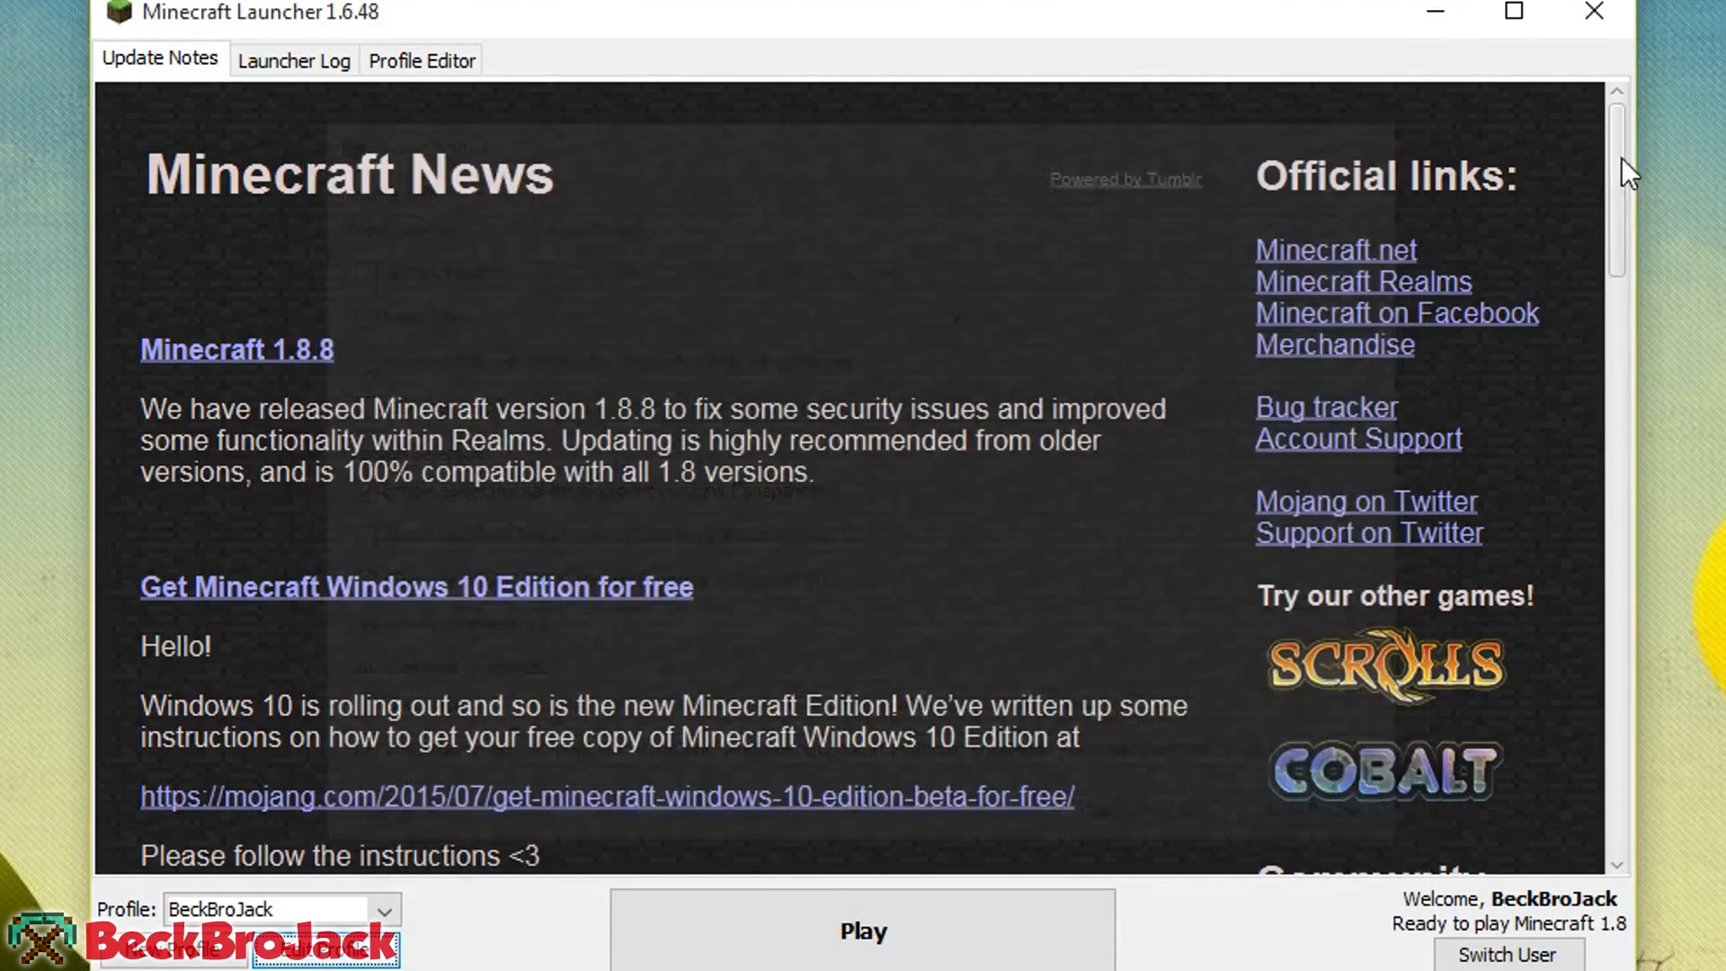
left_click(863, 930)
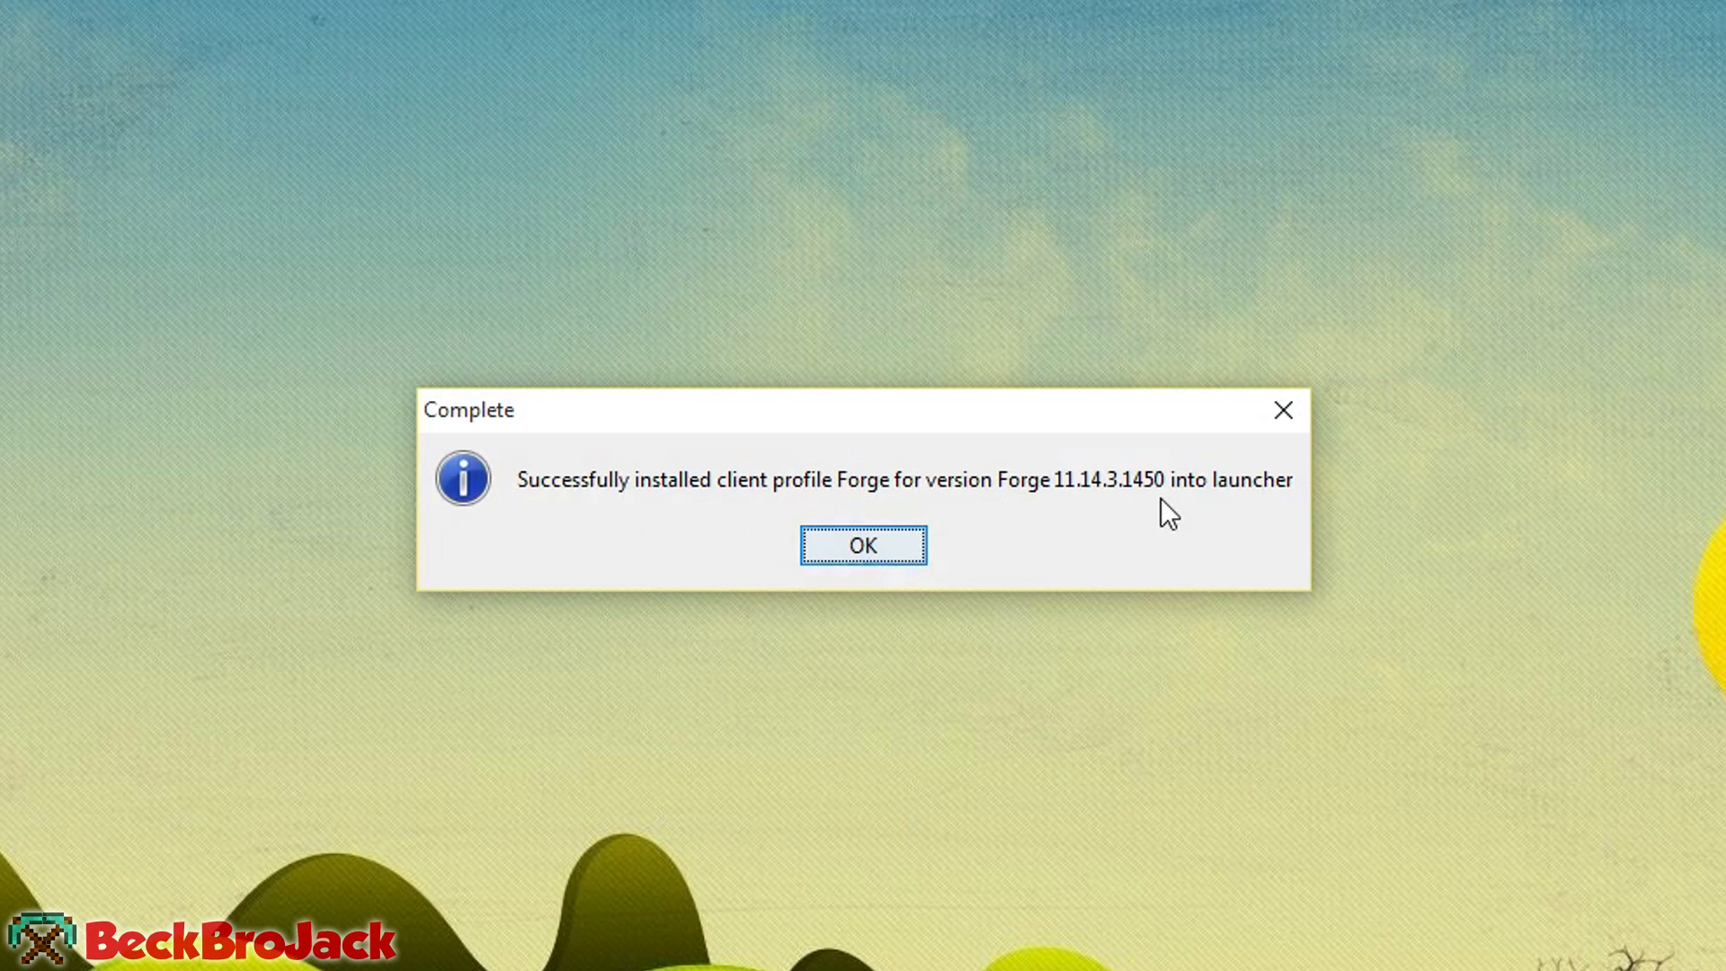
Step: Acknowledge the Forge install, save the profile on release 1.8-Forge11.14.3.1450, and minimize the launcher
left_click(863, 545)
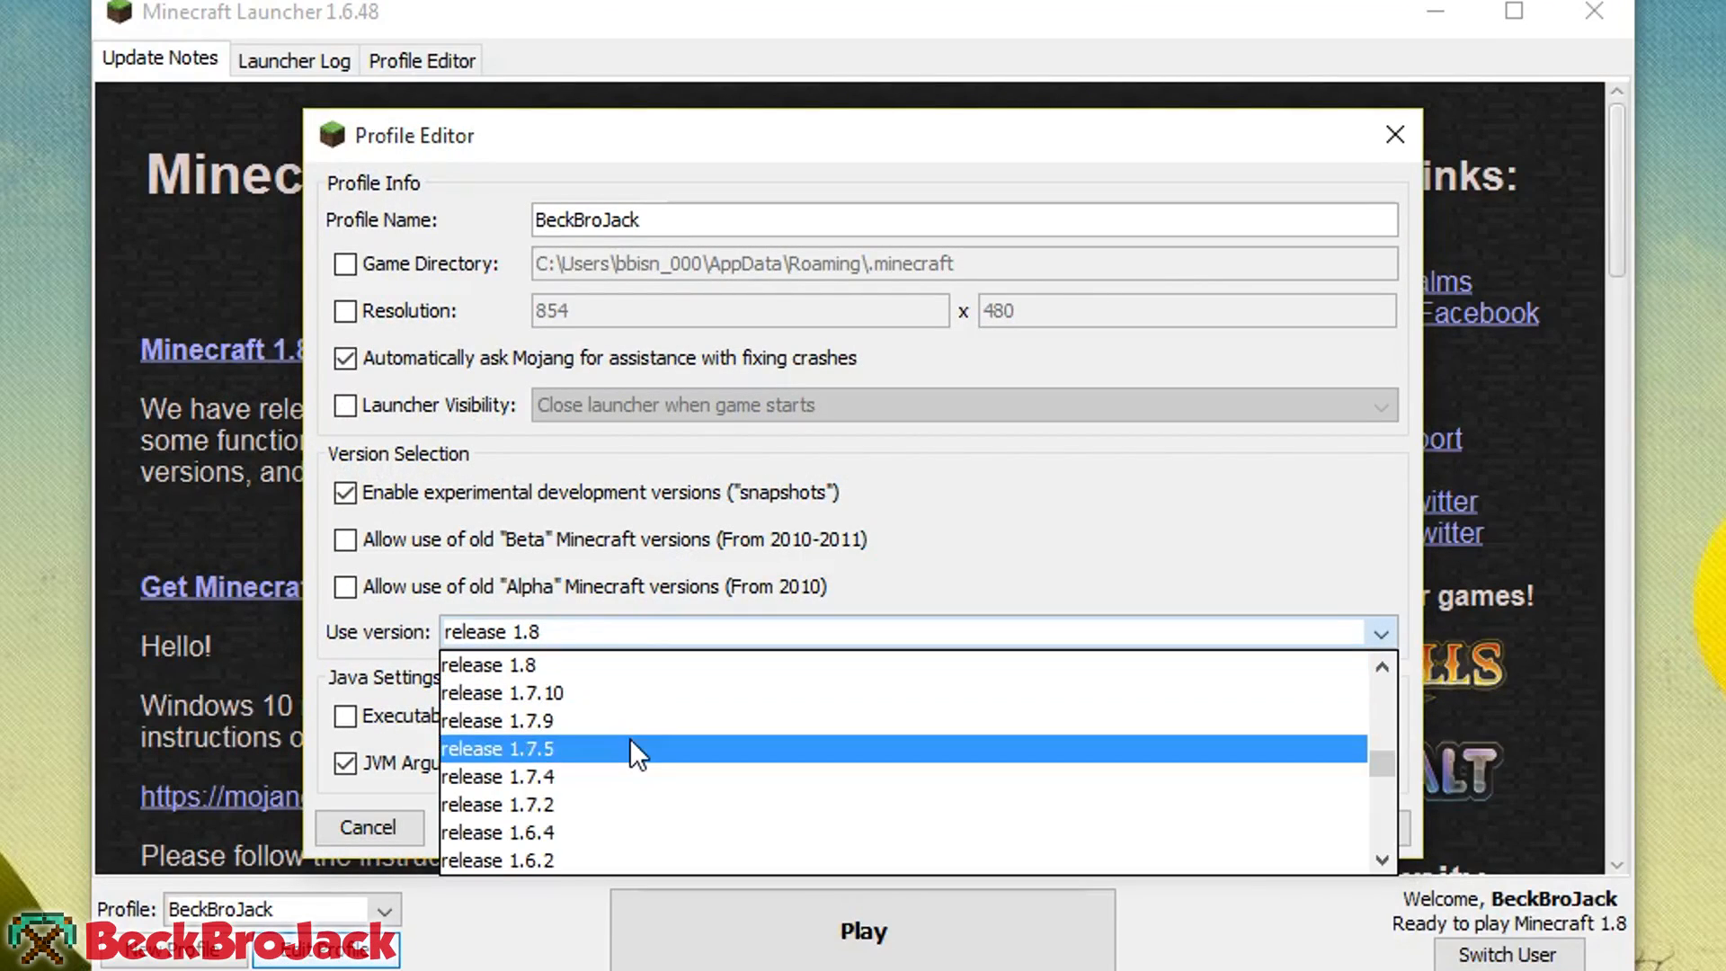
scroll("down", 3)
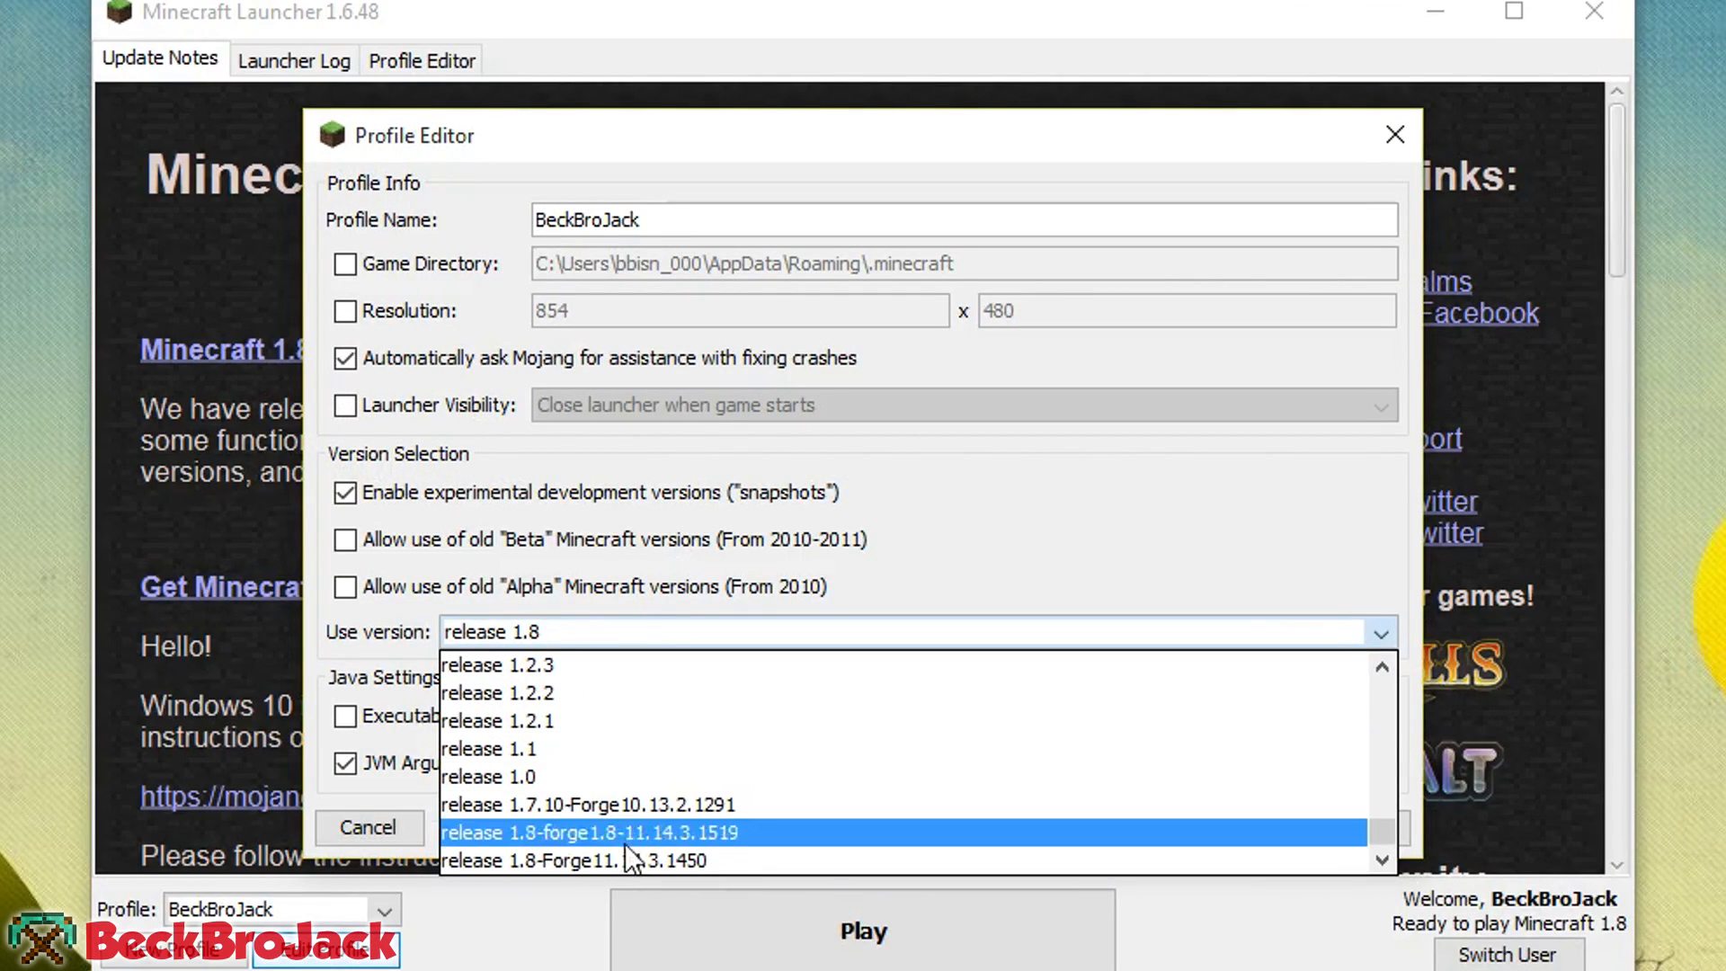
mouse_move(715, 861)
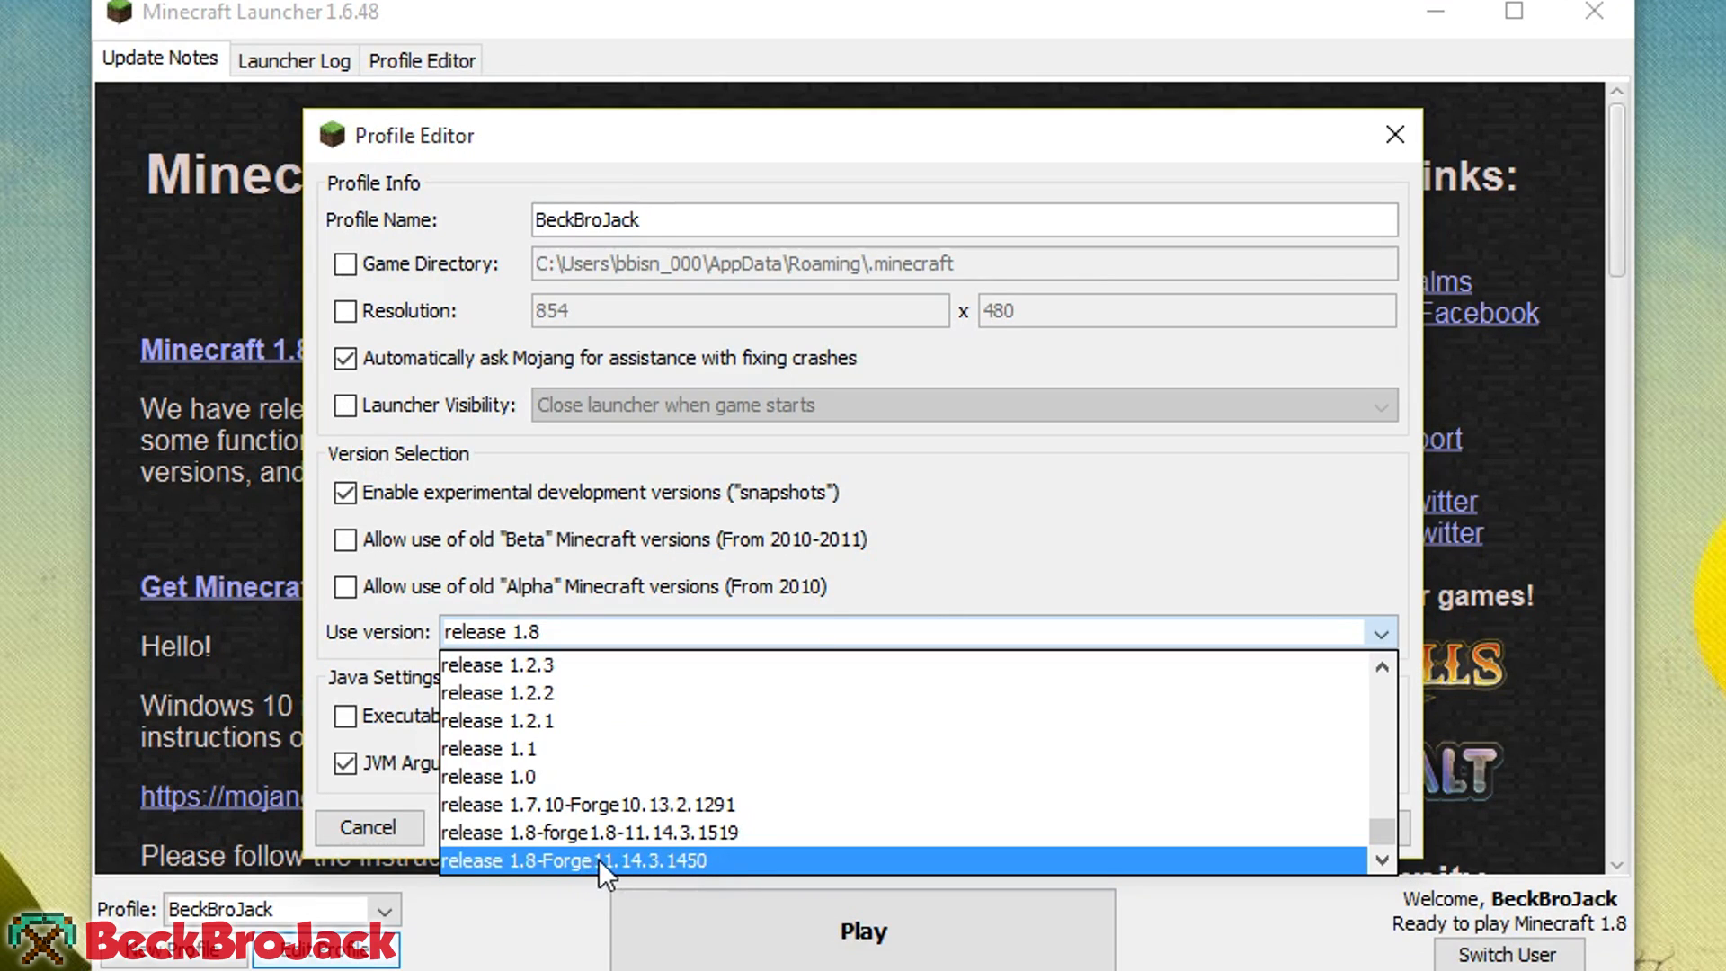
mouse_move(676, 881)
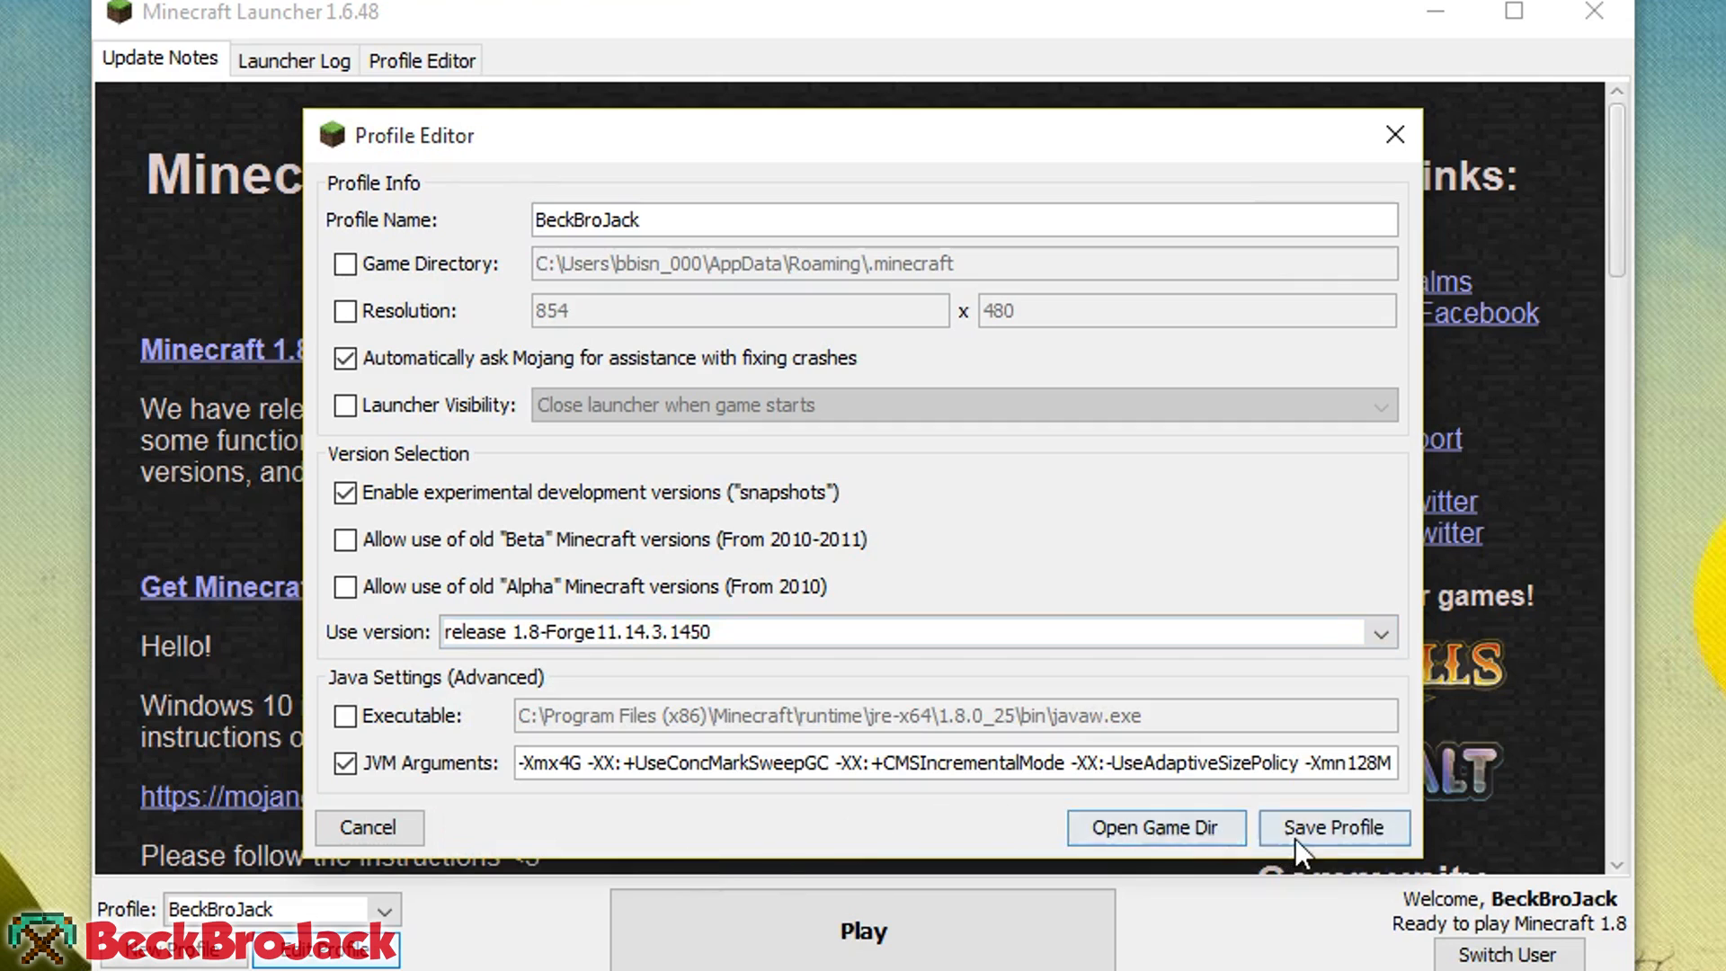
left_click(1333, 828)
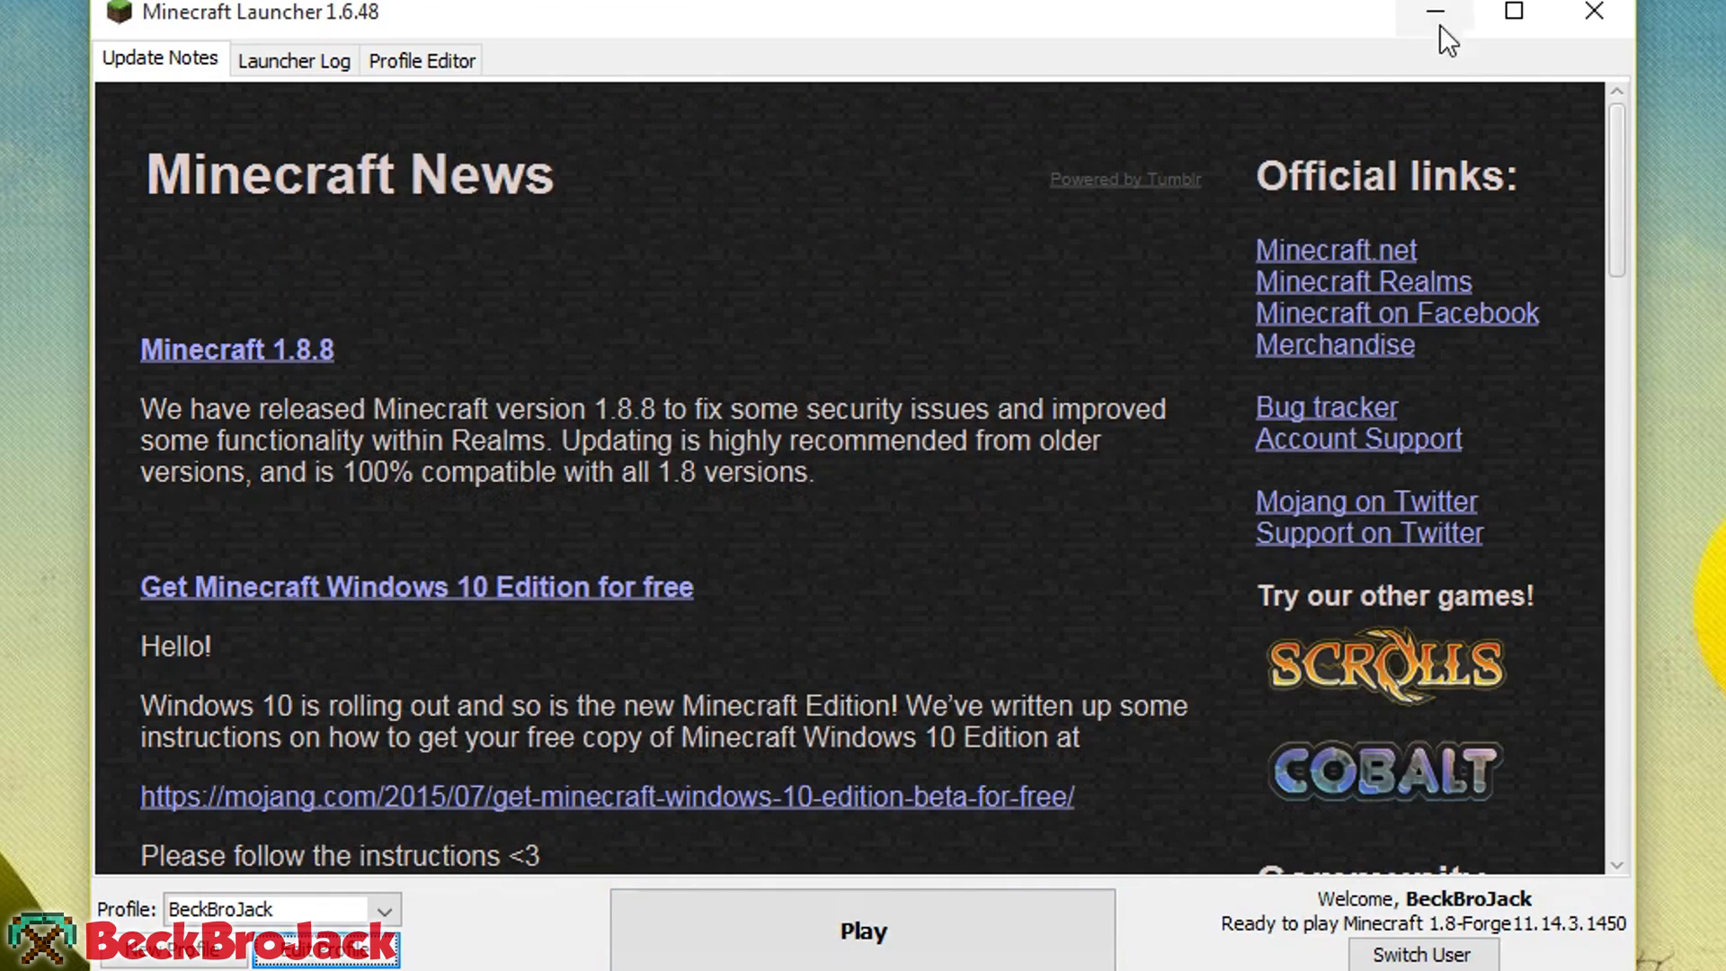
left_click(1433, 12)
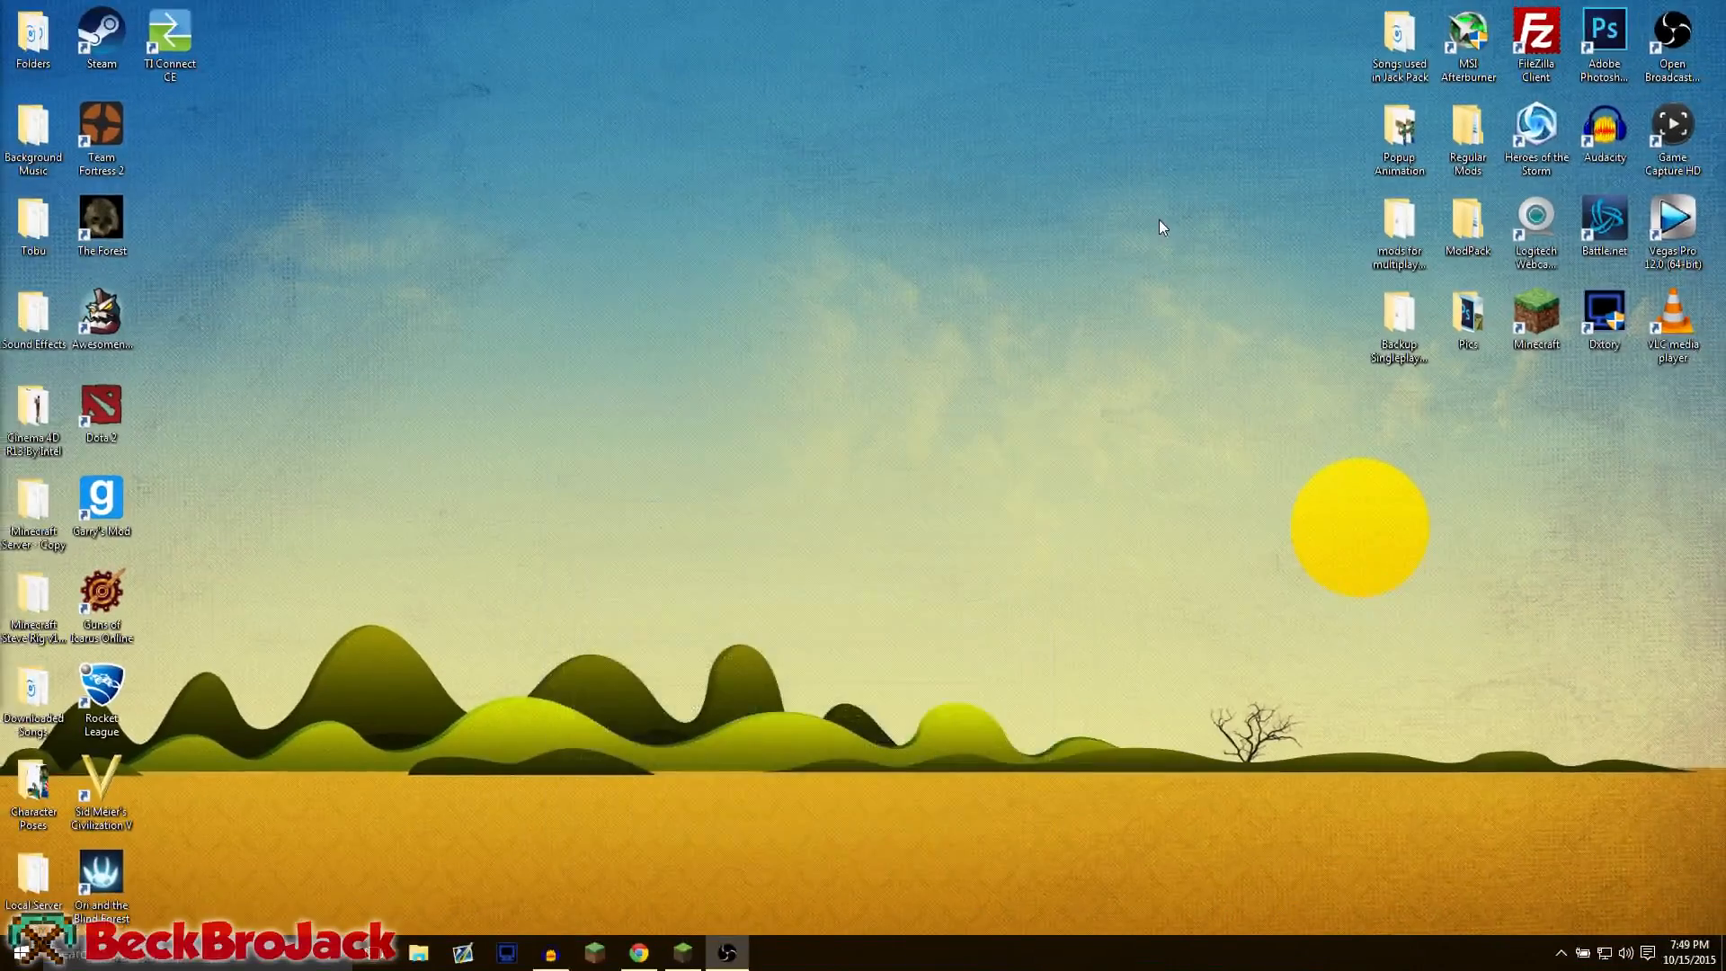
mouse_move(997, 496)
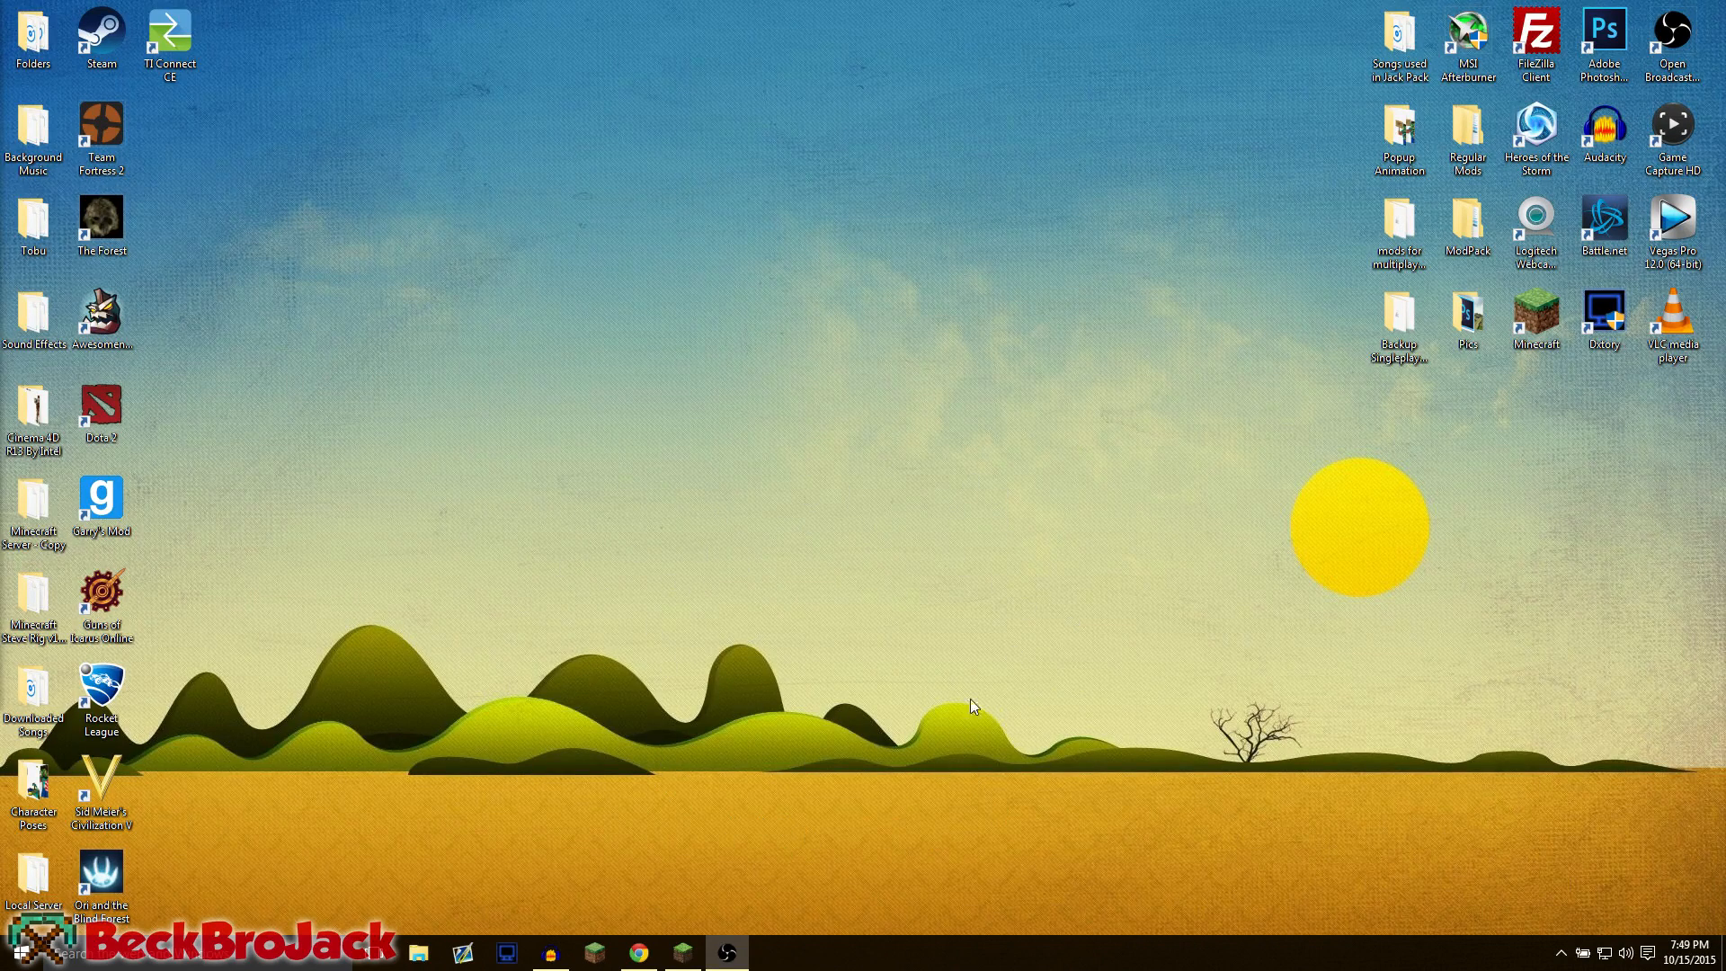
mouse_move(663, 901)
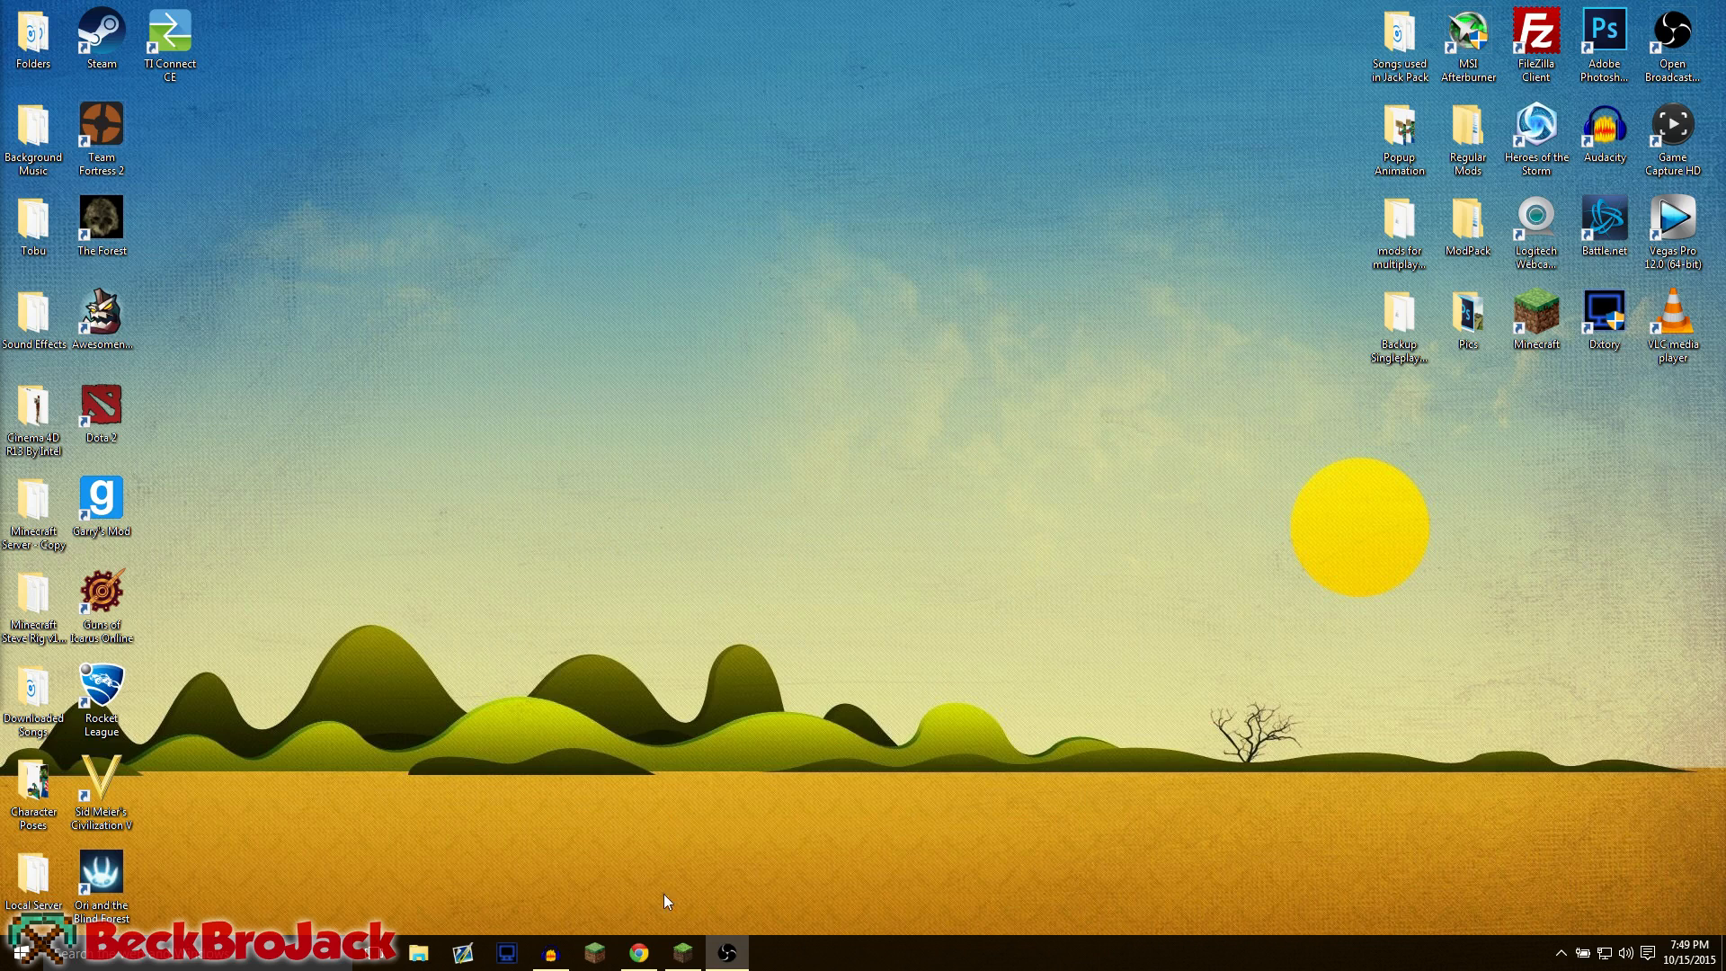
Step: Switch to the Minecraft Shaders Mod page and reveal its Download section
left_click(637, 953)
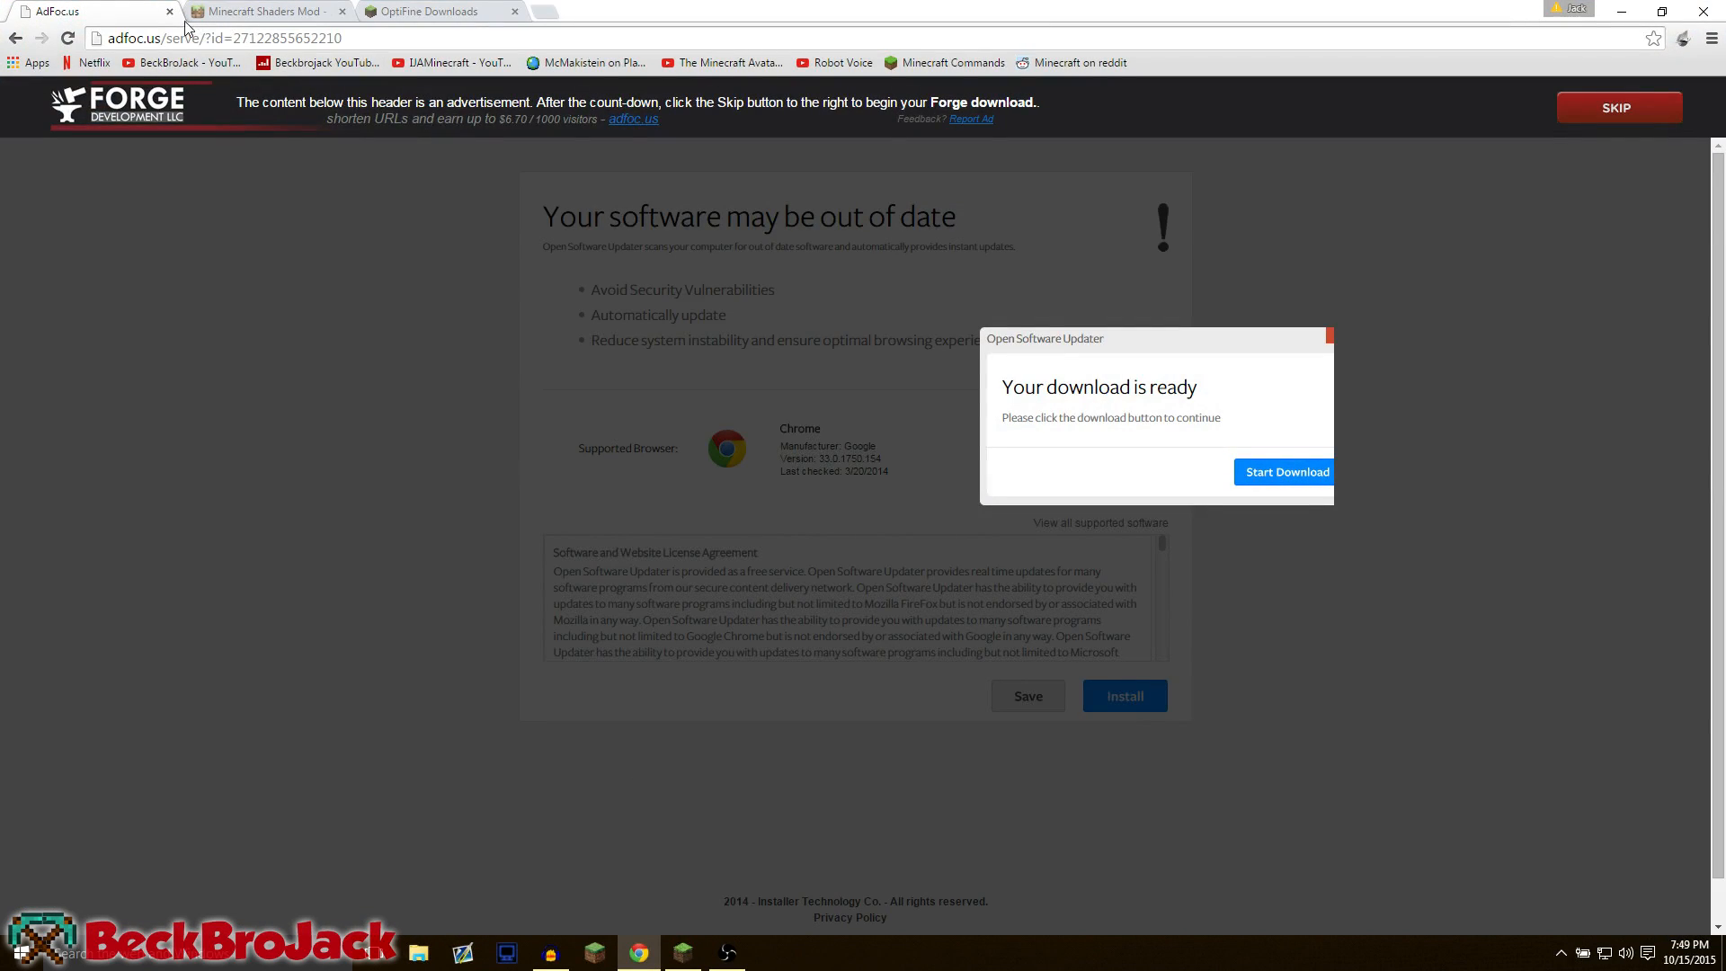
left_click(264, 10)
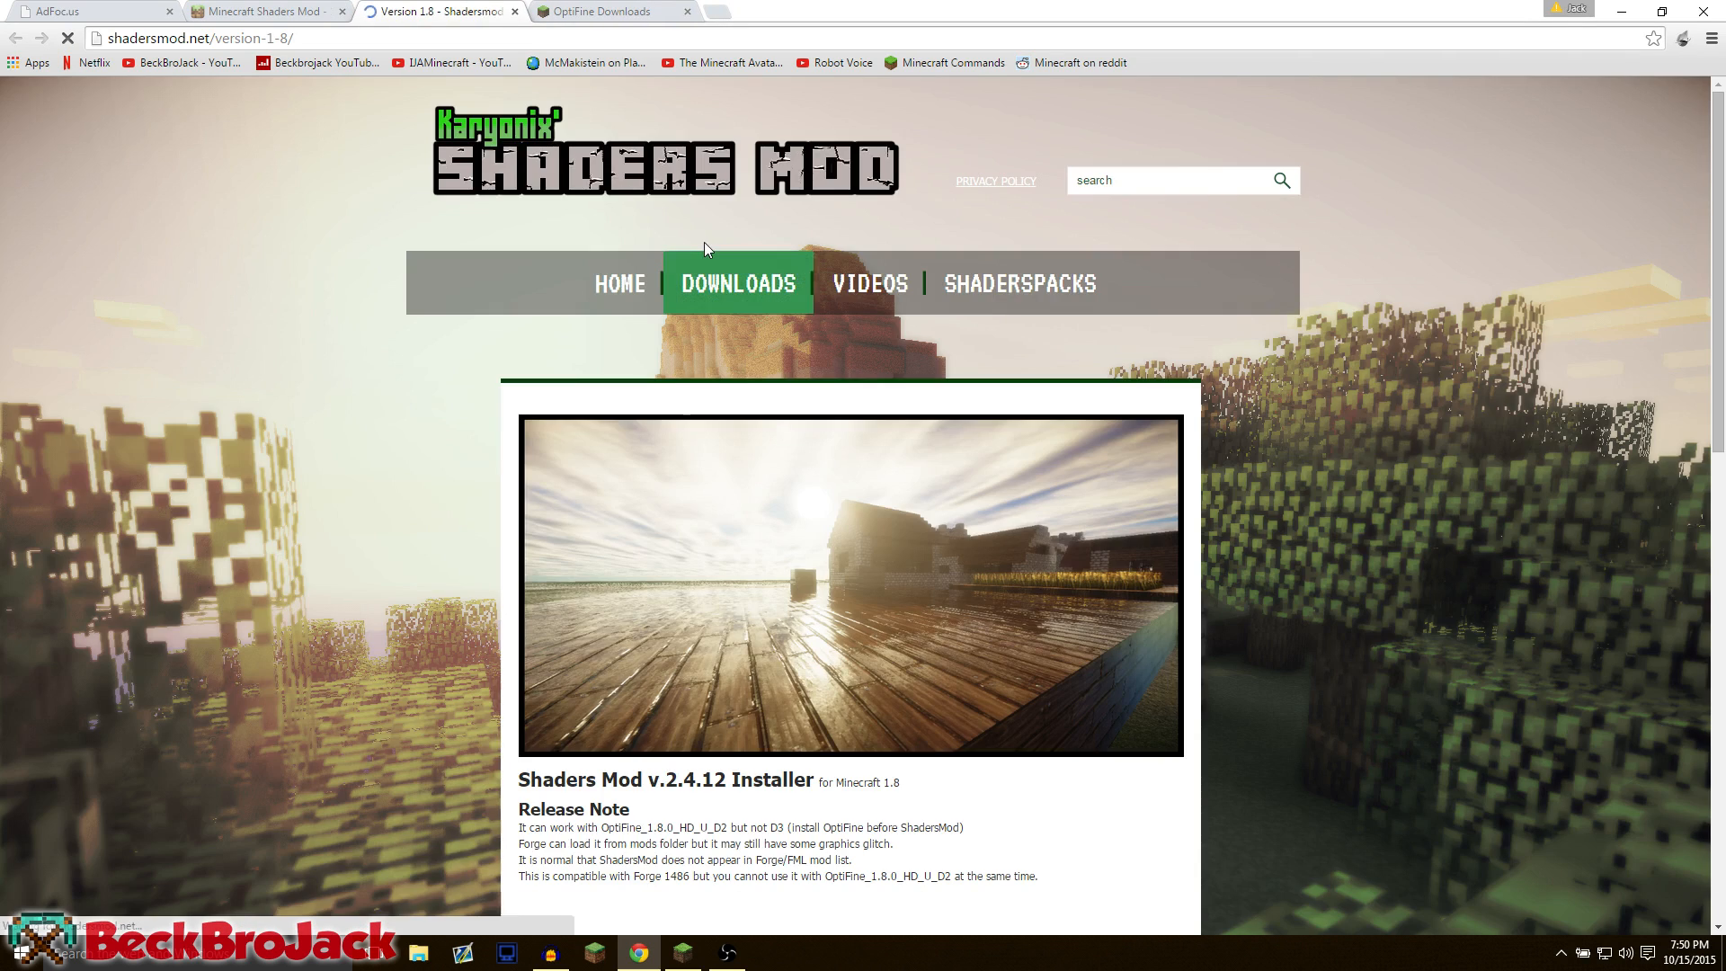
scroll("down", 3)
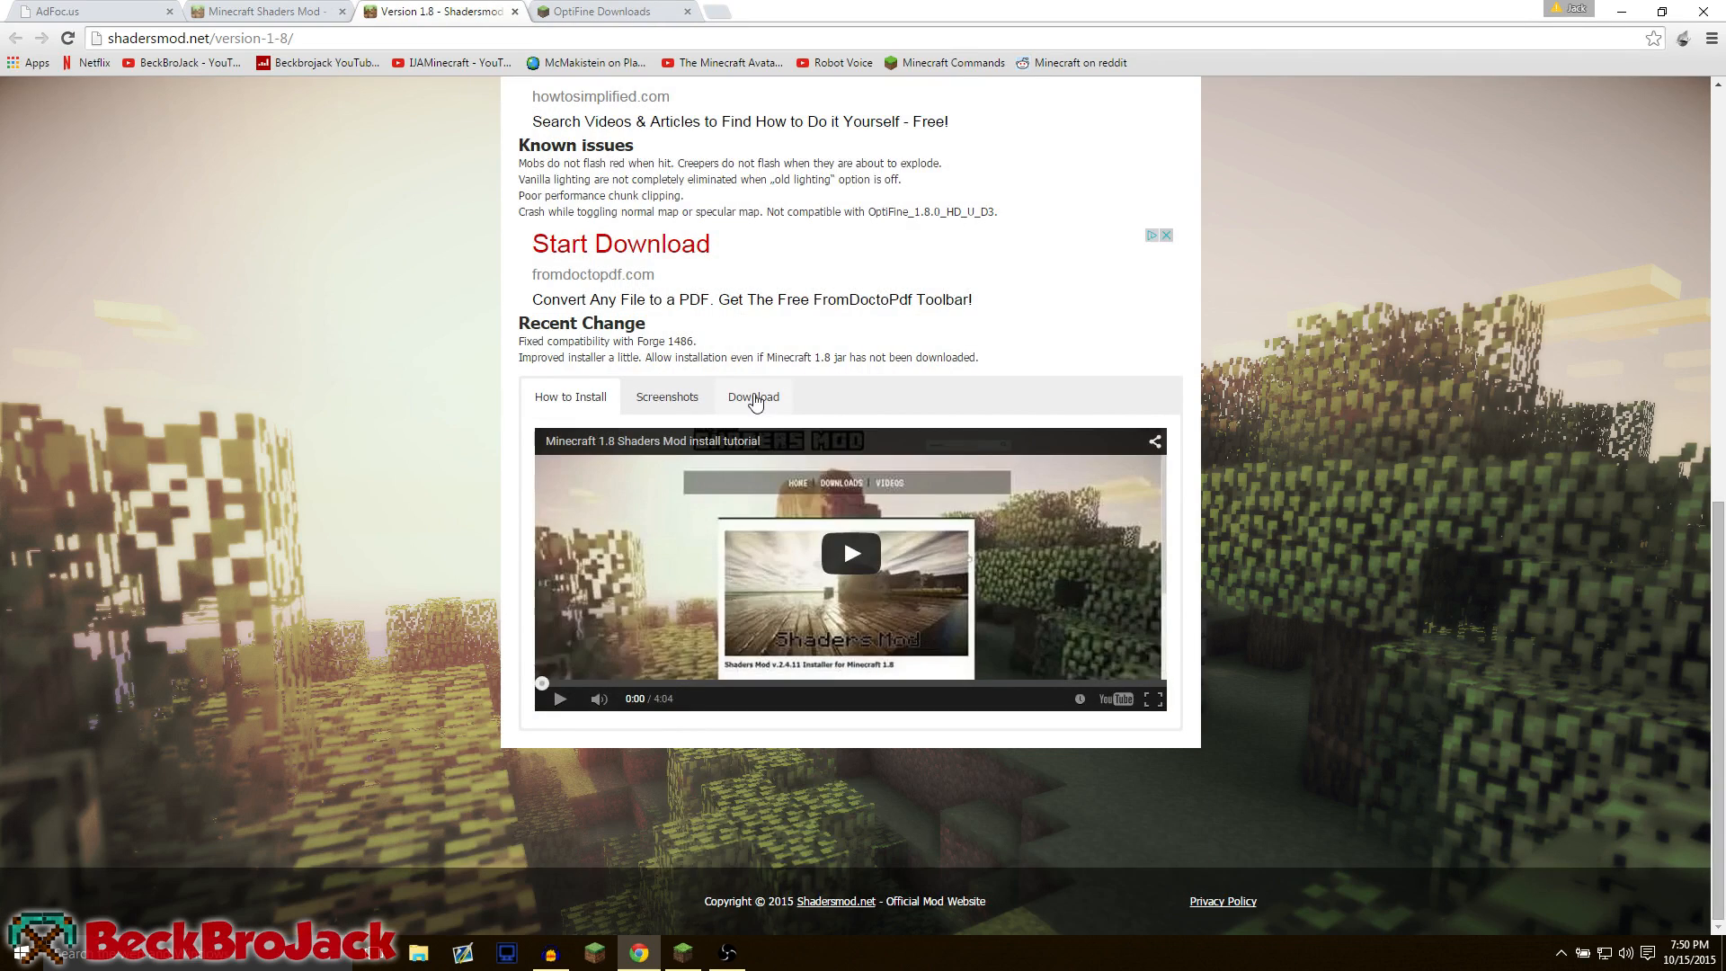
left_click(753, 397)
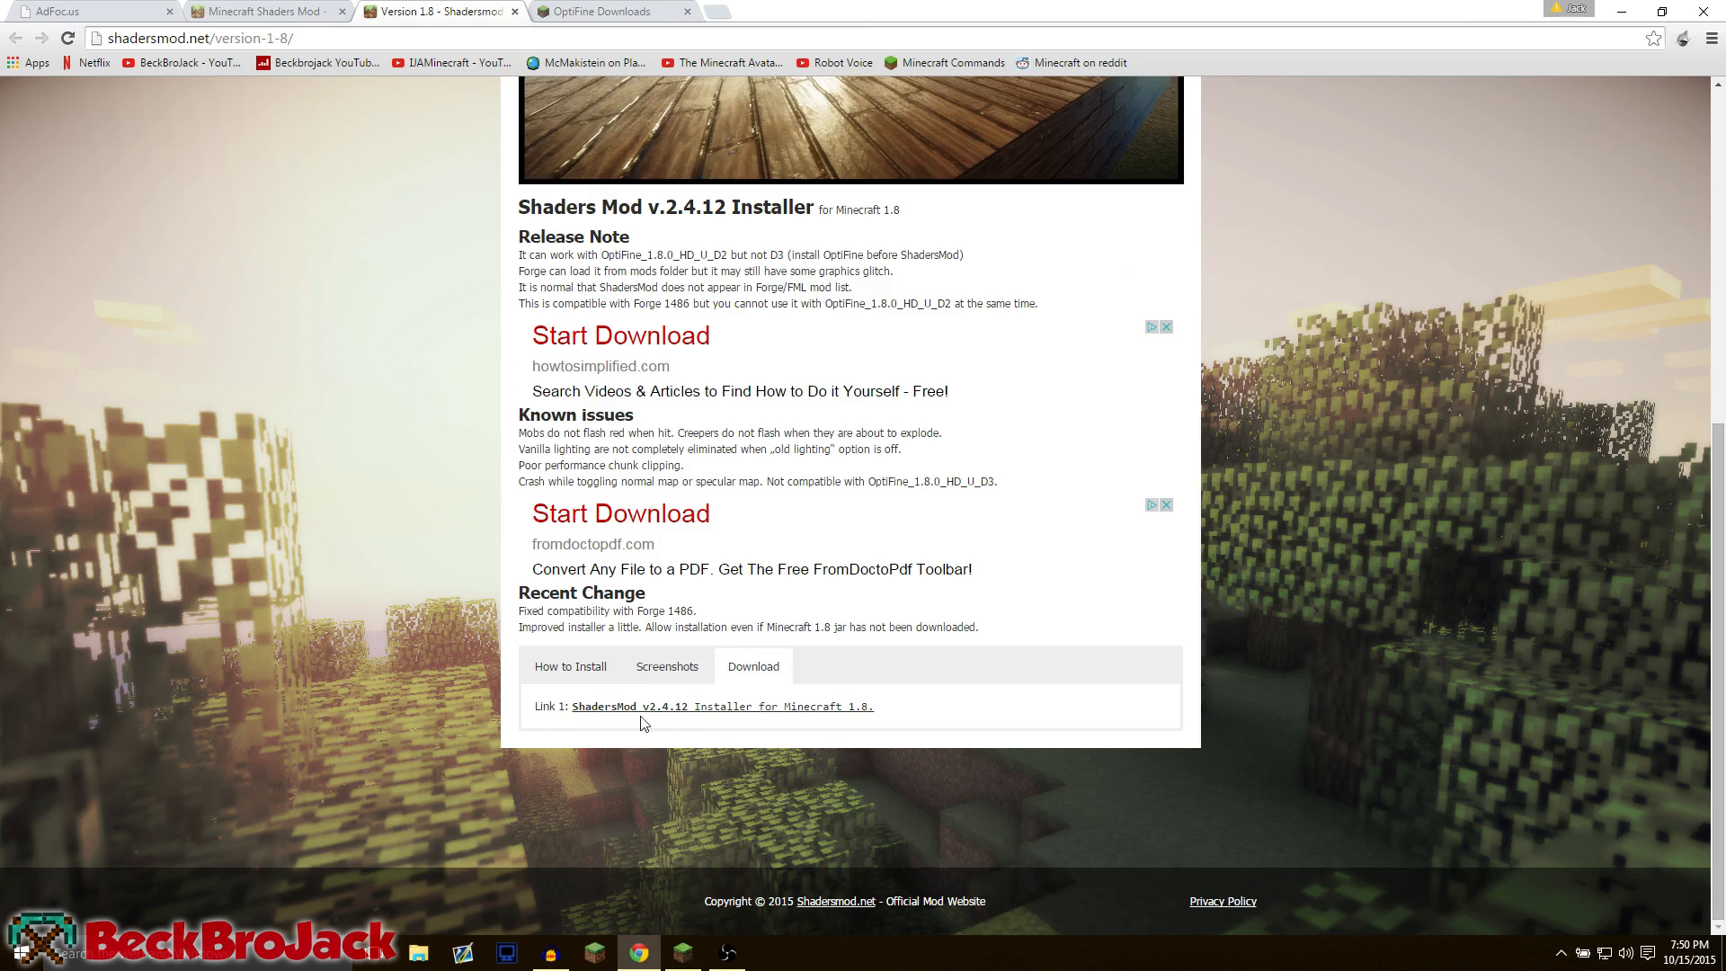
Step: Start the ShadersMod v2.4.12 installer download for Minecraft 1.8, leaving the redirect page
left_click(722, 706)
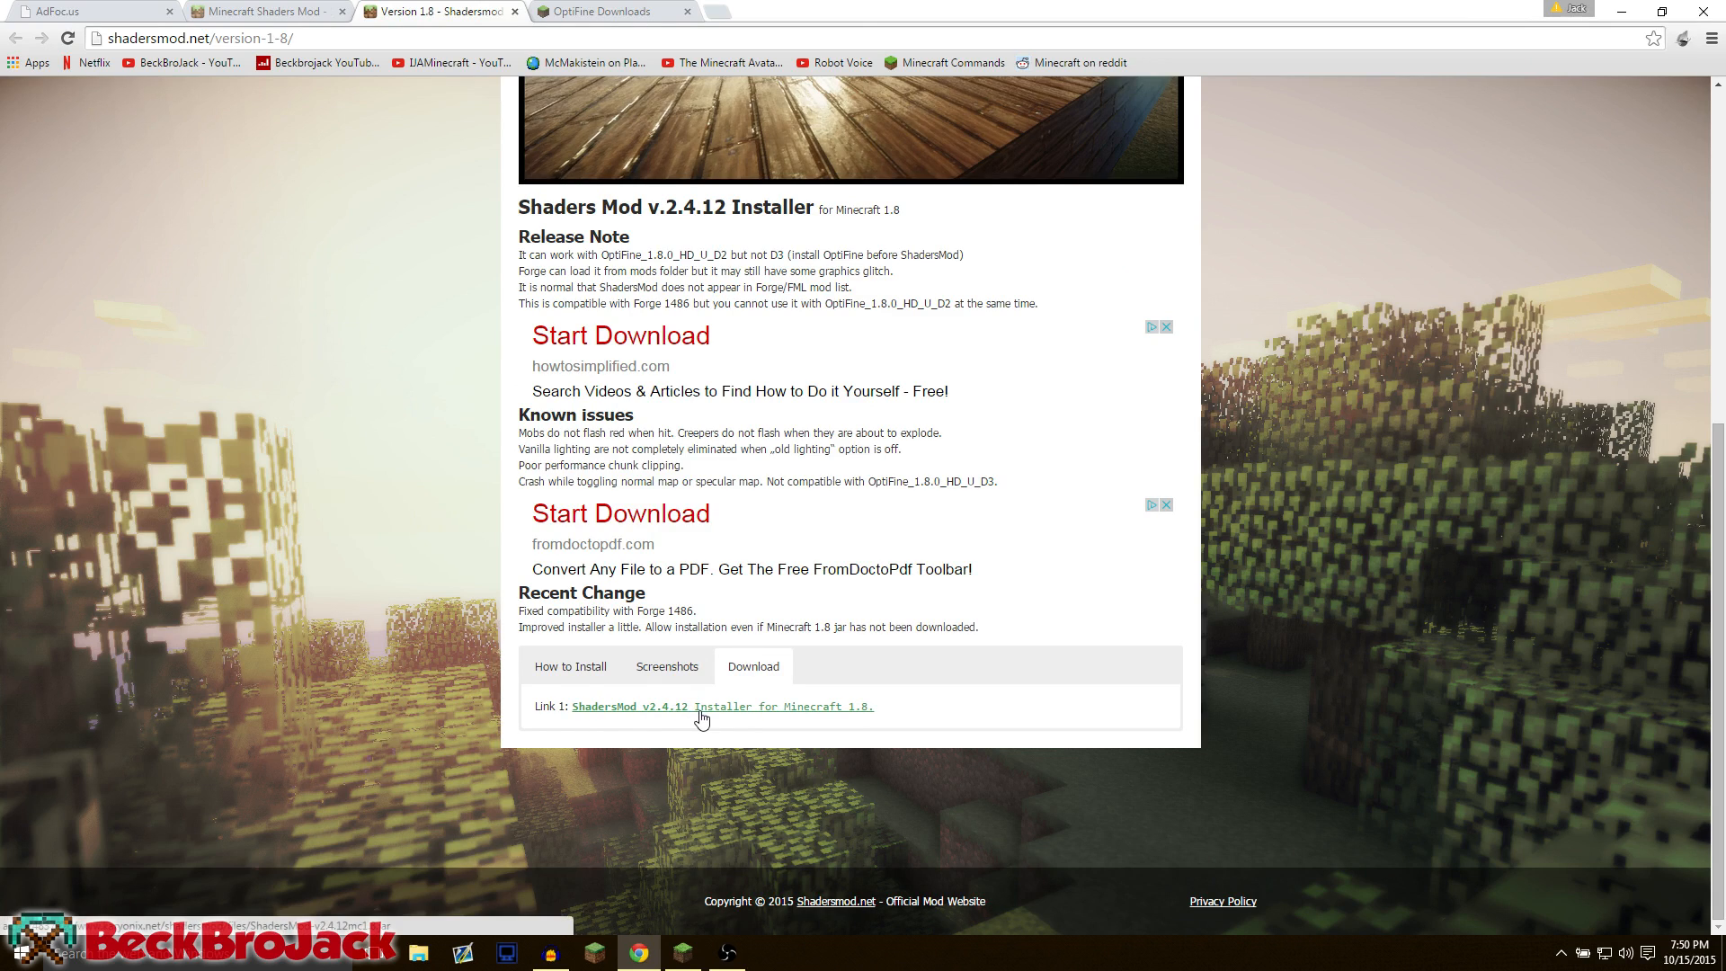
left_click(721, 706)
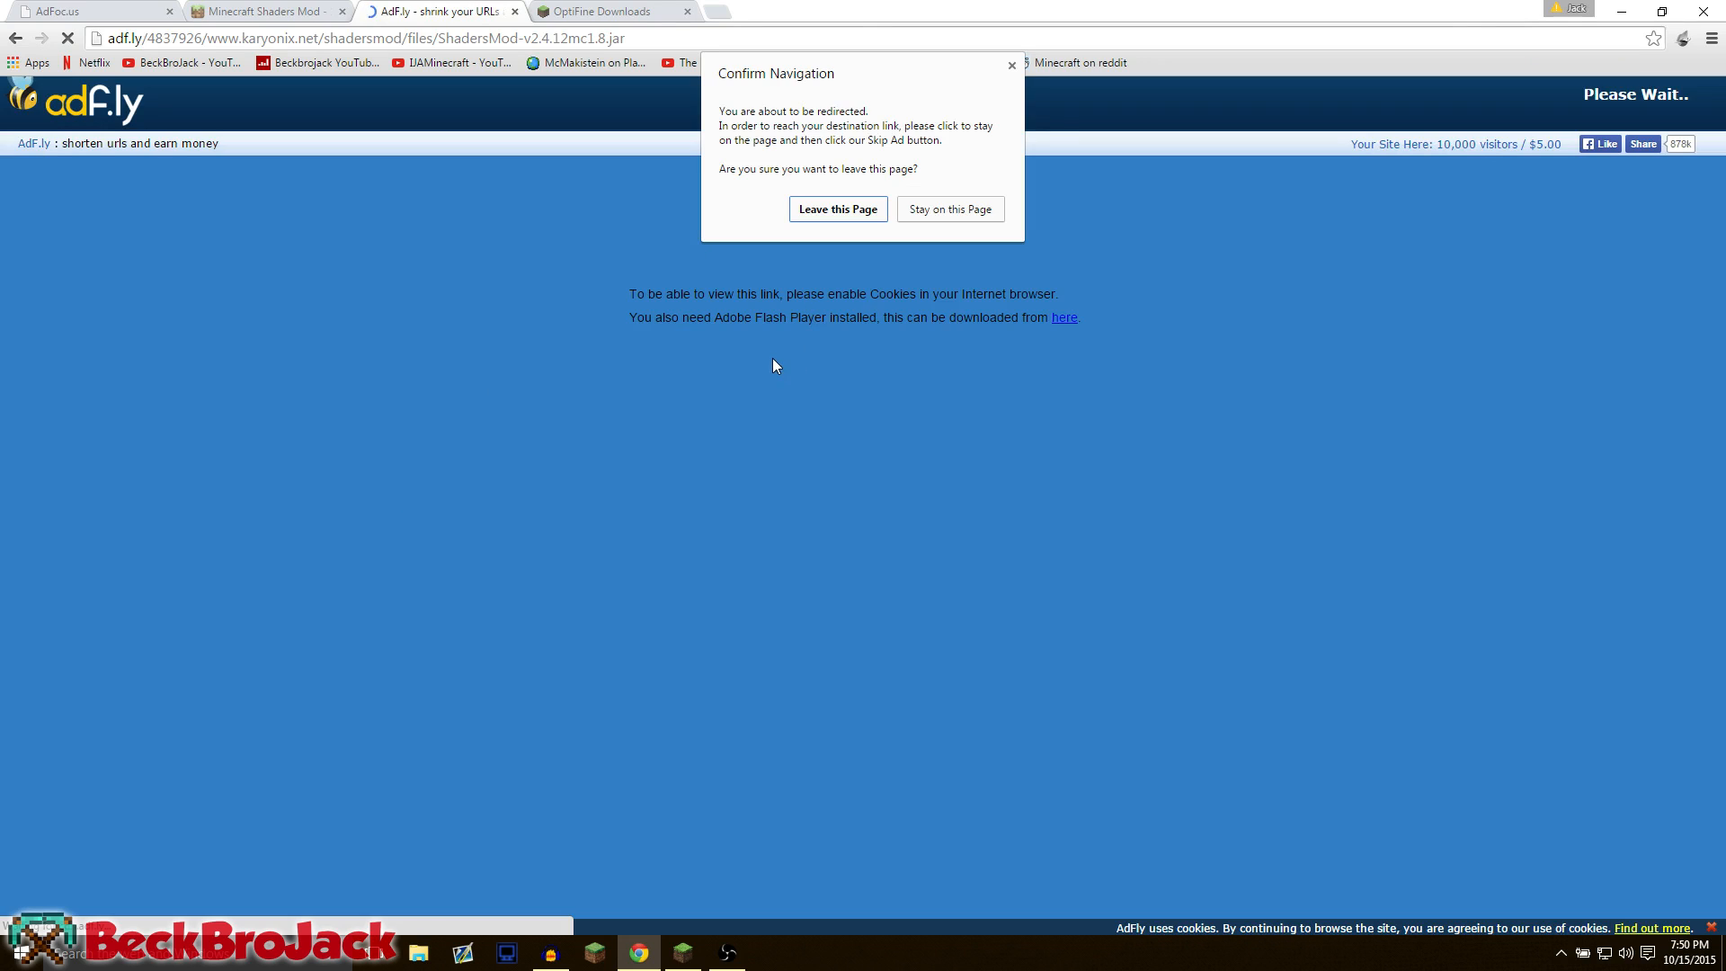
mouse_move(837, 221)
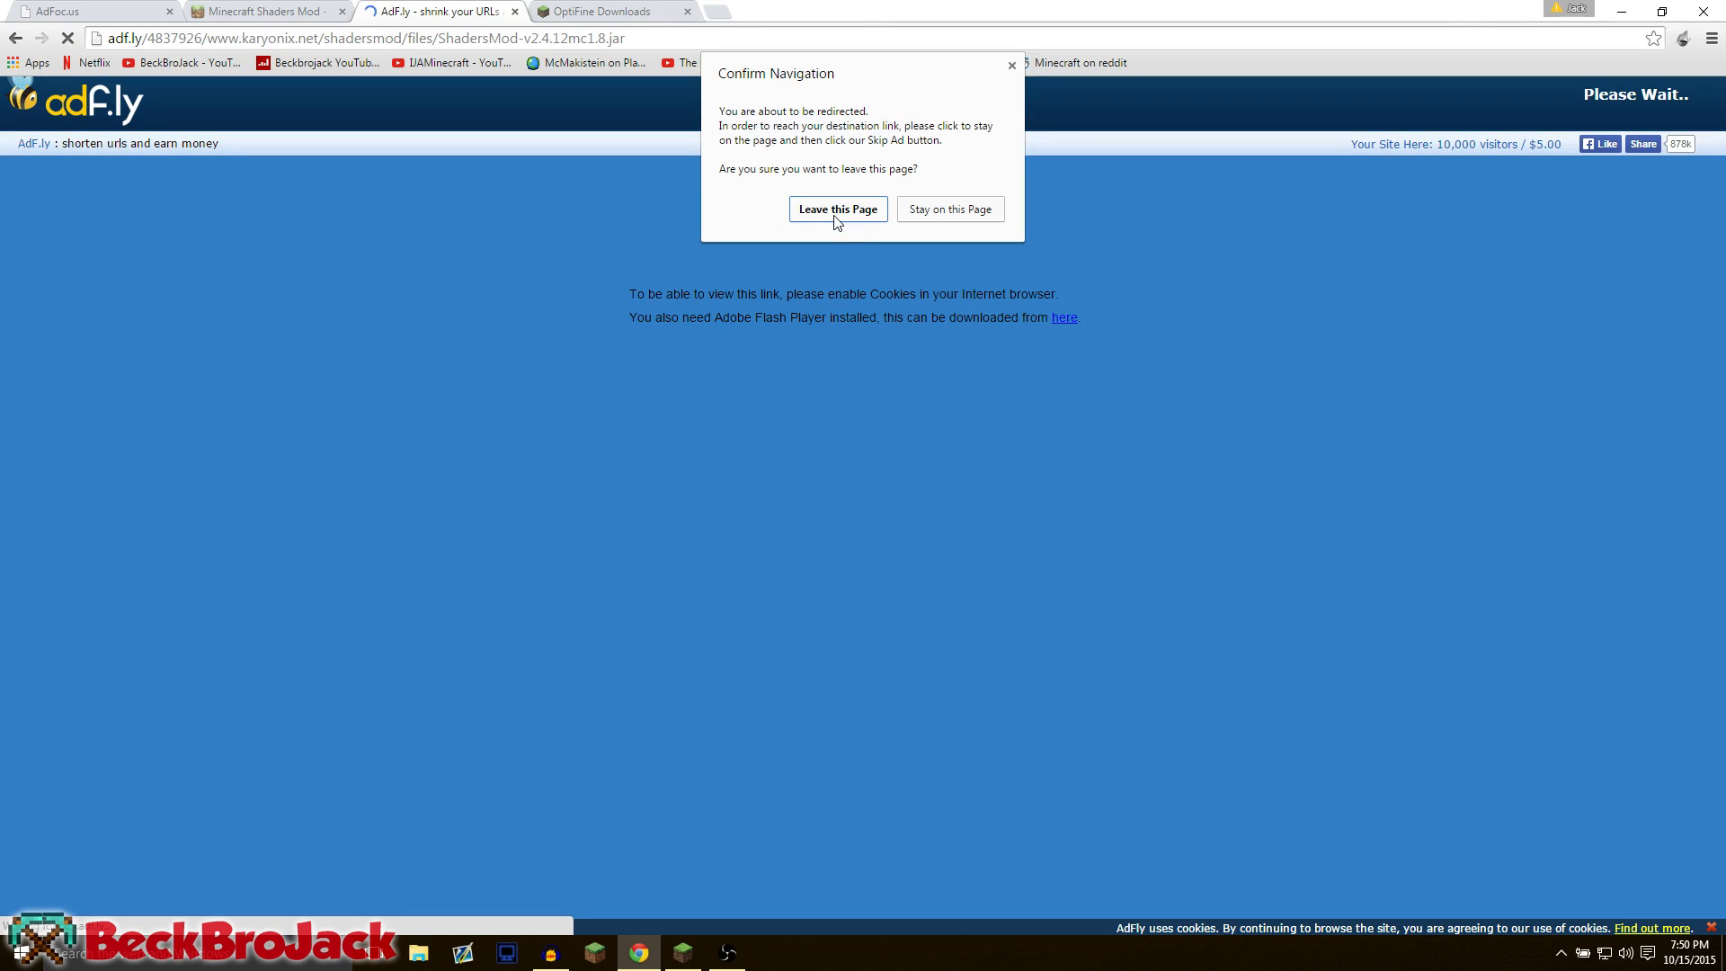
left_click(837, 209)
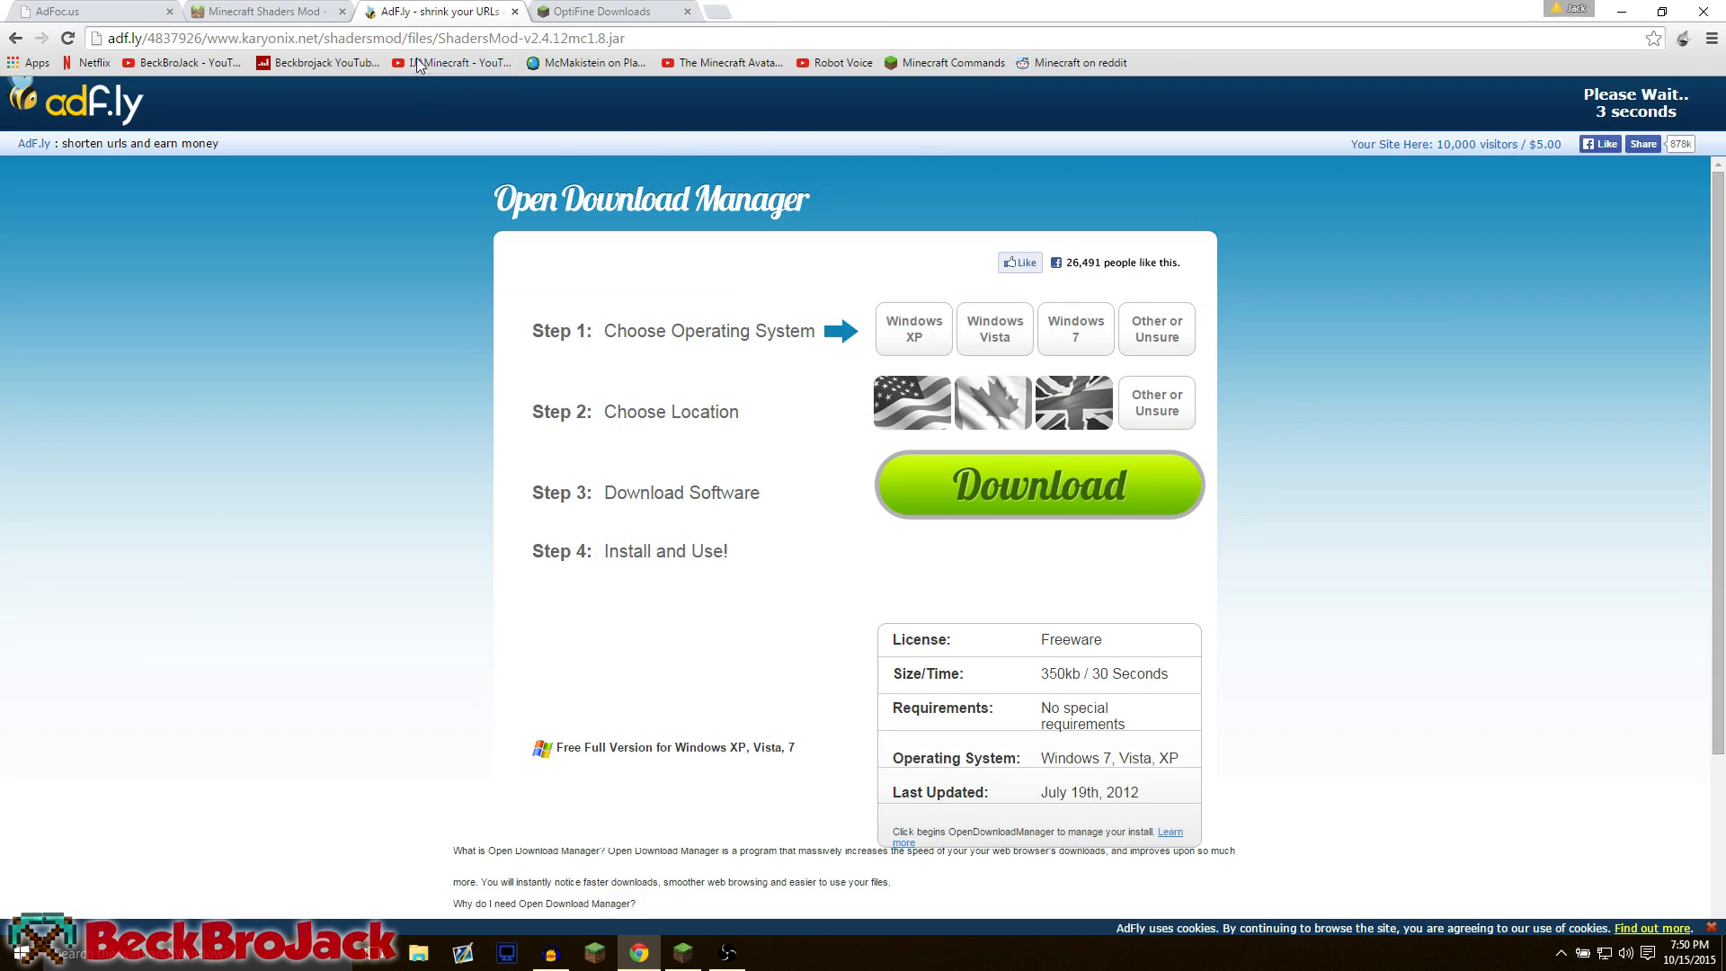
mouse_move(810, 117)
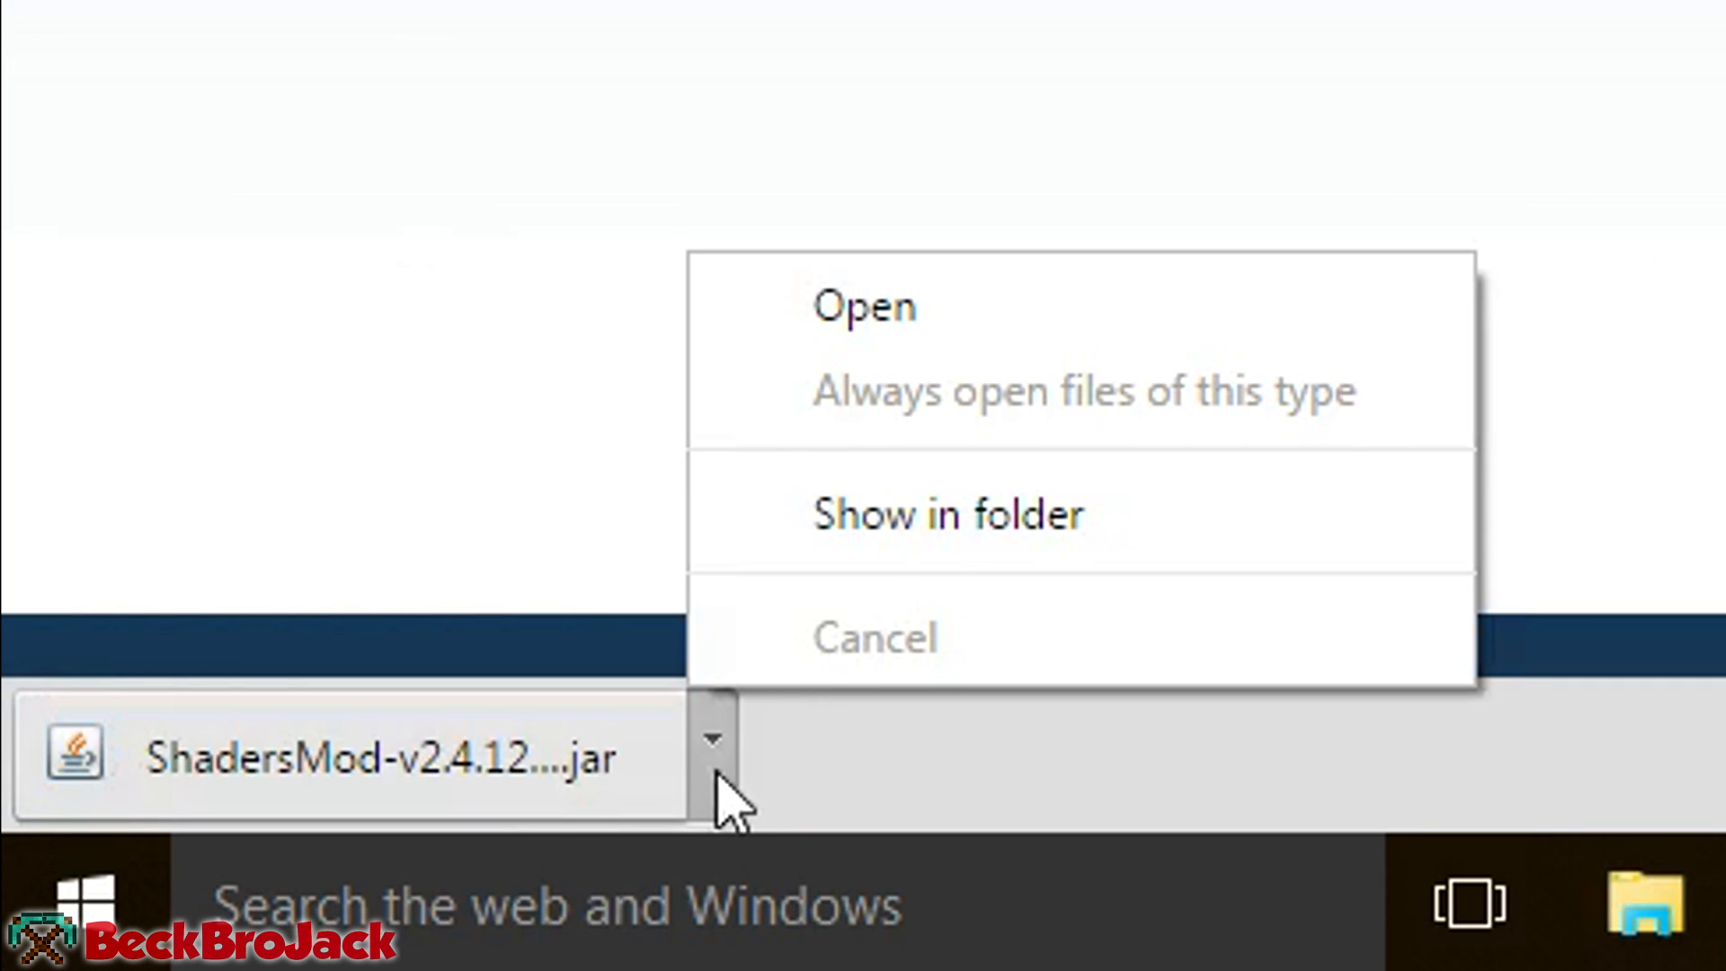
Step: Show ShadersMod-v2.4.12mc1.8.jar in the Downloads folder and move it onto the desktop
left_click(946, 513)
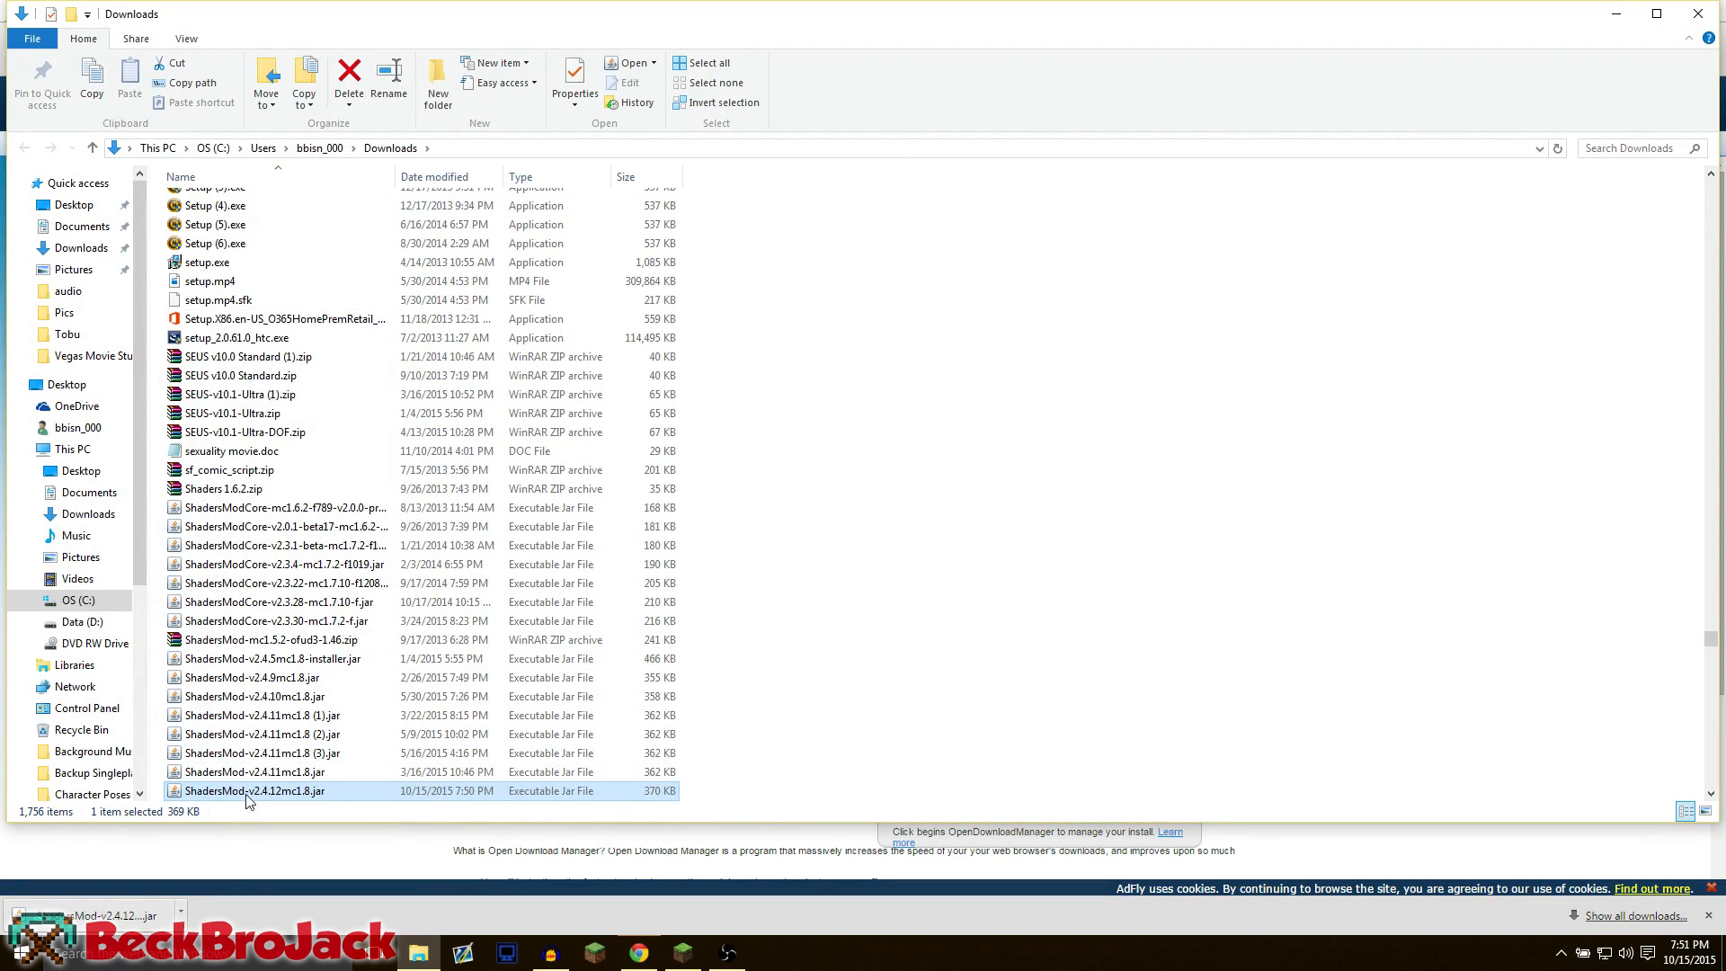
mouse_move(254, 790)
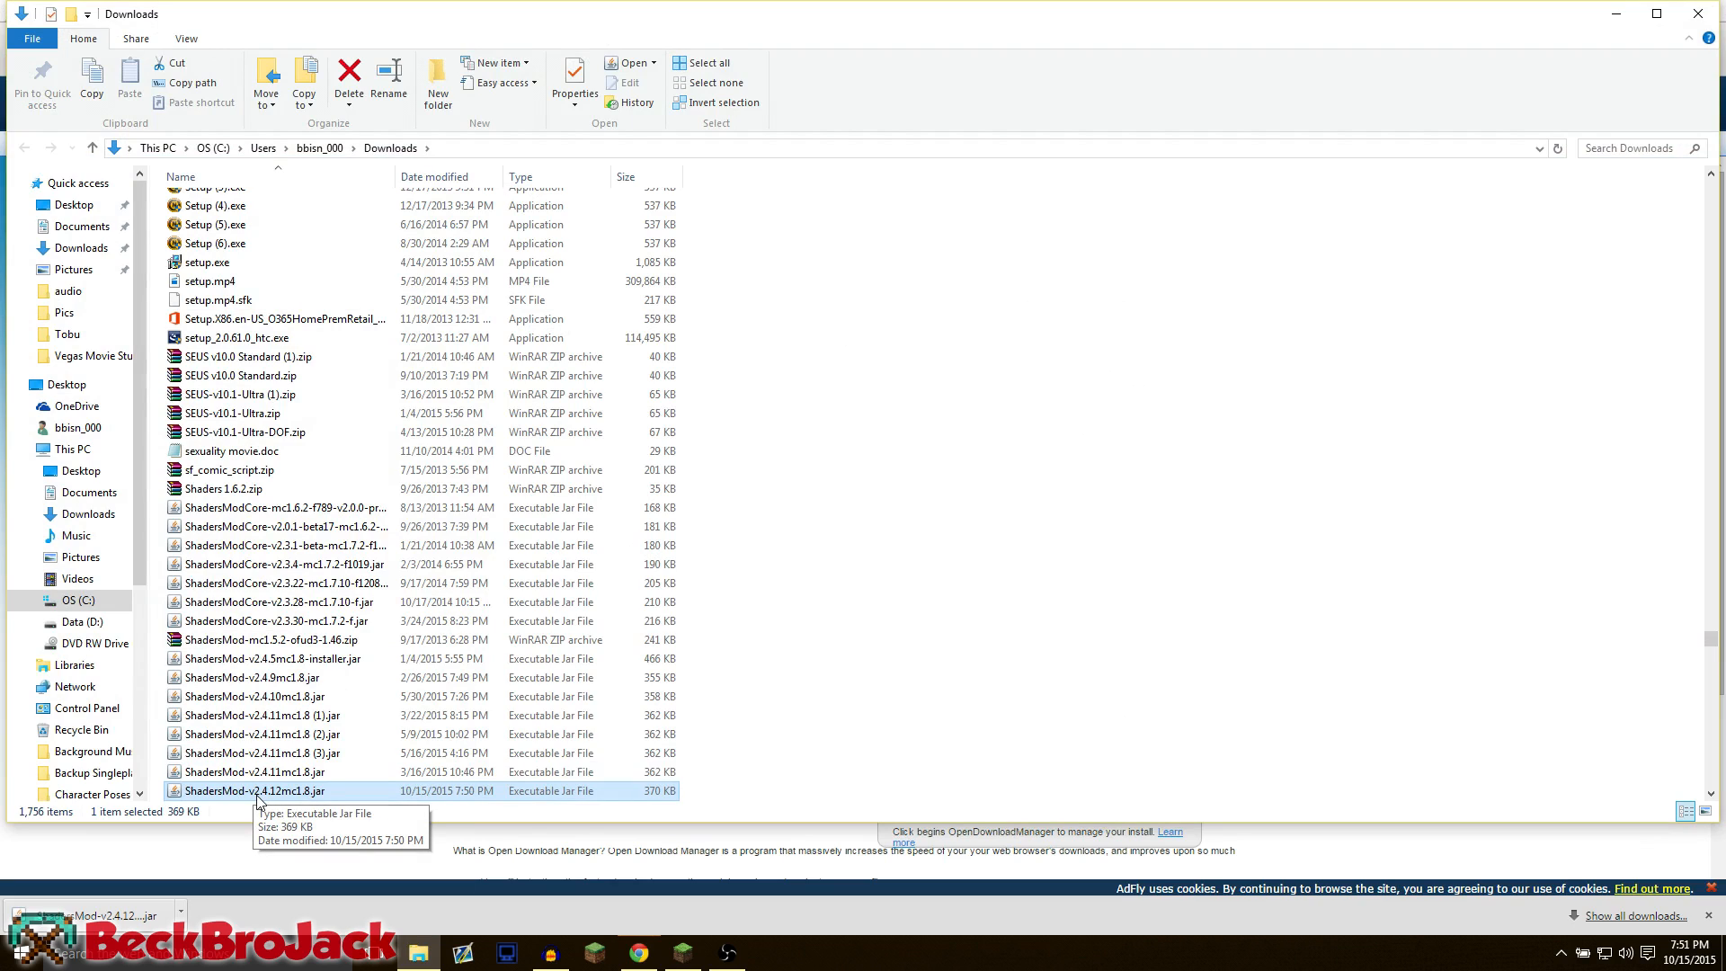
mouse_move(1373, 41)
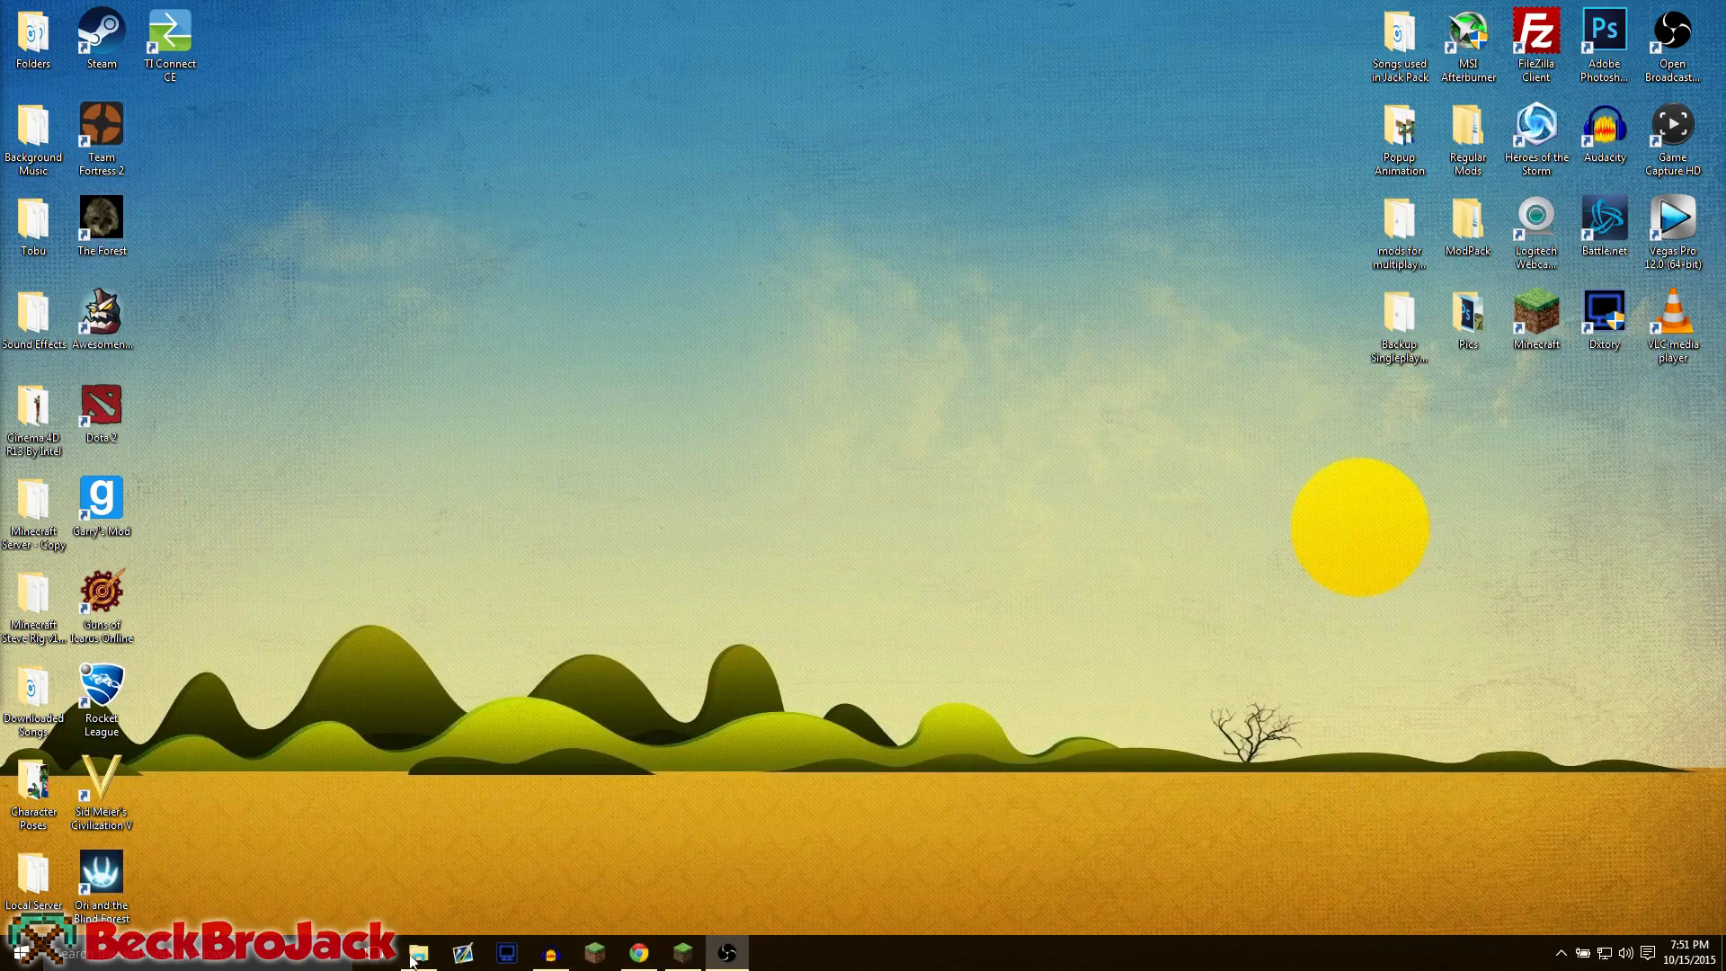
left_click(416, 952)
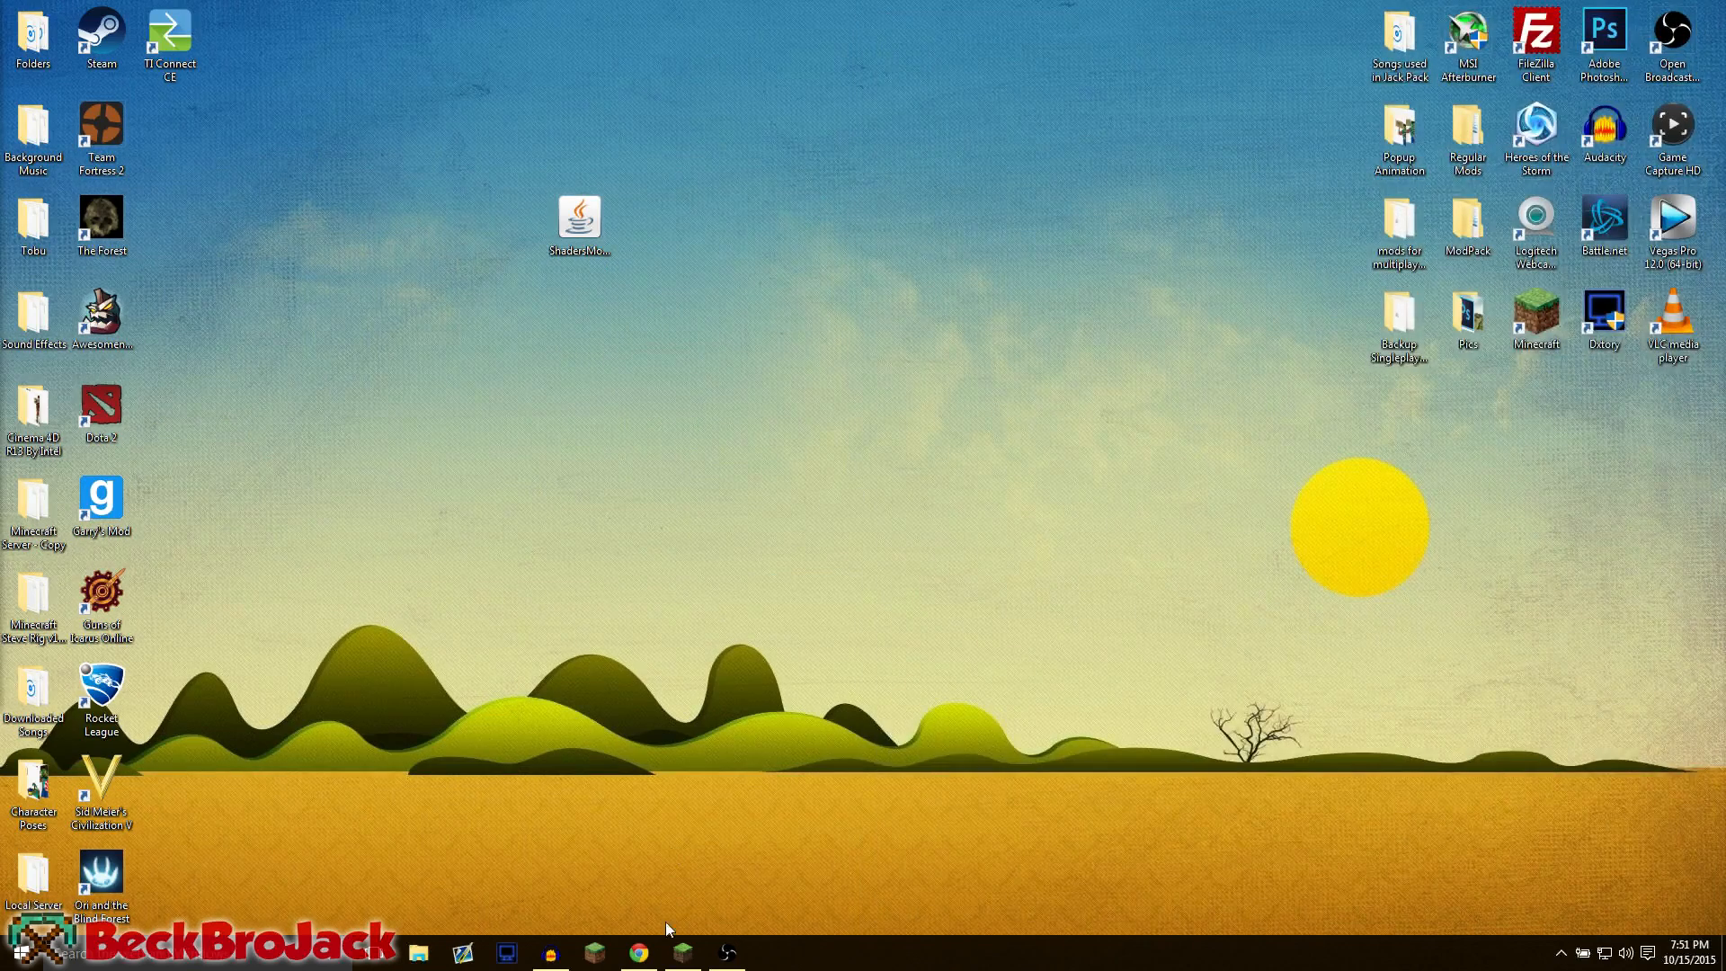
Step: Download the OptiFine 1.8.0 HD U D1 jar, skipping the ad, and drag it onto the desktop
left_click(637, 953)
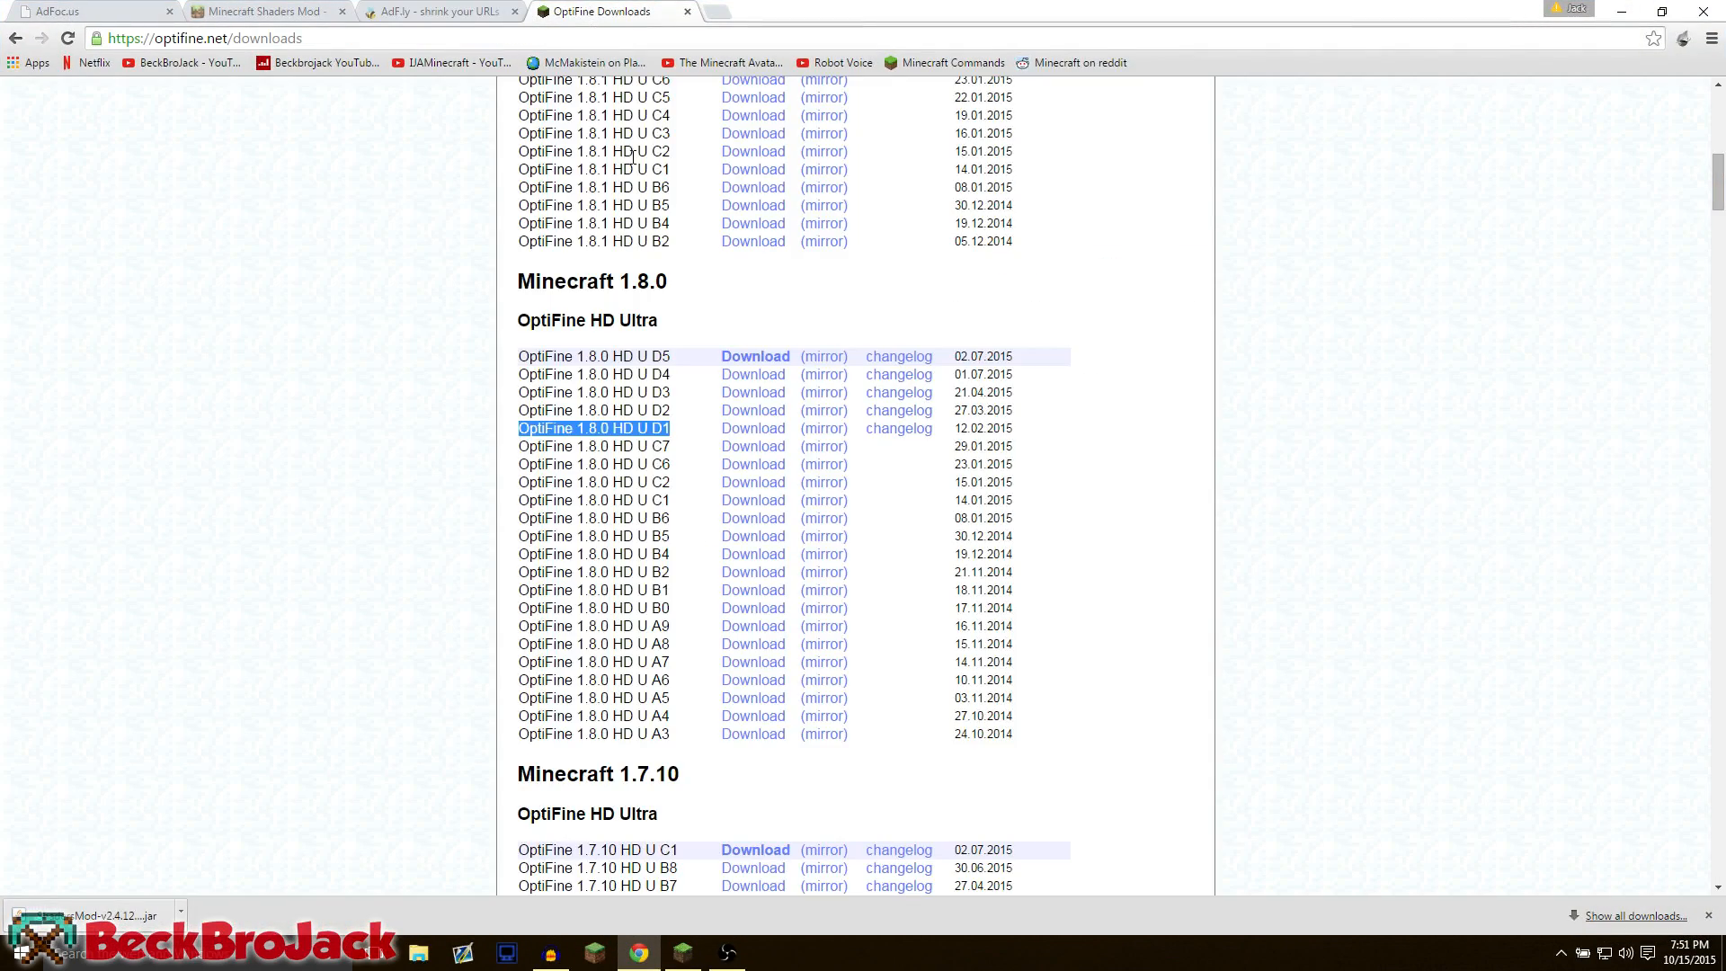
mouse_move(518, 431)
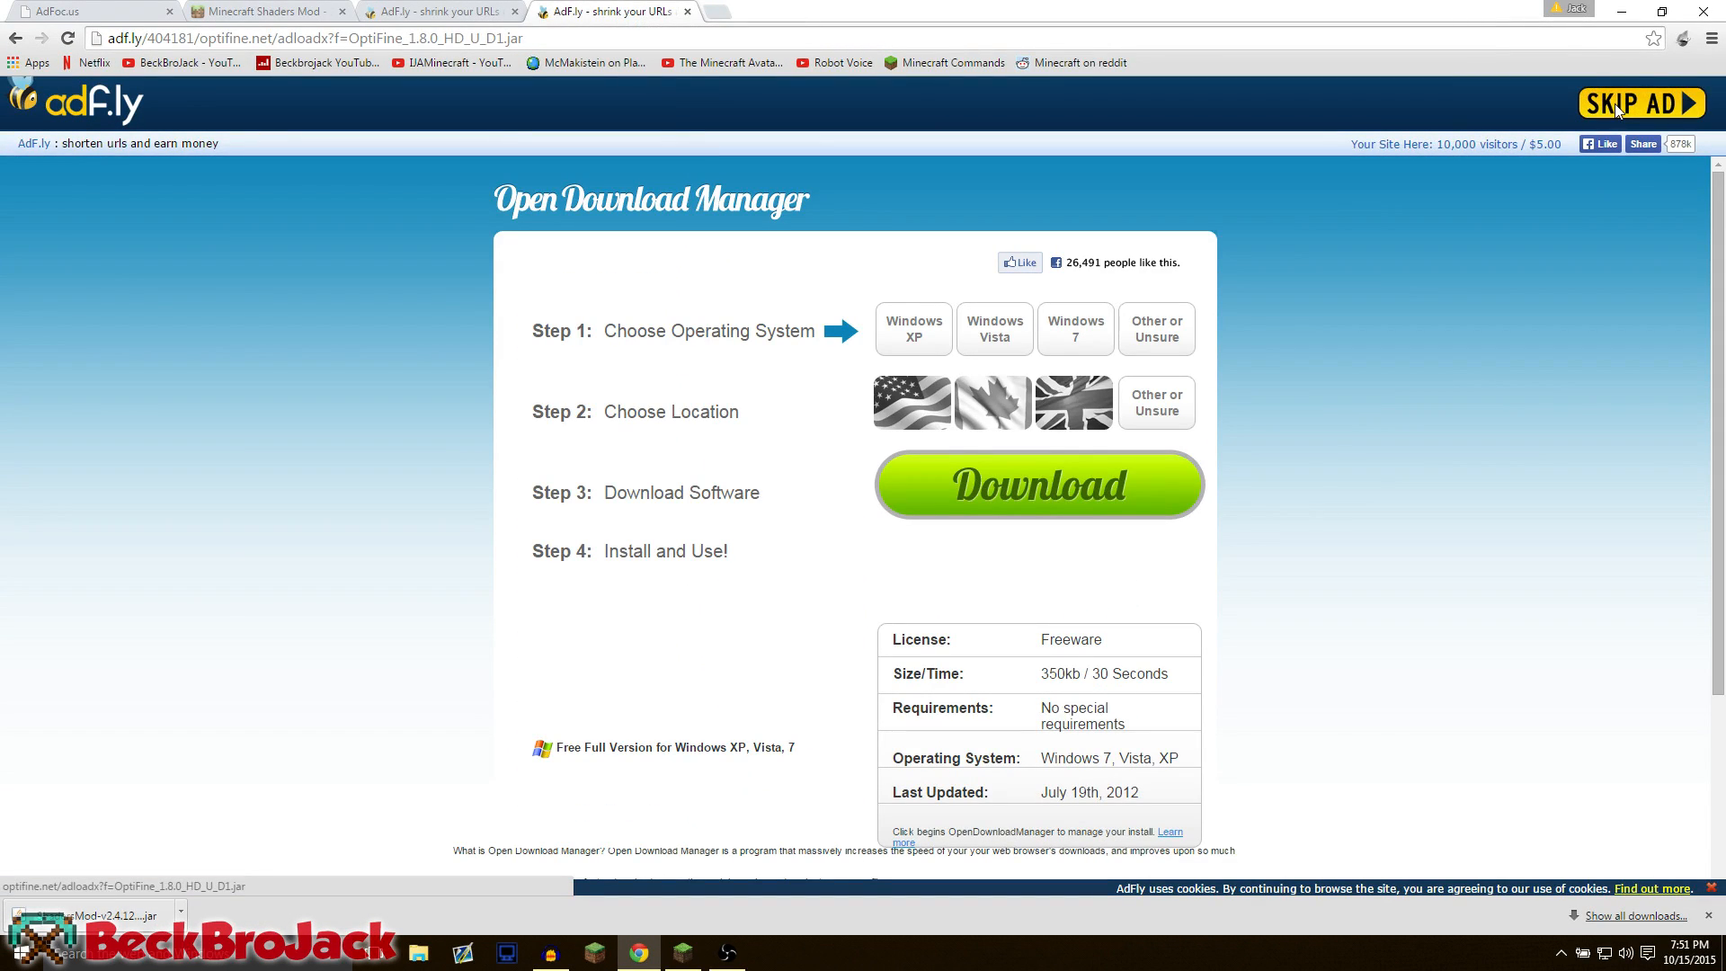
left_click(1641, 103)
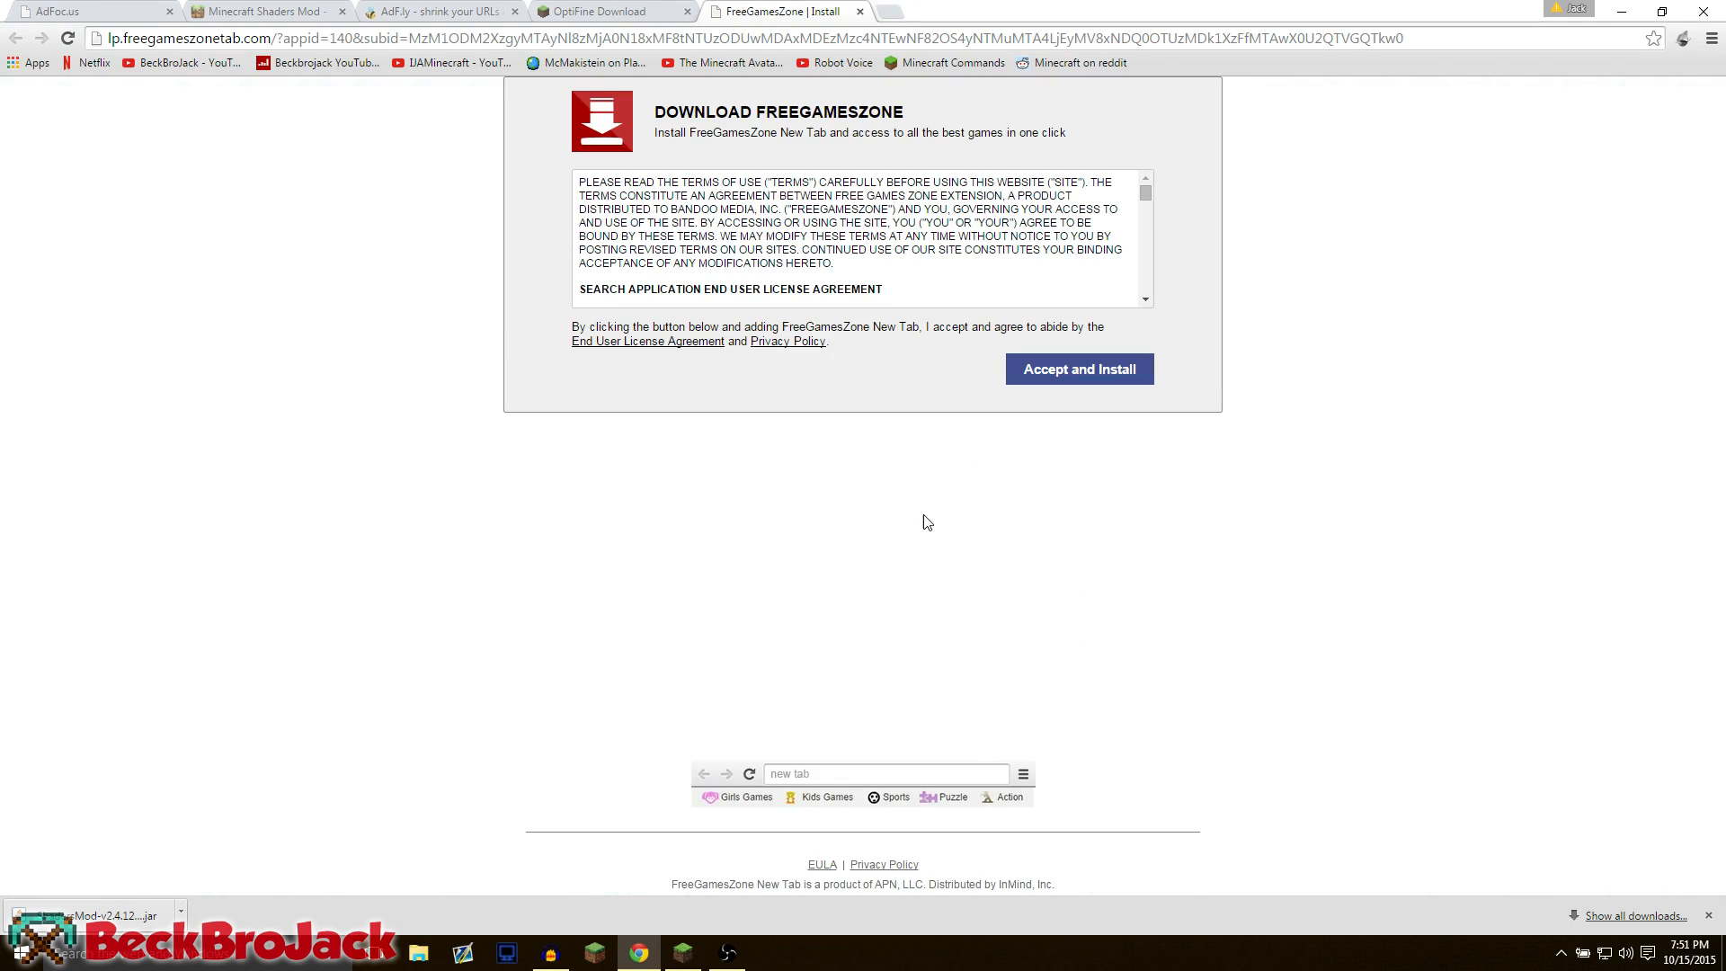
mouse_move(1039, 435)
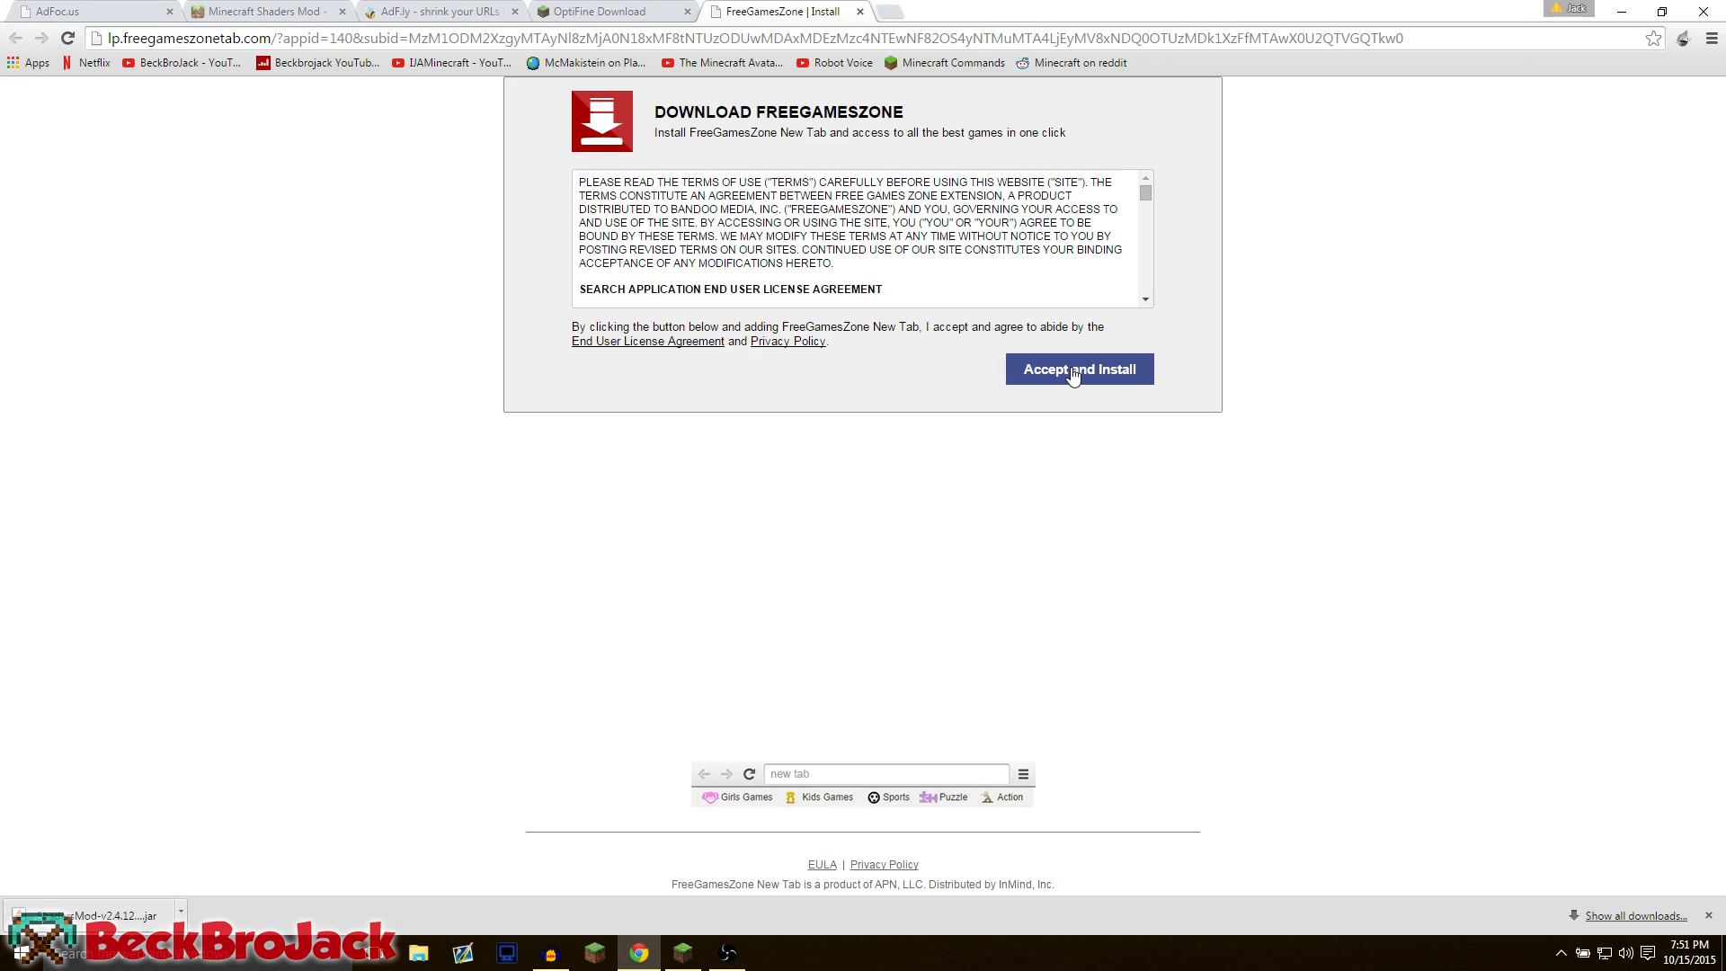
left_click(1078, 368)
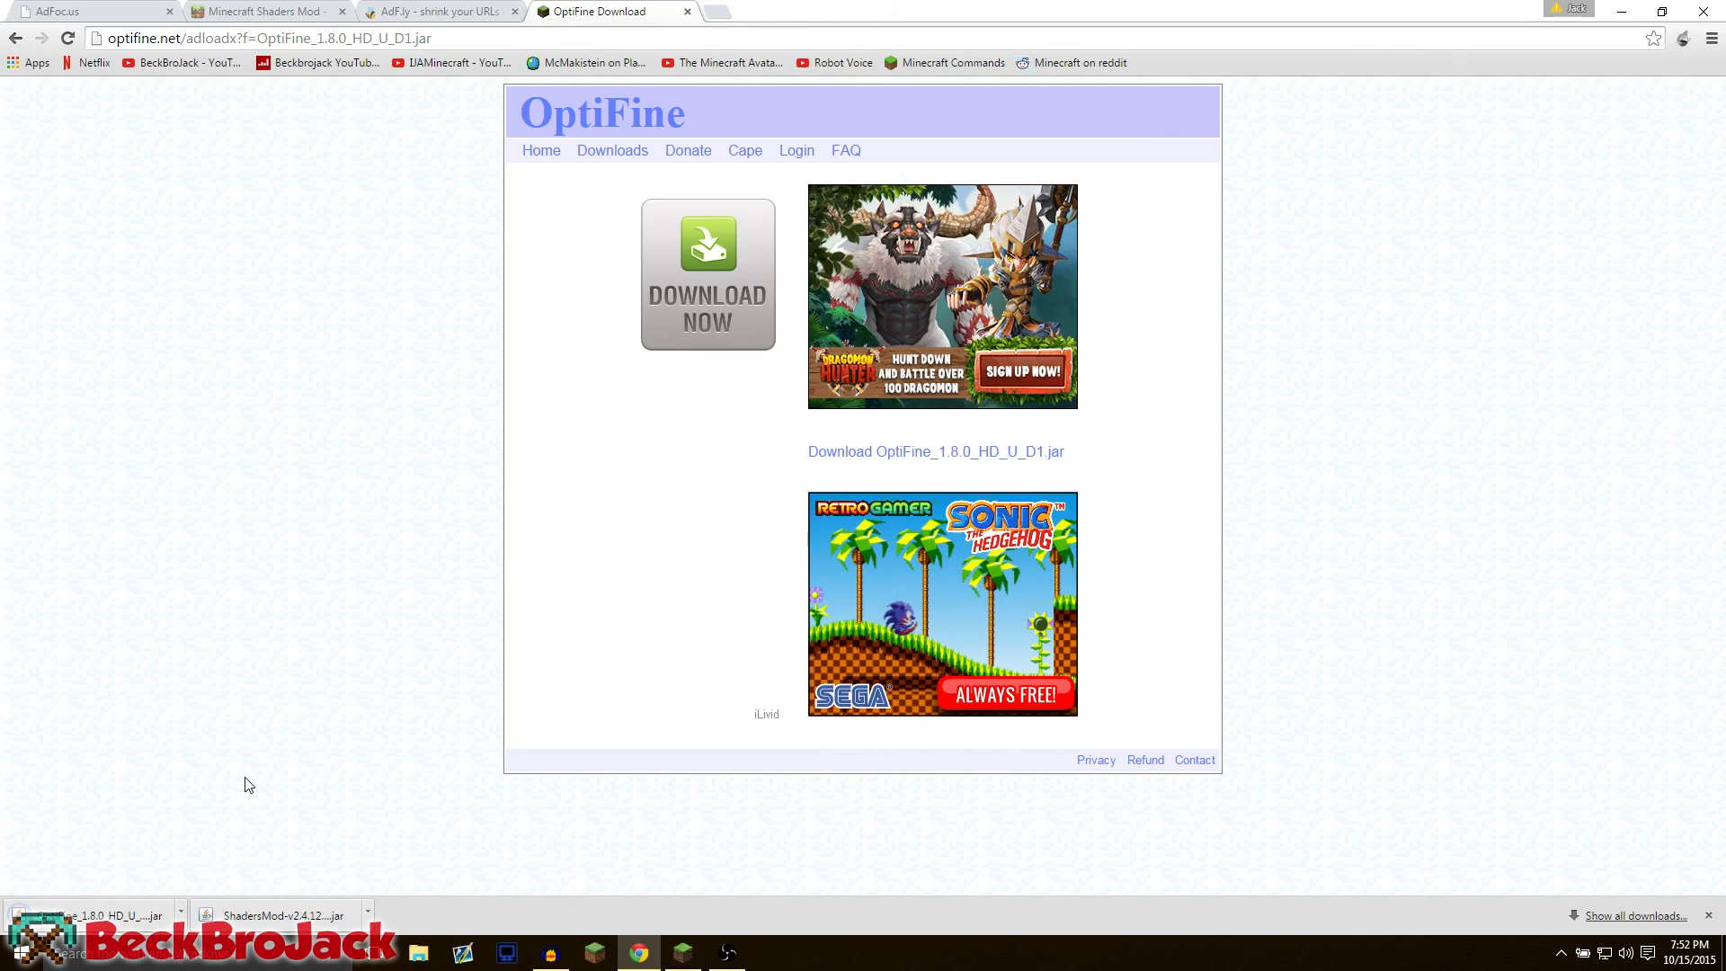
mouse_move(314, 739)
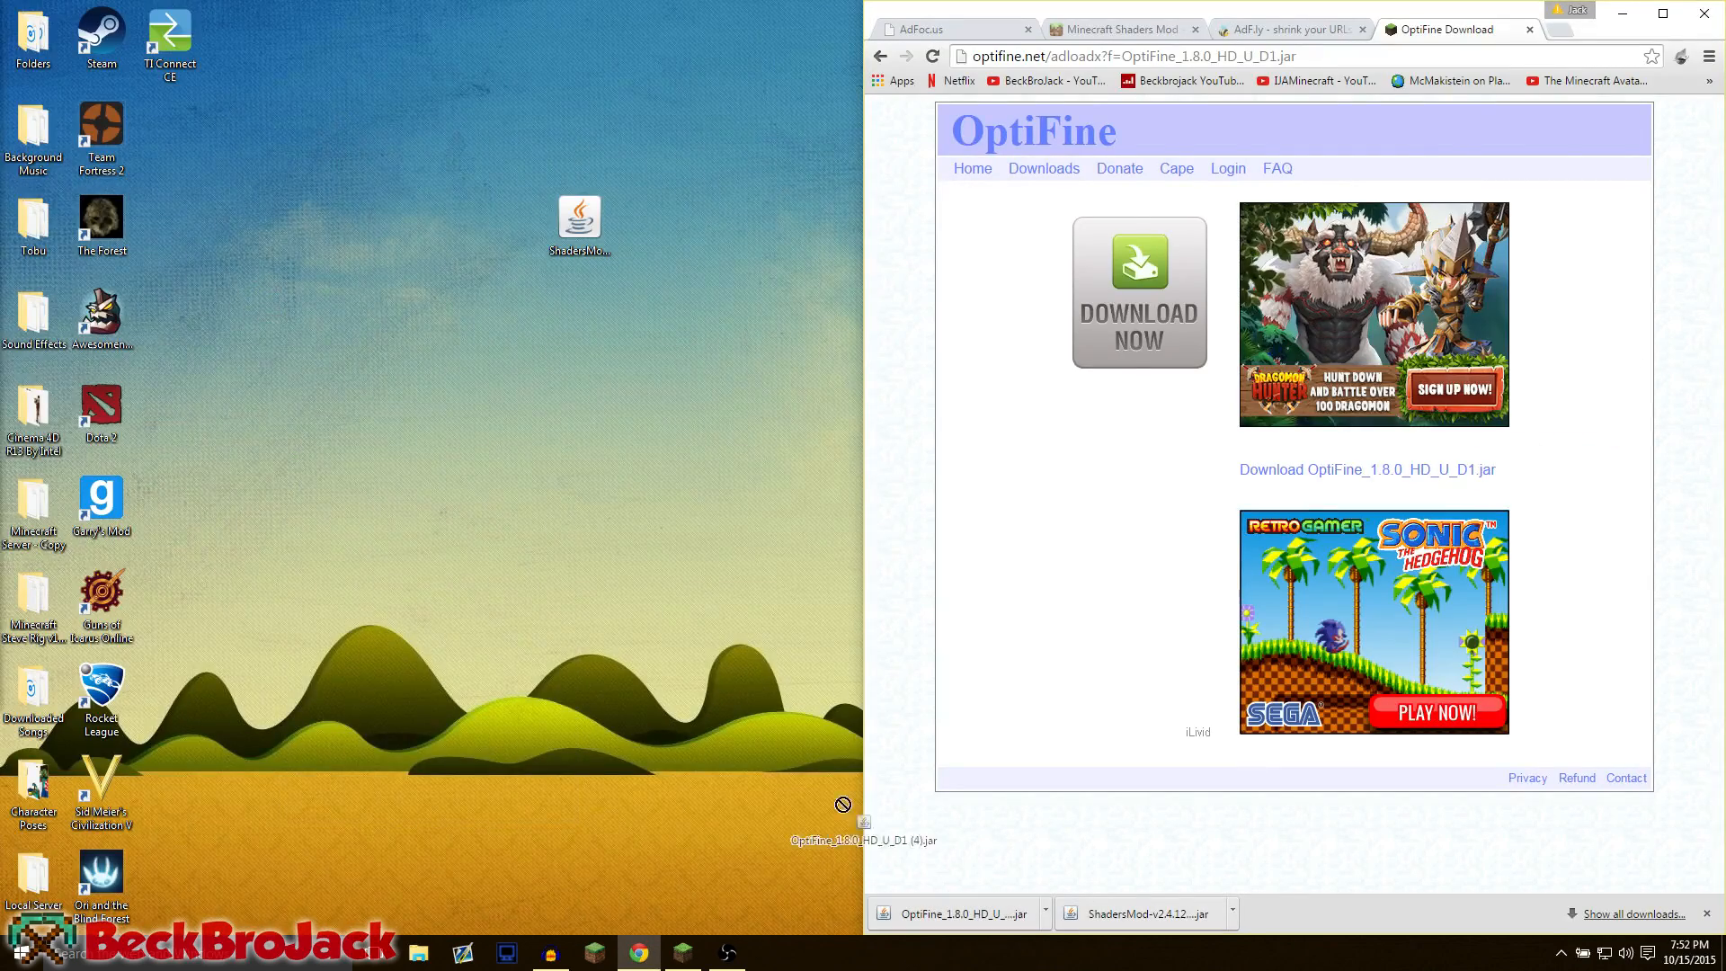
left_click_drag(862, 839, 580, 330)
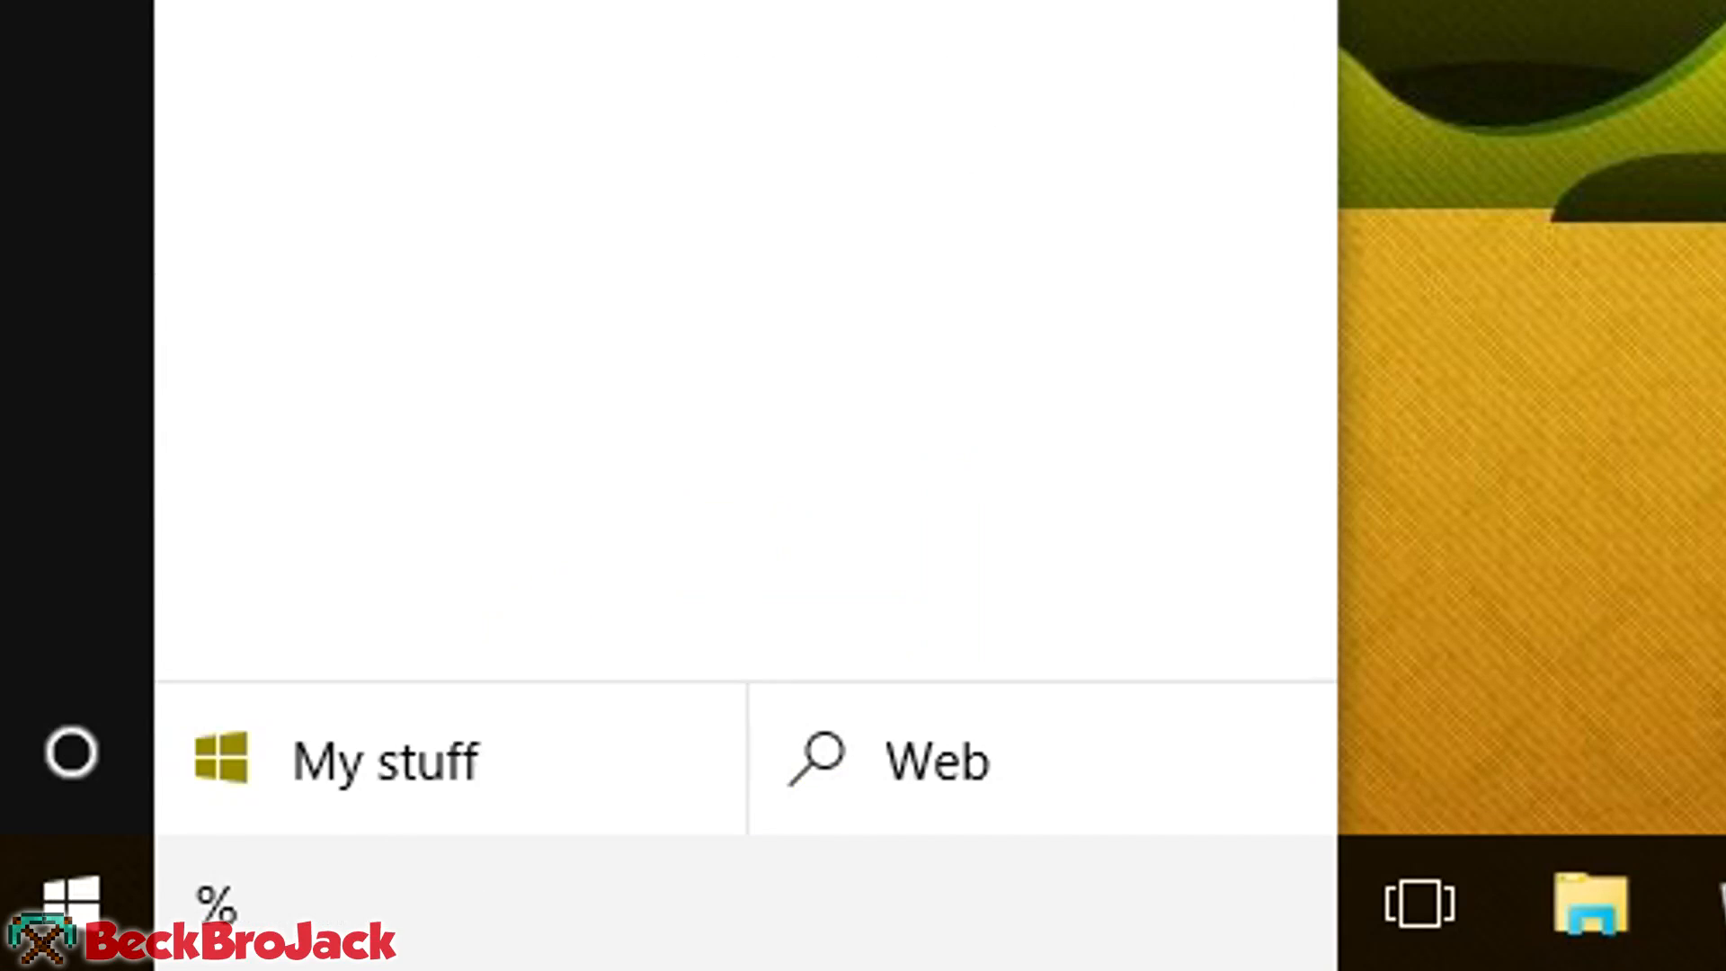
Step: Search %appdata% and open the .minecraft folder in Roaming
type("%appdata% kodi userdata")
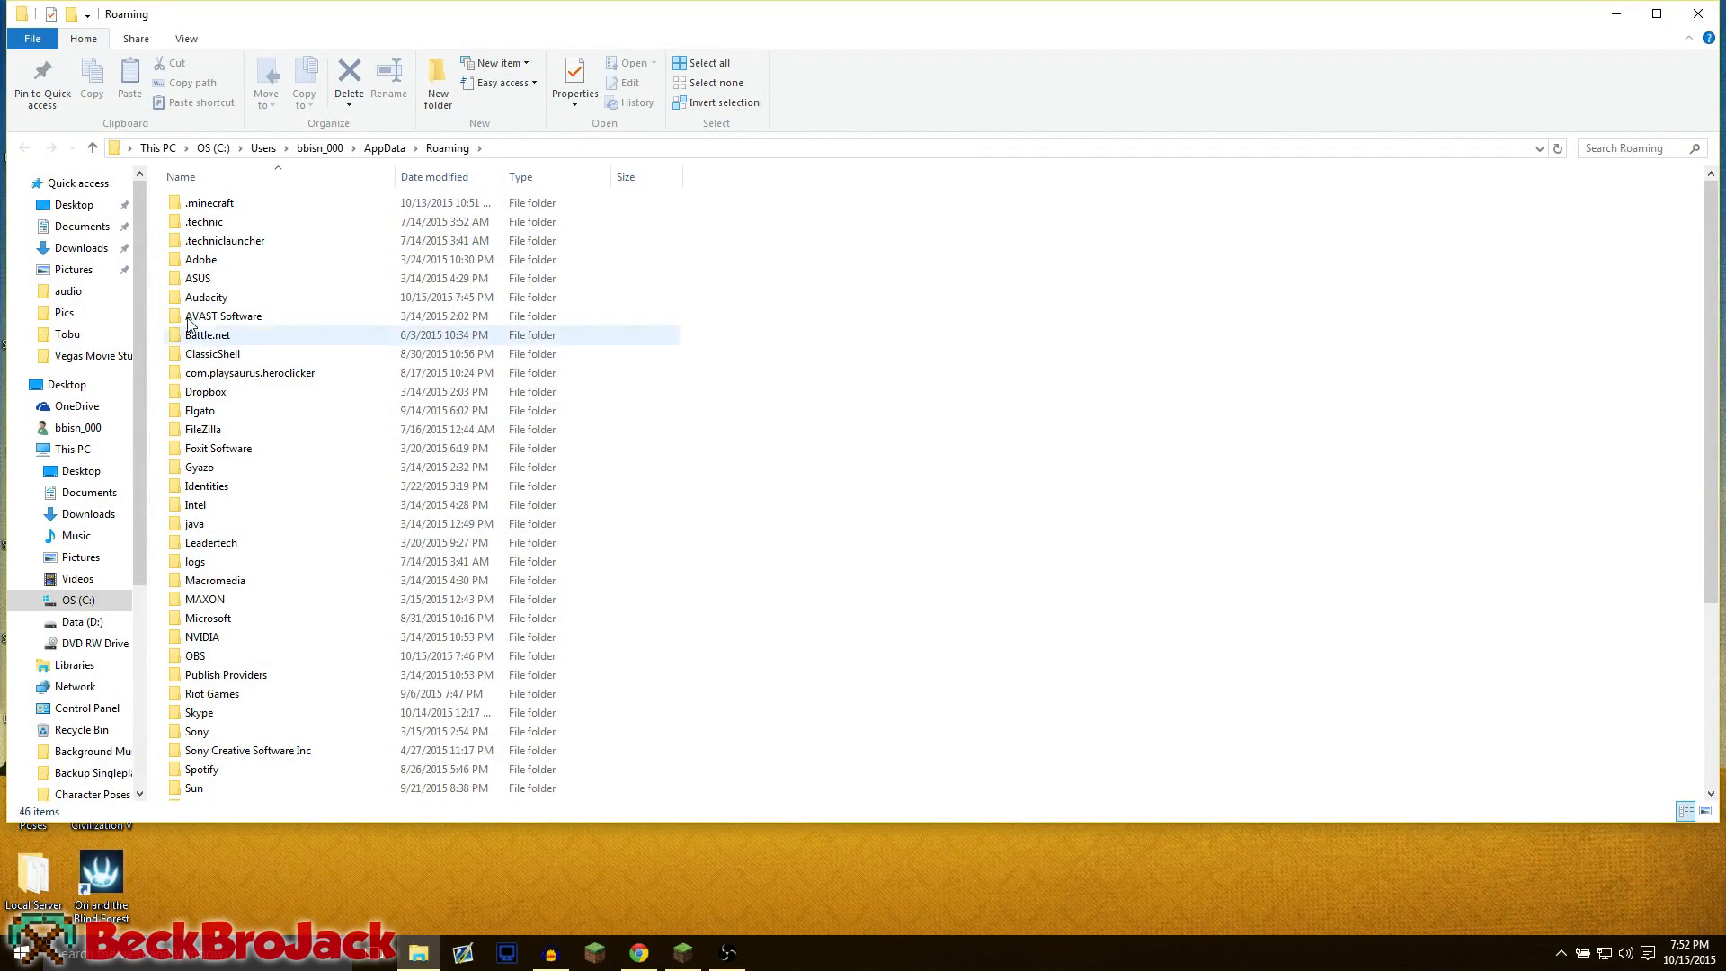
left_click(210, 202)
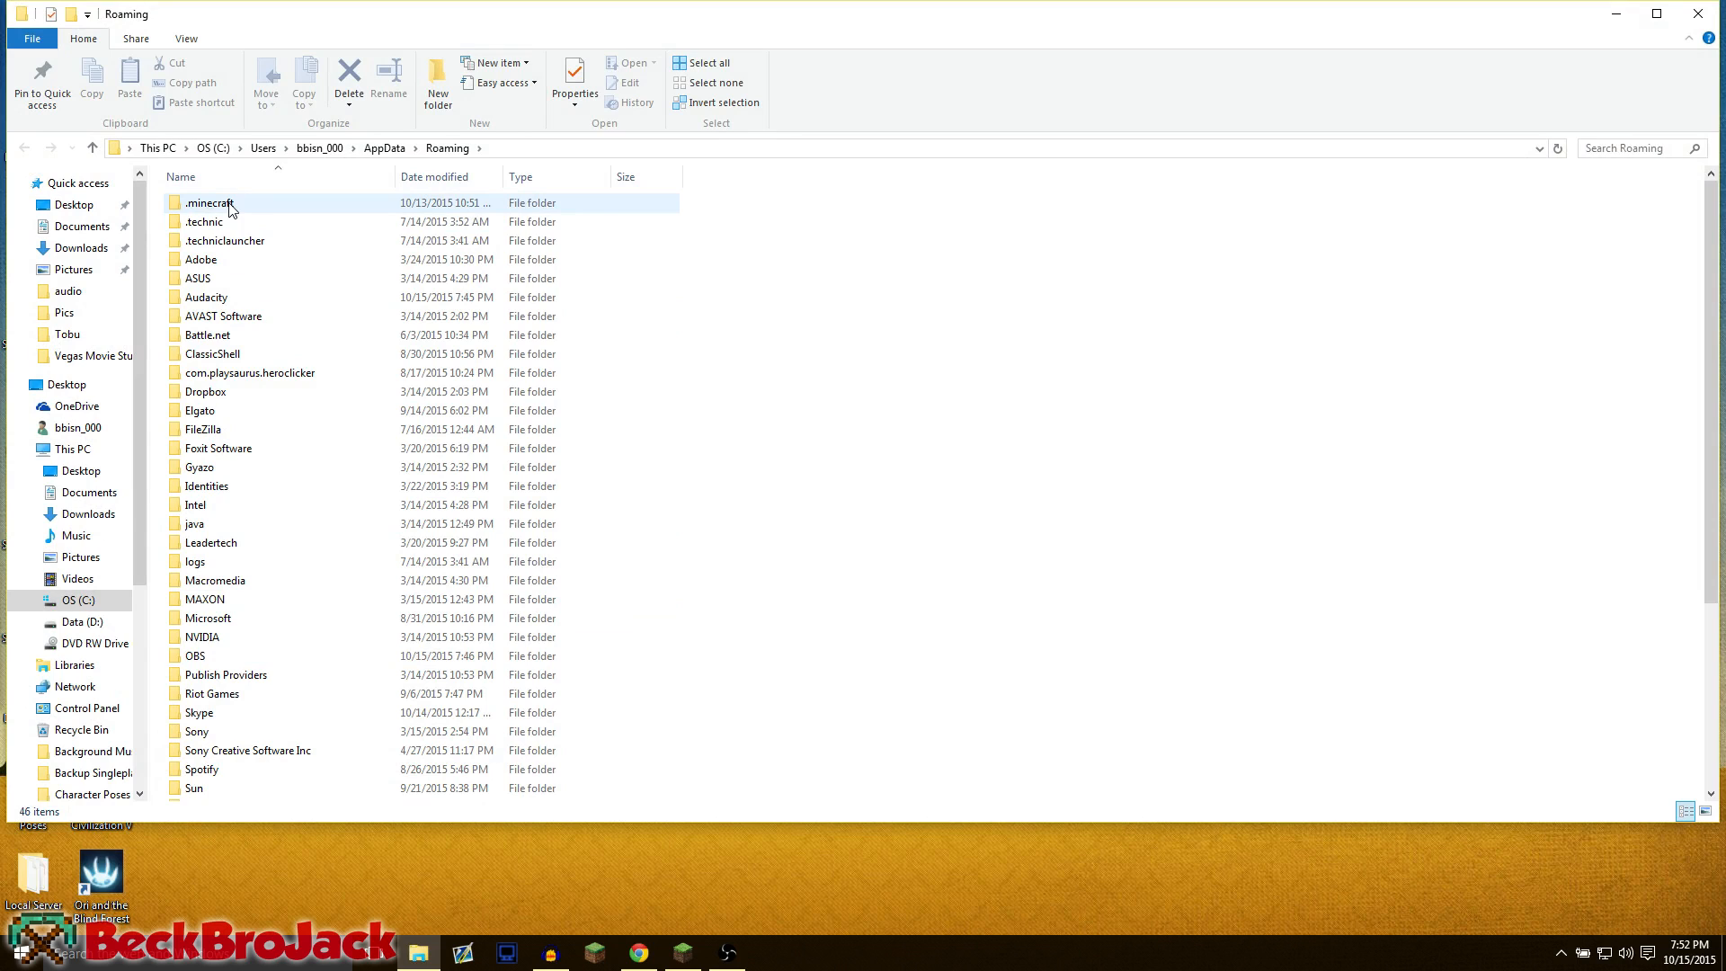
mouse_move(209, 203)
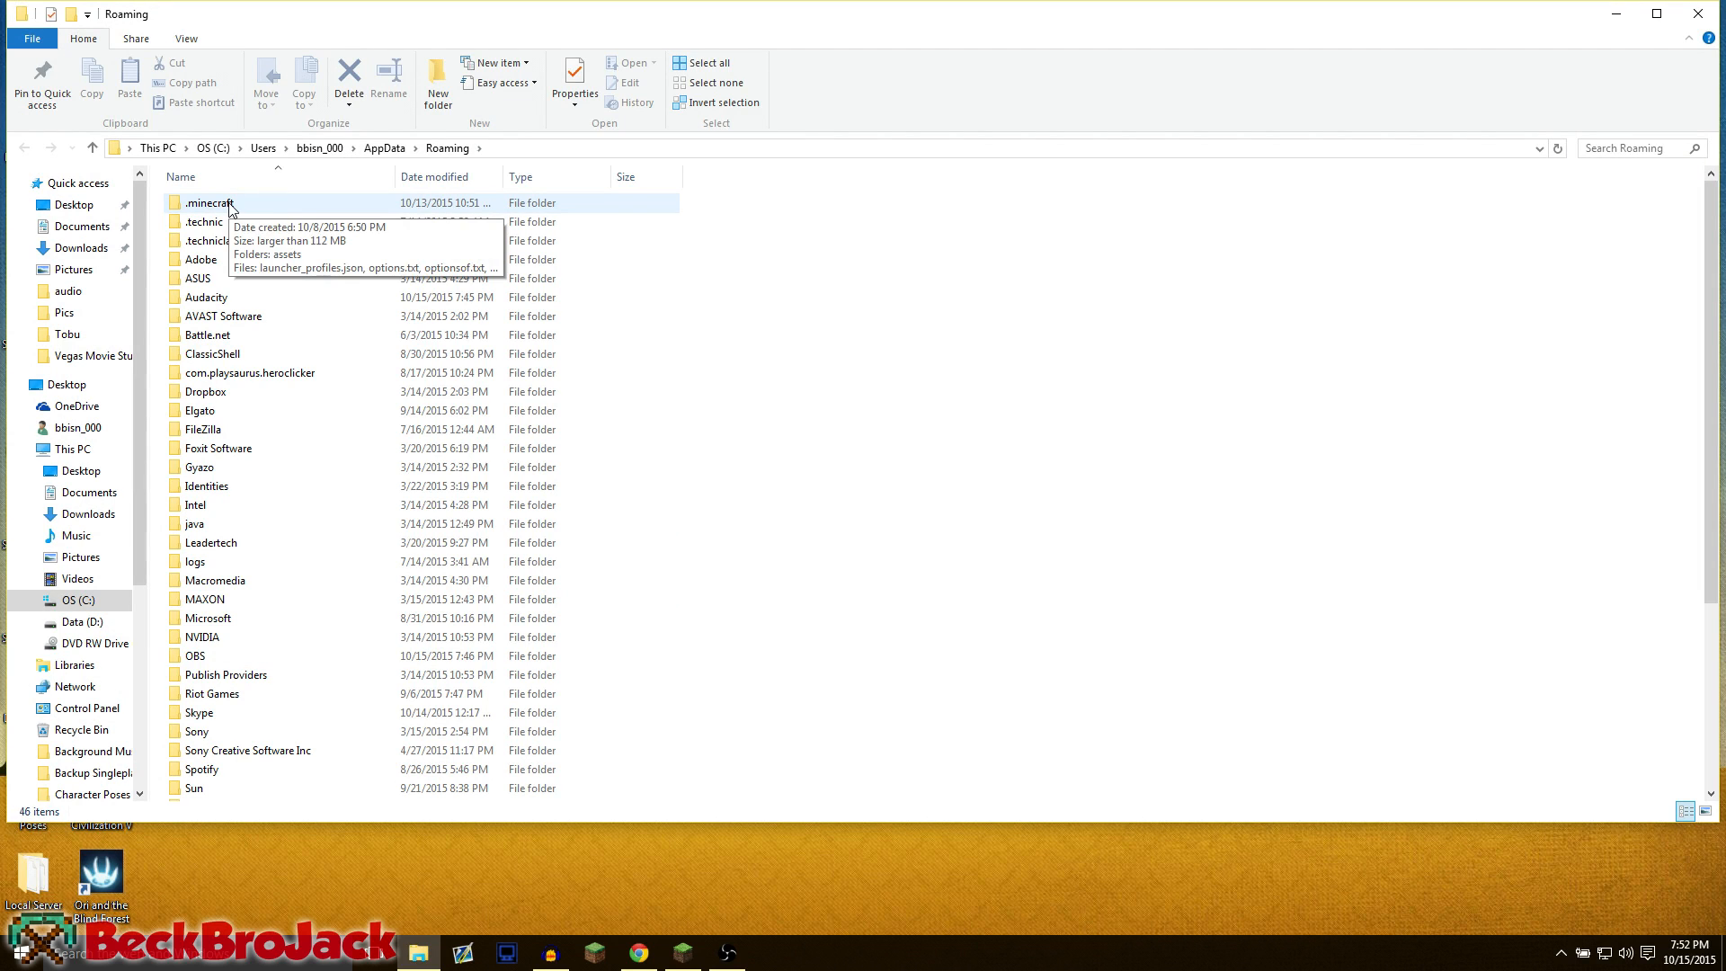
double_click(210, 203)
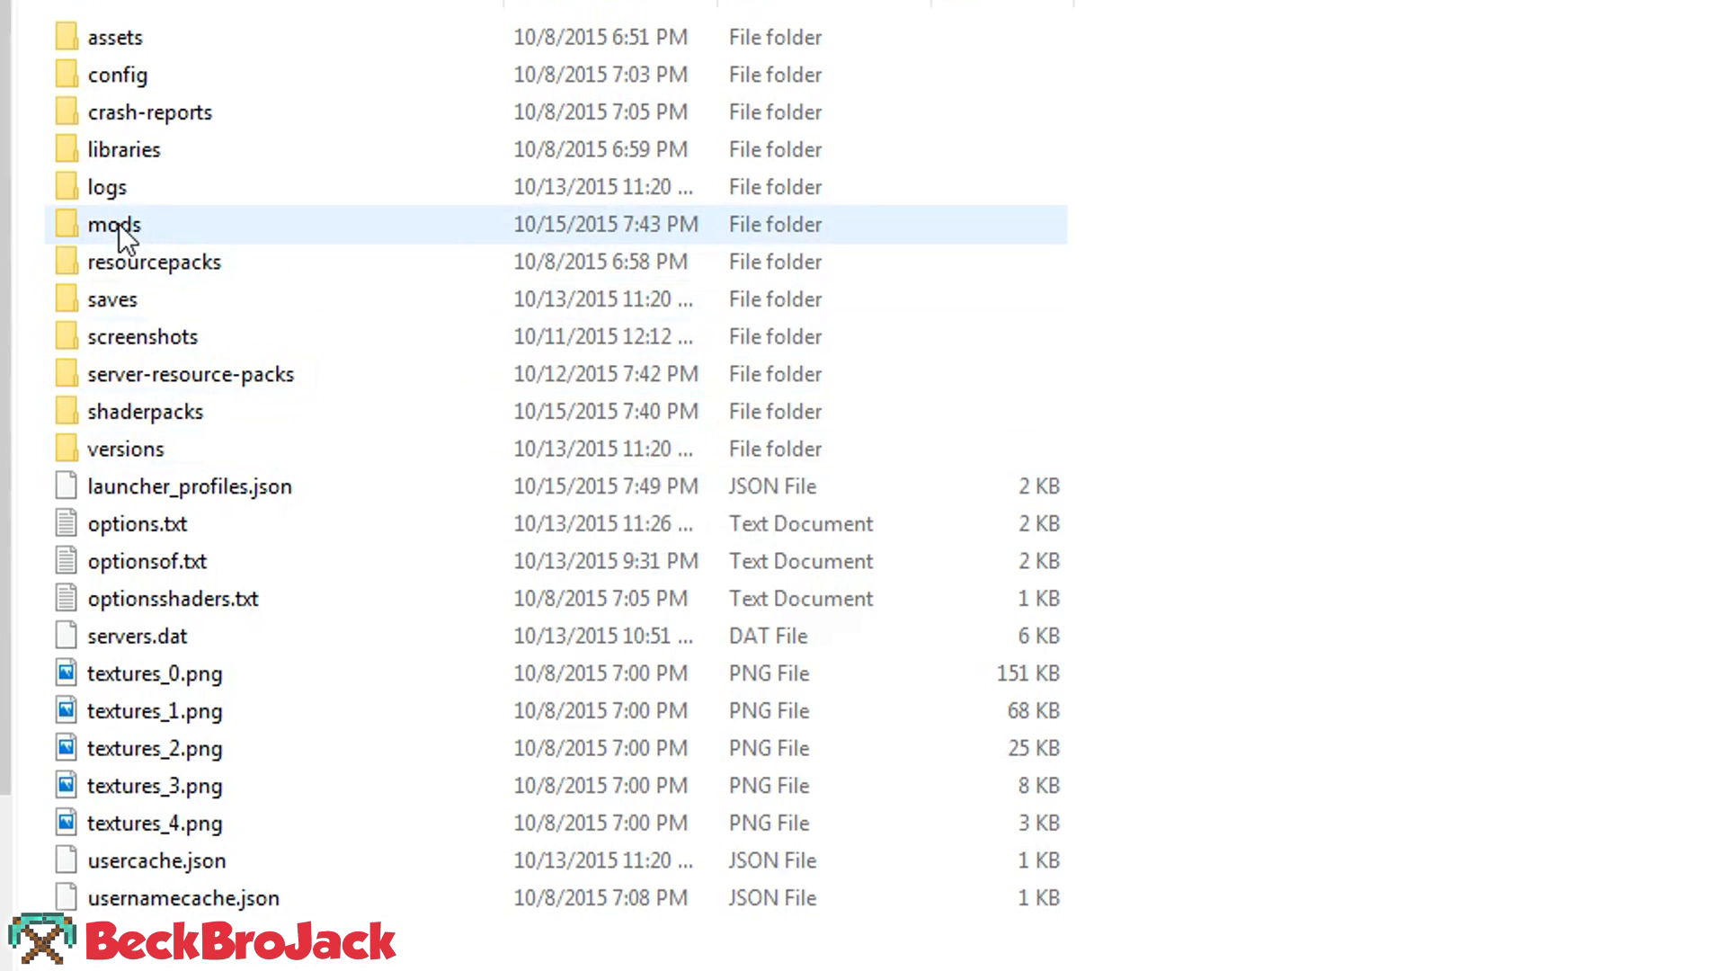
mouse_move(153, 260)
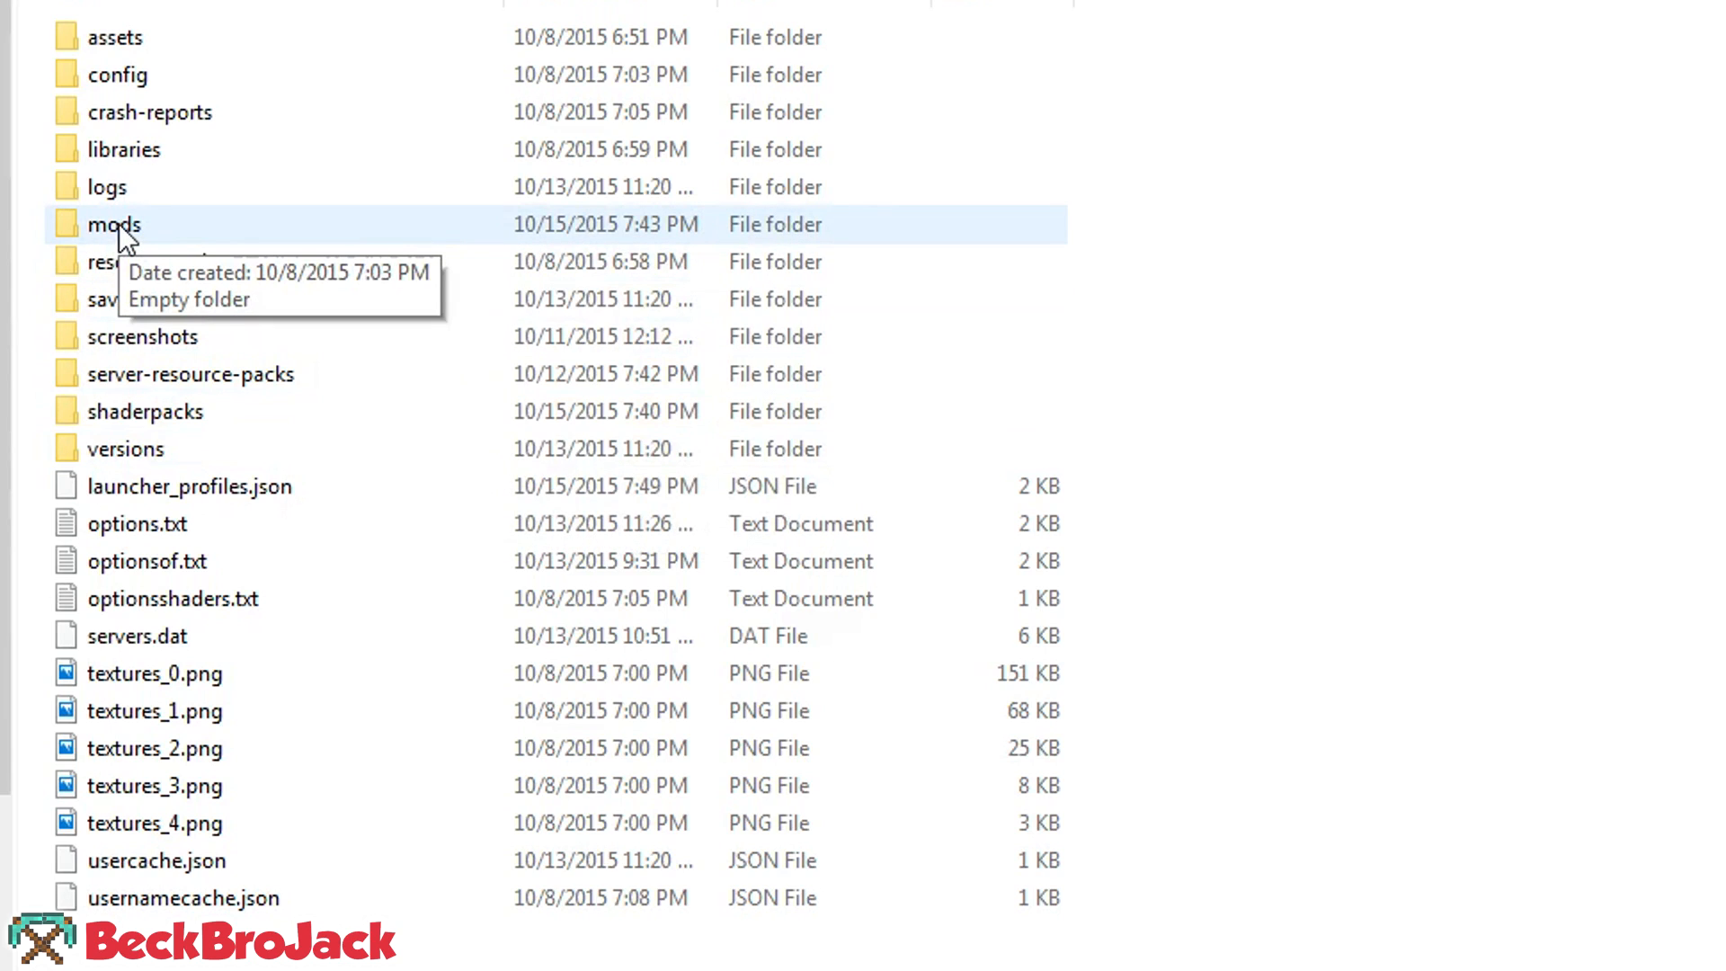
mouse_move(491, 353)
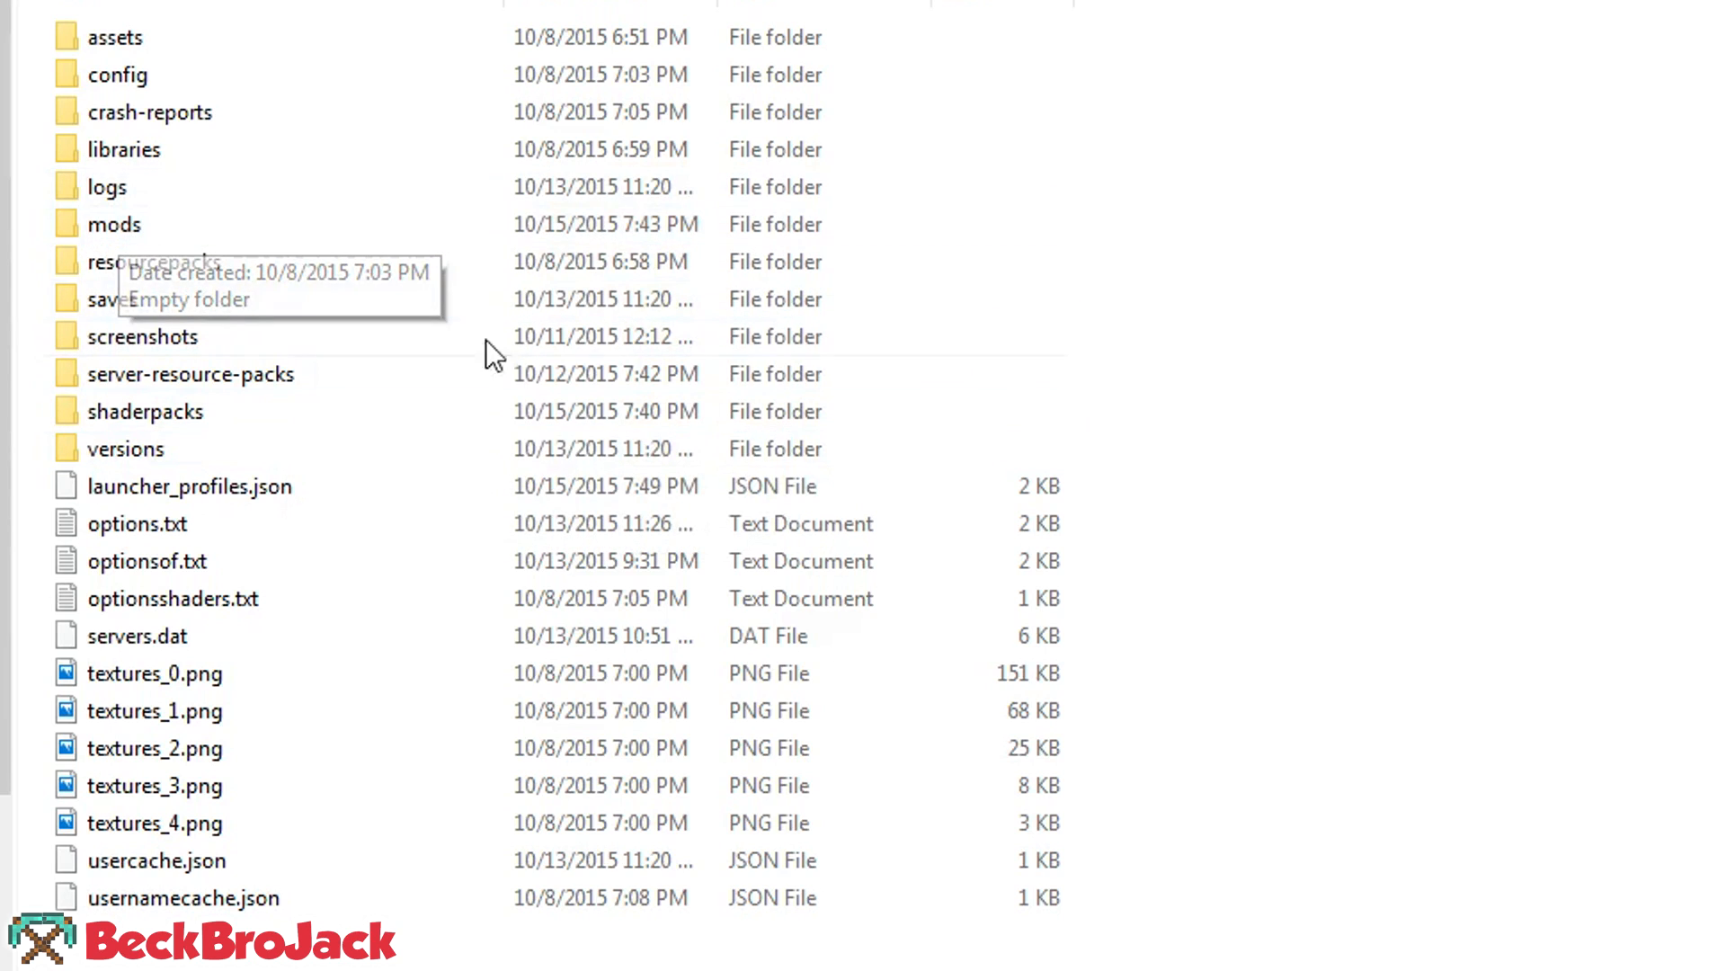
mouse_move(1209, 425)
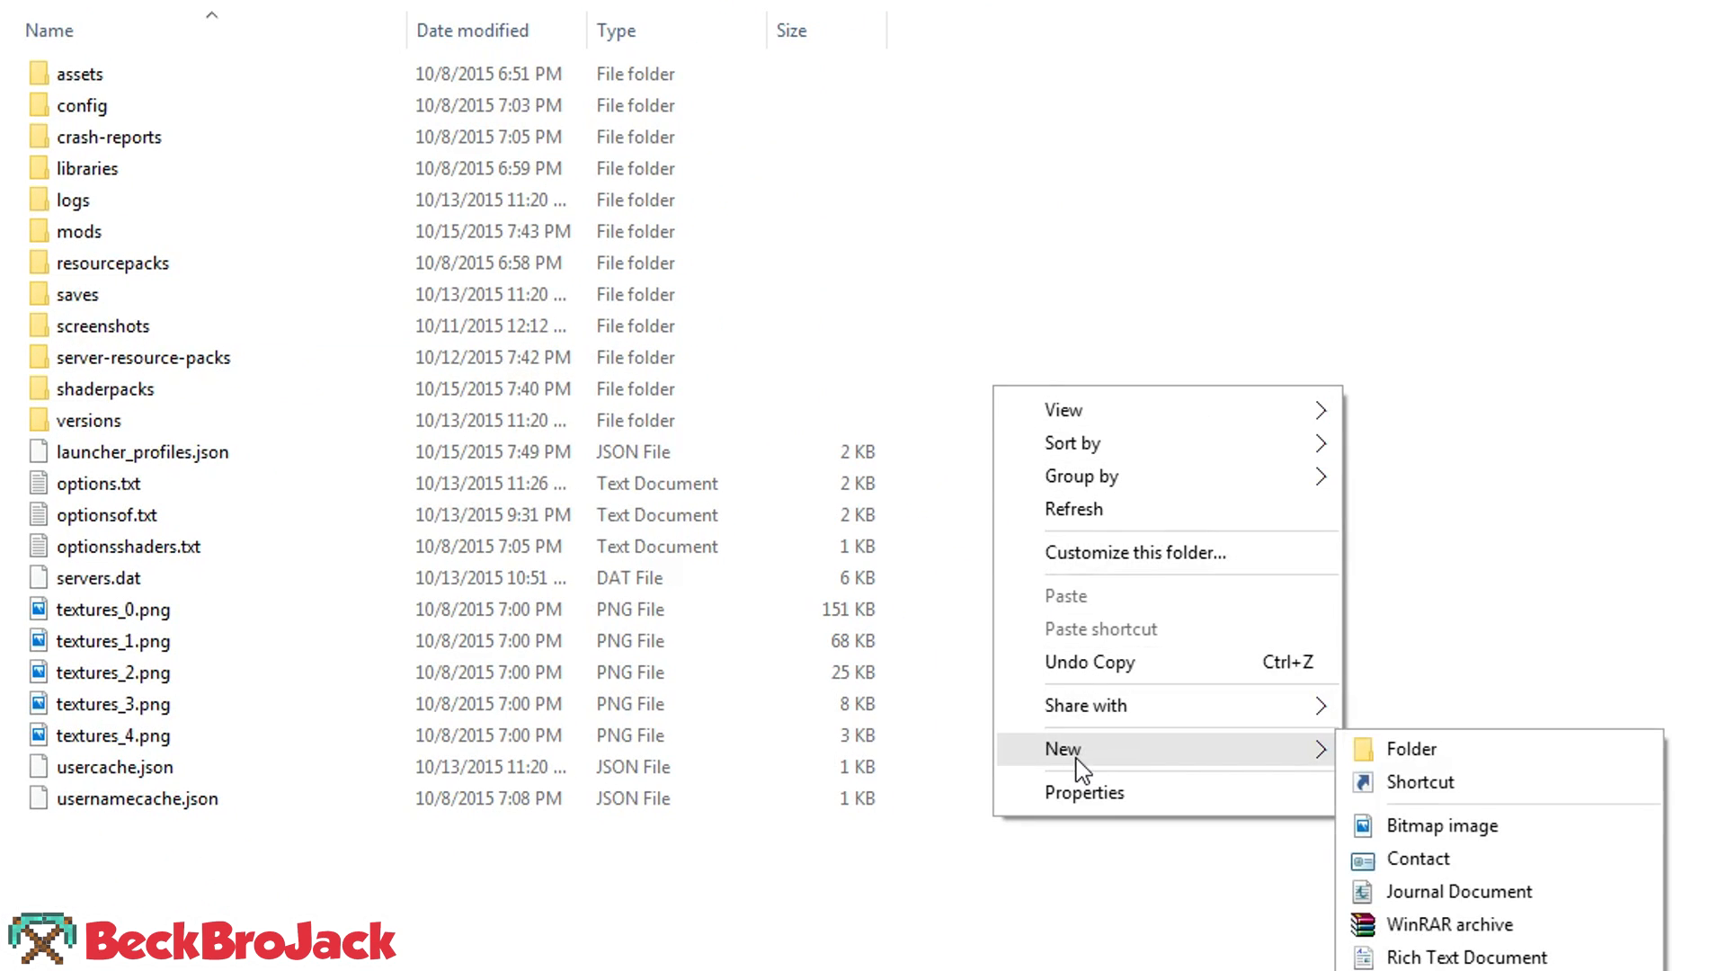
Step: Attempt a new 'mods' folder, decline the duplicate, and open the existing empty mods folder
left_click(1411, 749)
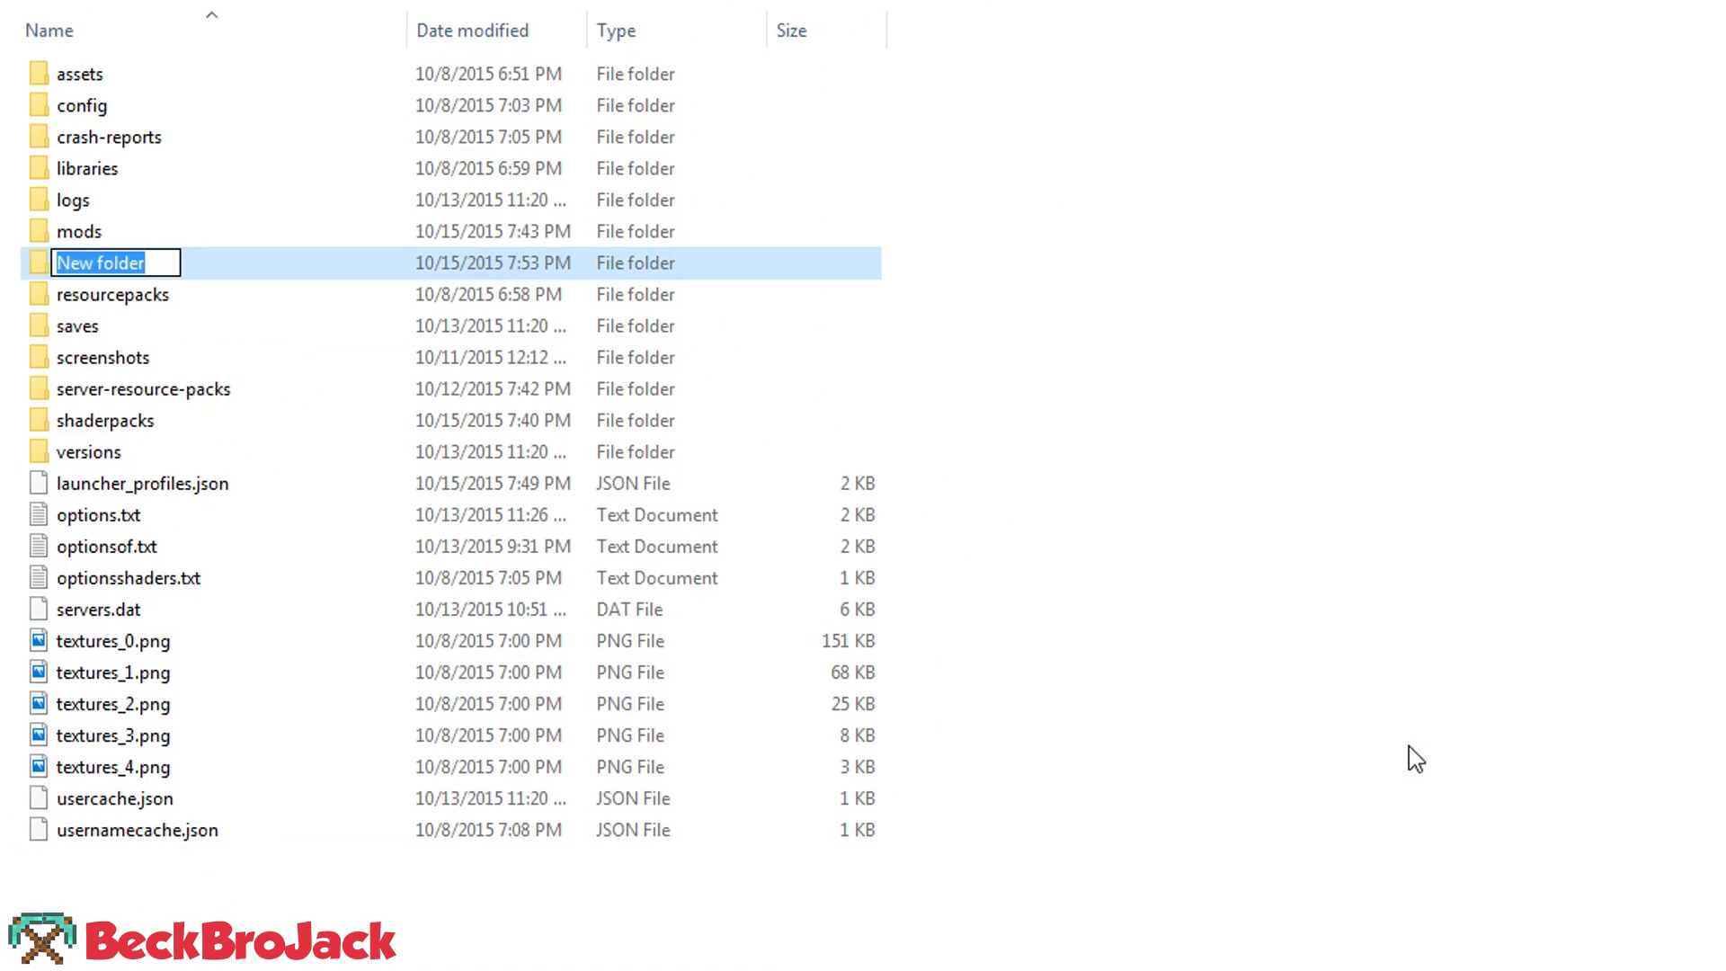
type("mods")
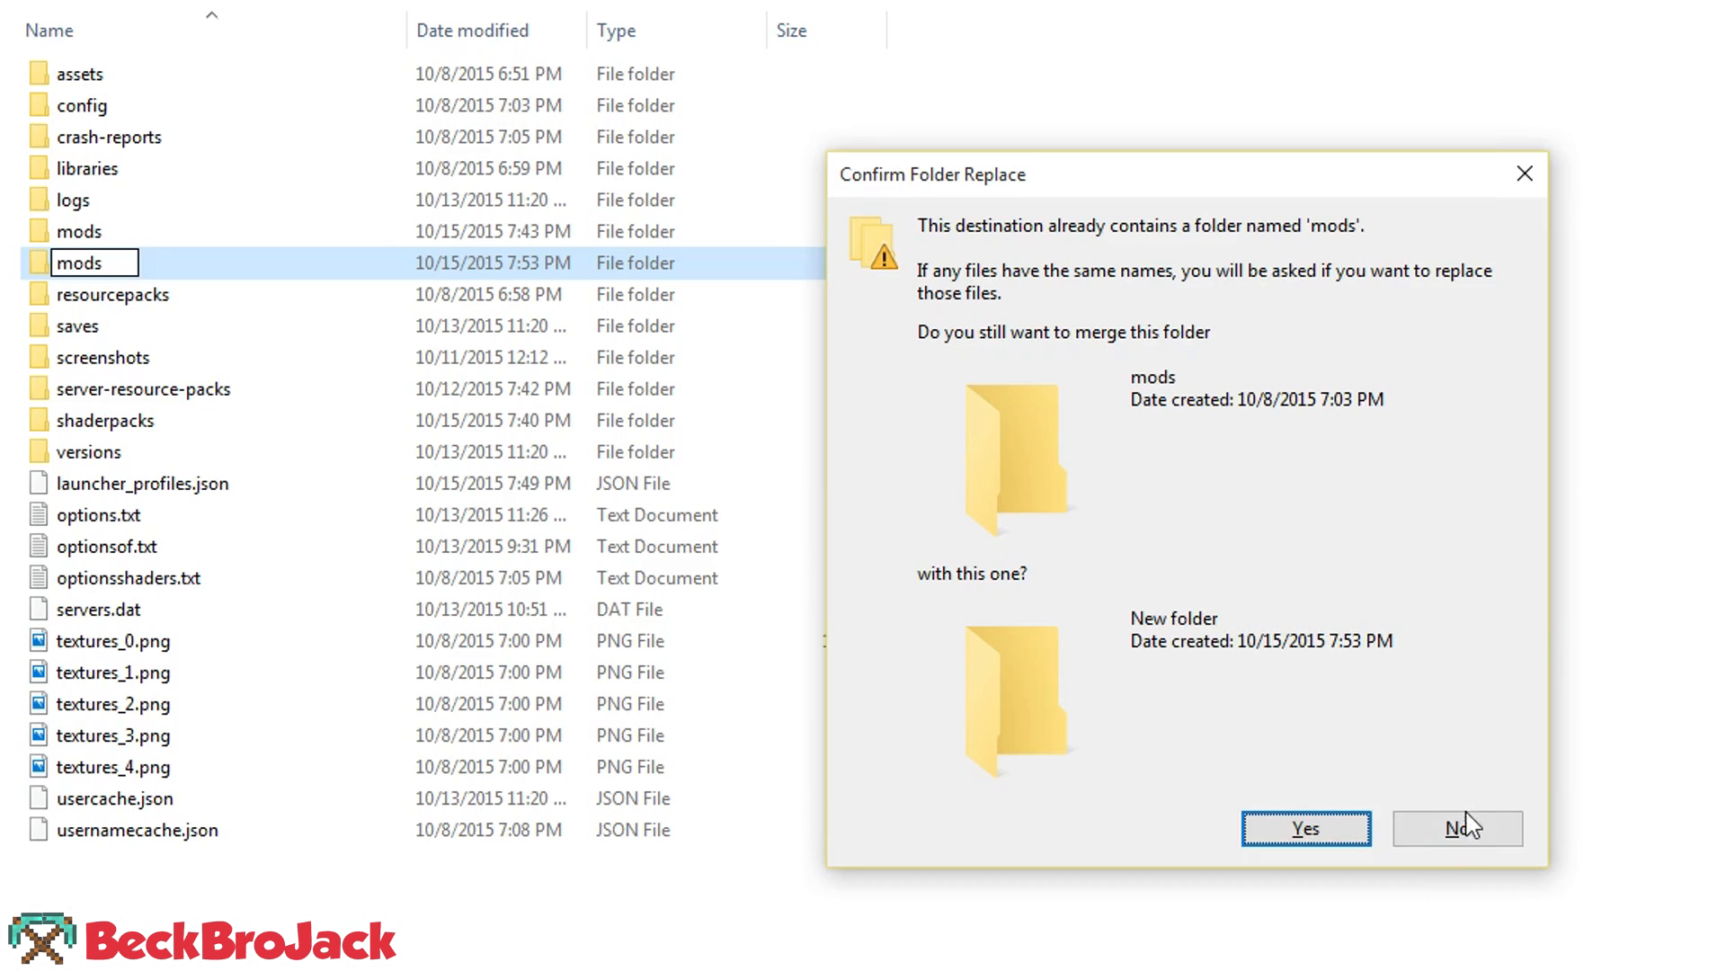
left_click(1455, 828)
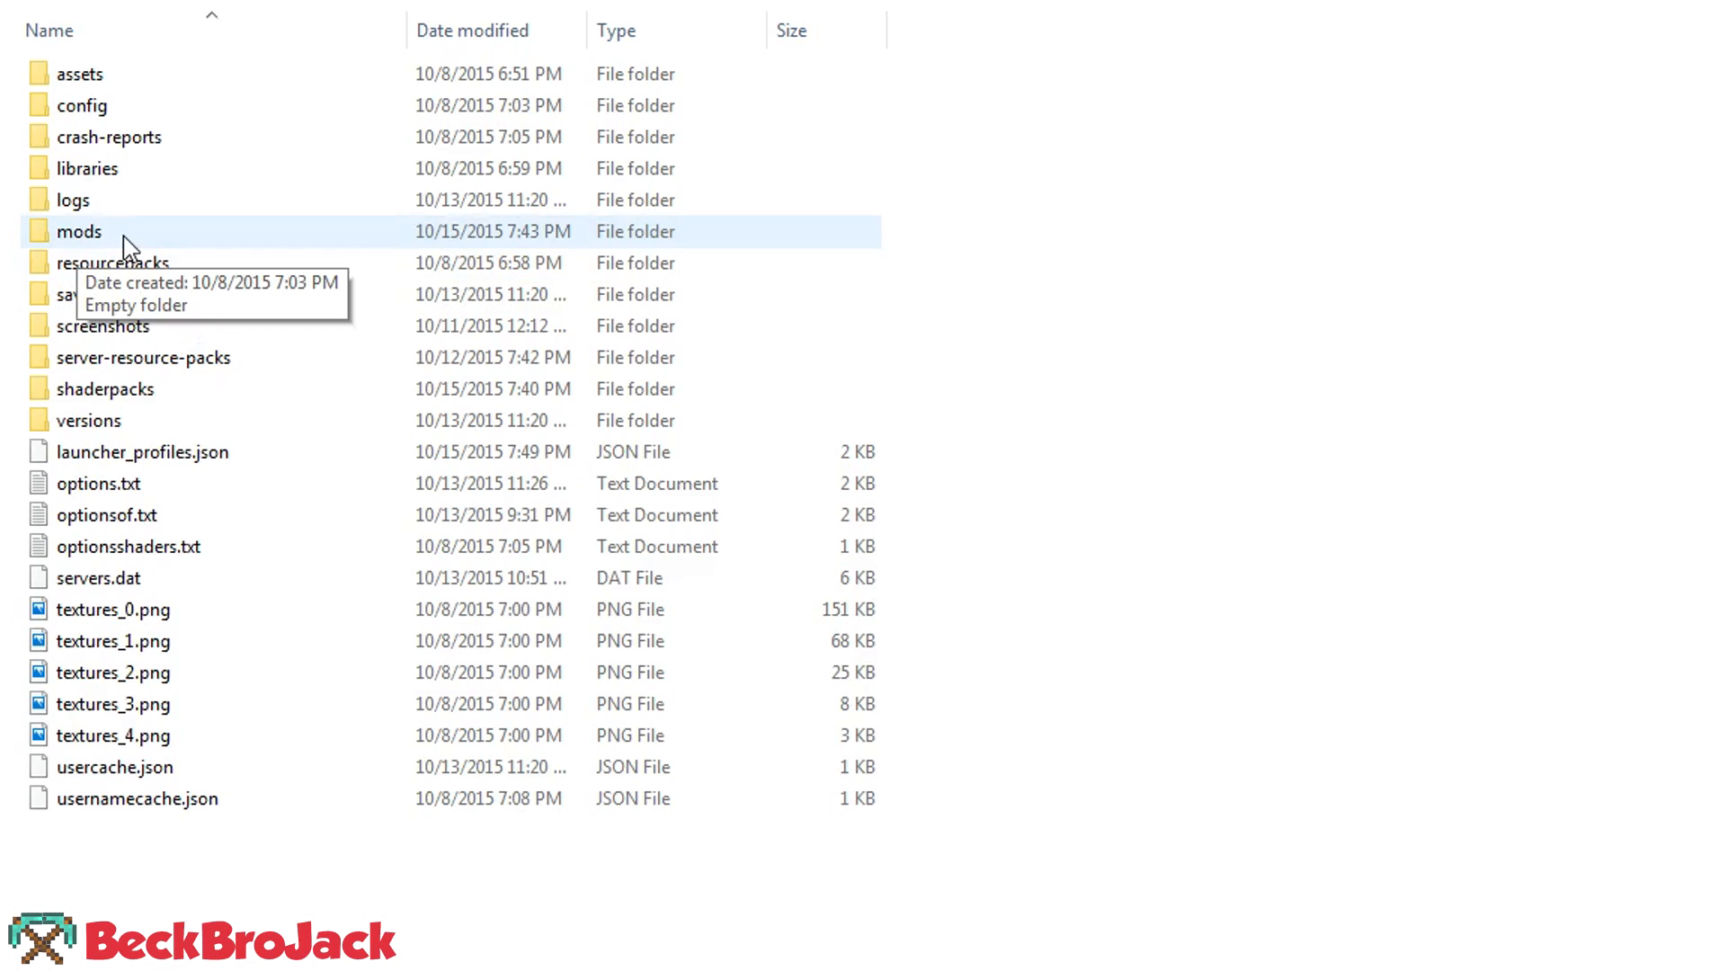
double_click(80, 231)
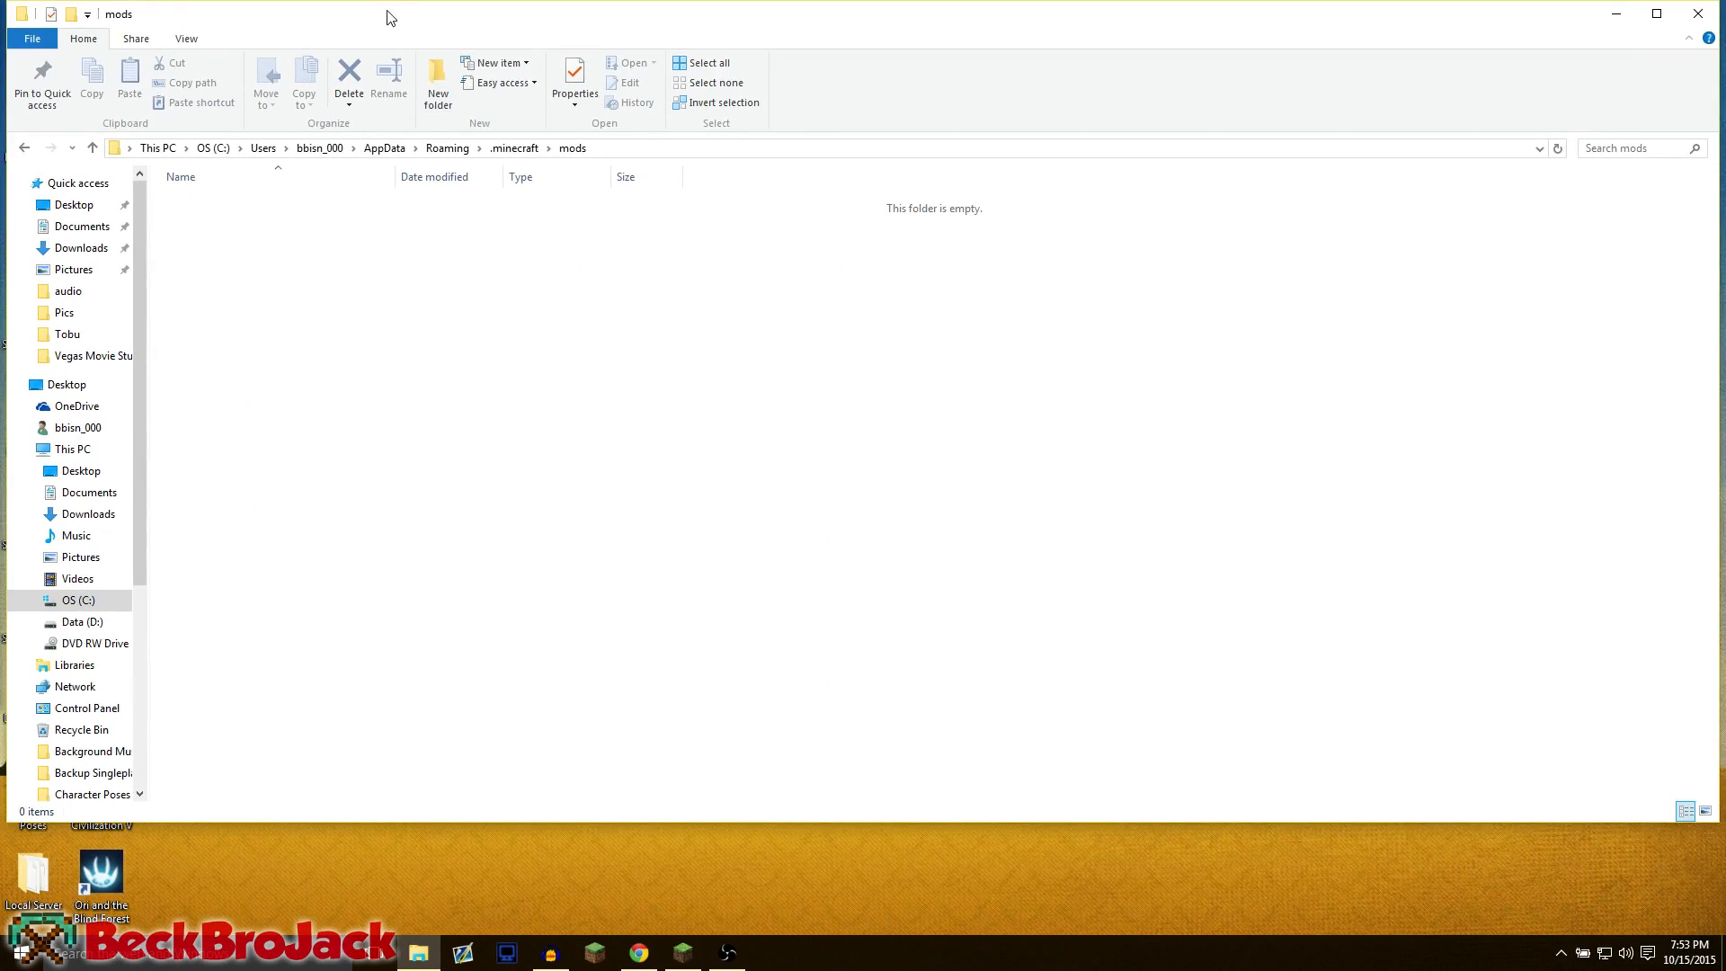
Step: Close the File Explorer window showing both jars in .minecraft\mods
left_click(1657, 14)
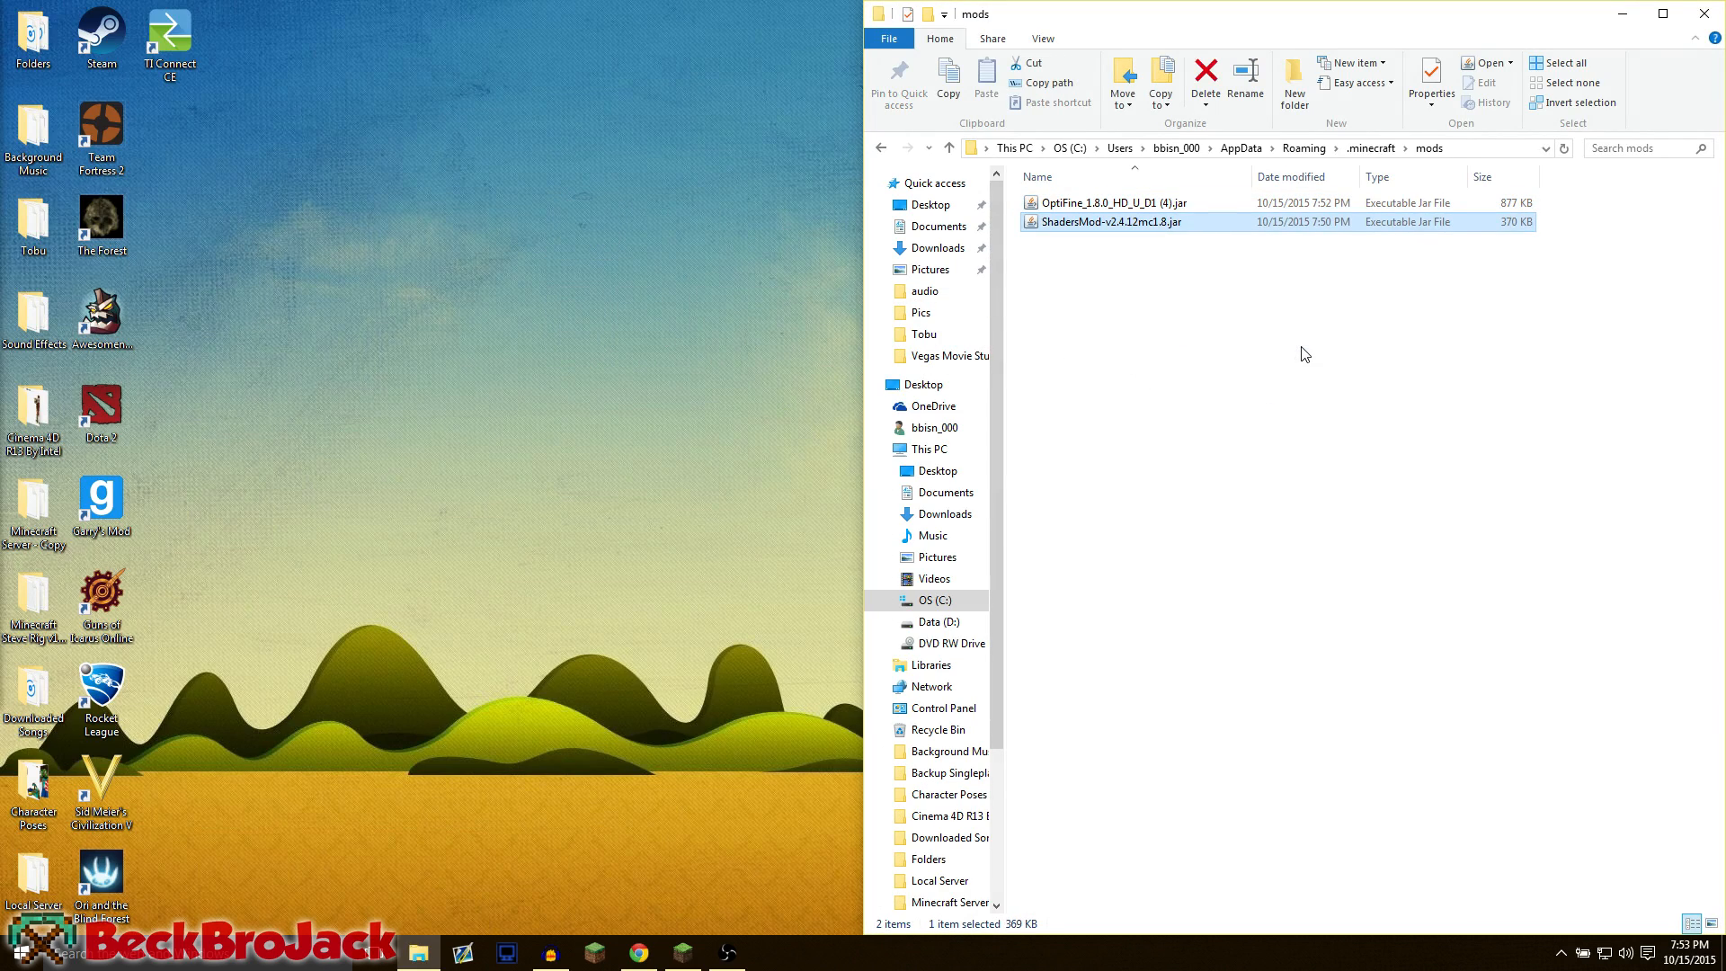
mouse_move(1307, 359)
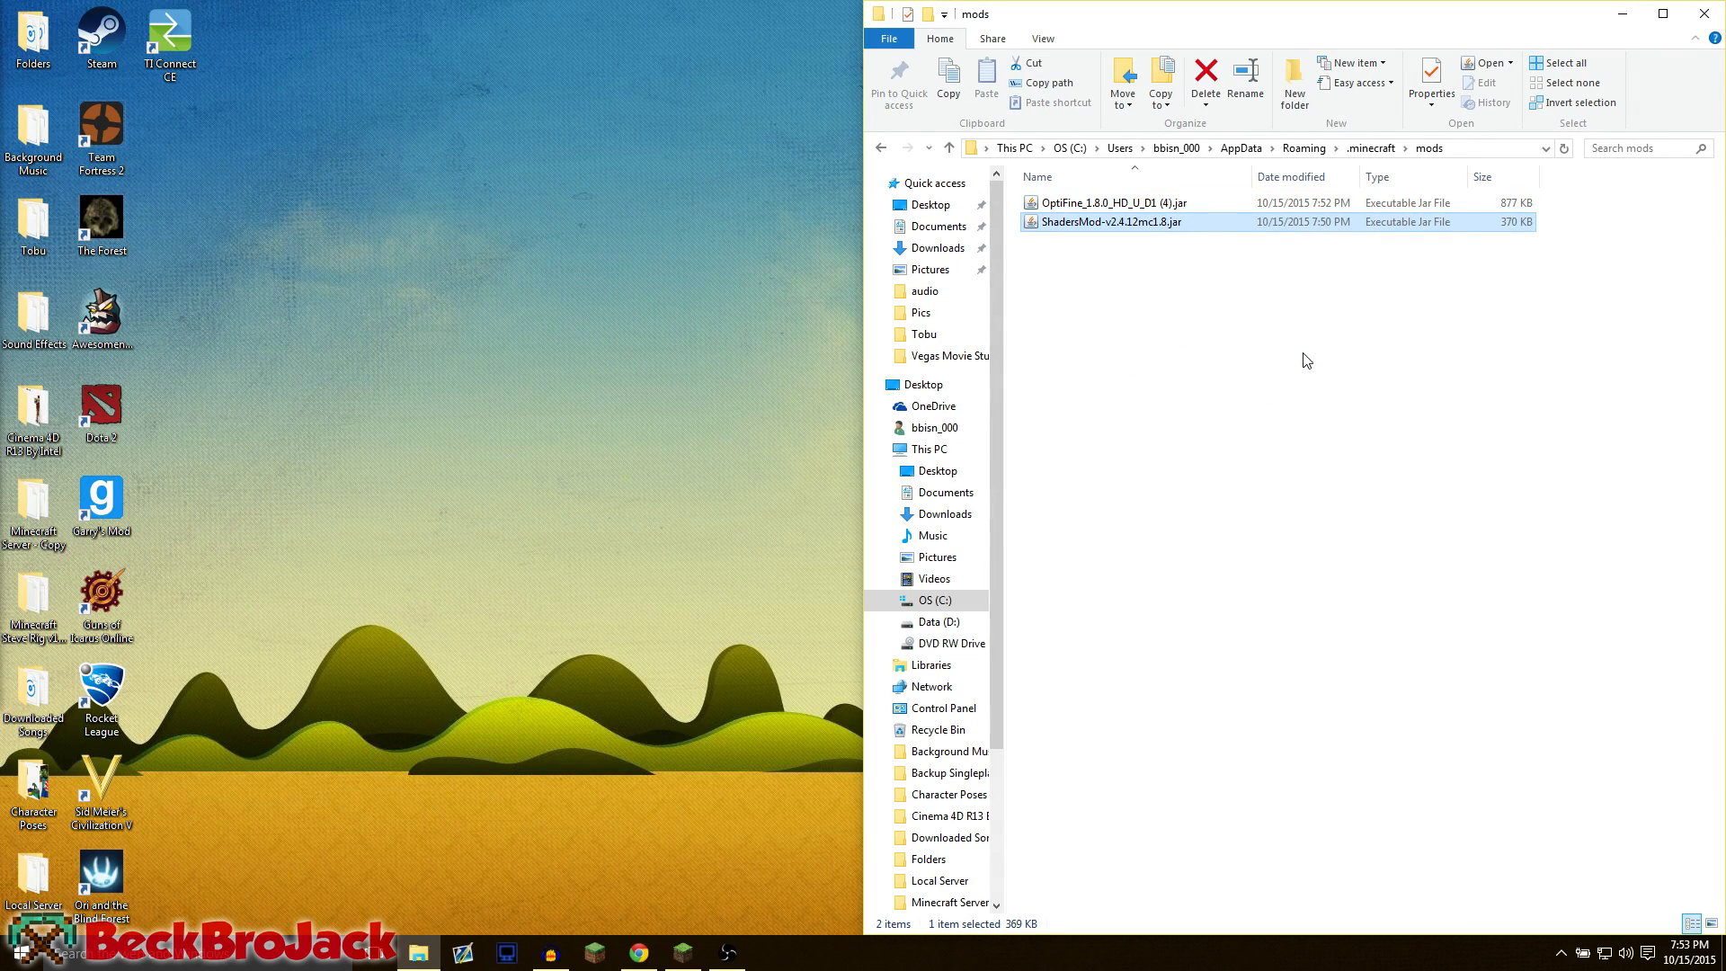
mouse_move(1276, 410)
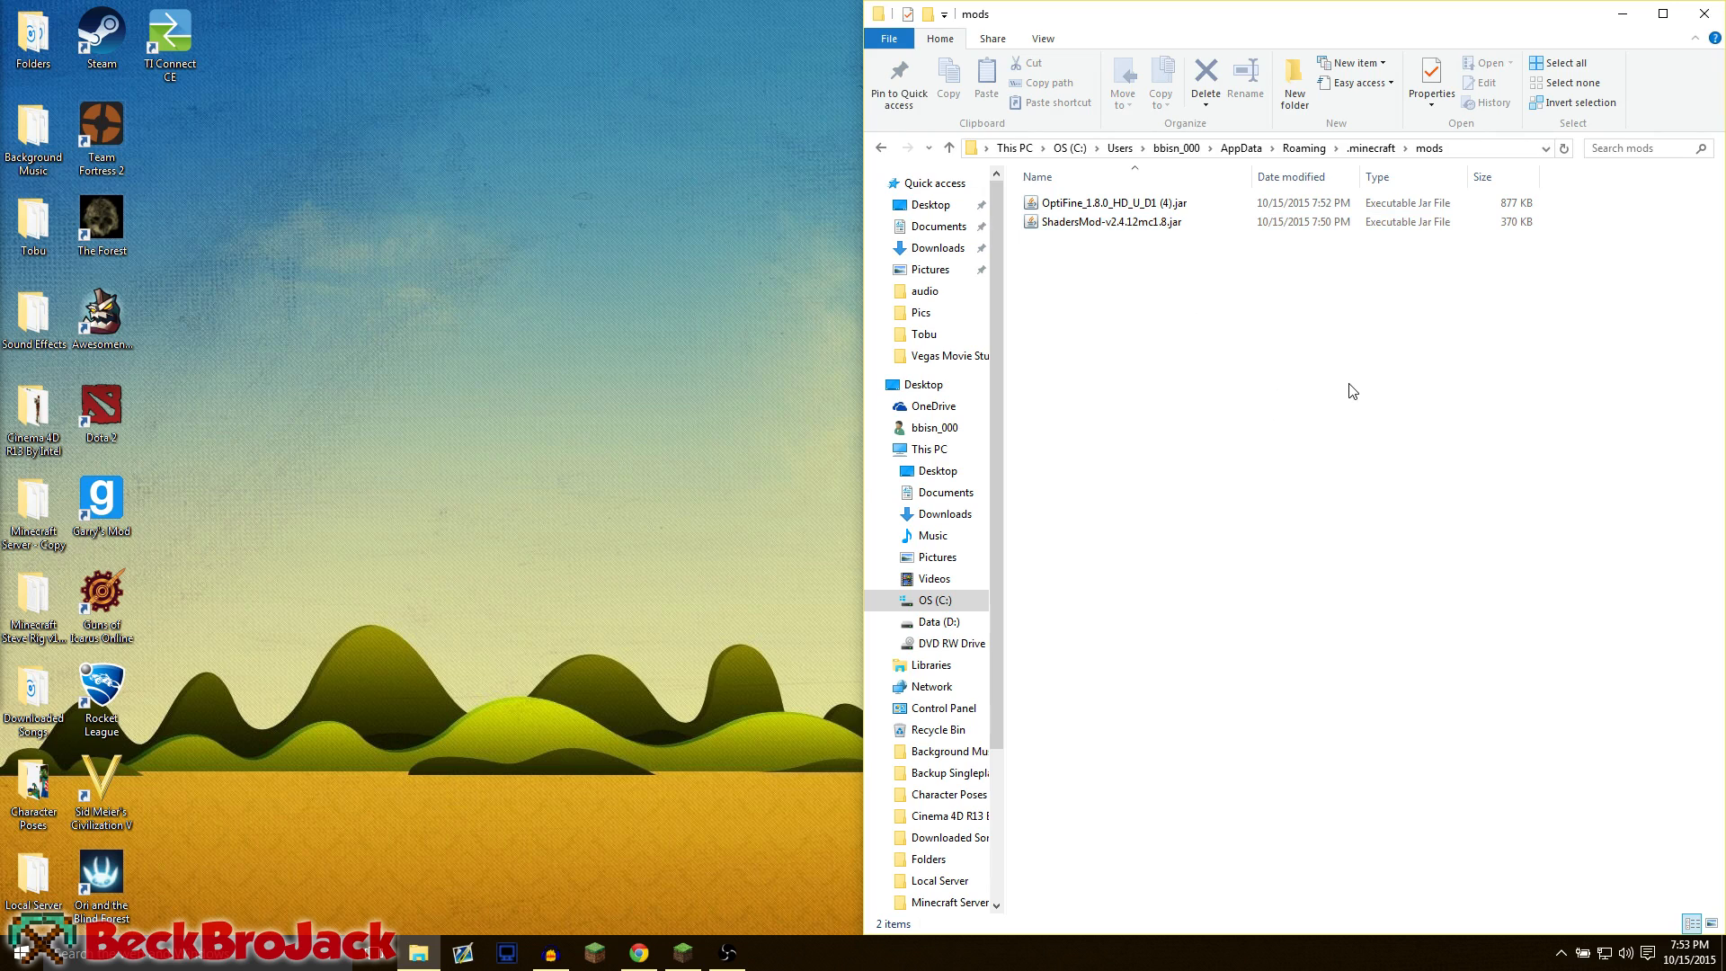
mouse_move(1276, 326)
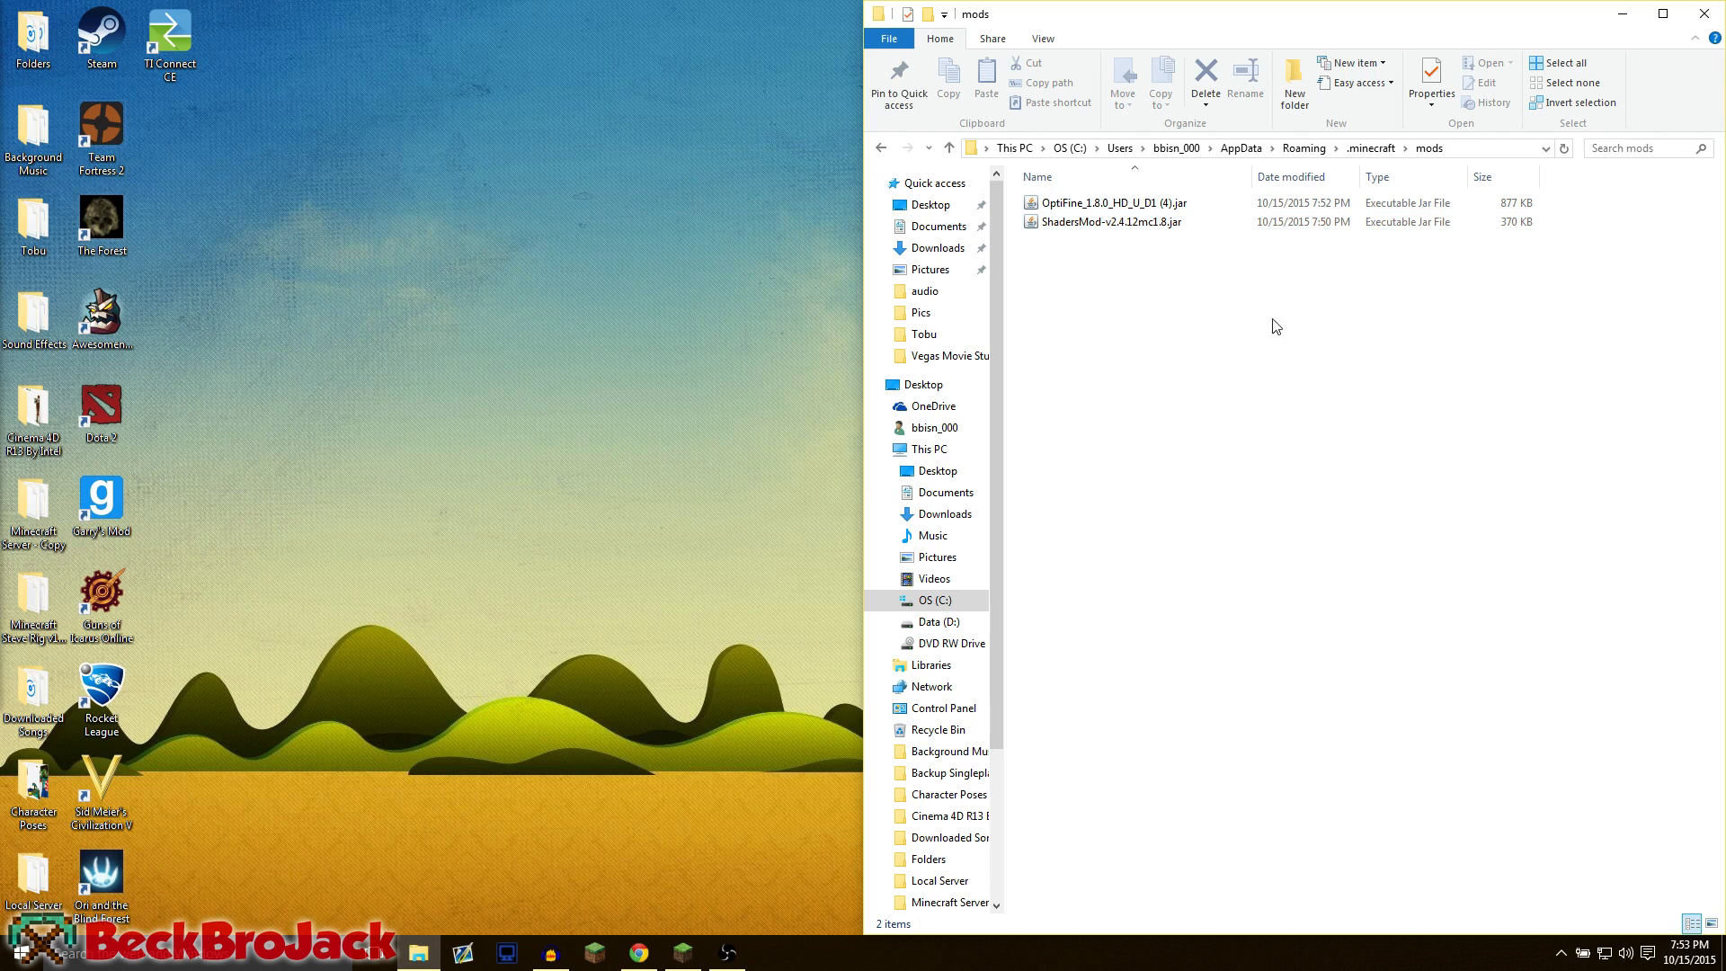
mouse_move(1228, 399)
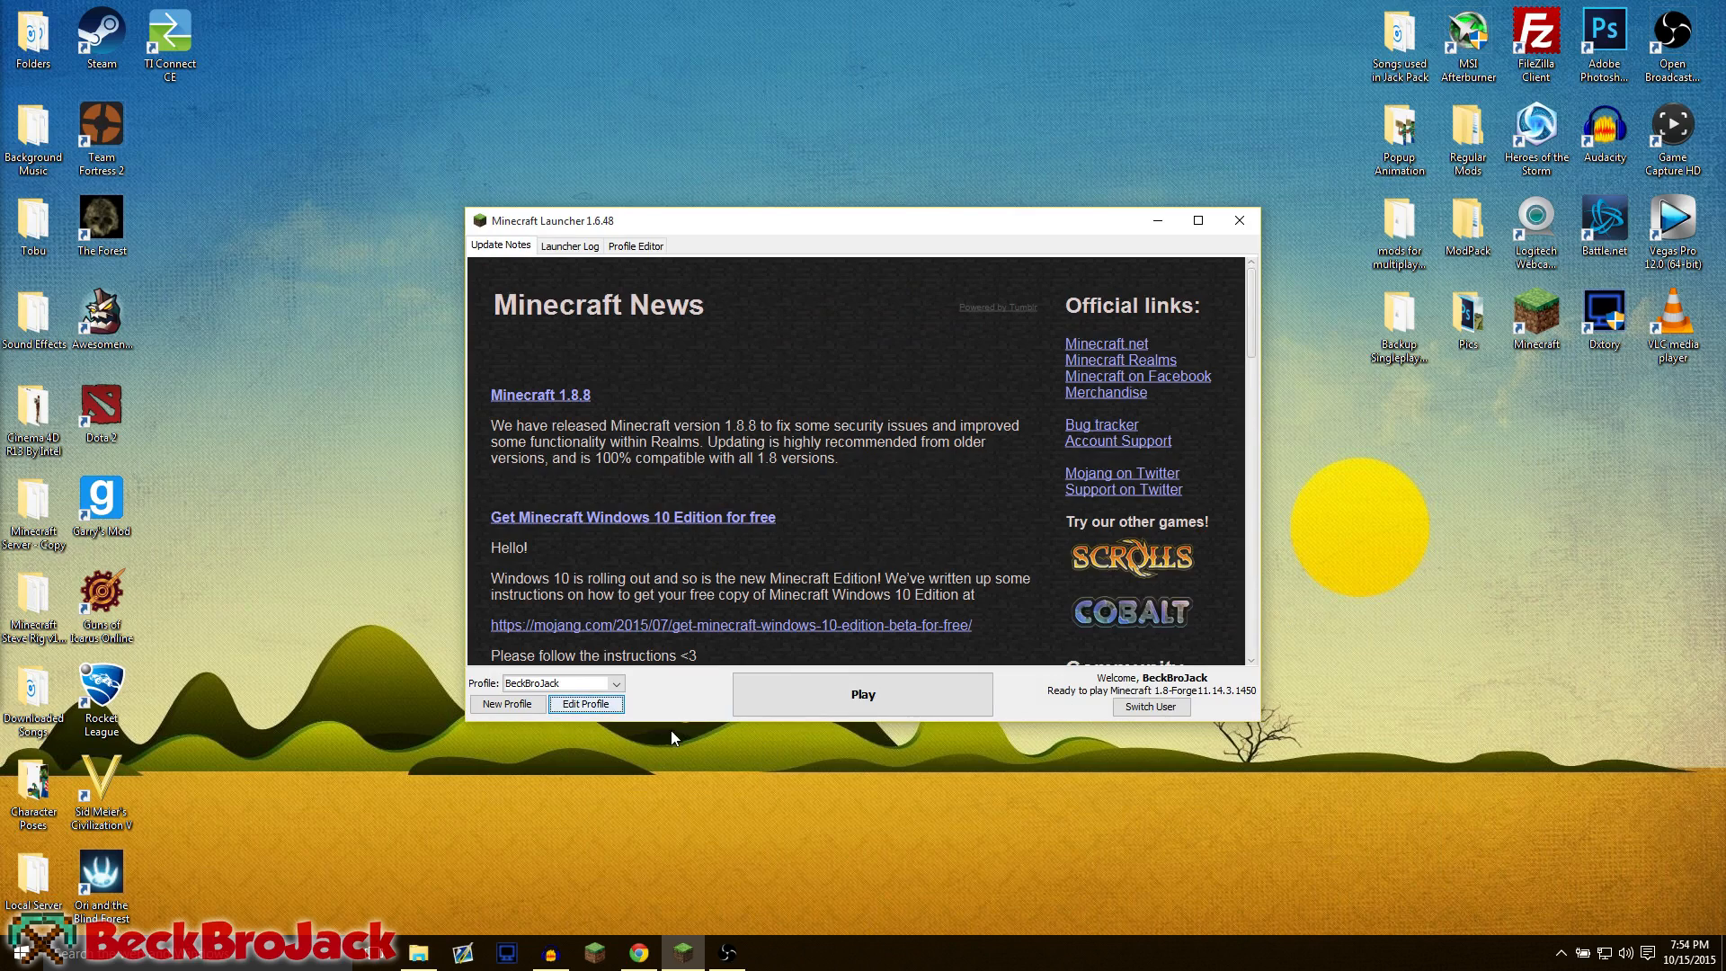
Step: Reopen the Minecraft Launcher from the desktop shortcut and bring up Edit Profile
left_click(1238, 221)
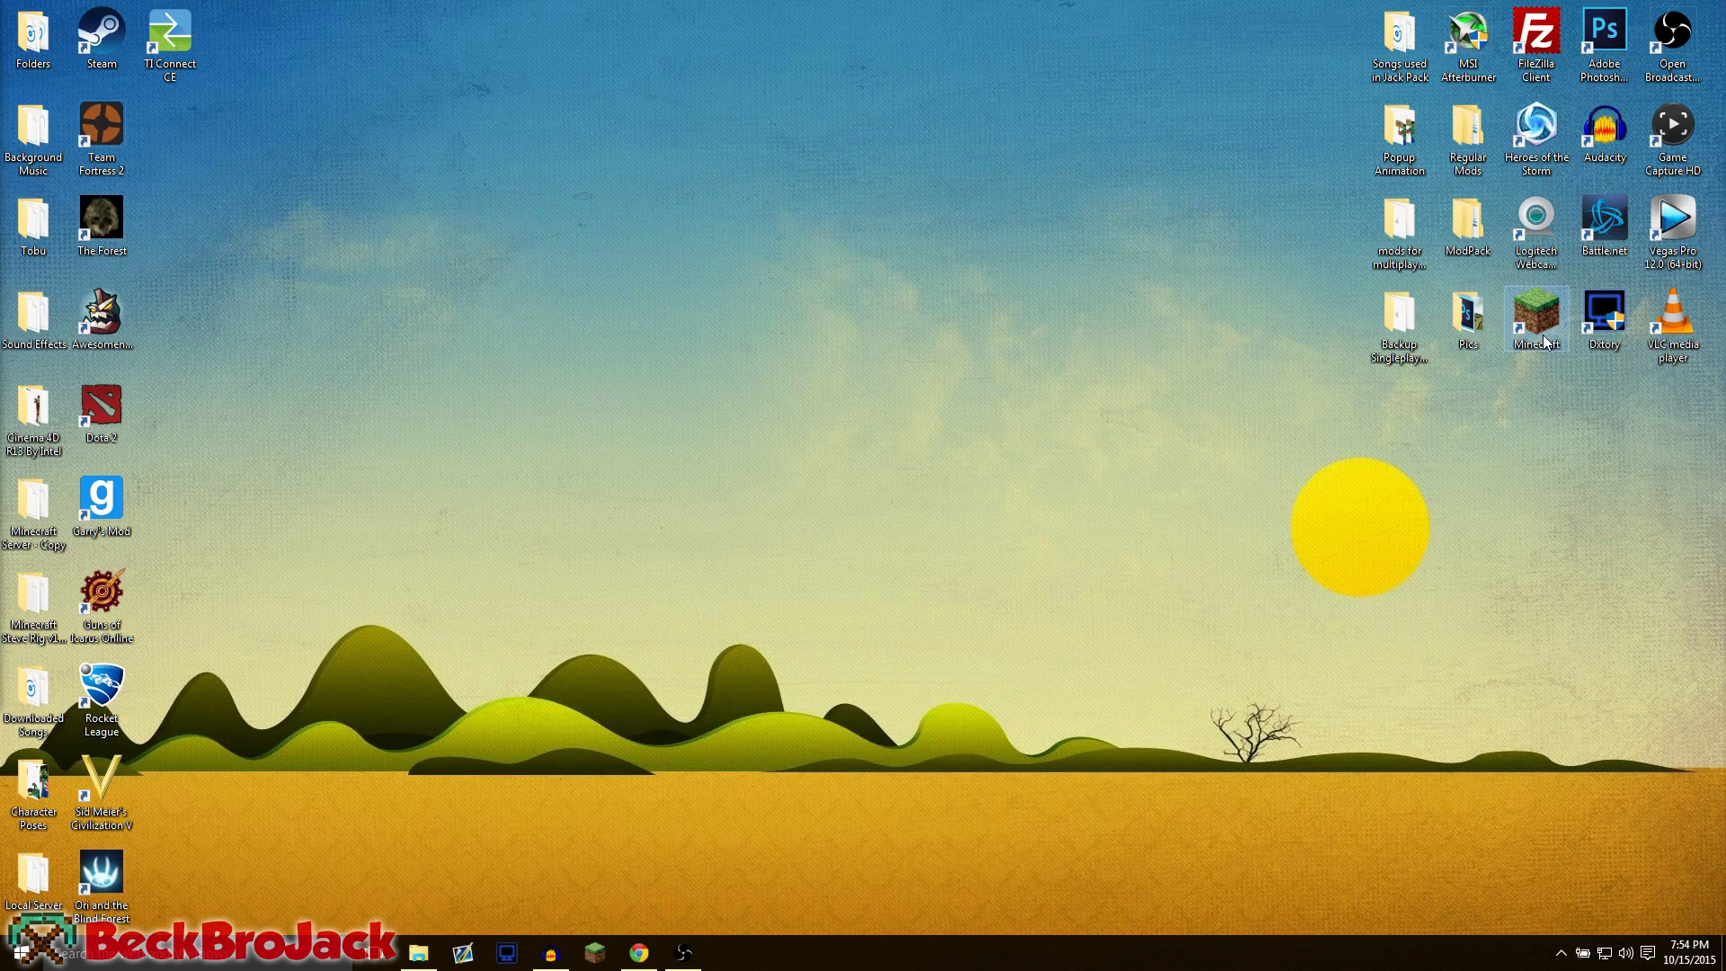
double_click(1535, 318)
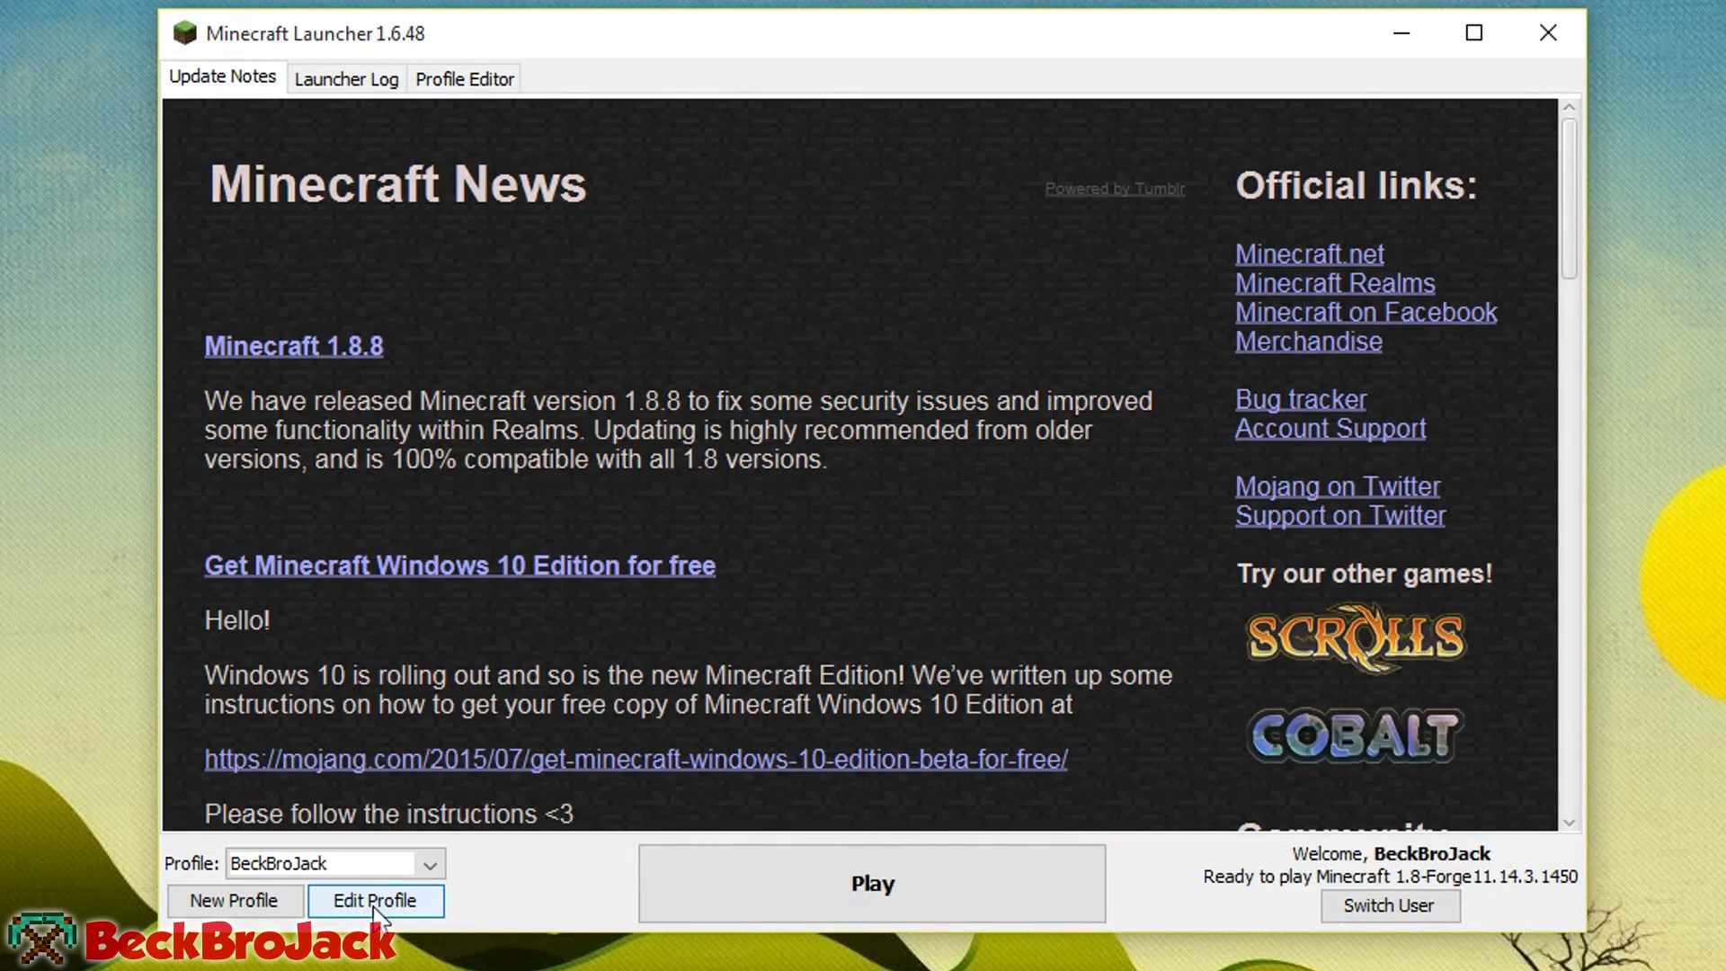
left_click(374, 899)
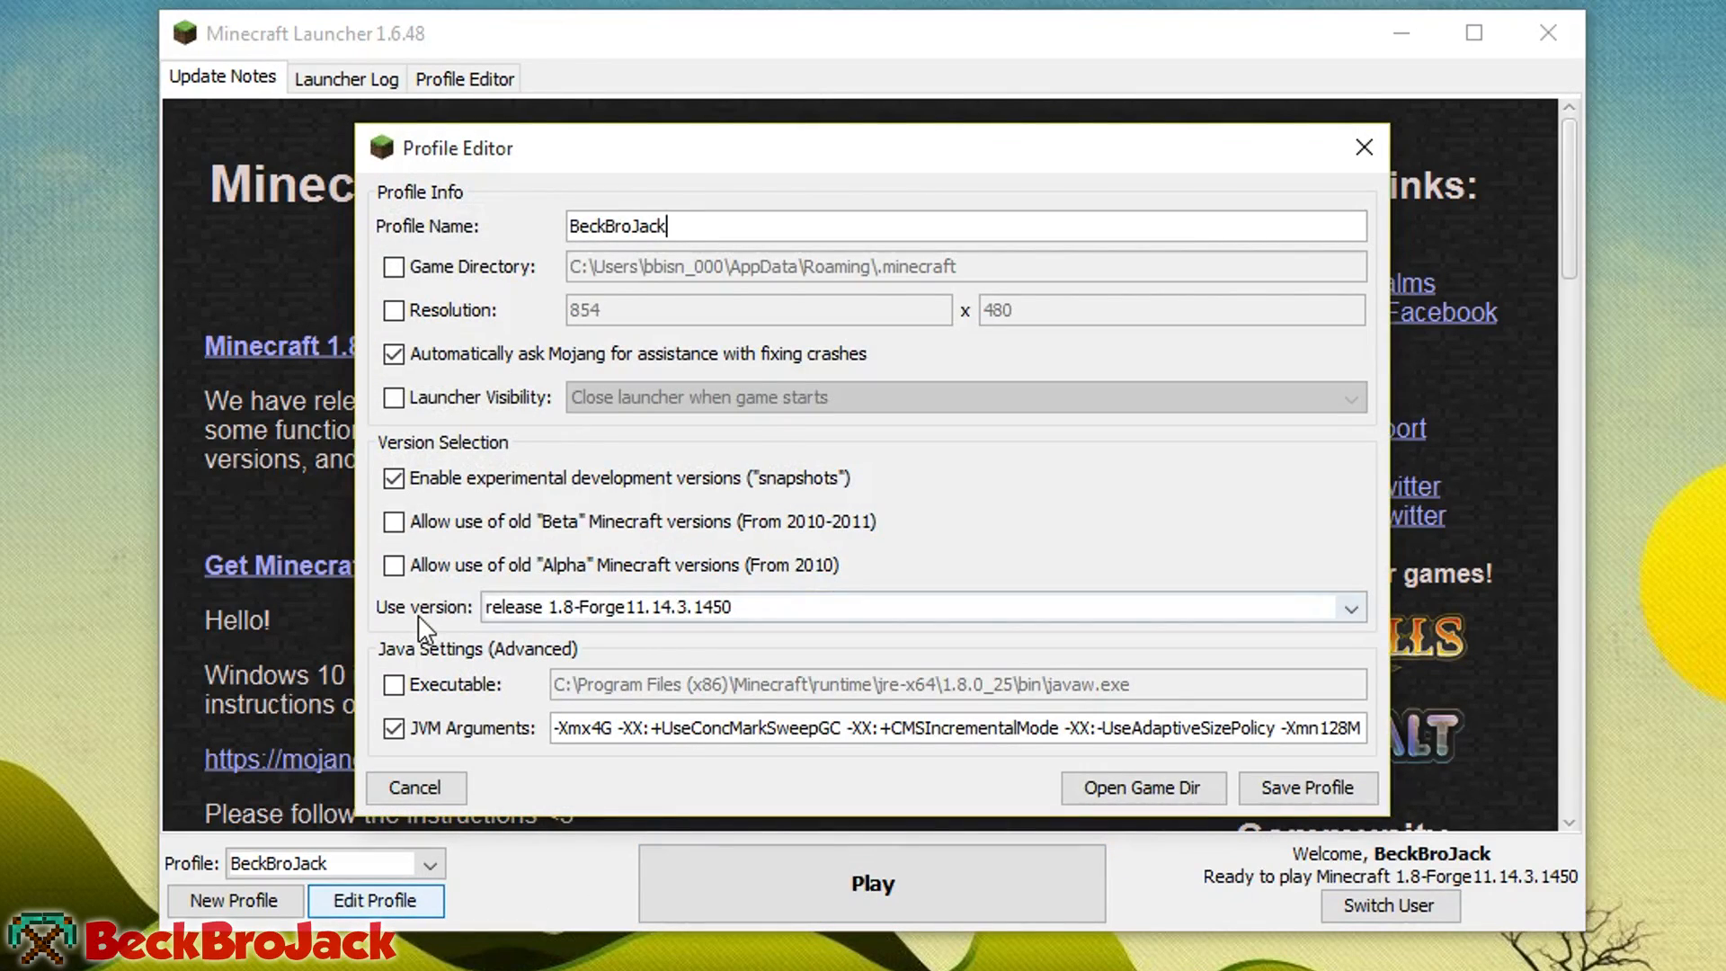
Step: Confirm release 1.8-Forge11.14.3.1450, save the profile, and launch the game
left_click(1348, 607)
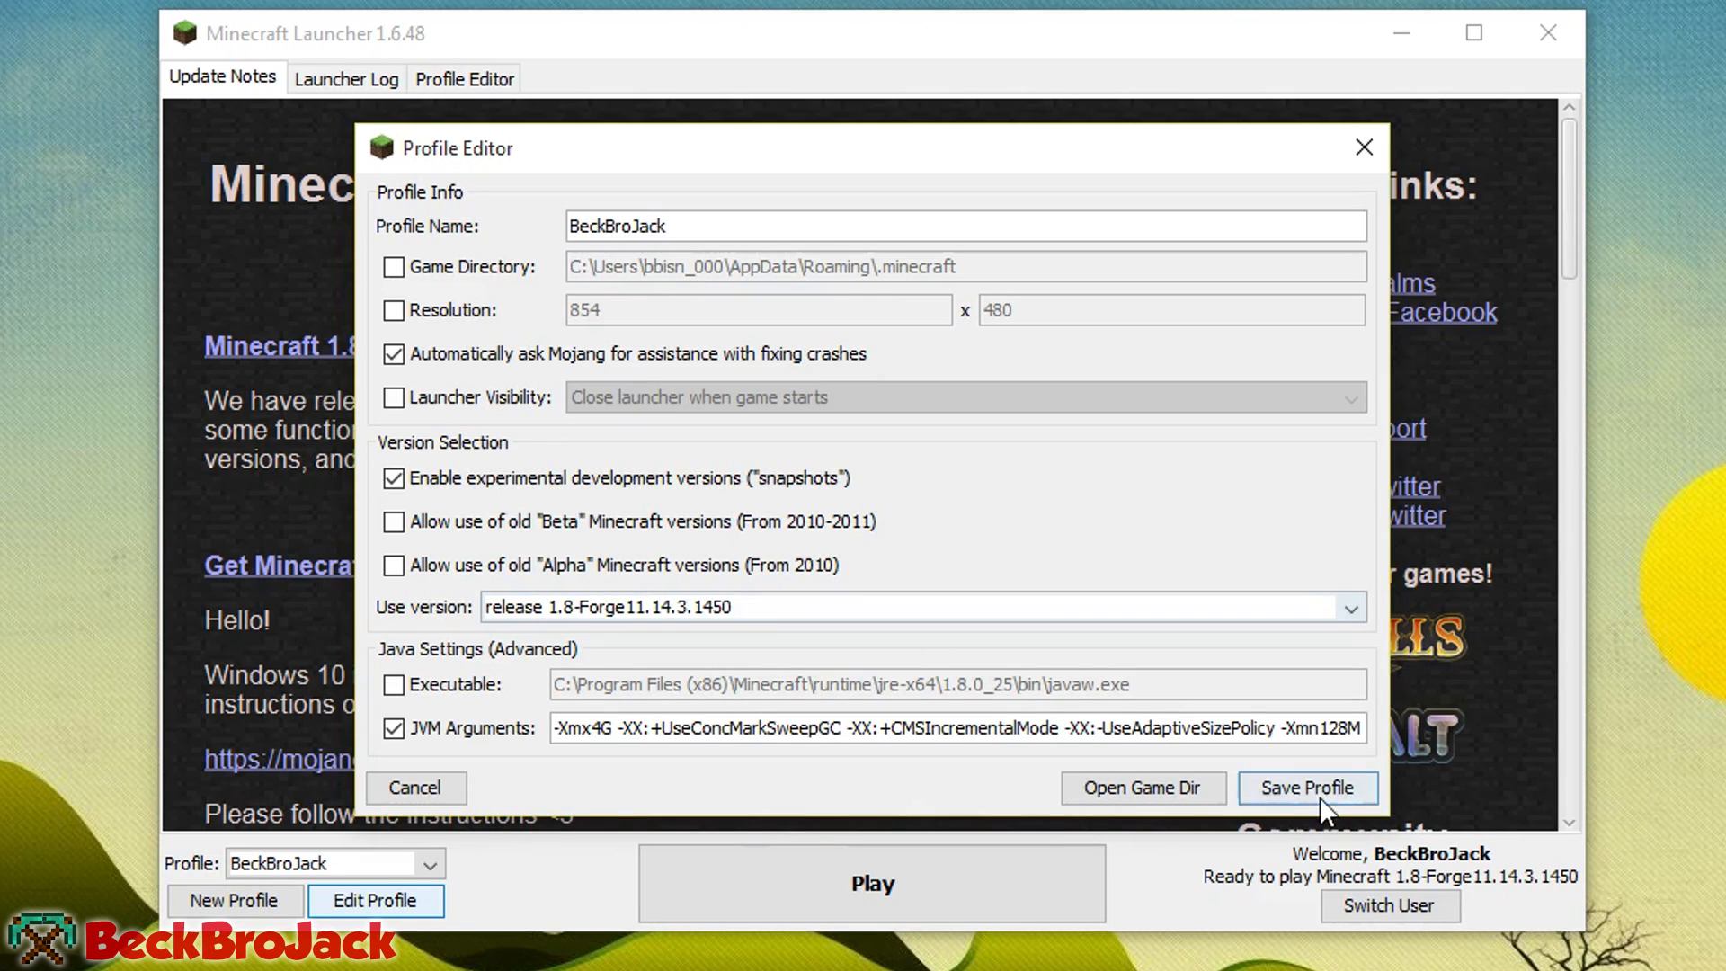
left_click(1307, 788)
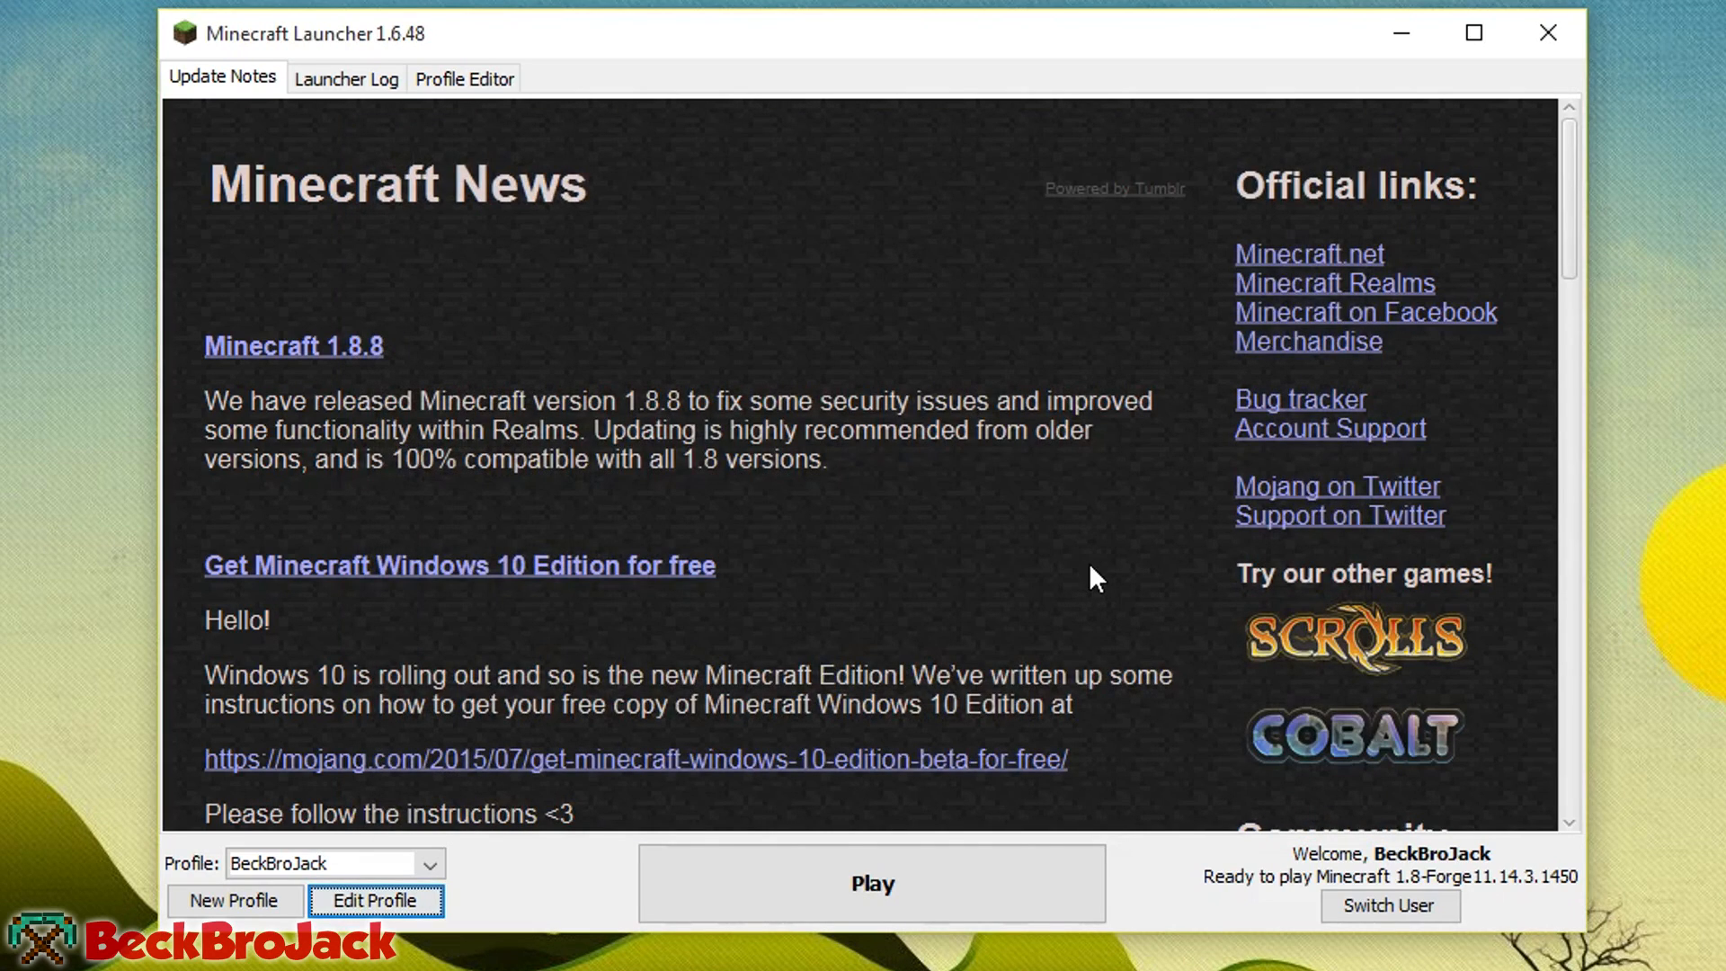
left_click(871, 883)
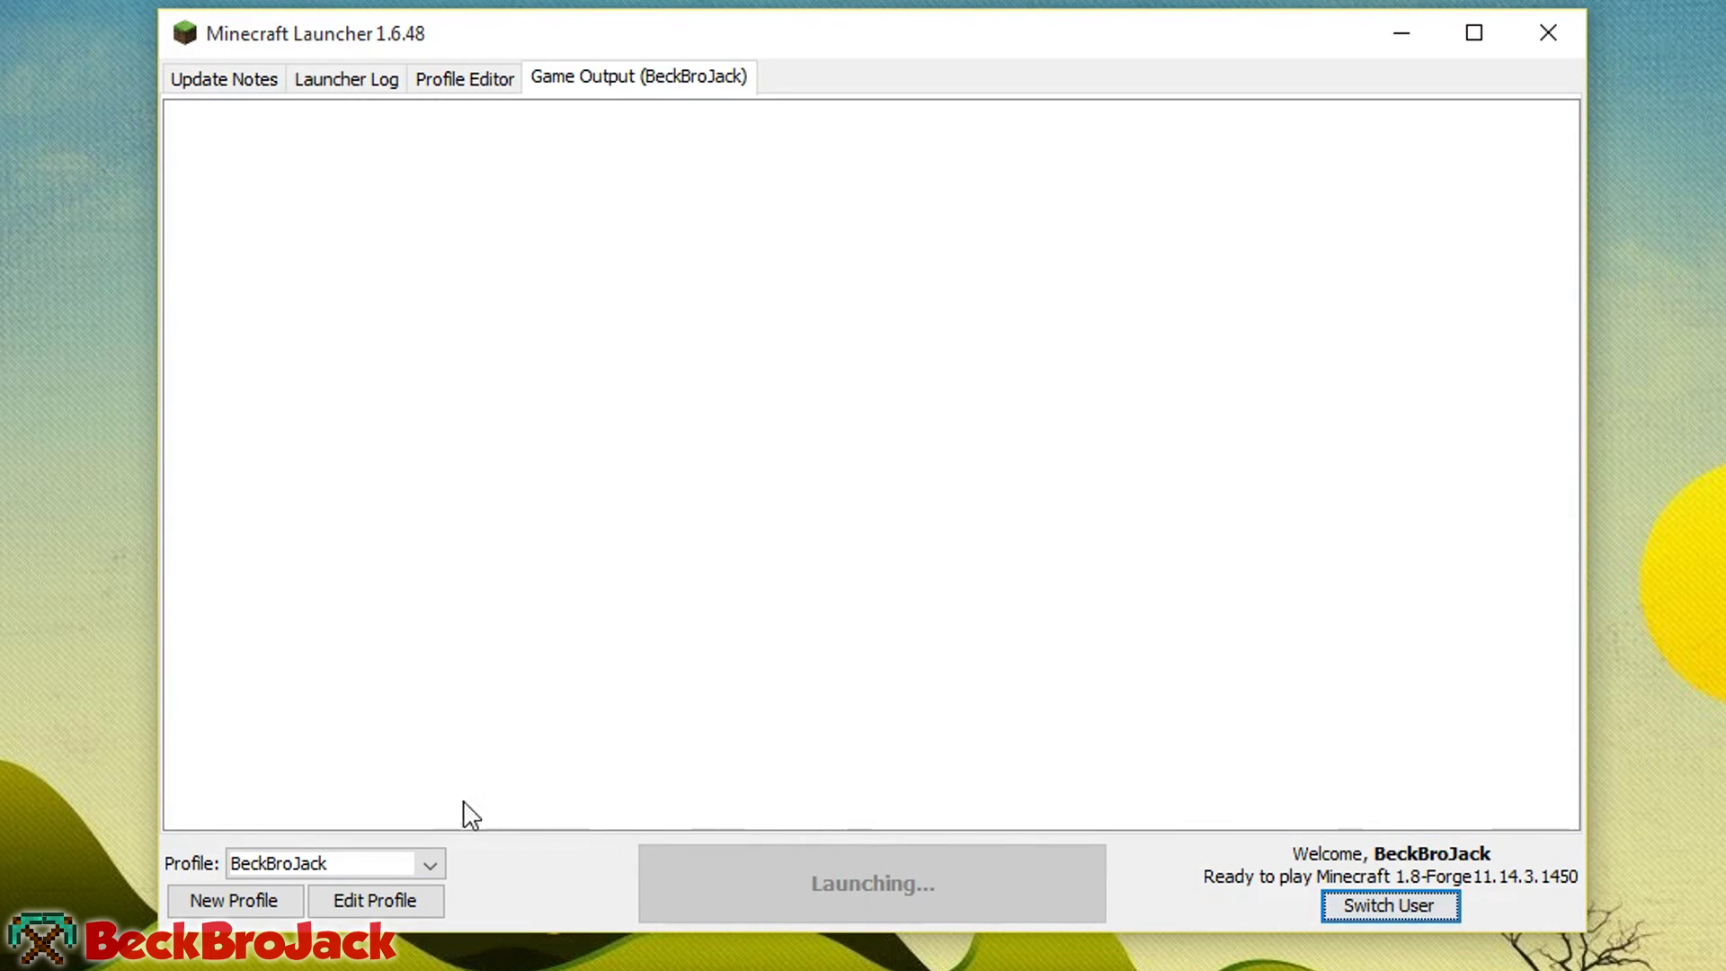
mouse_move(842, 826)
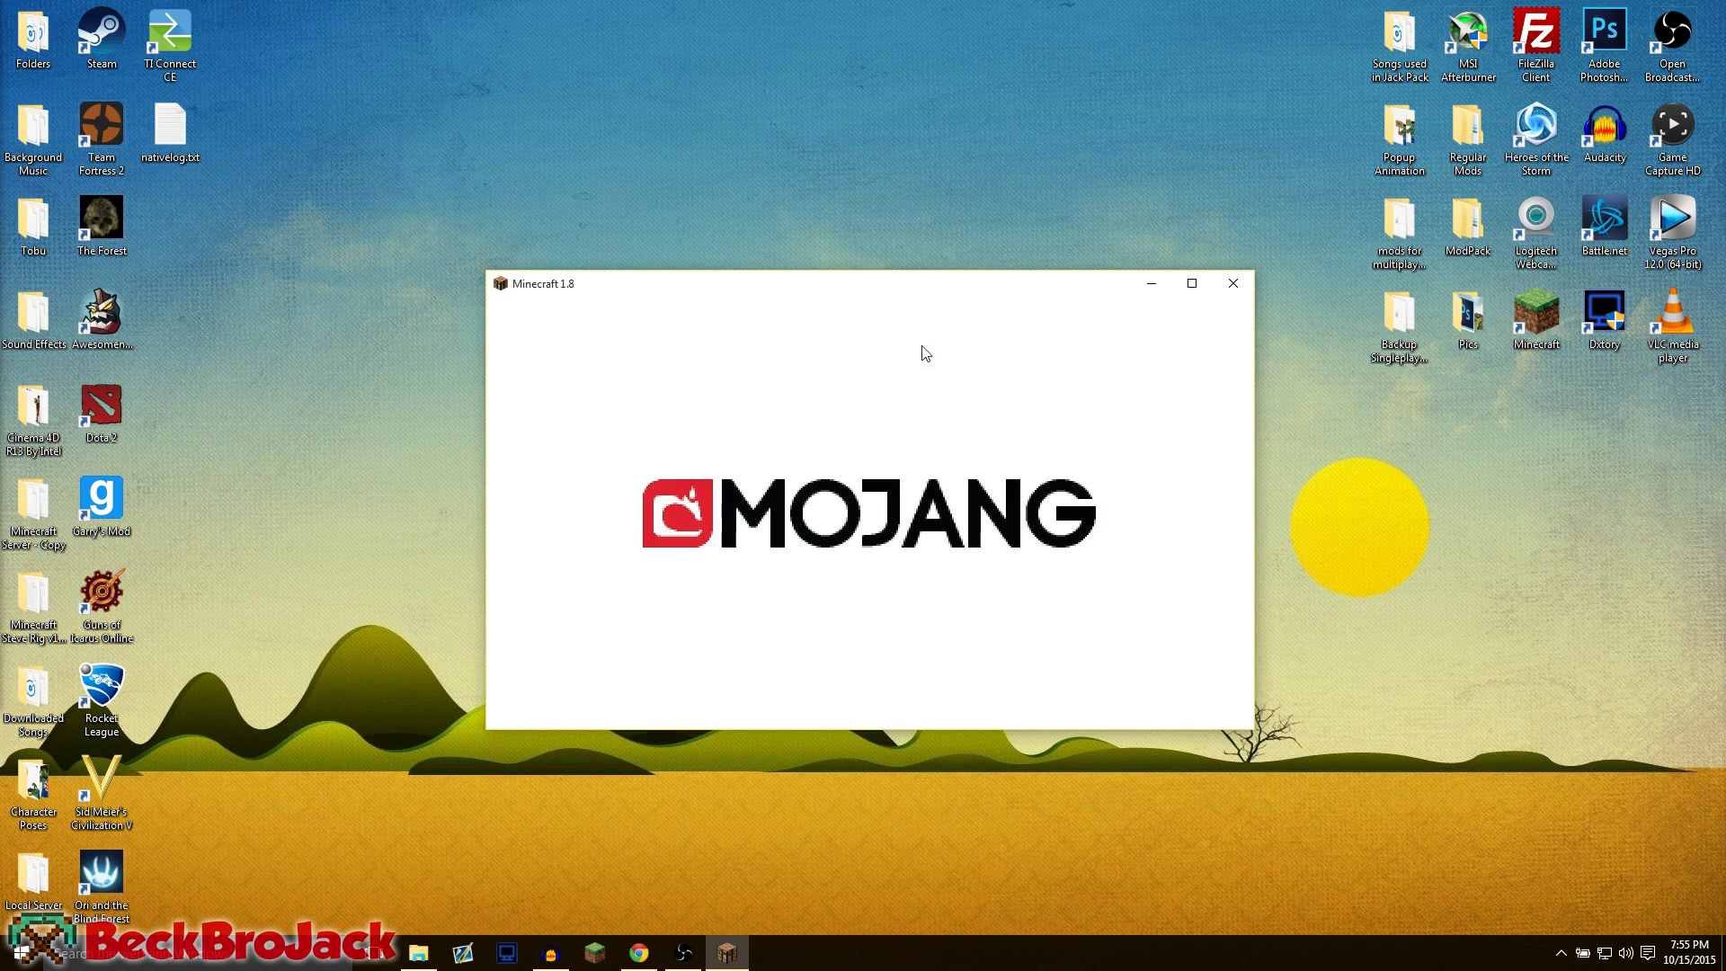
mouse_move(742, 386)
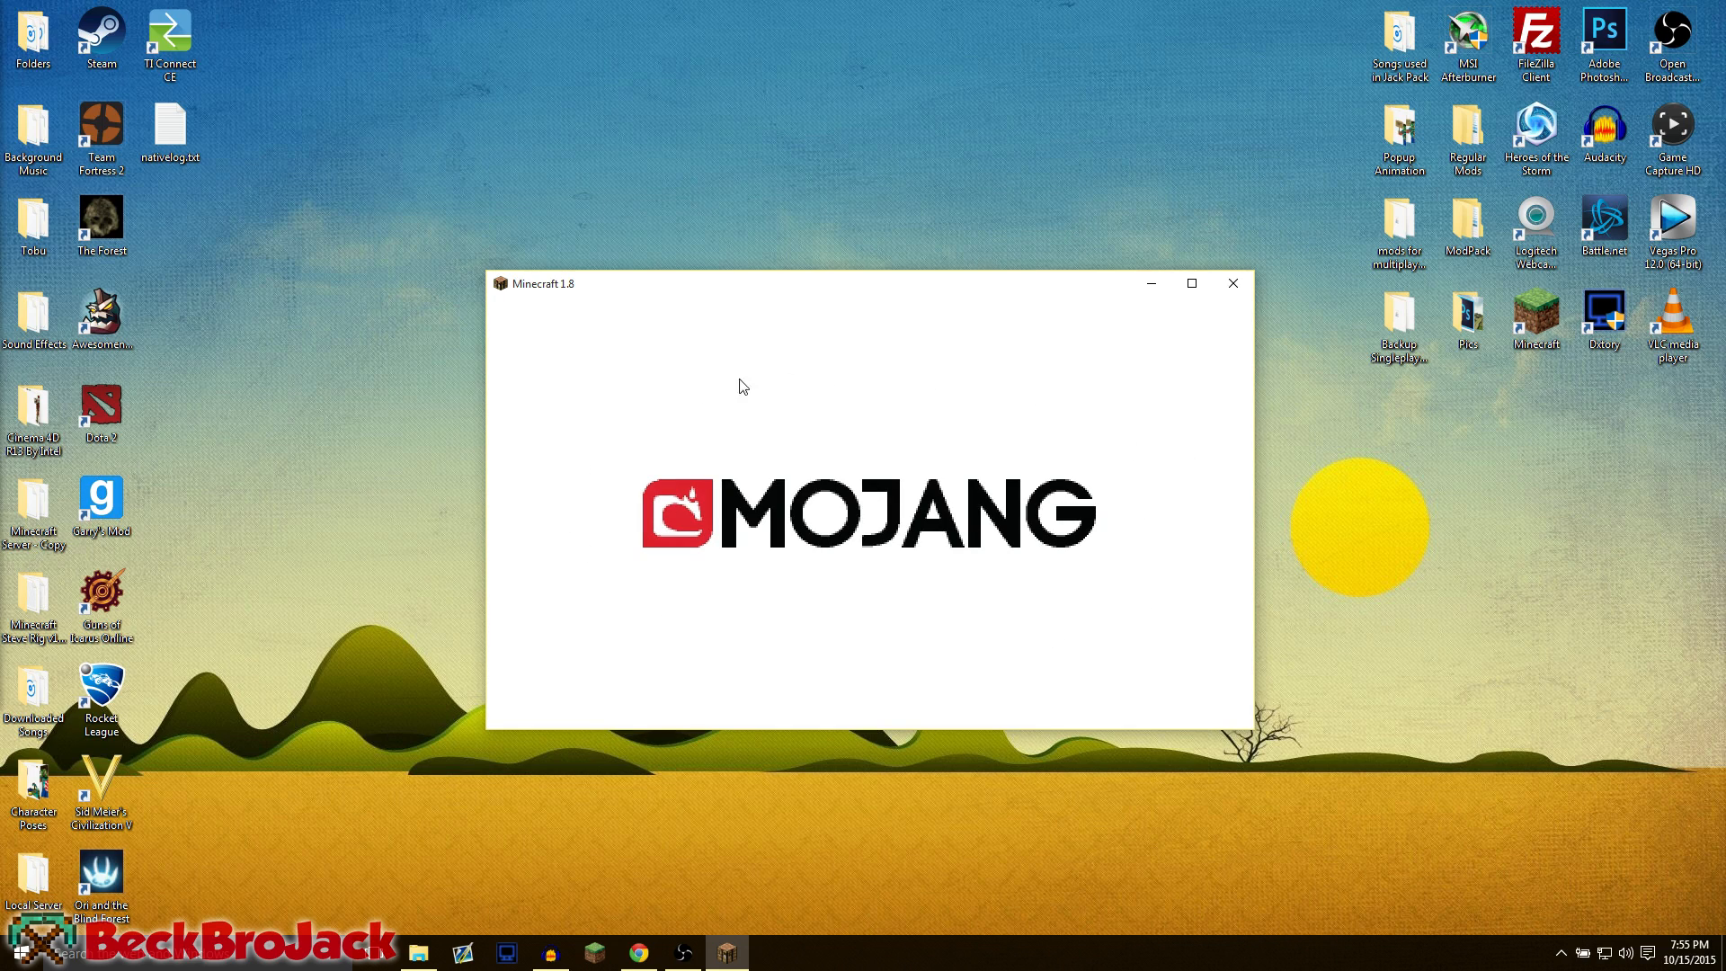
mouse_move(662, 397)
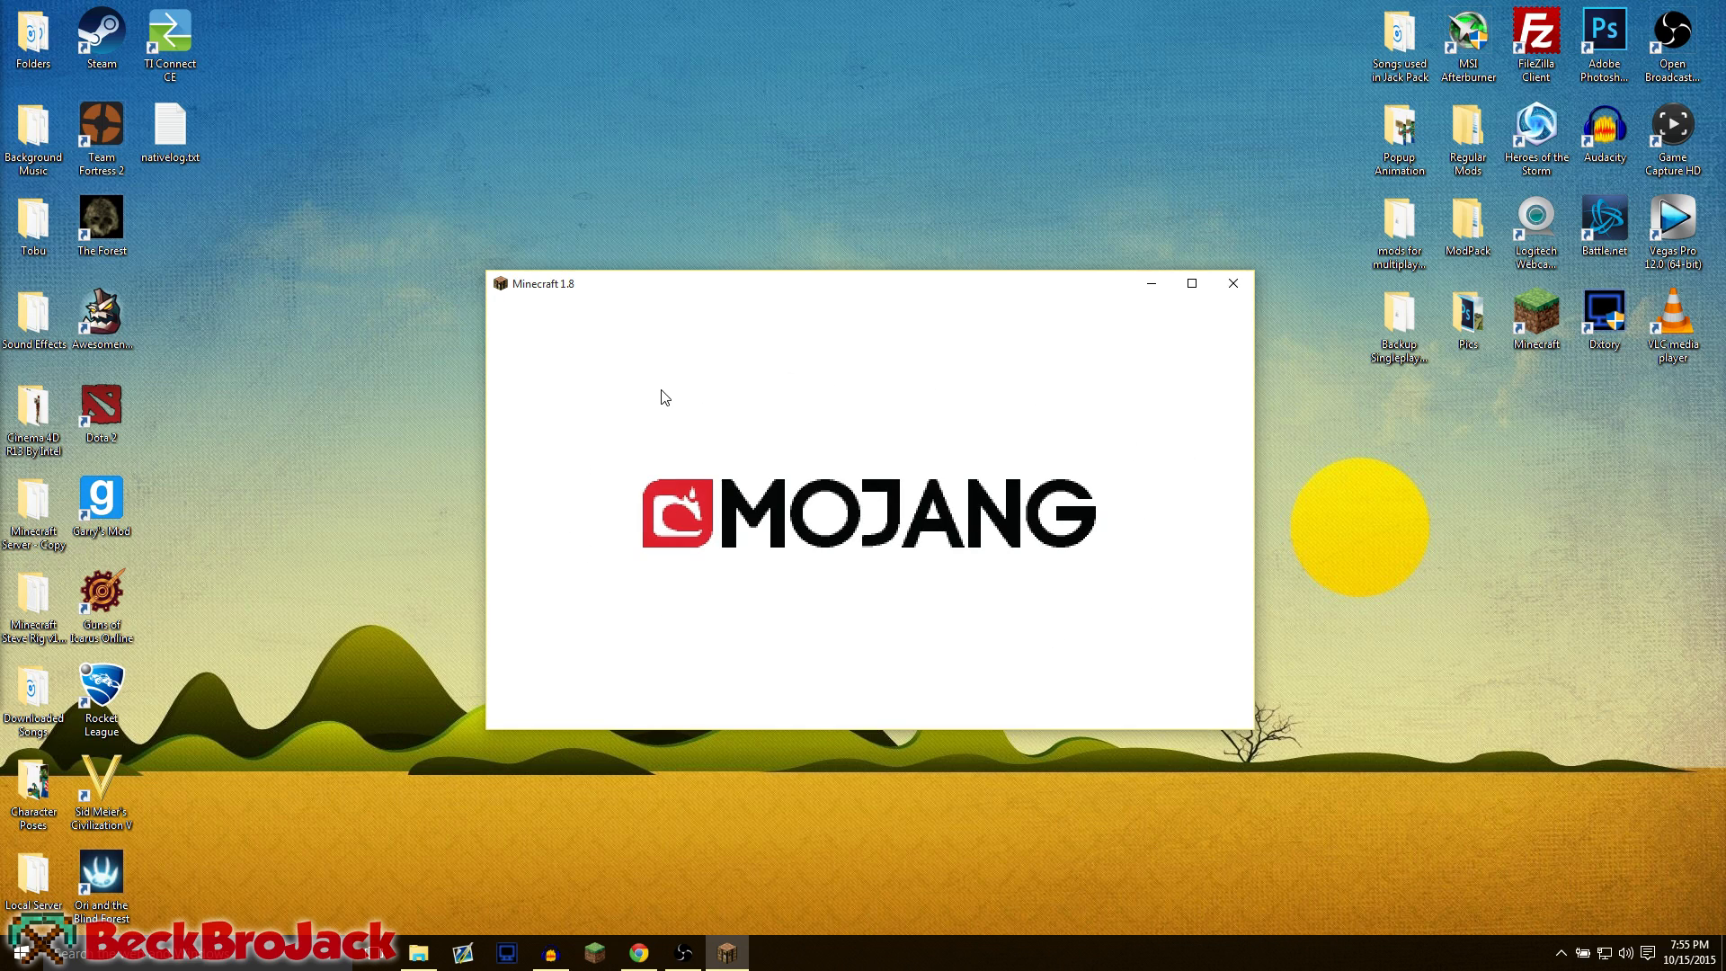
mouse_move(584, 499)
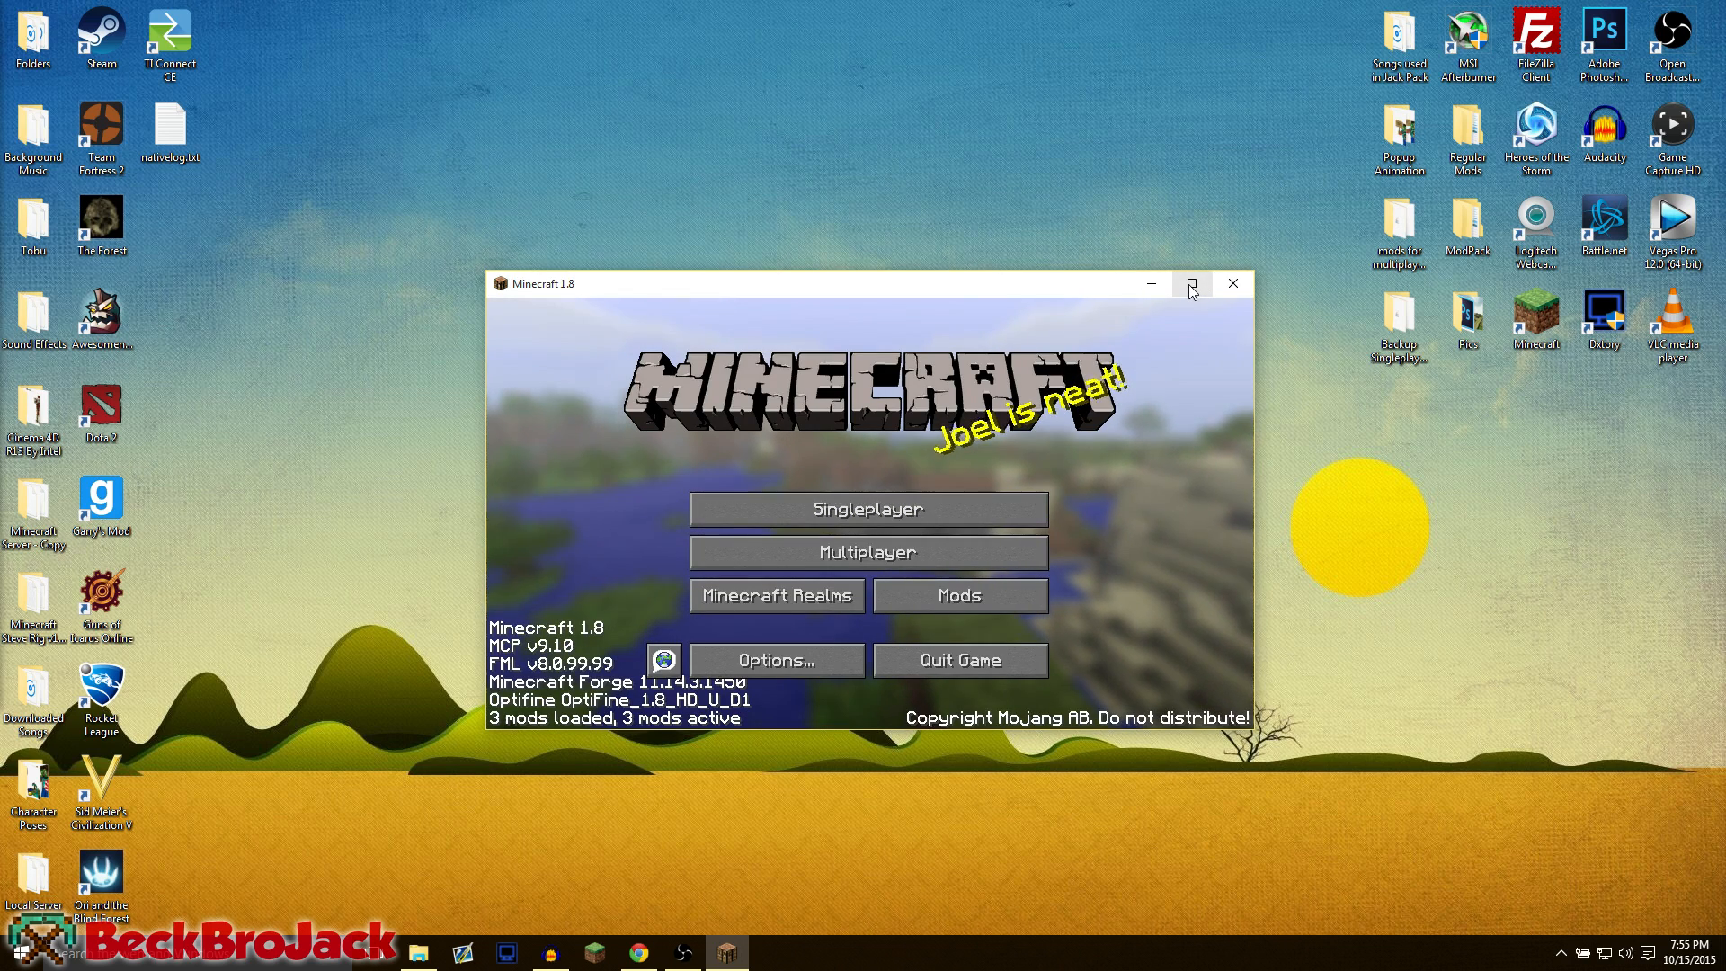
Step: Maximize the game window and review the loaded mods list
left_click(1190, 283)
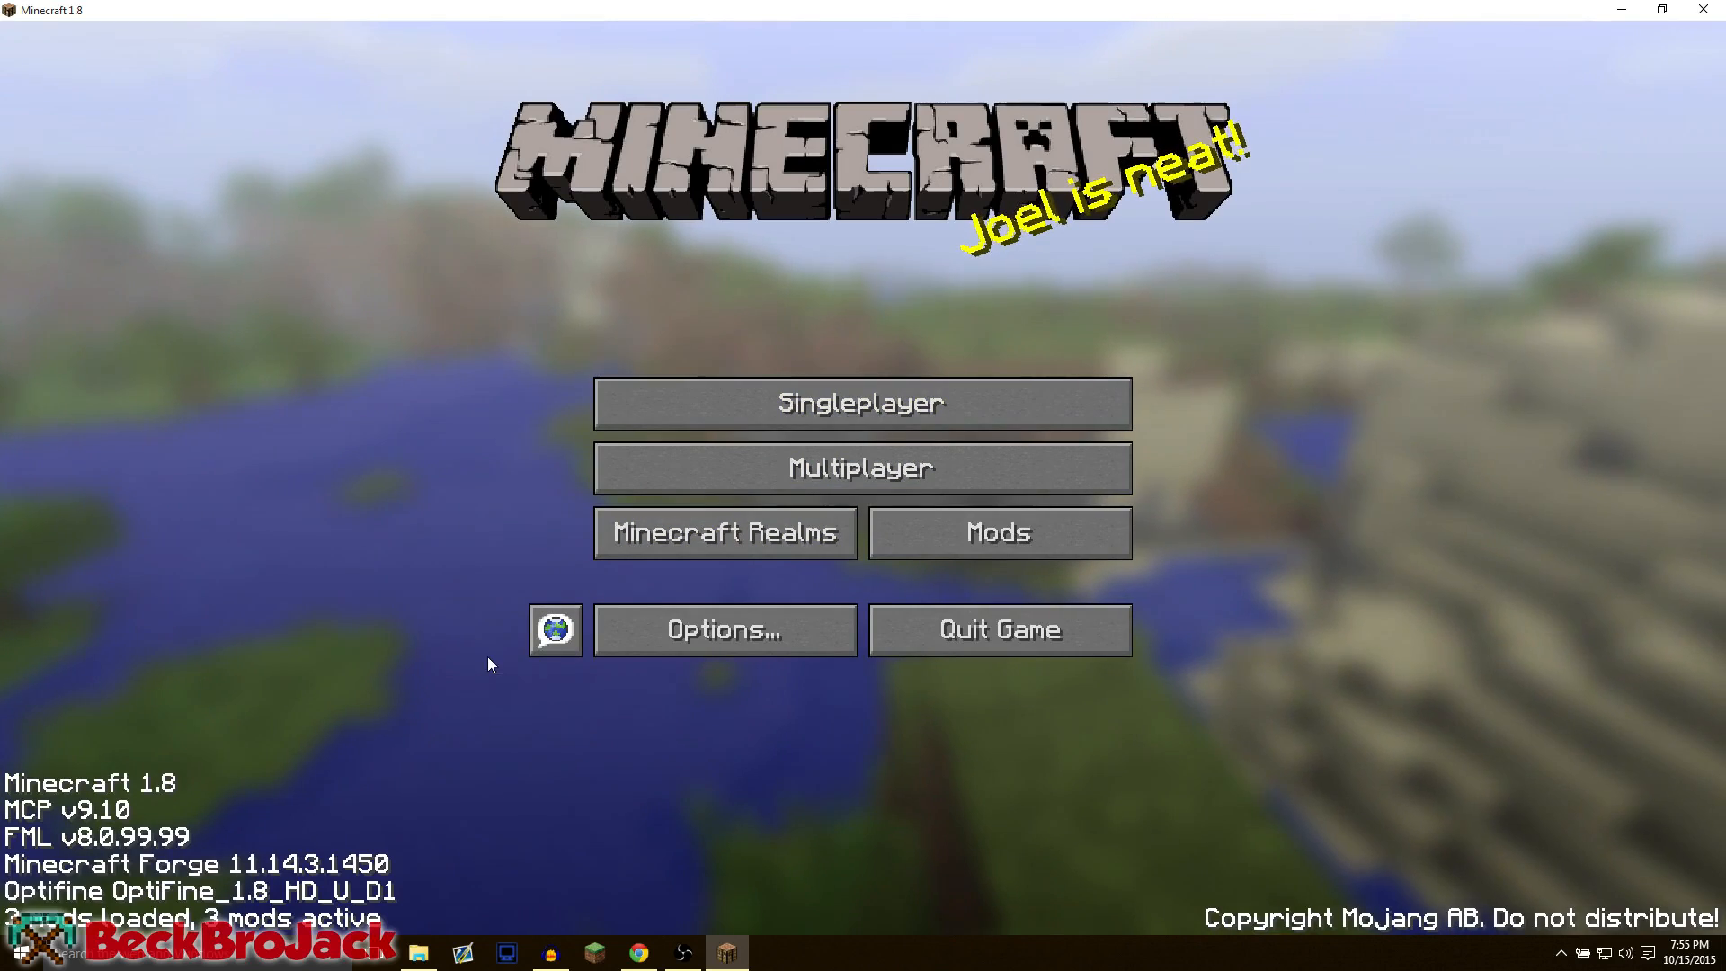
mouse_move(998, 531)
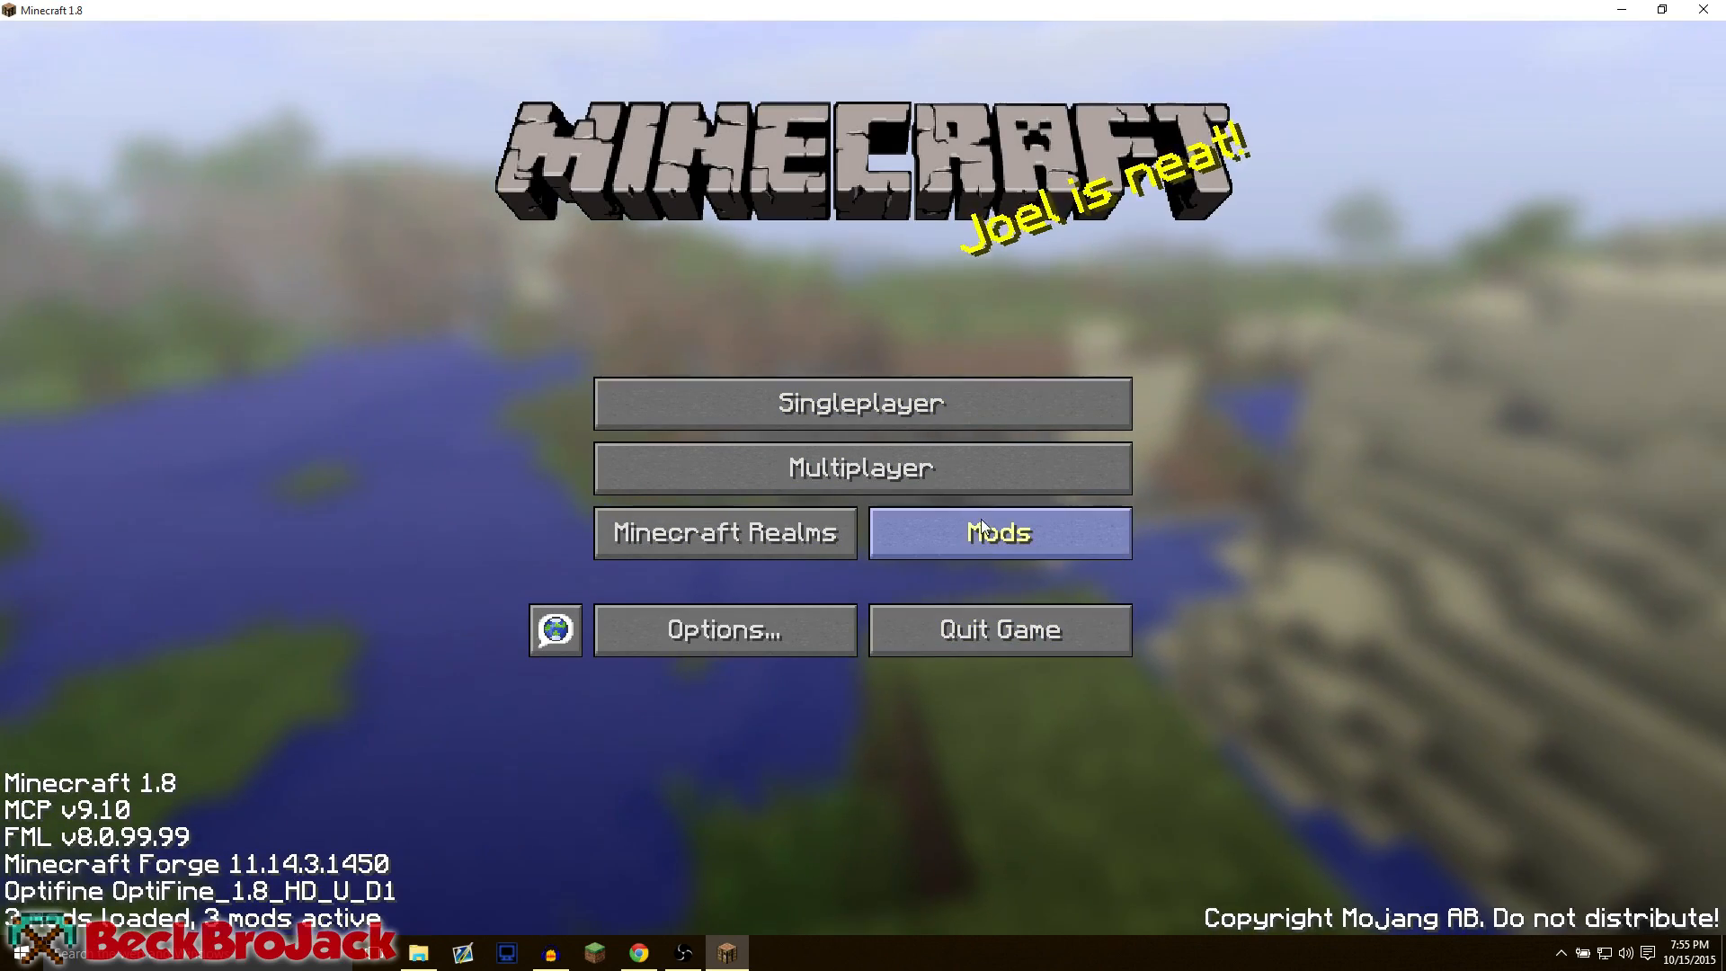
left_click(997, 532)
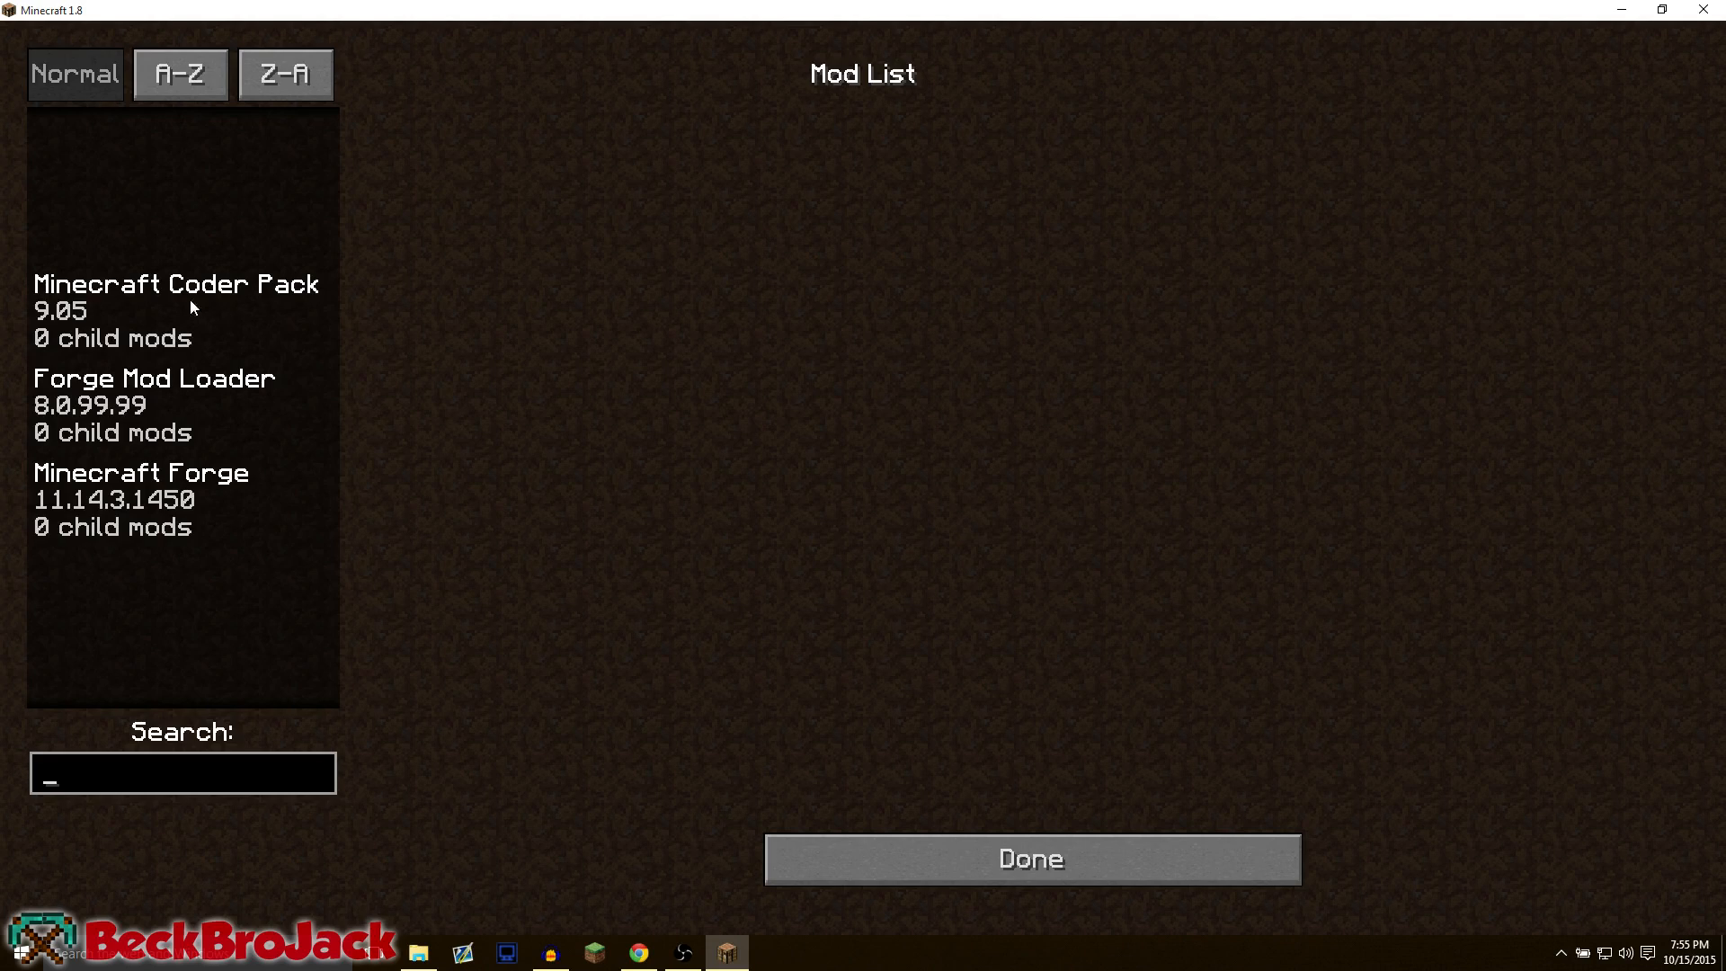
left_click(1030, 859)
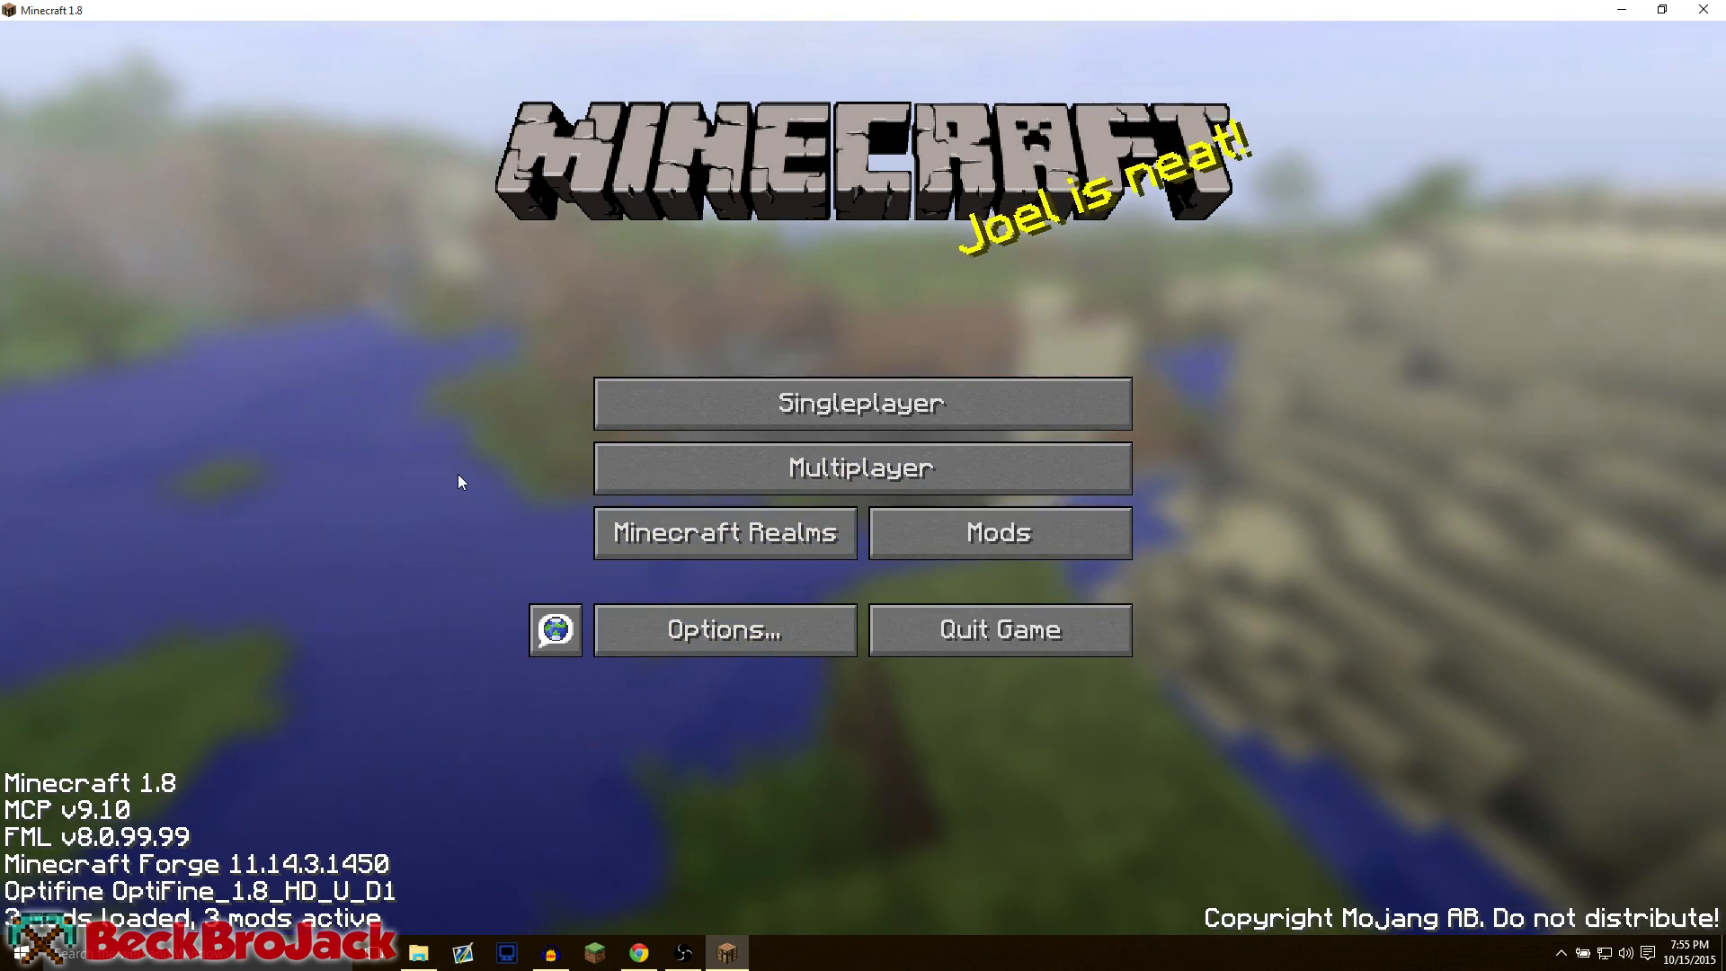
Step: Create a new Survival singleplayer world named New World and enter it
left_click(861, 403)
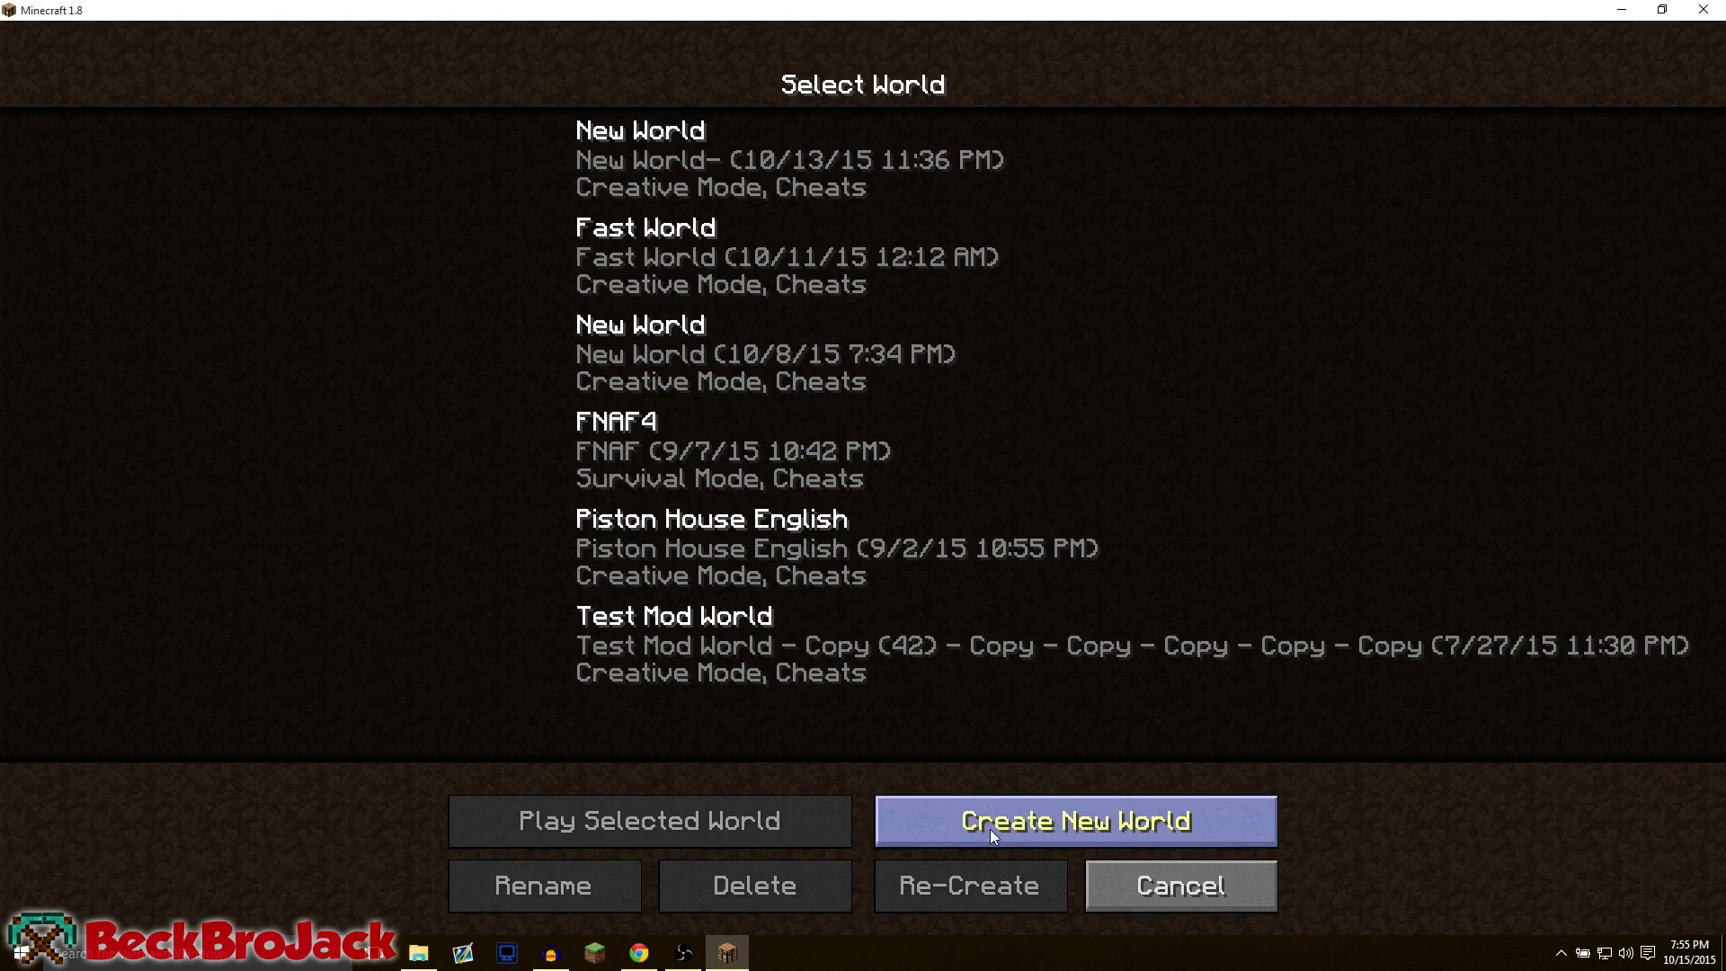
left_click(1075, 820)
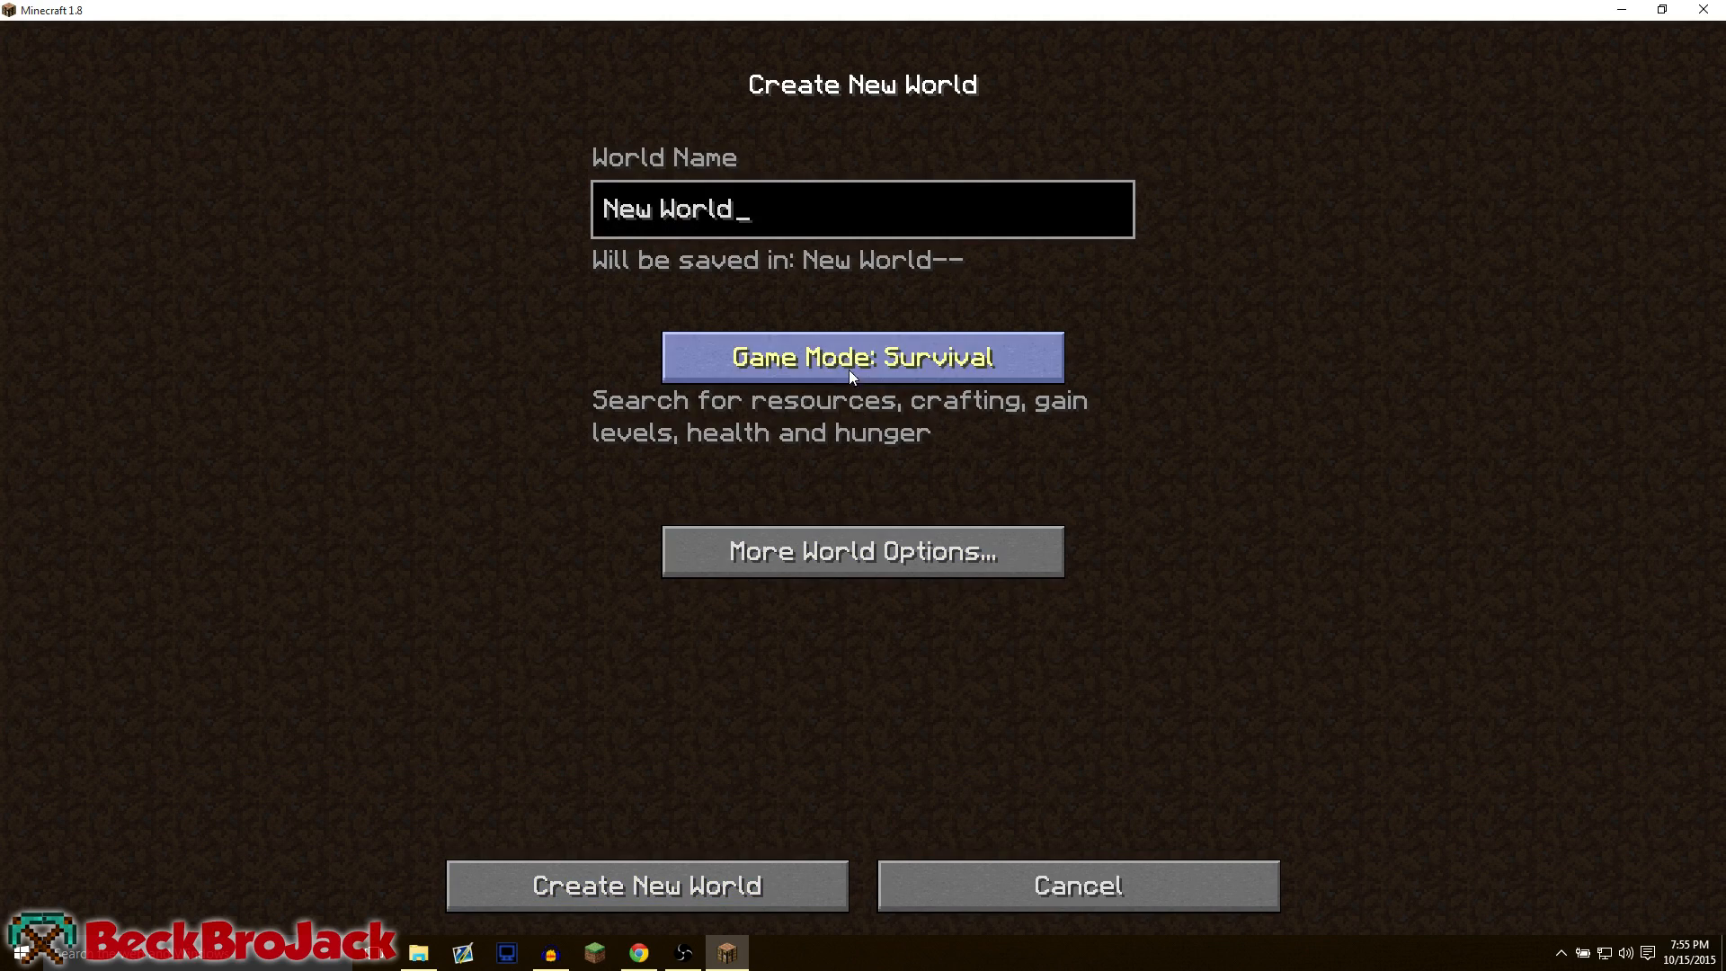
left_click(647, 884)
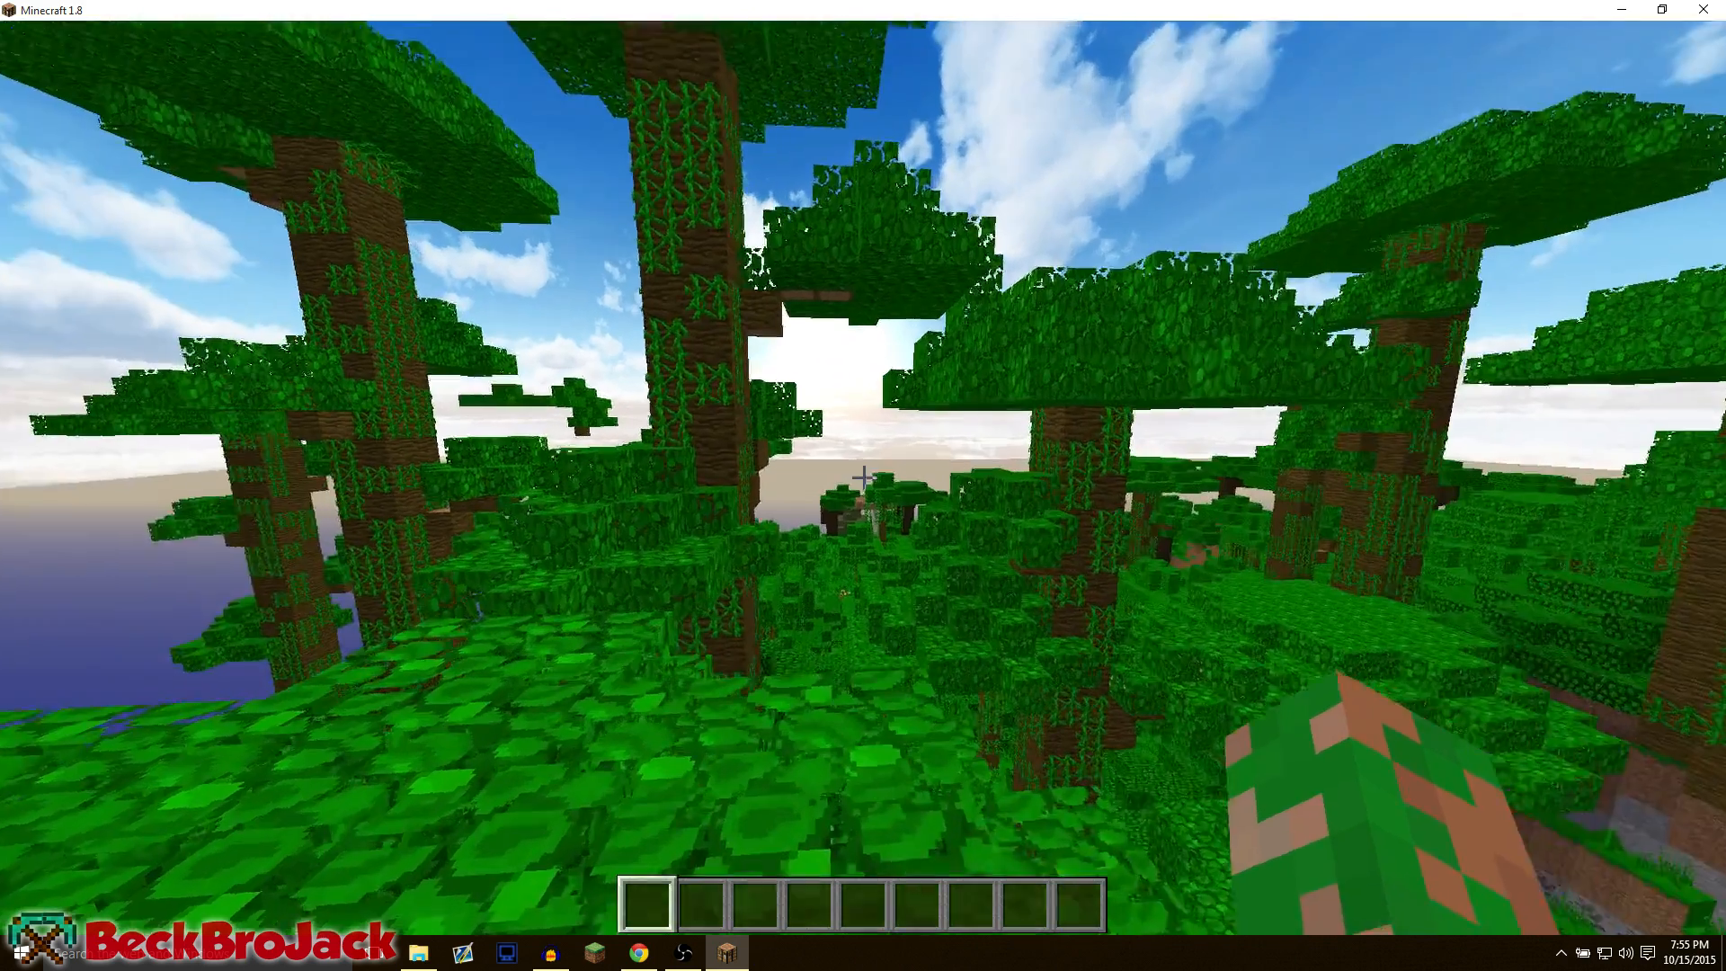
key("Escape")
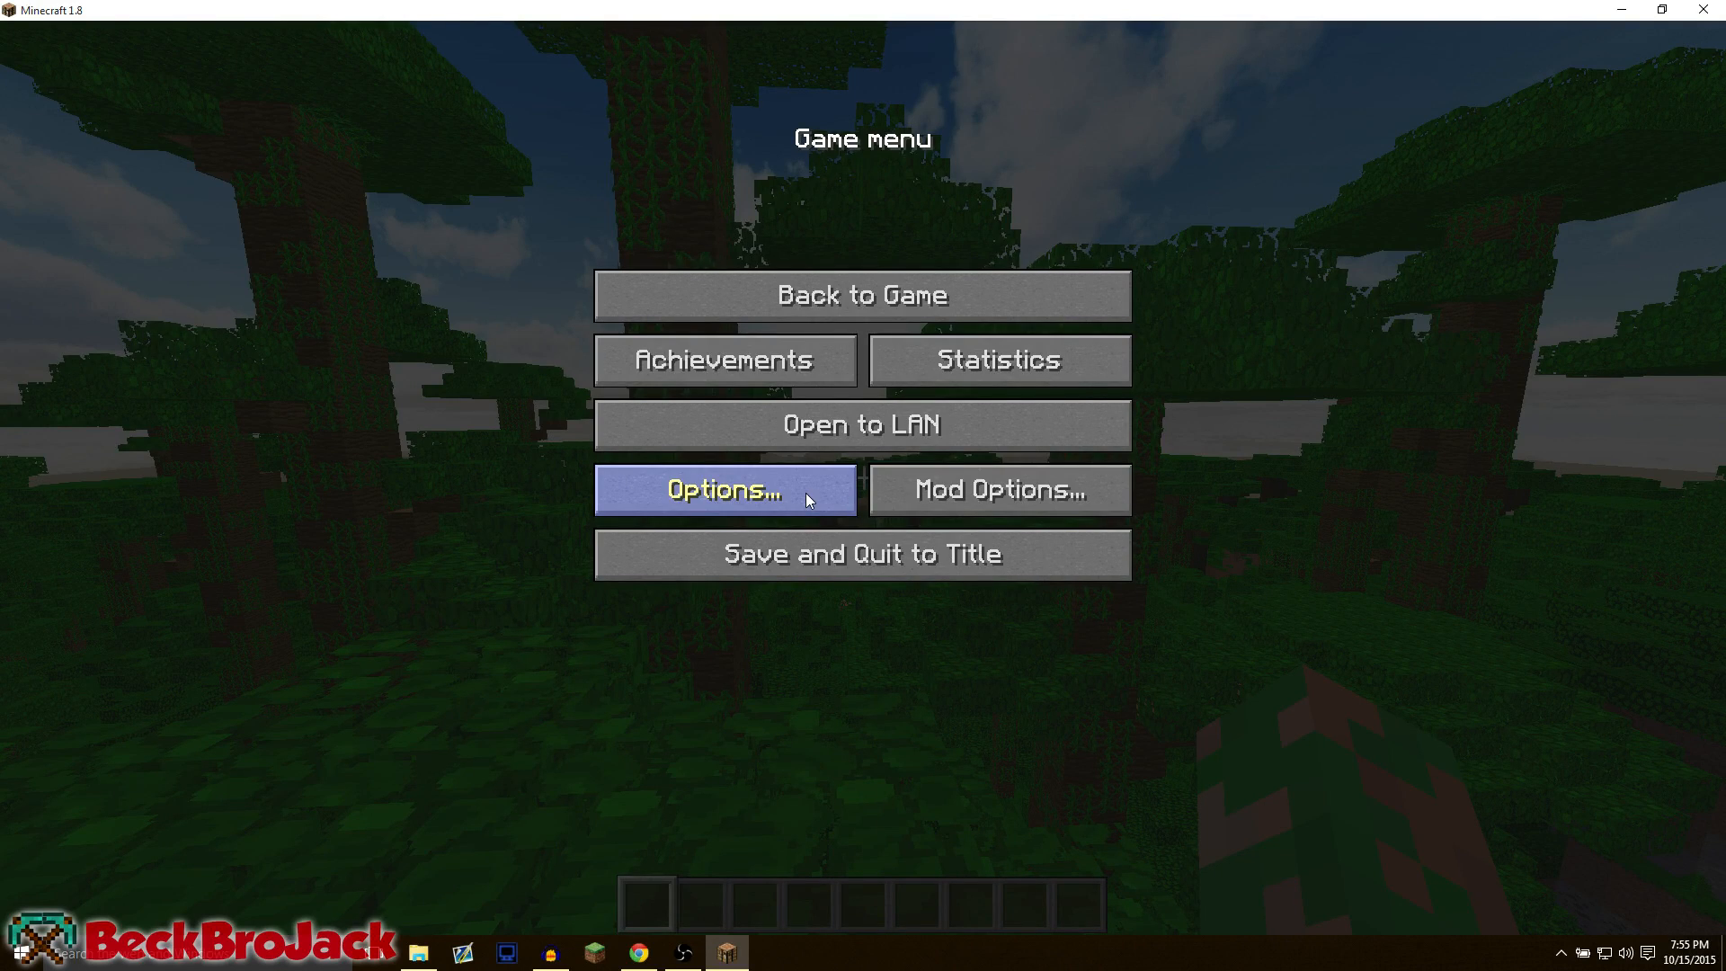
left_click(725, 490)
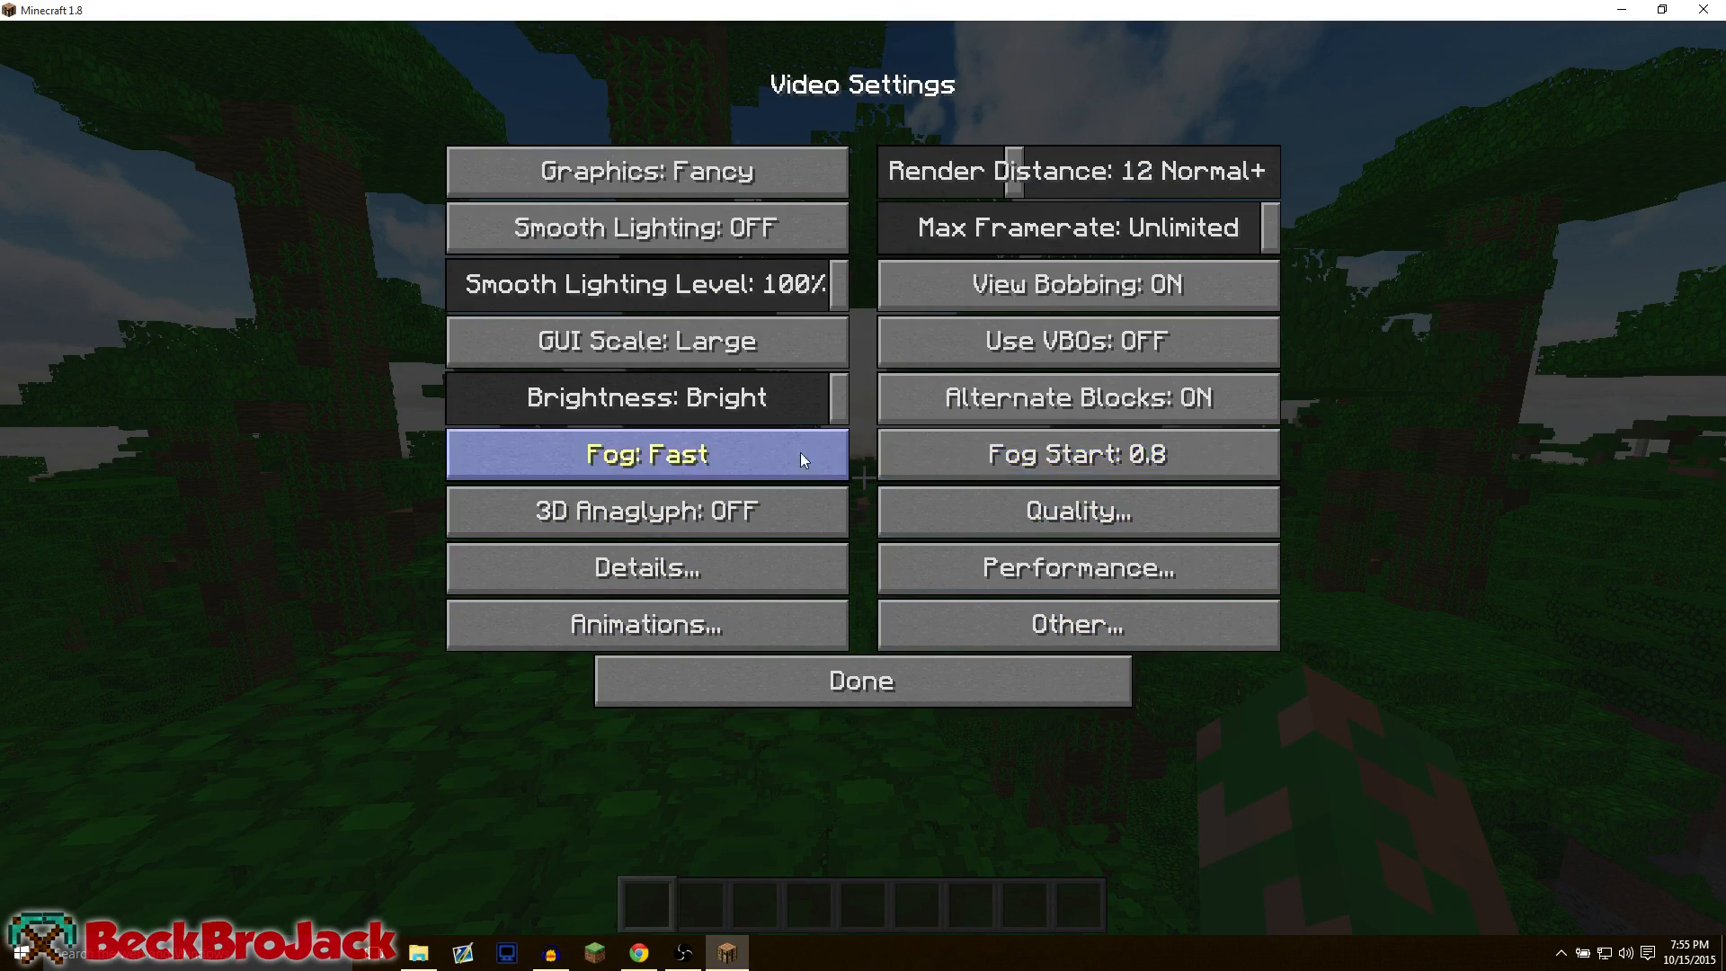
left_click(862, 680)
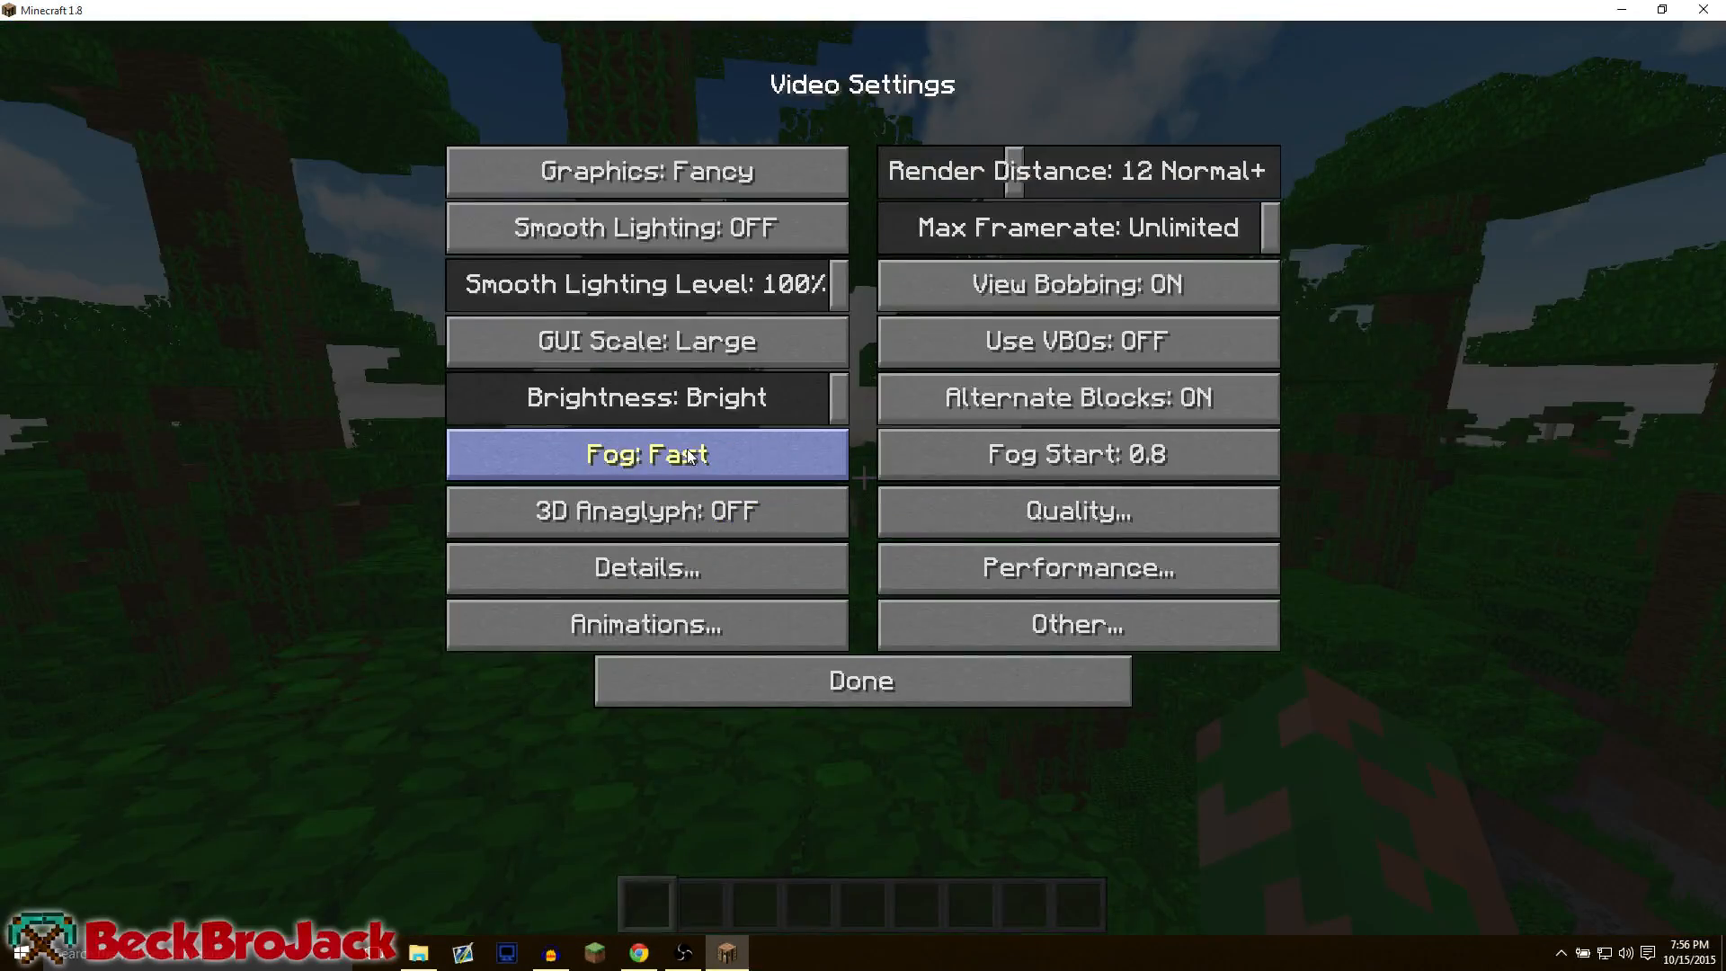
left_click(863, 680)
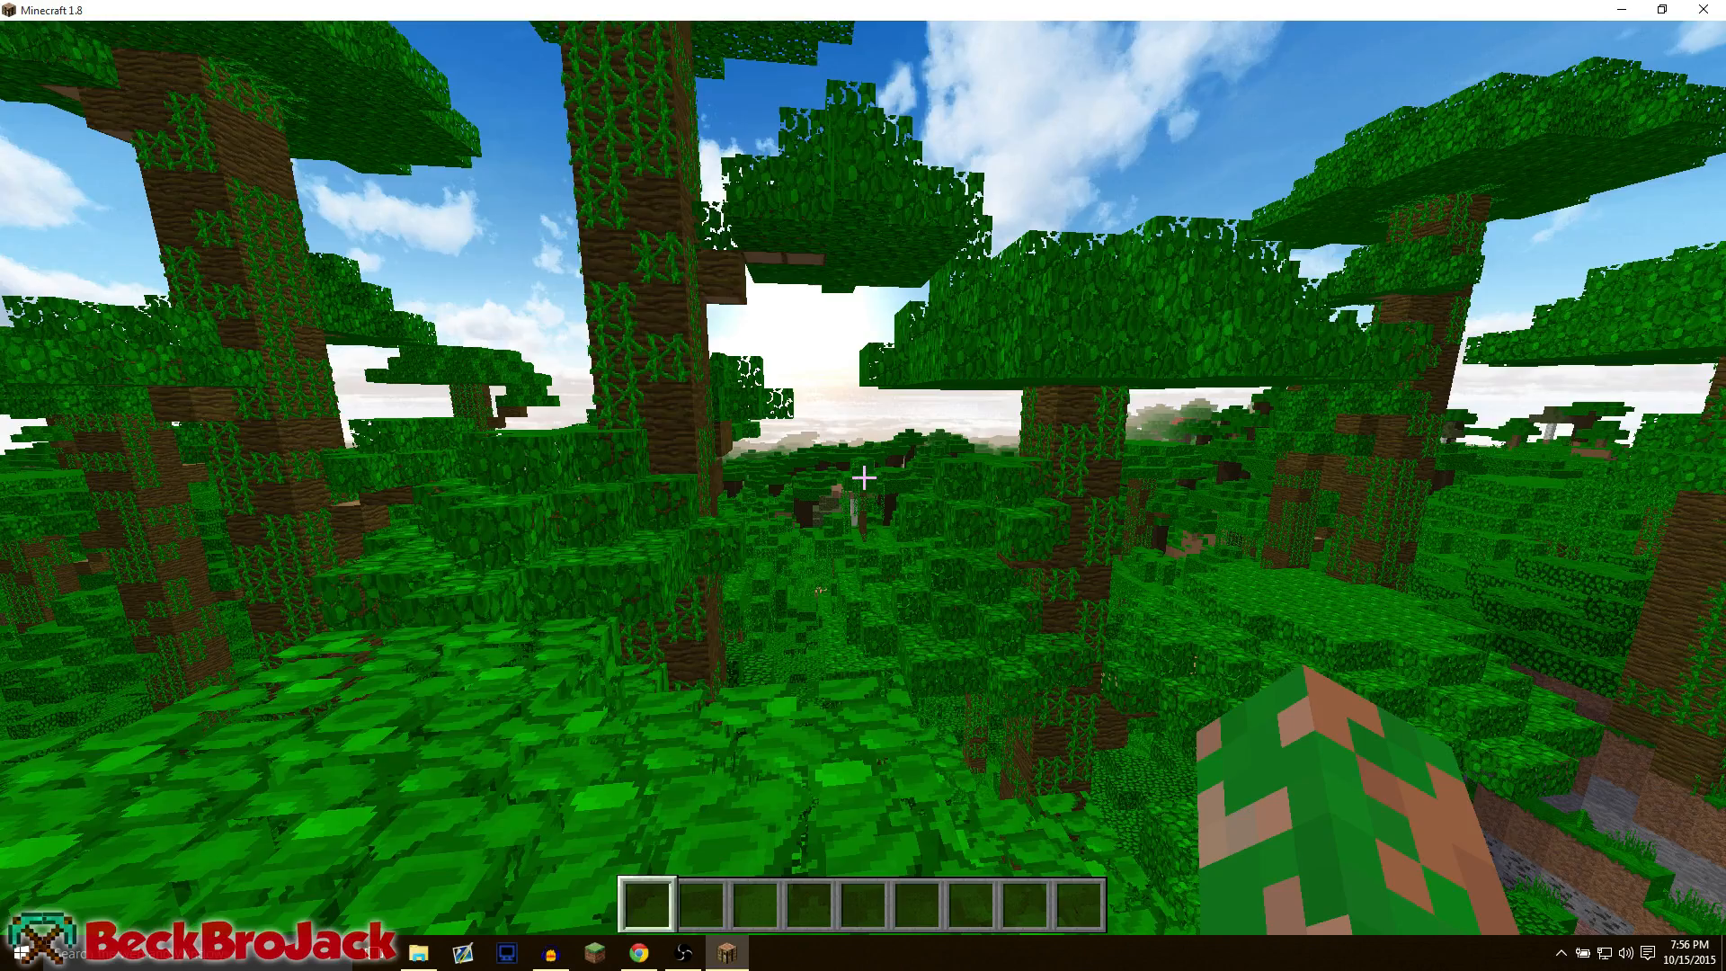
mouse_move(864, 478)
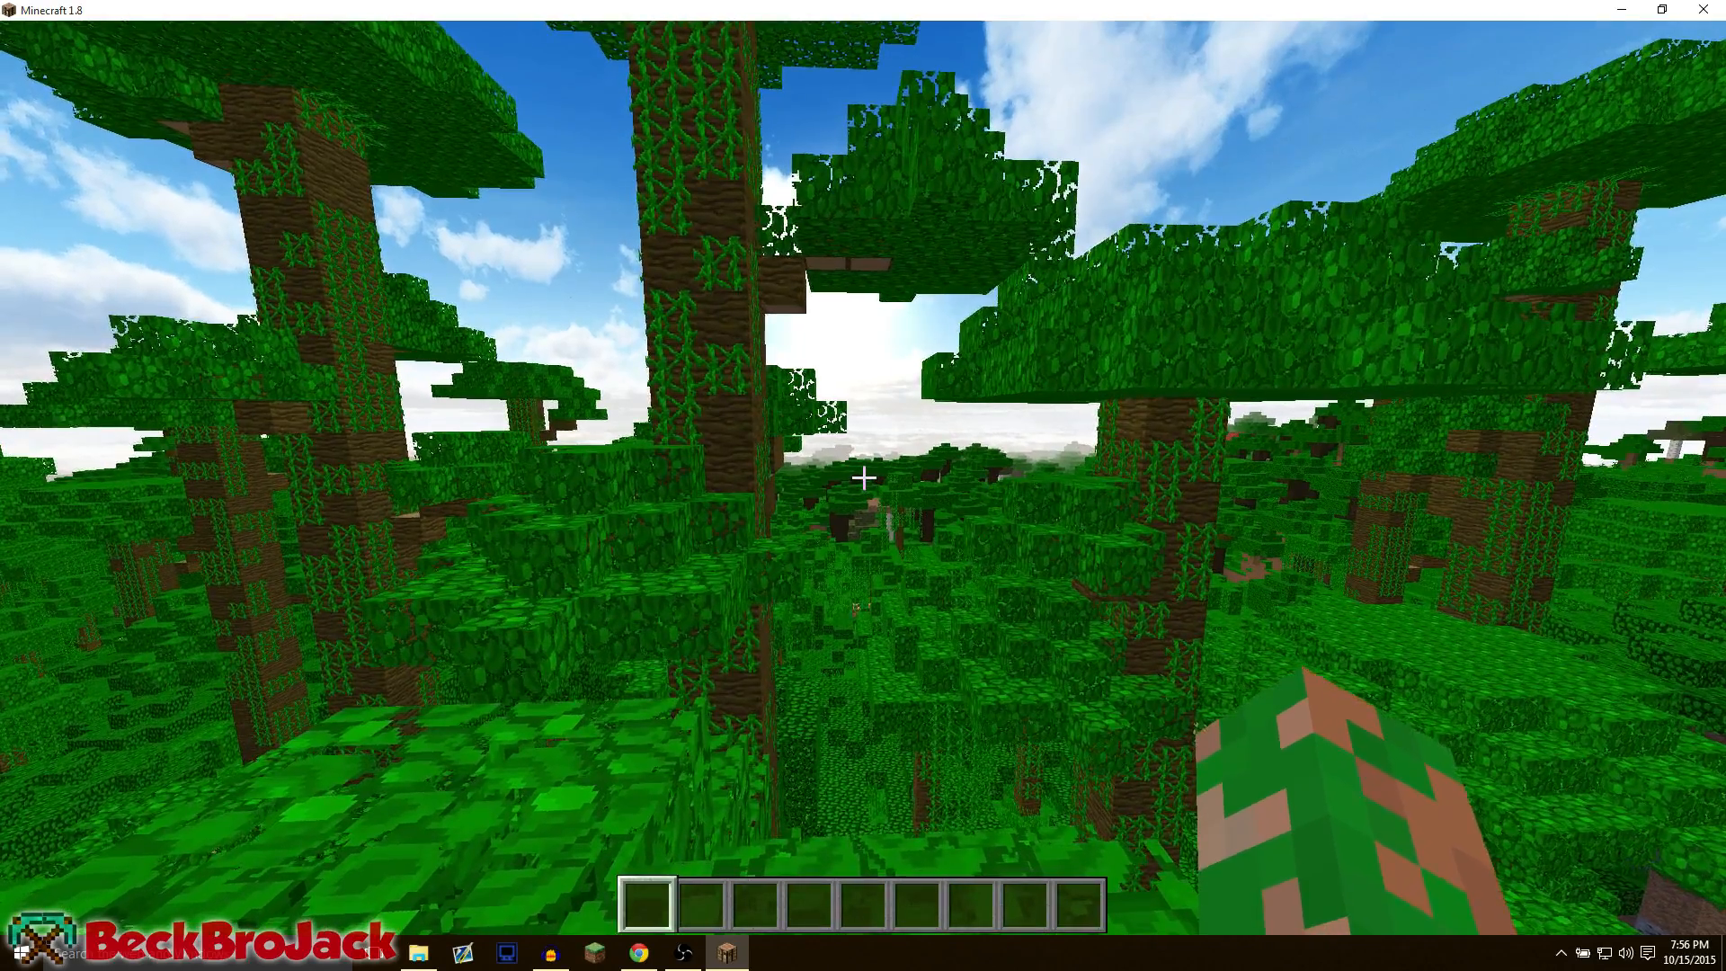
key("Escape")
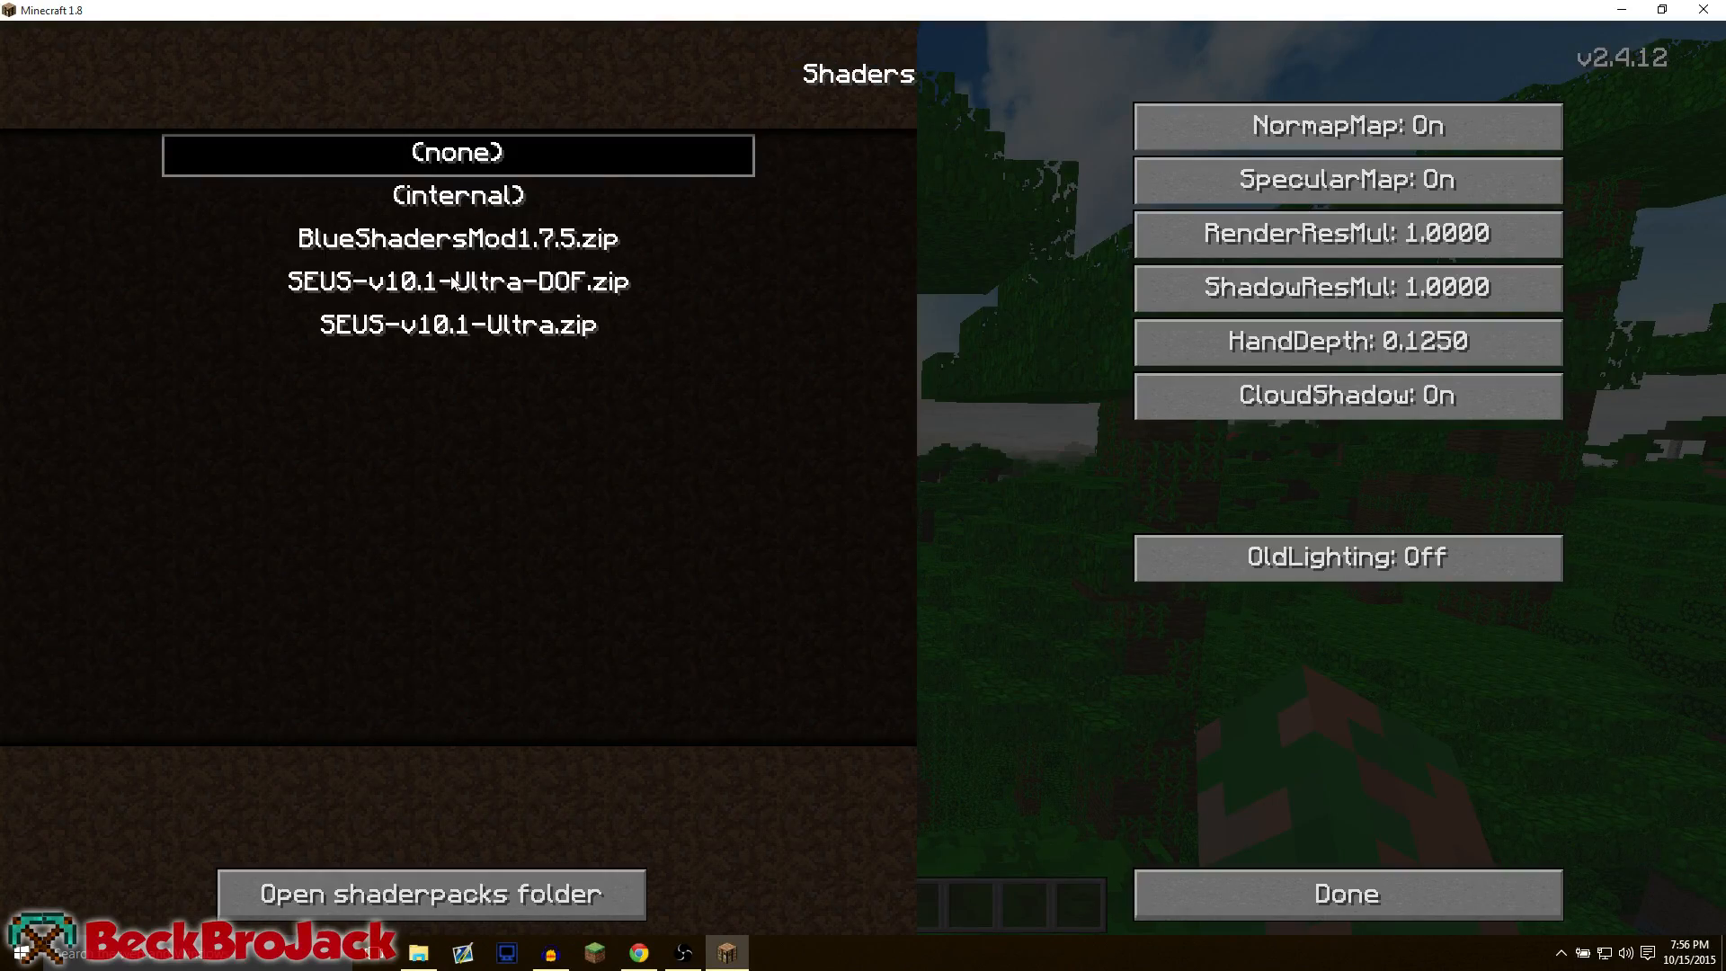
mouse_move(456, 250)
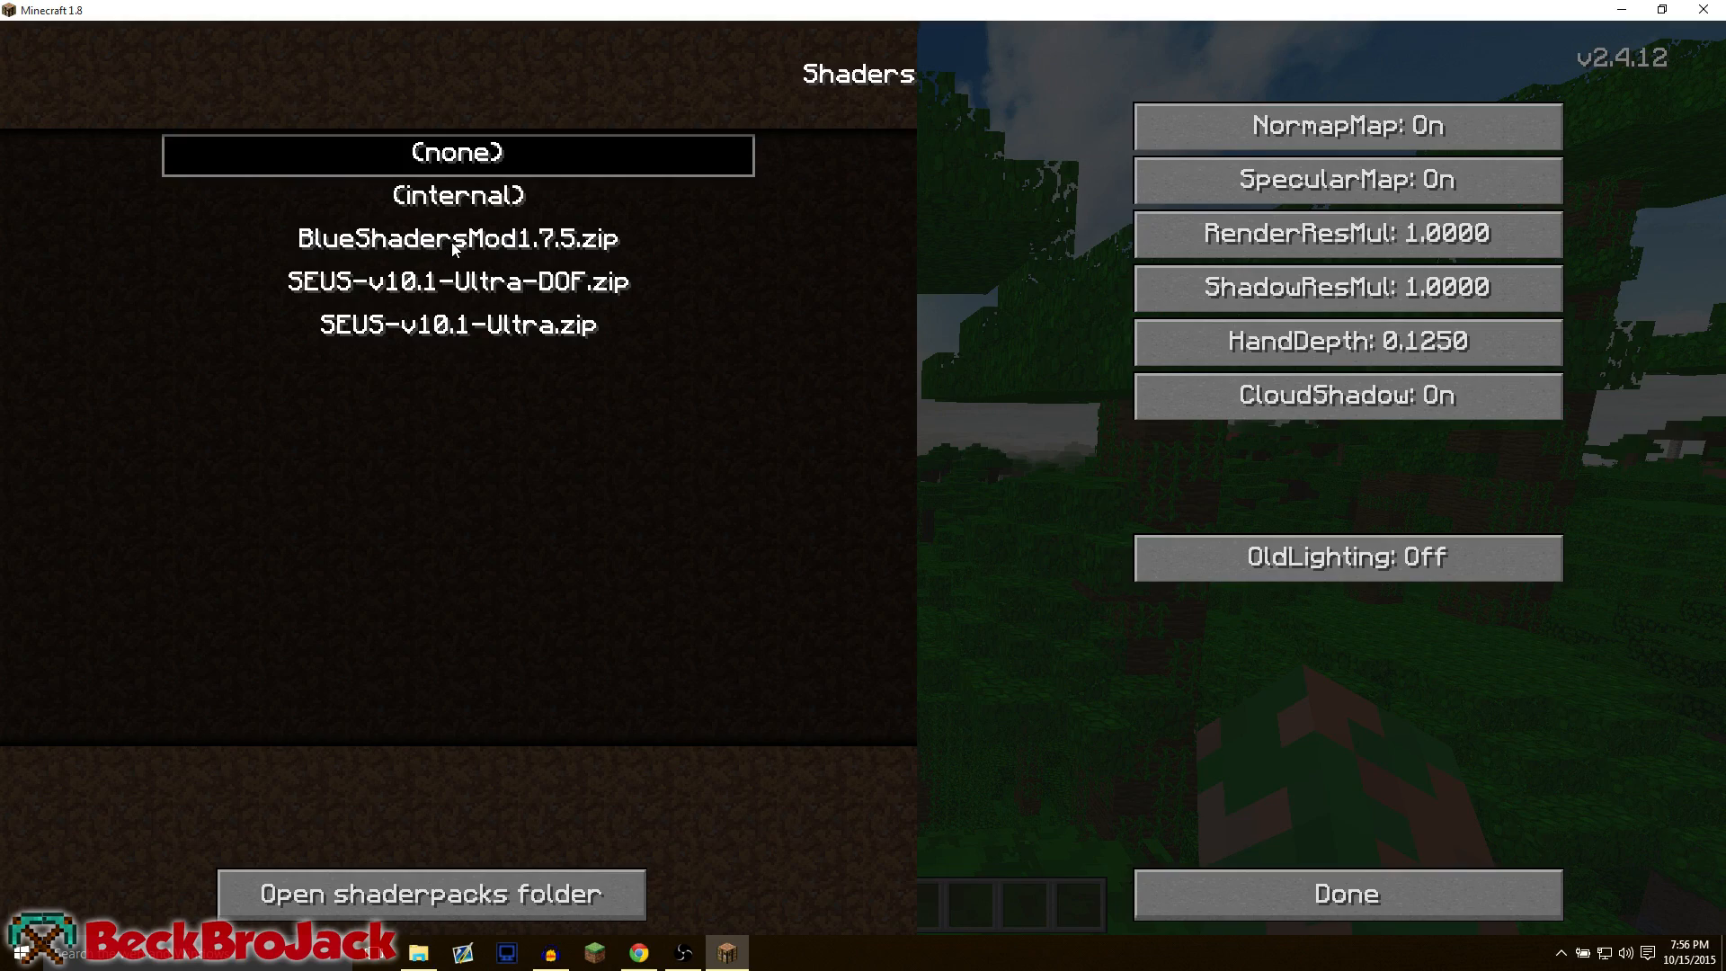
Step: Activate the BlueShadersMod1.7.5.zip pack from the shader pack list
left_click(1346, 893)
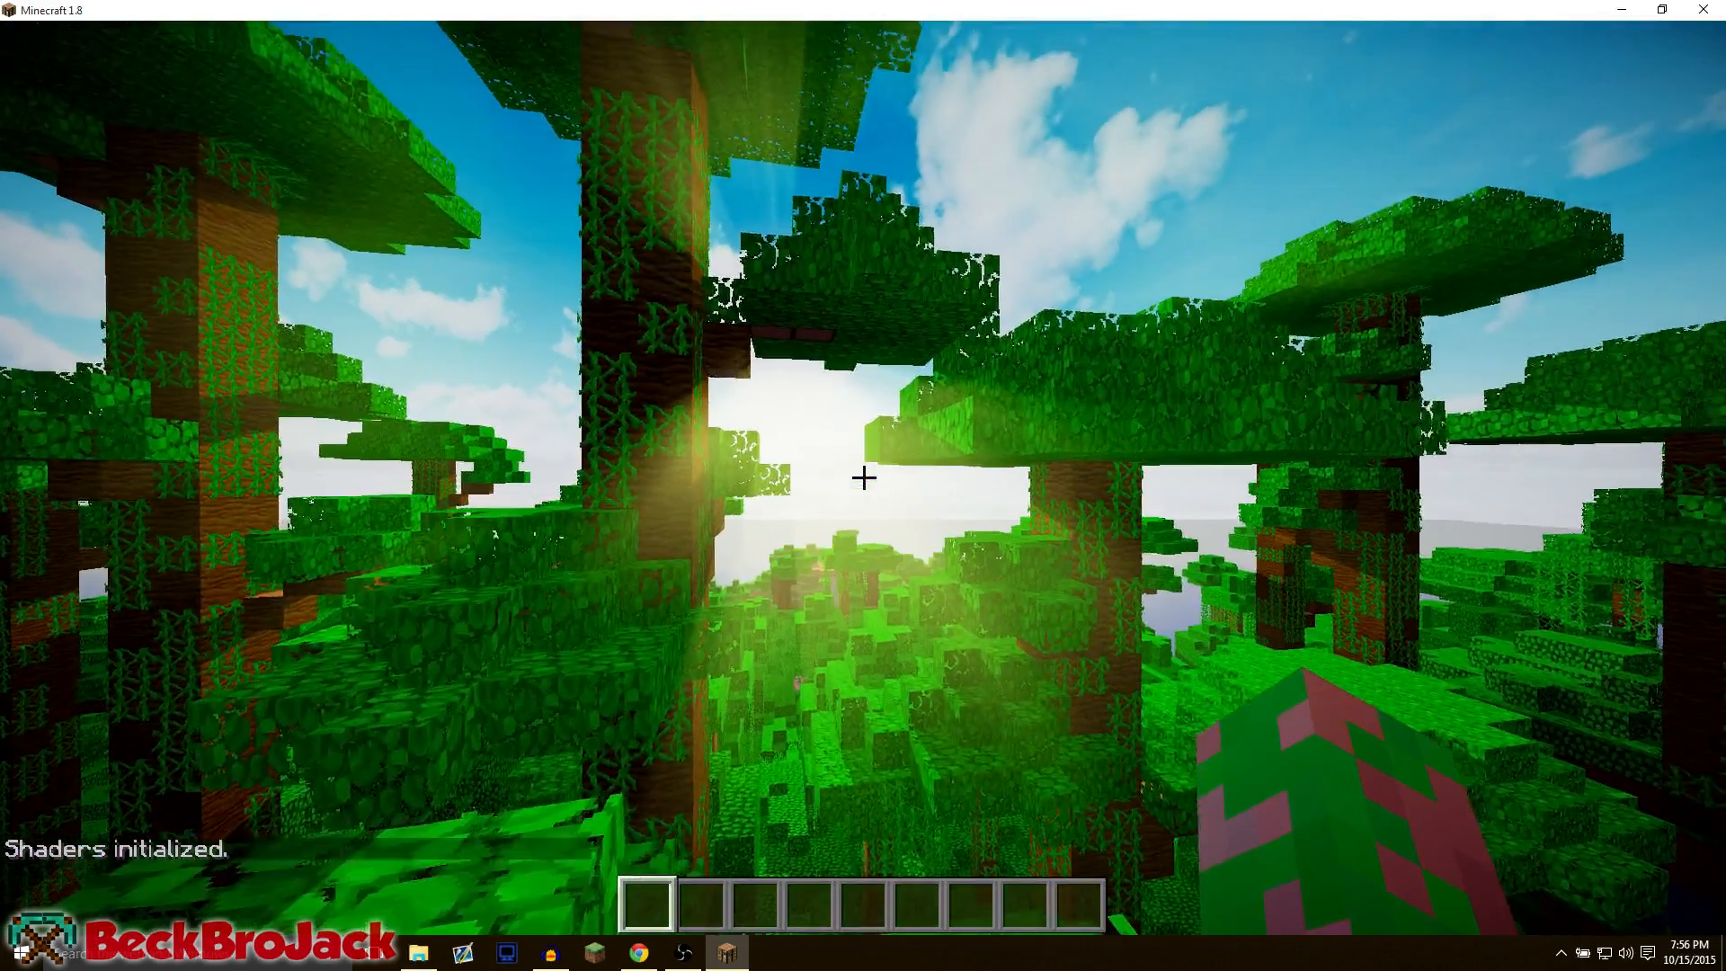